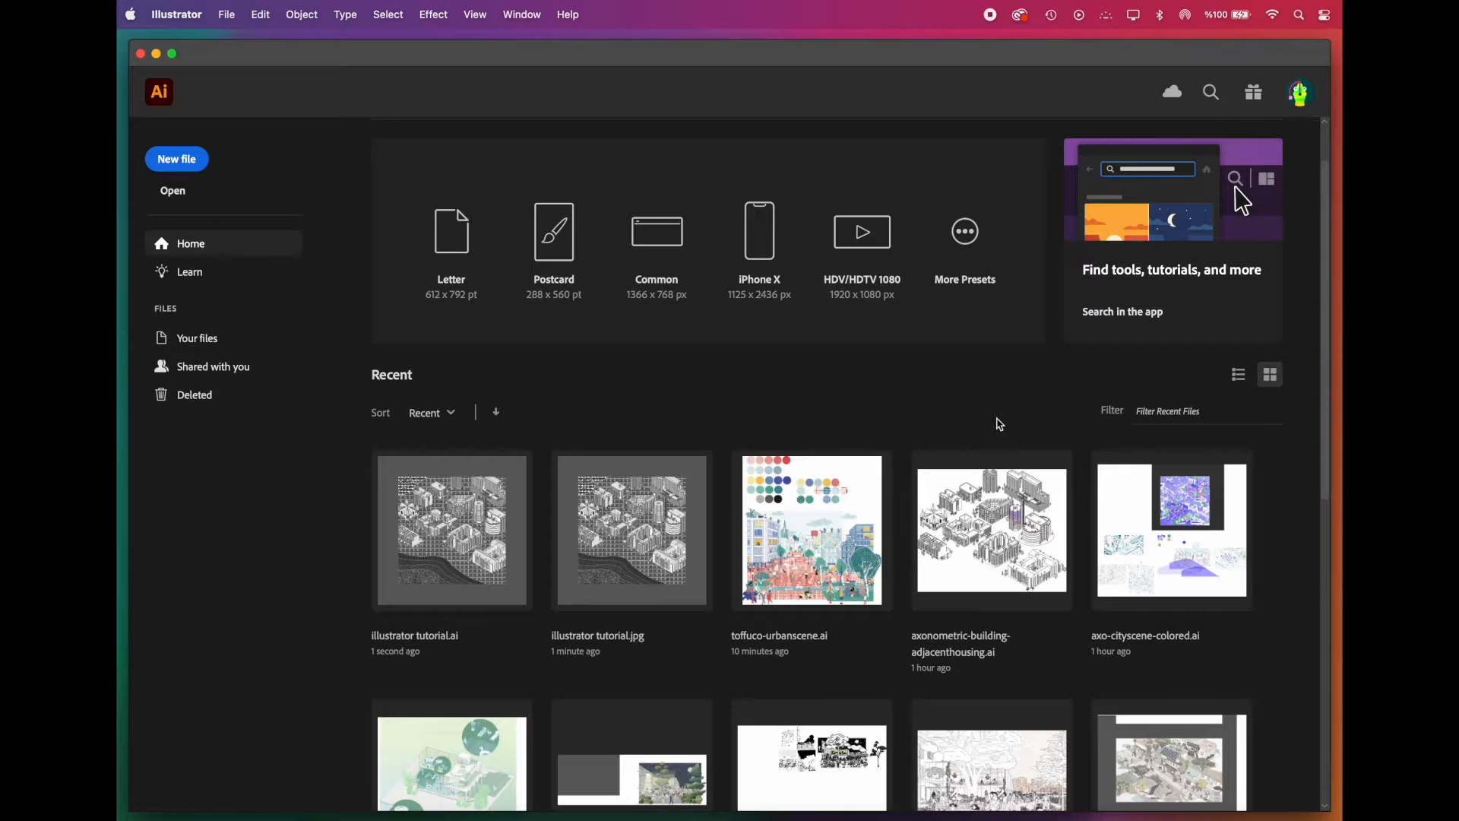
# Step: Browse the recent files and look at the toffuco-bartlett drawing from the home screen
pyautogui.scroll(-3)
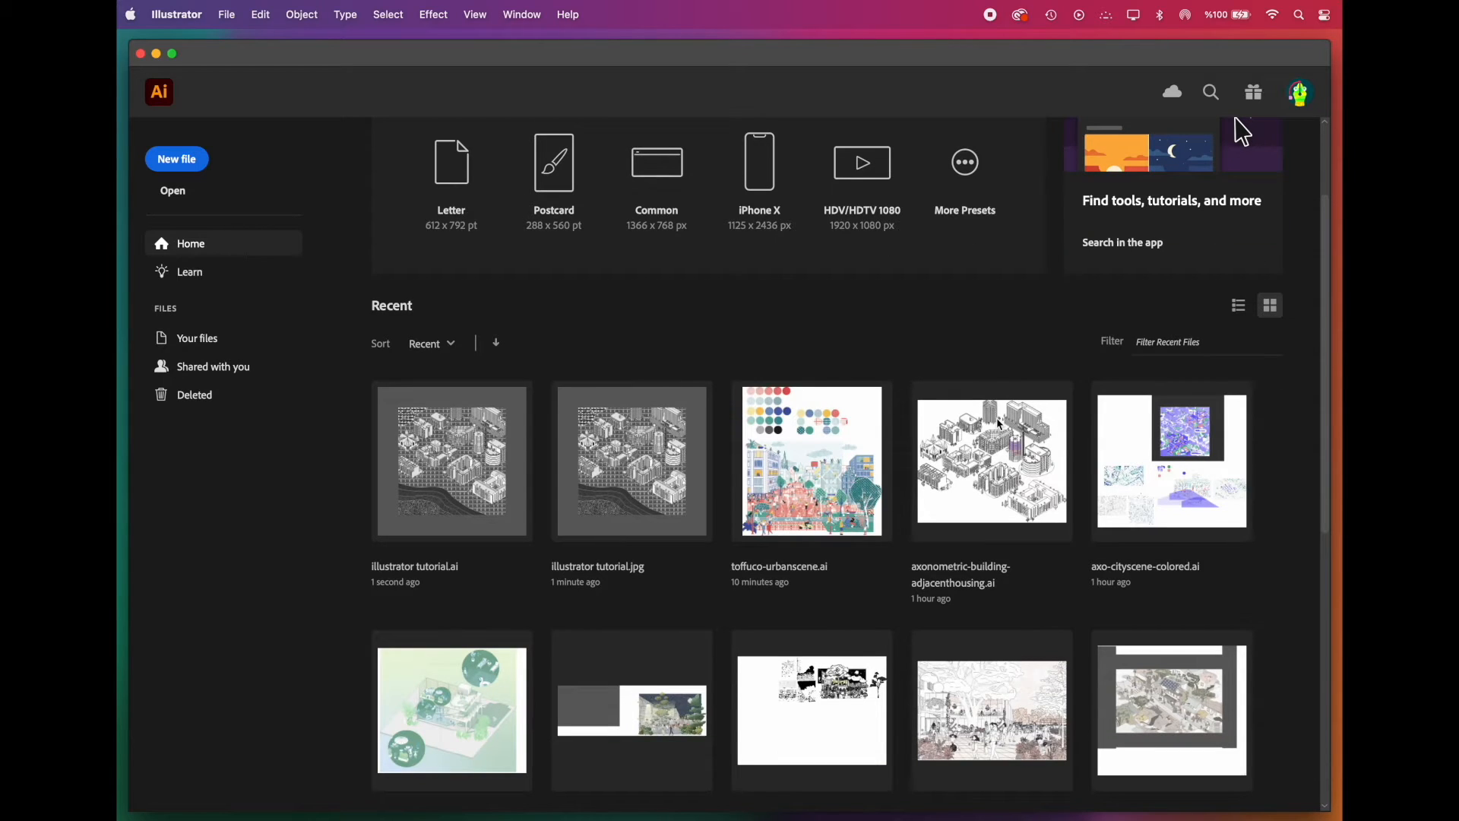
pyautogui.moveTo(855, 488)
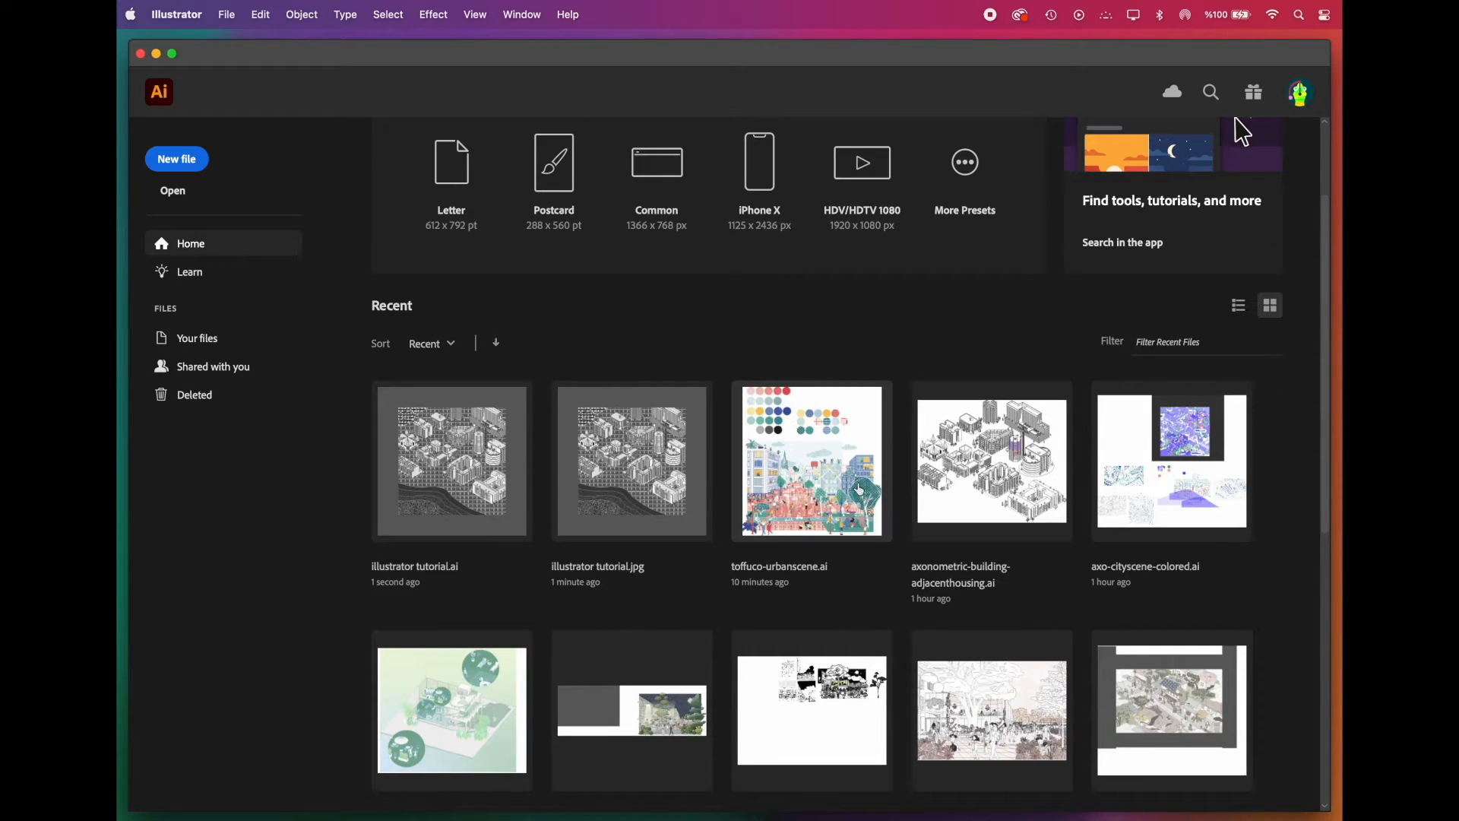
pyautogui.moveTo(820, 488)
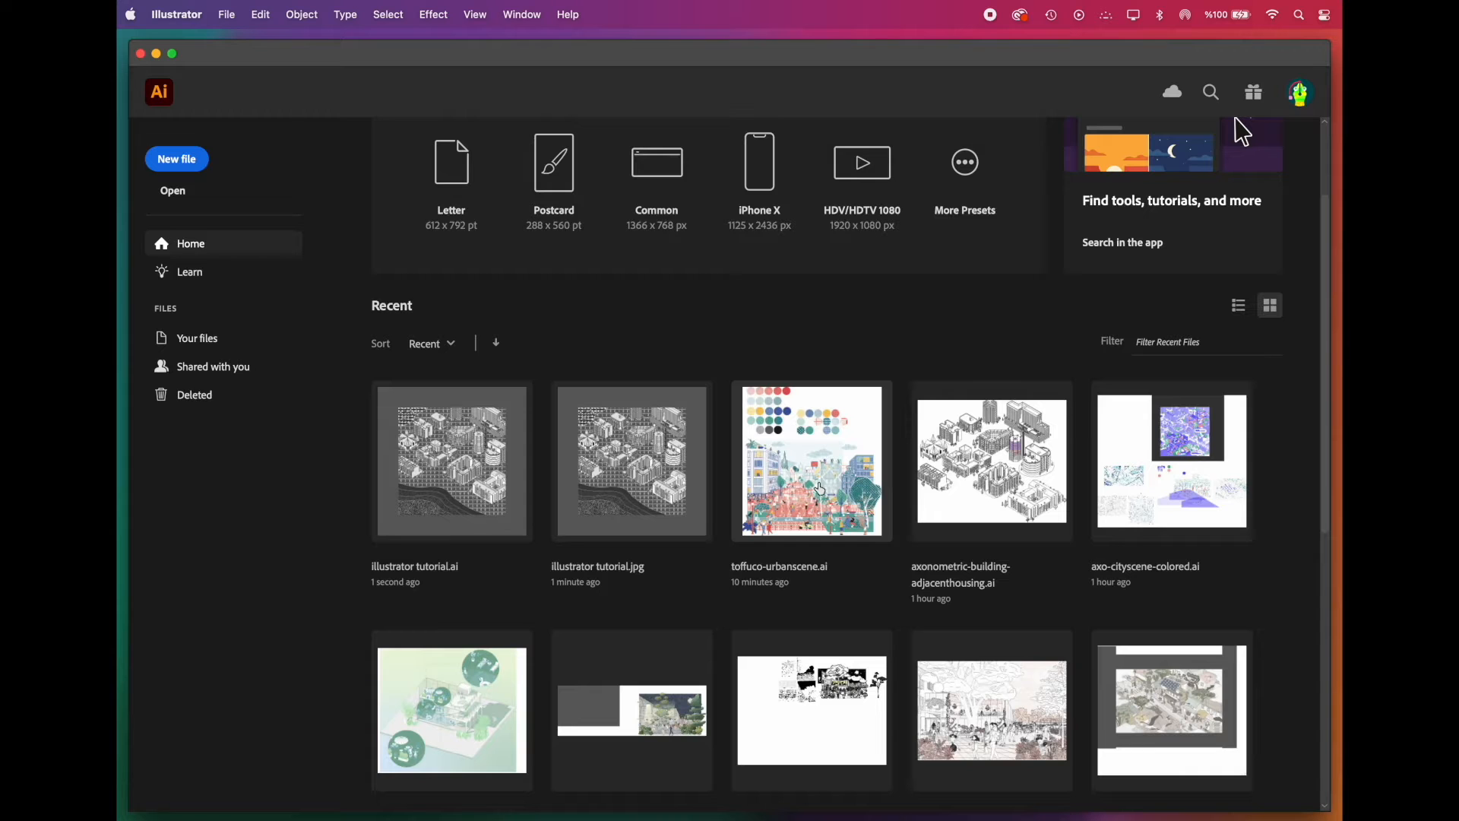
pyautogui.doubleClick(810, 461)
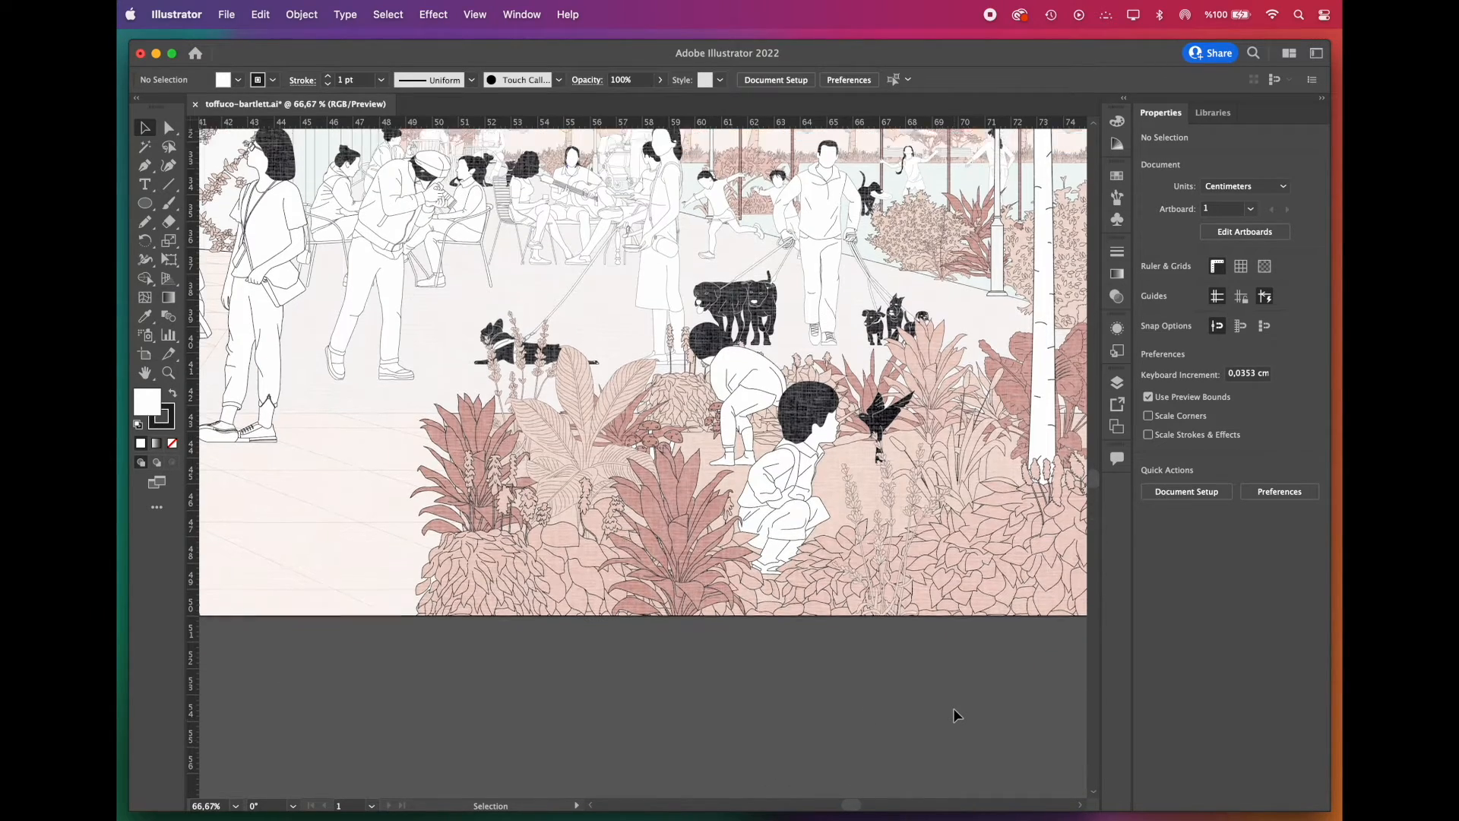
pyautogui.scroll(-3)
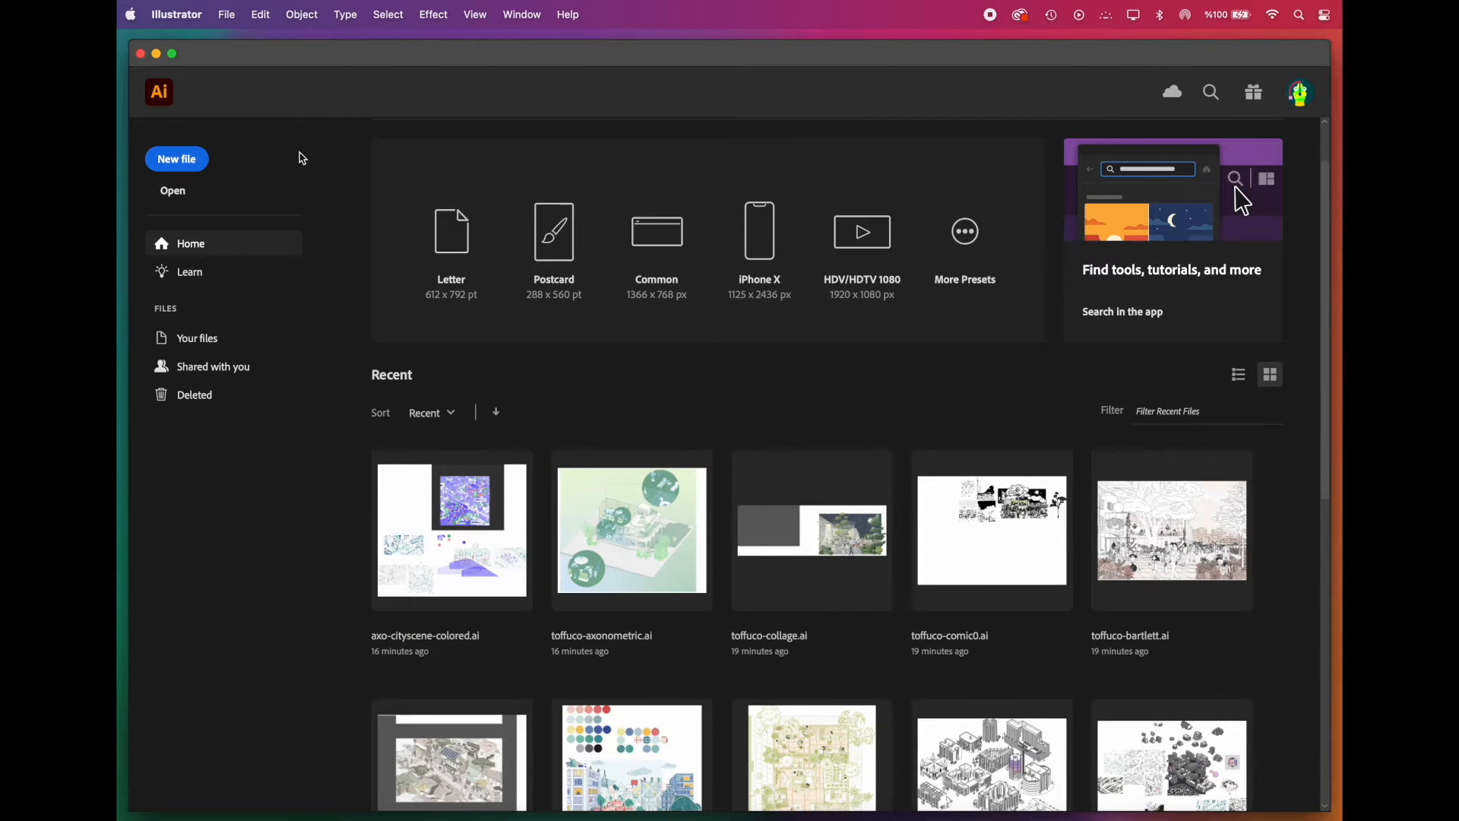
pyautogui.moveTo(363, 328)
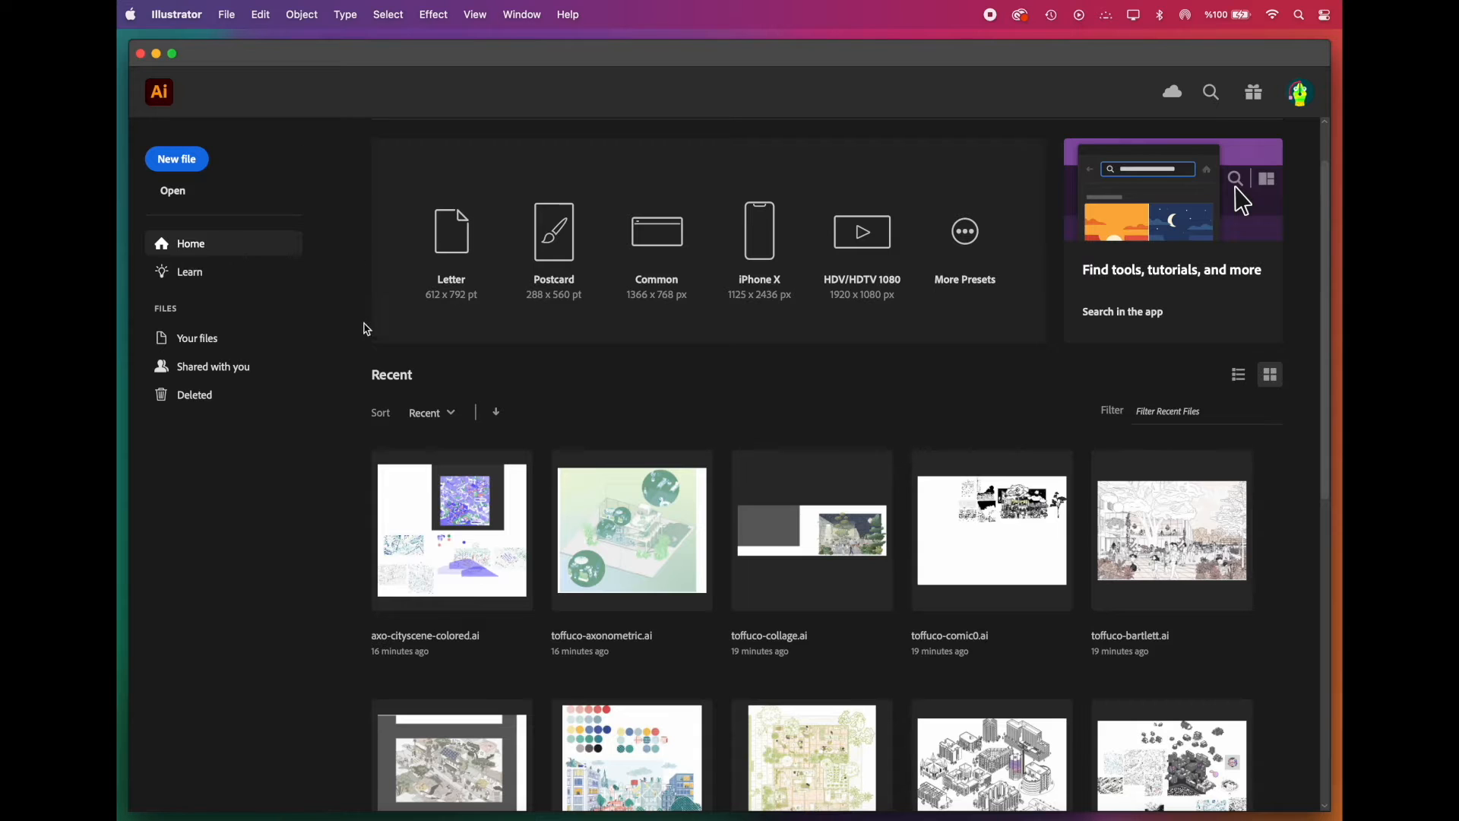
pyautogui.moveTo(284, 164)
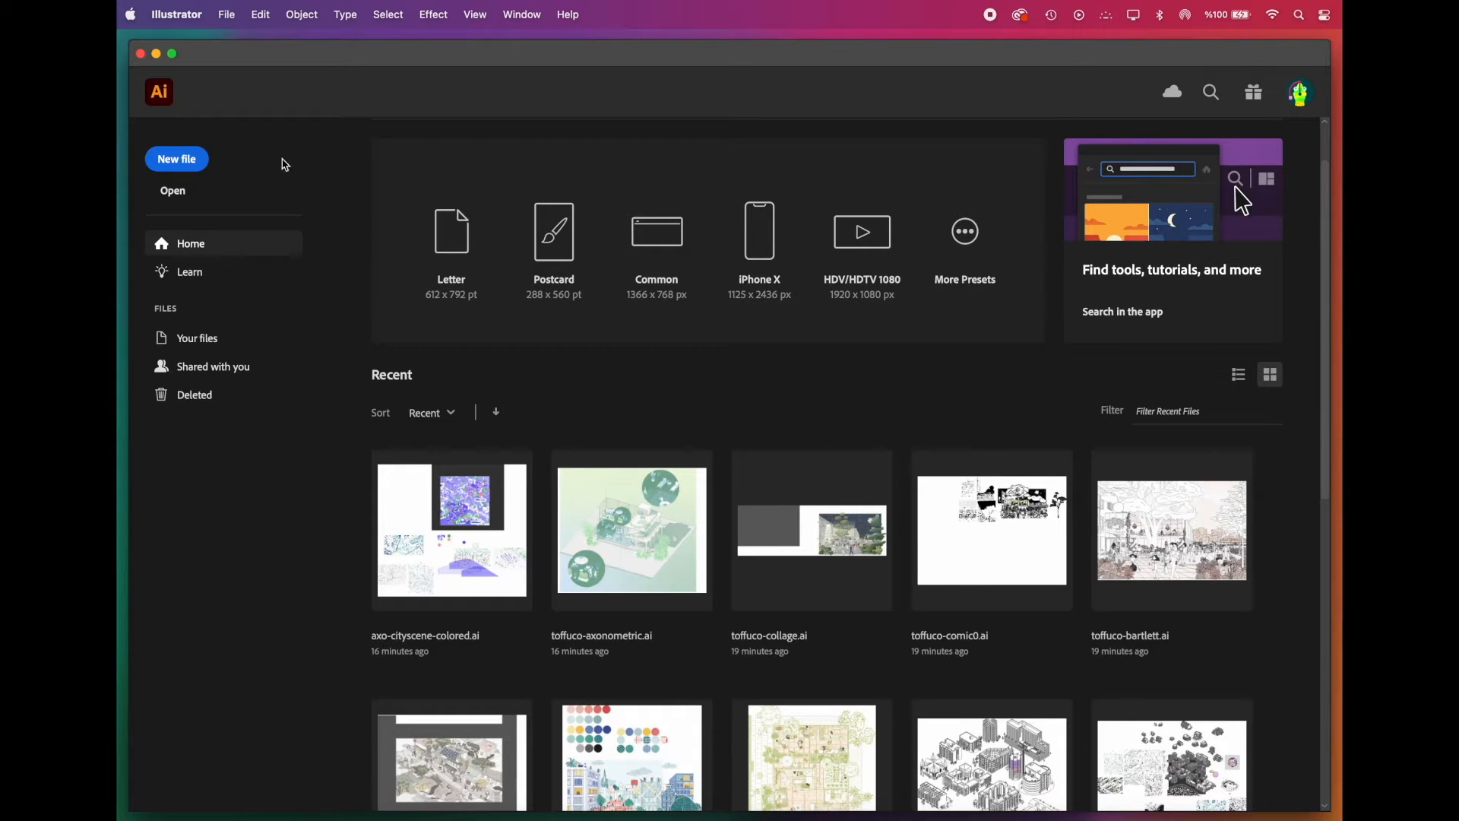
# Step: Create a new A4 29.7 × 21 cm document in RGB colour from the recent presets
pyautogui.click(176, 159)
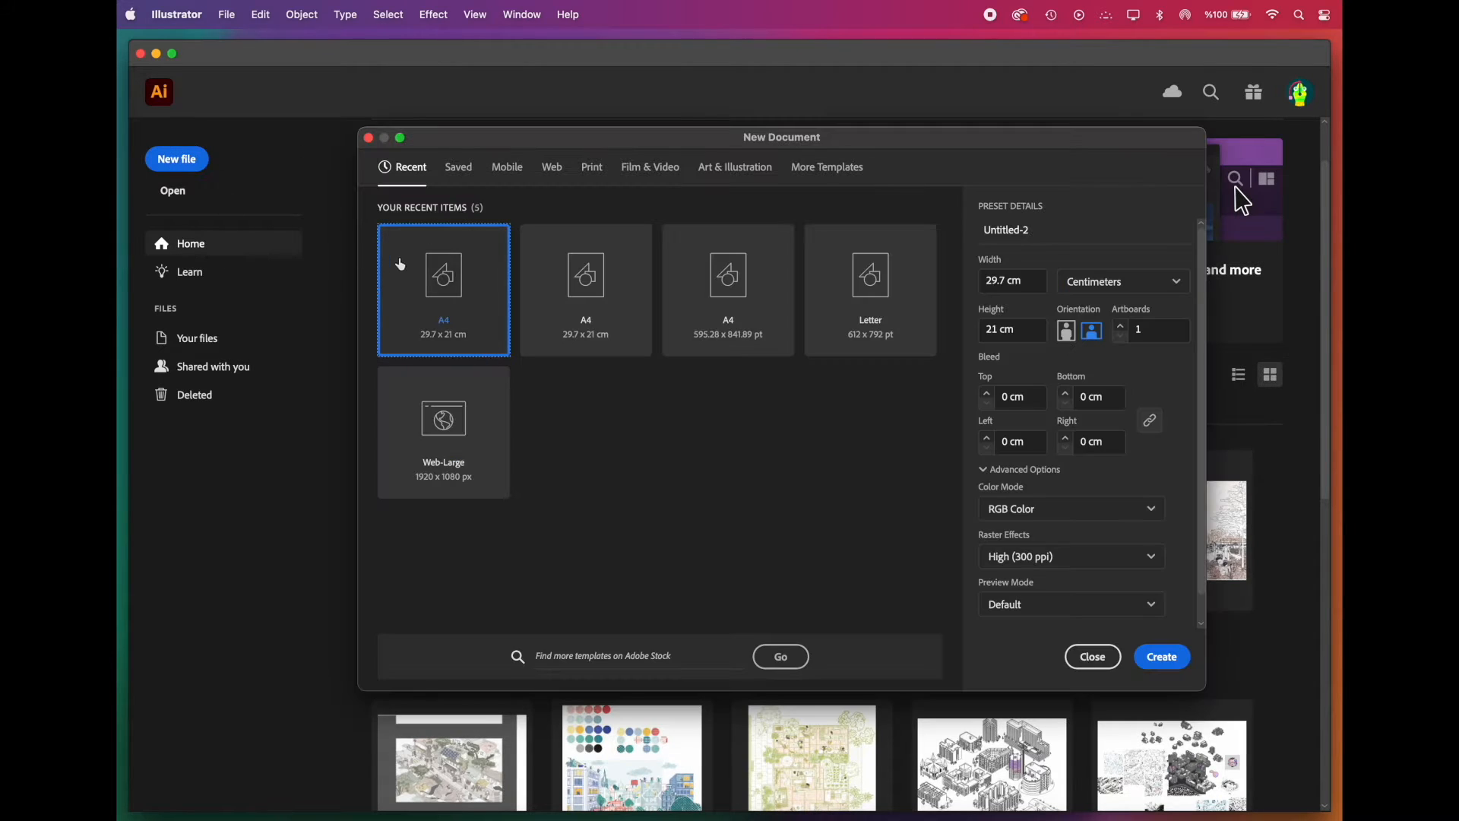
pyautogui.click(591, 167)
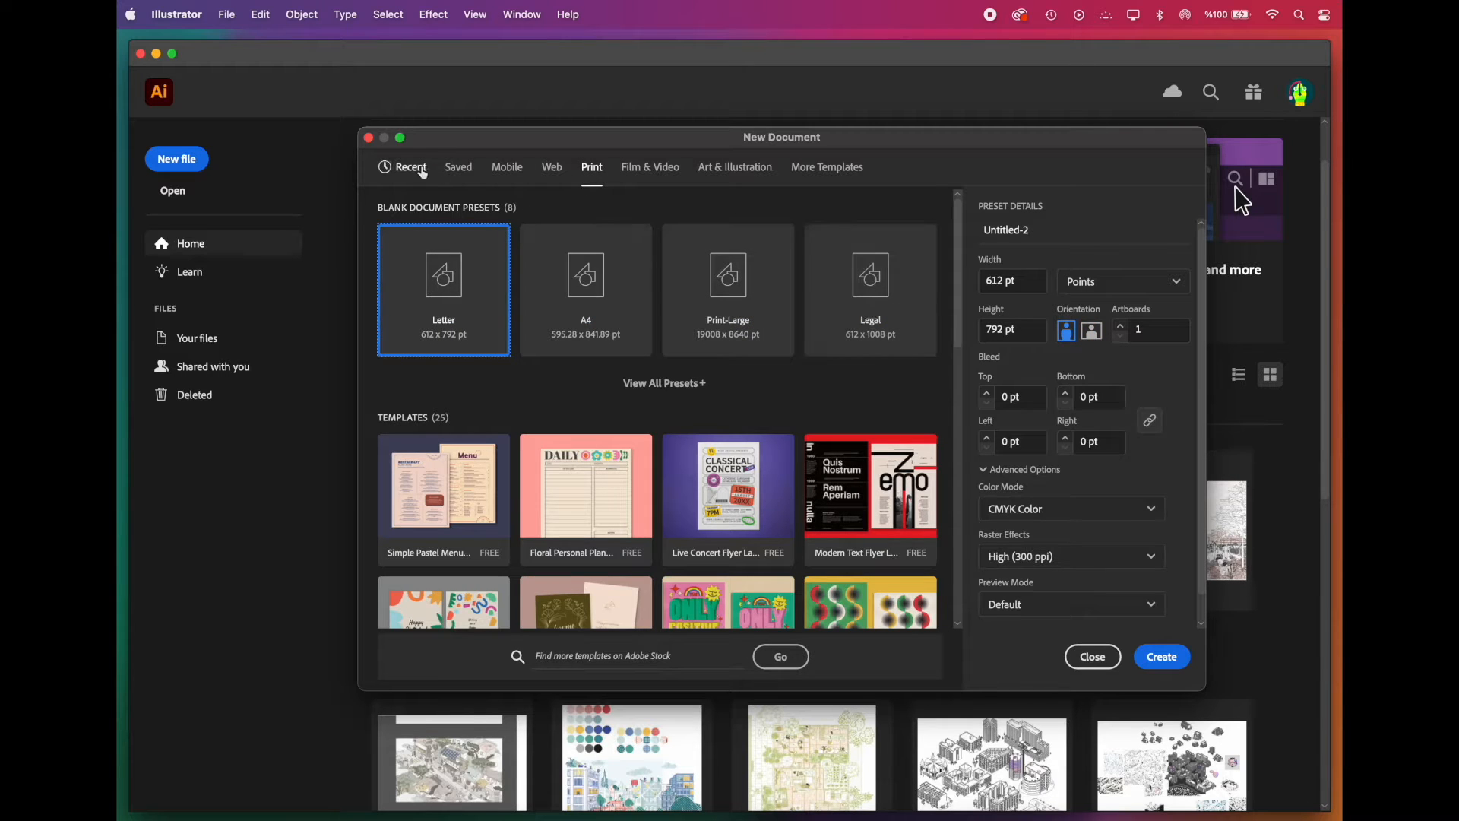
pyautogui.click(410, 167)
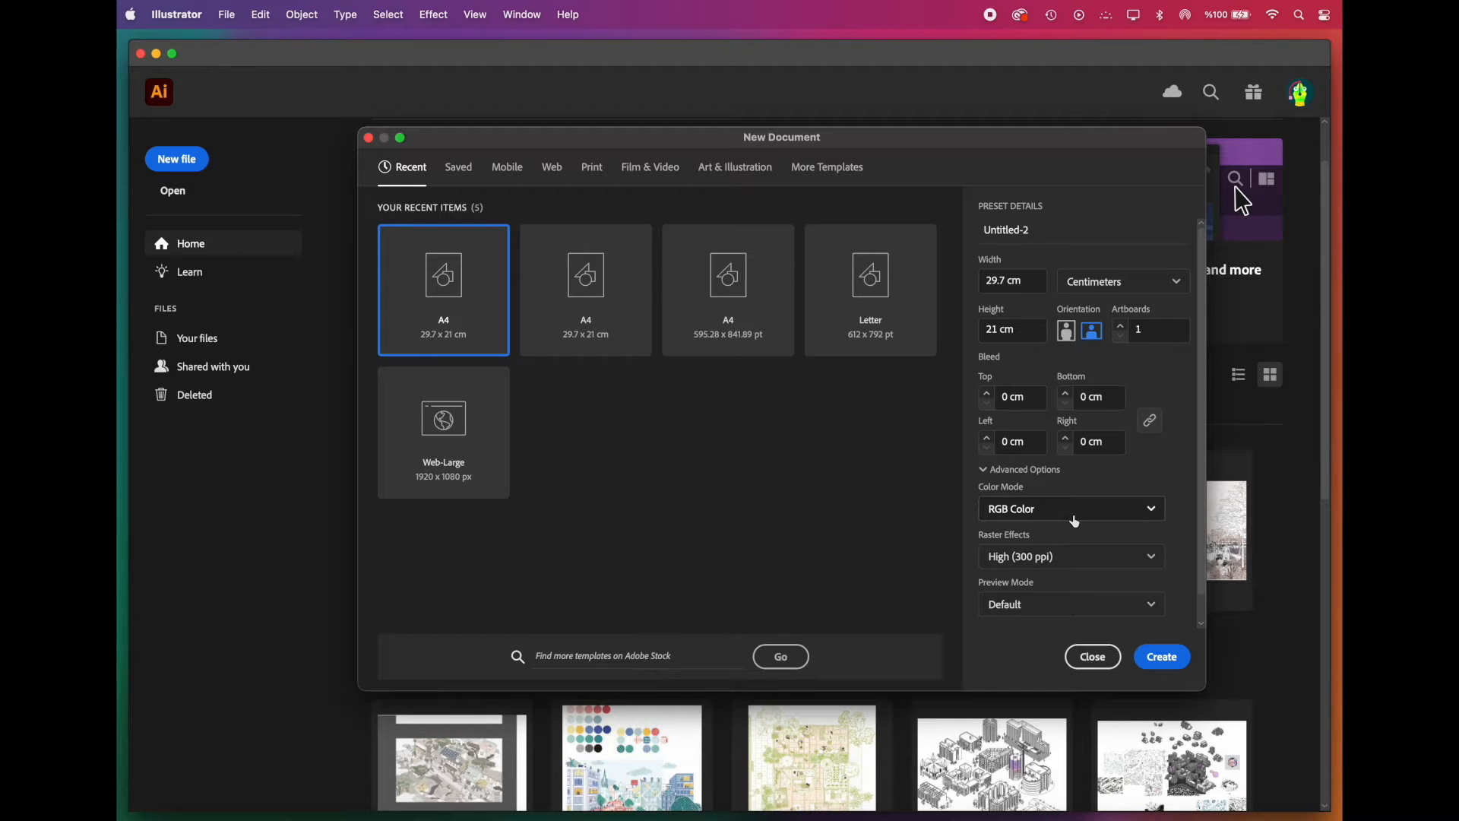
pyautogui.click(1161, 657)
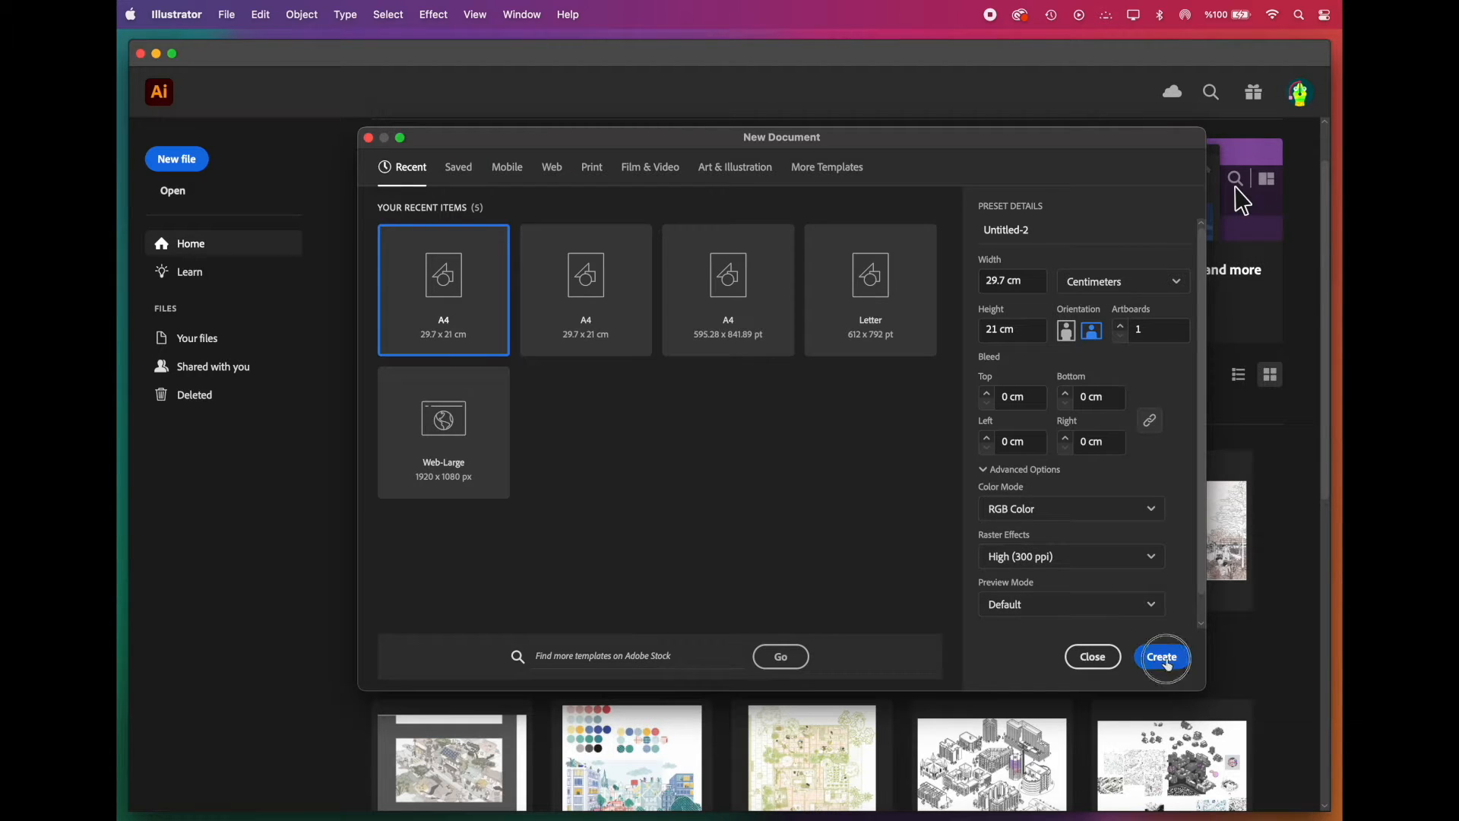
pyautogui.click(1163, 657)
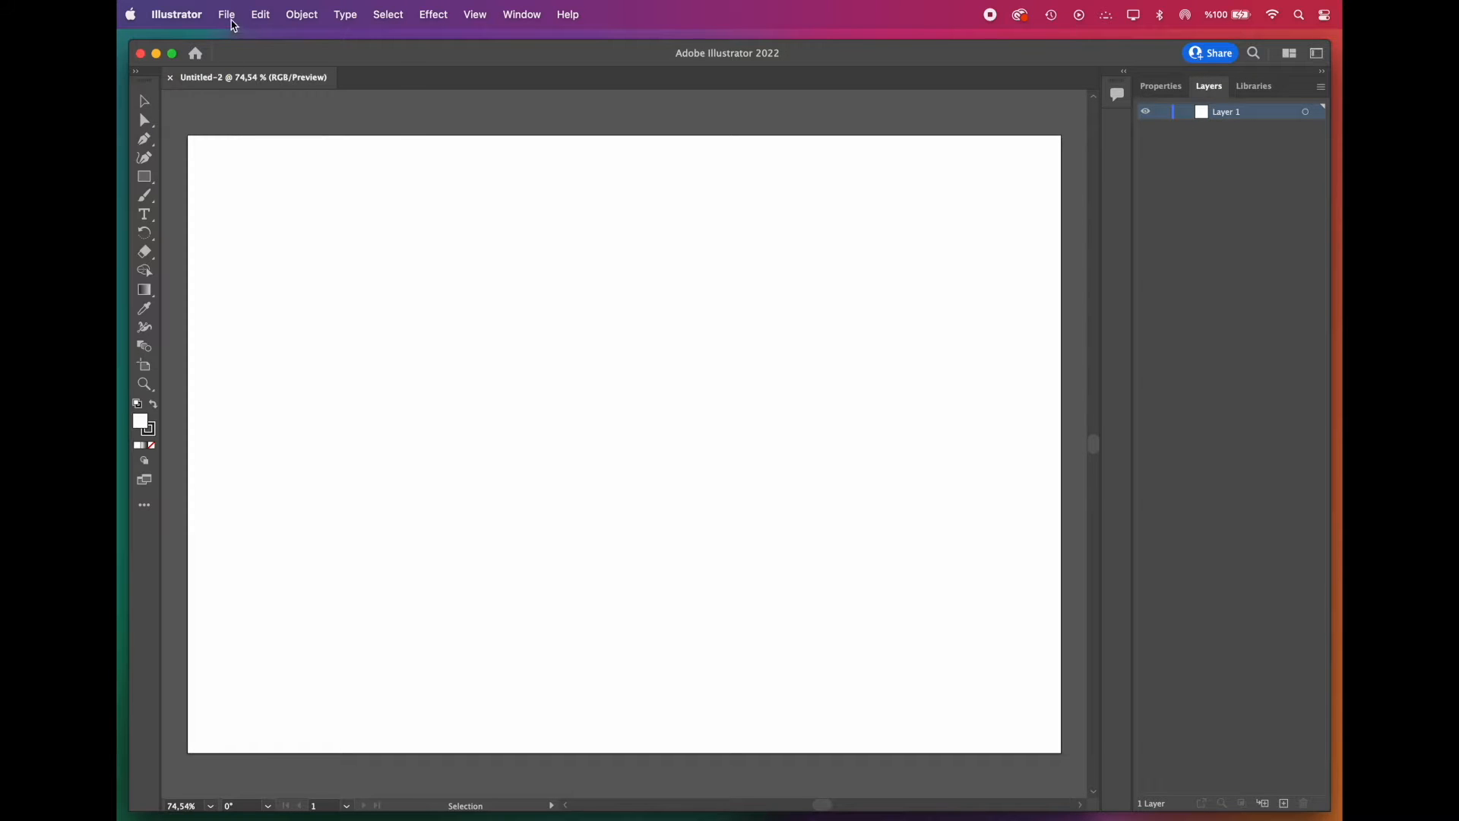
# Step: Save the document as 'Illustrator tutorial.ai' in Documents
pyautogui.click(225, 13)
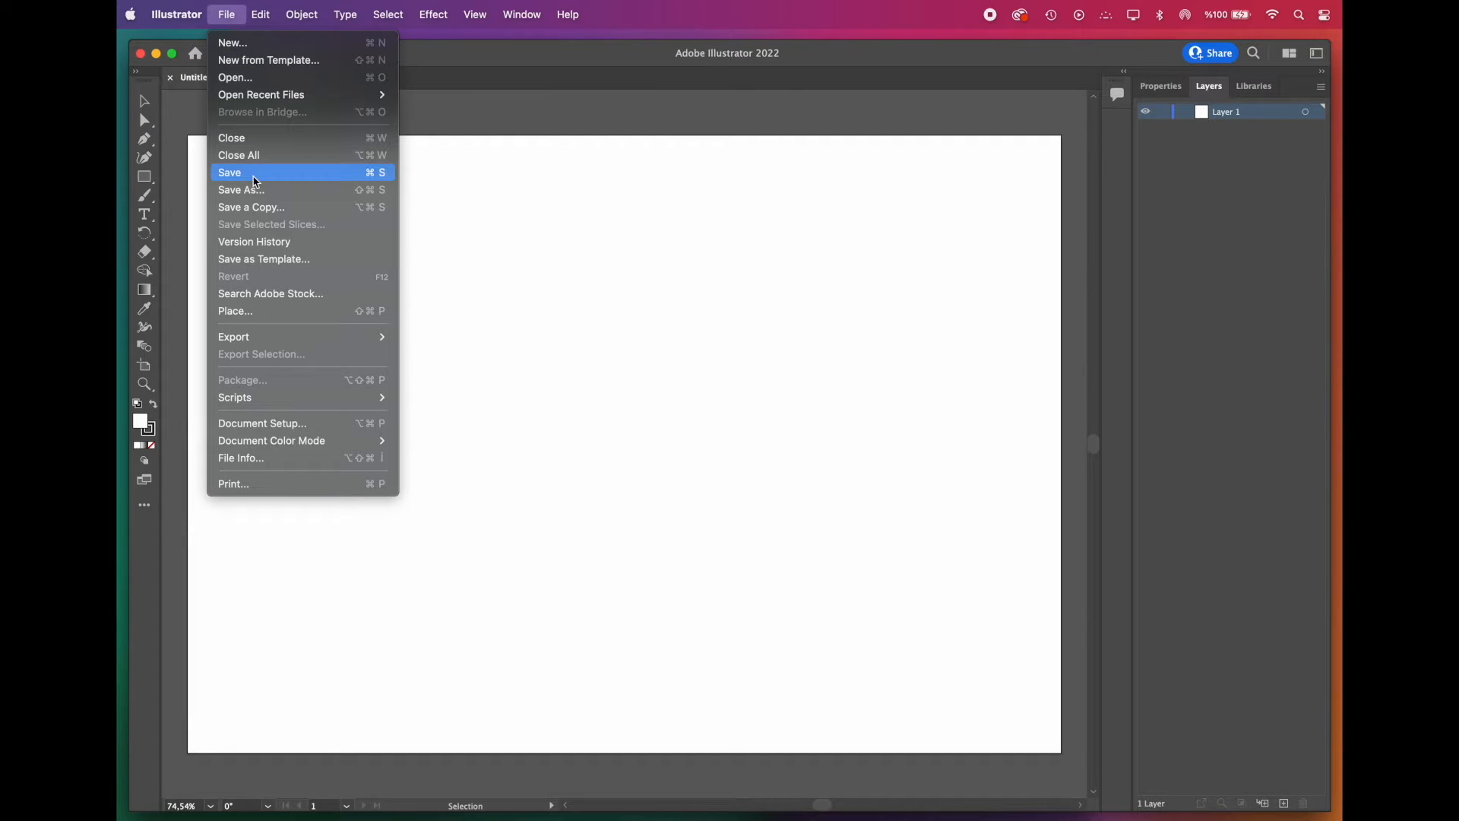
pyautogui.click(229, 172)
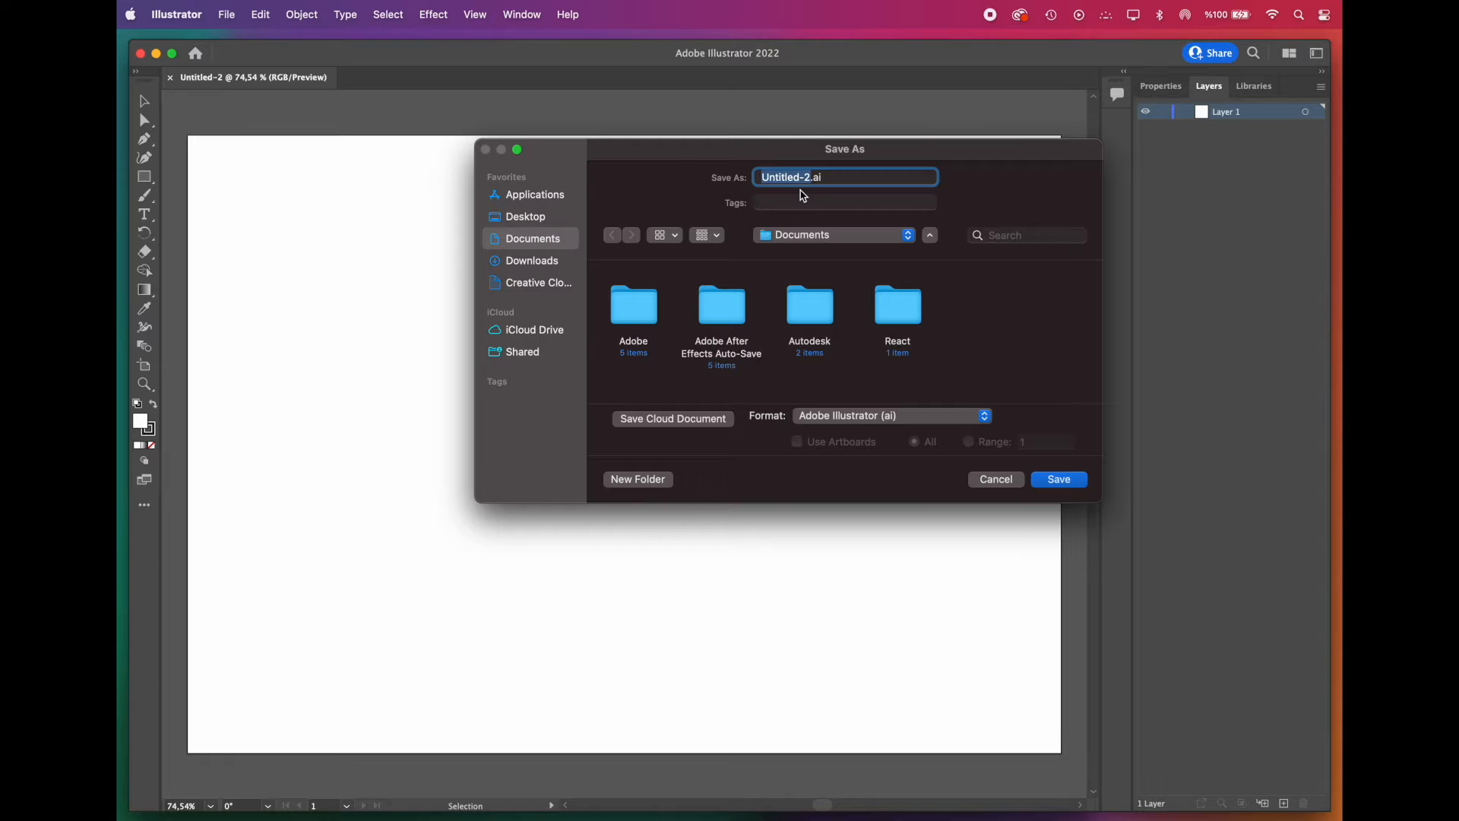
pyautogui.write('Illustrator tut.ai')
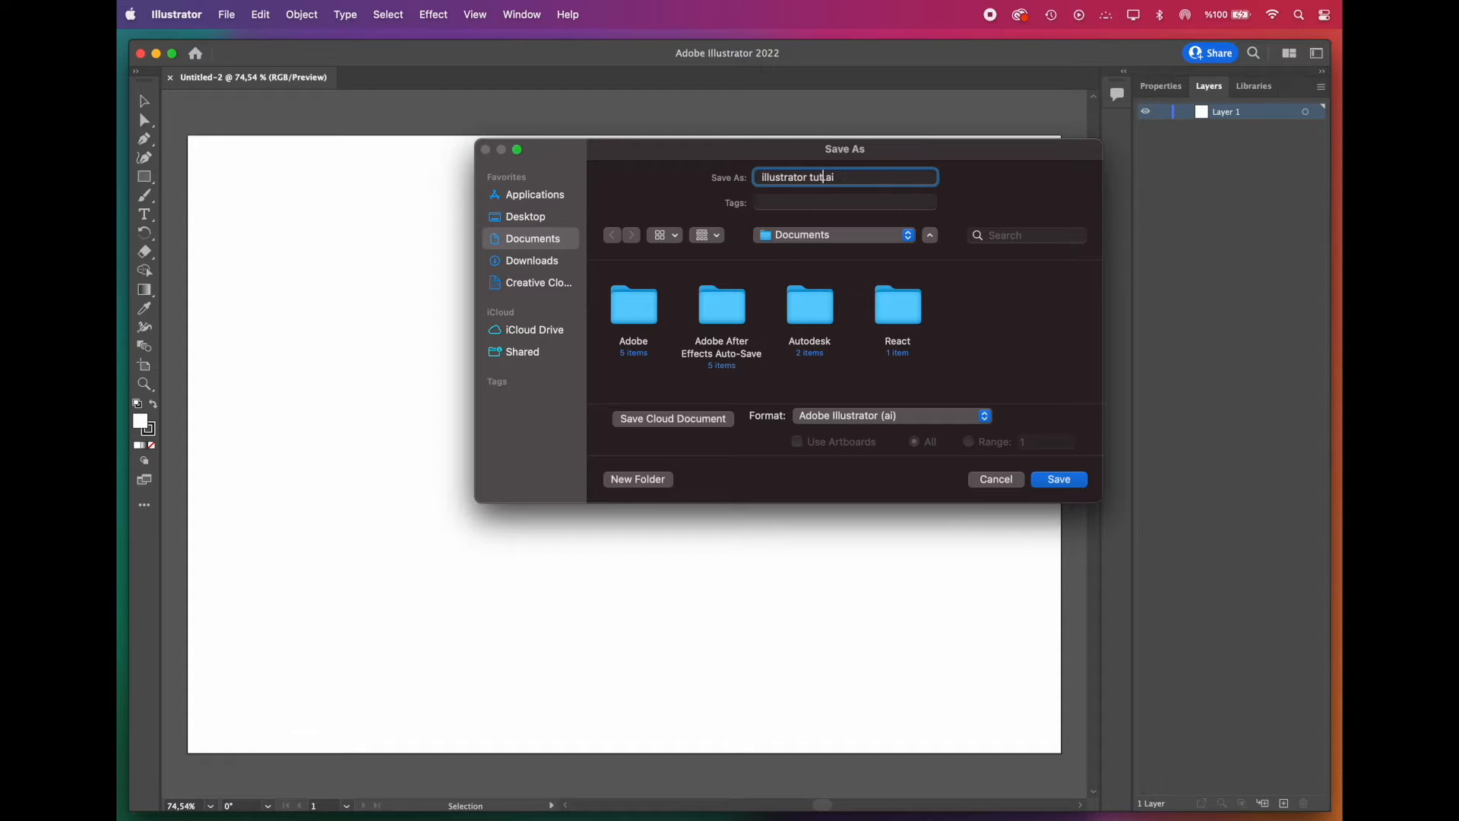
pyautogui.click(1058, 478)
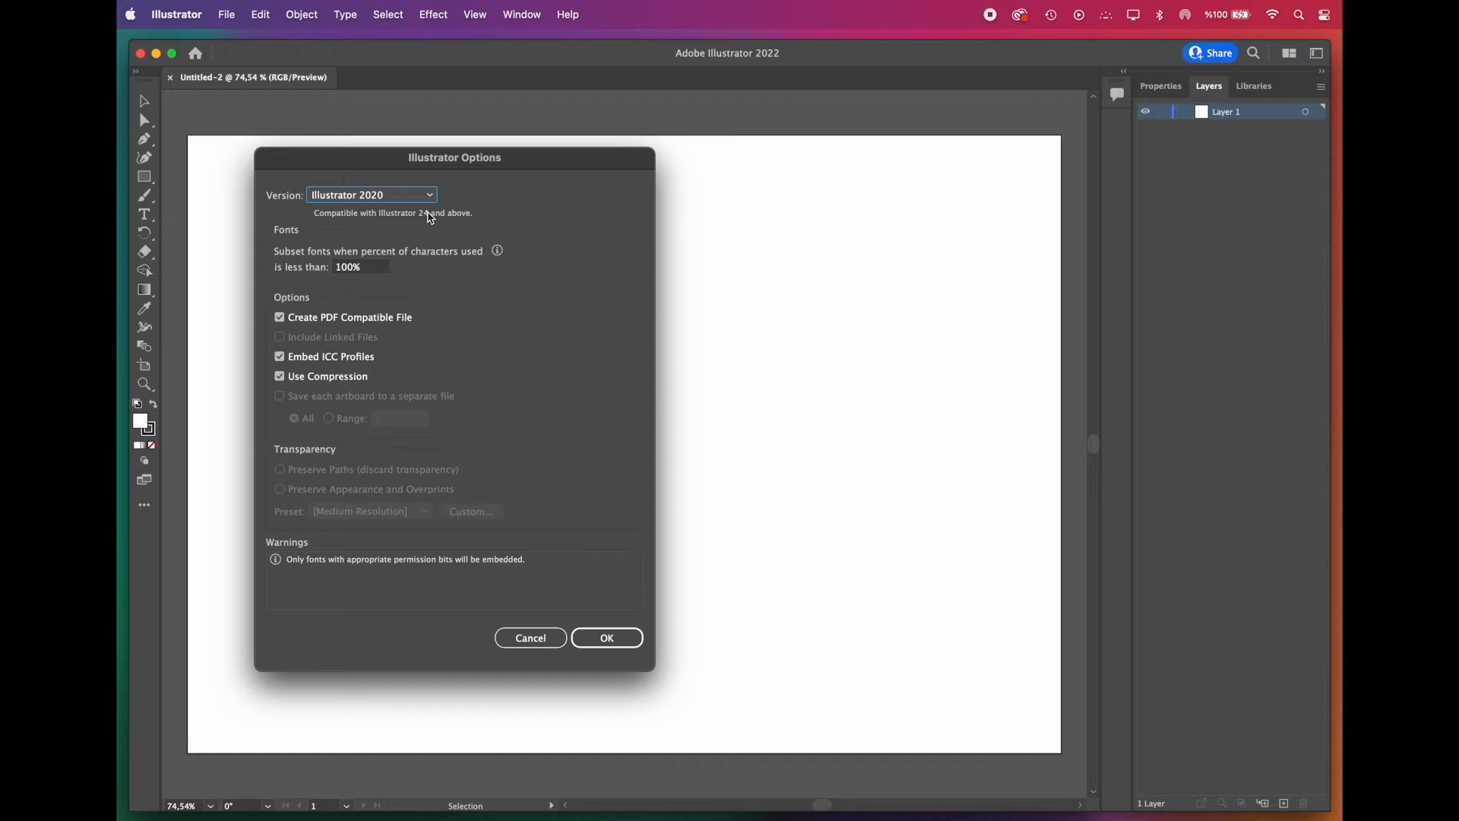
# Step: Keep Illustrator 2020 as the file version and confirm the save options
pyautogui.click(371, 195)
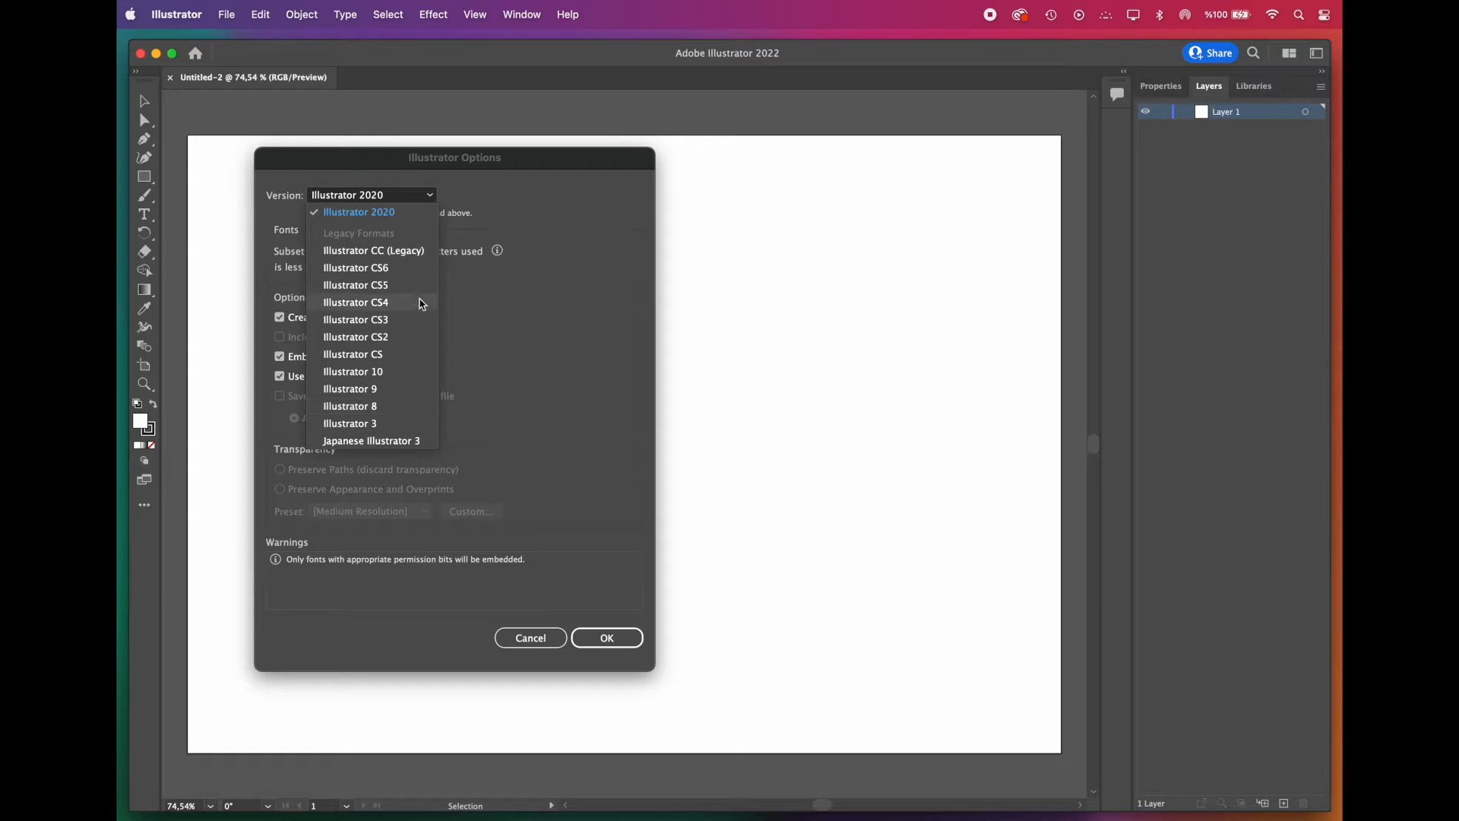
pyautogui.click(359, 211)
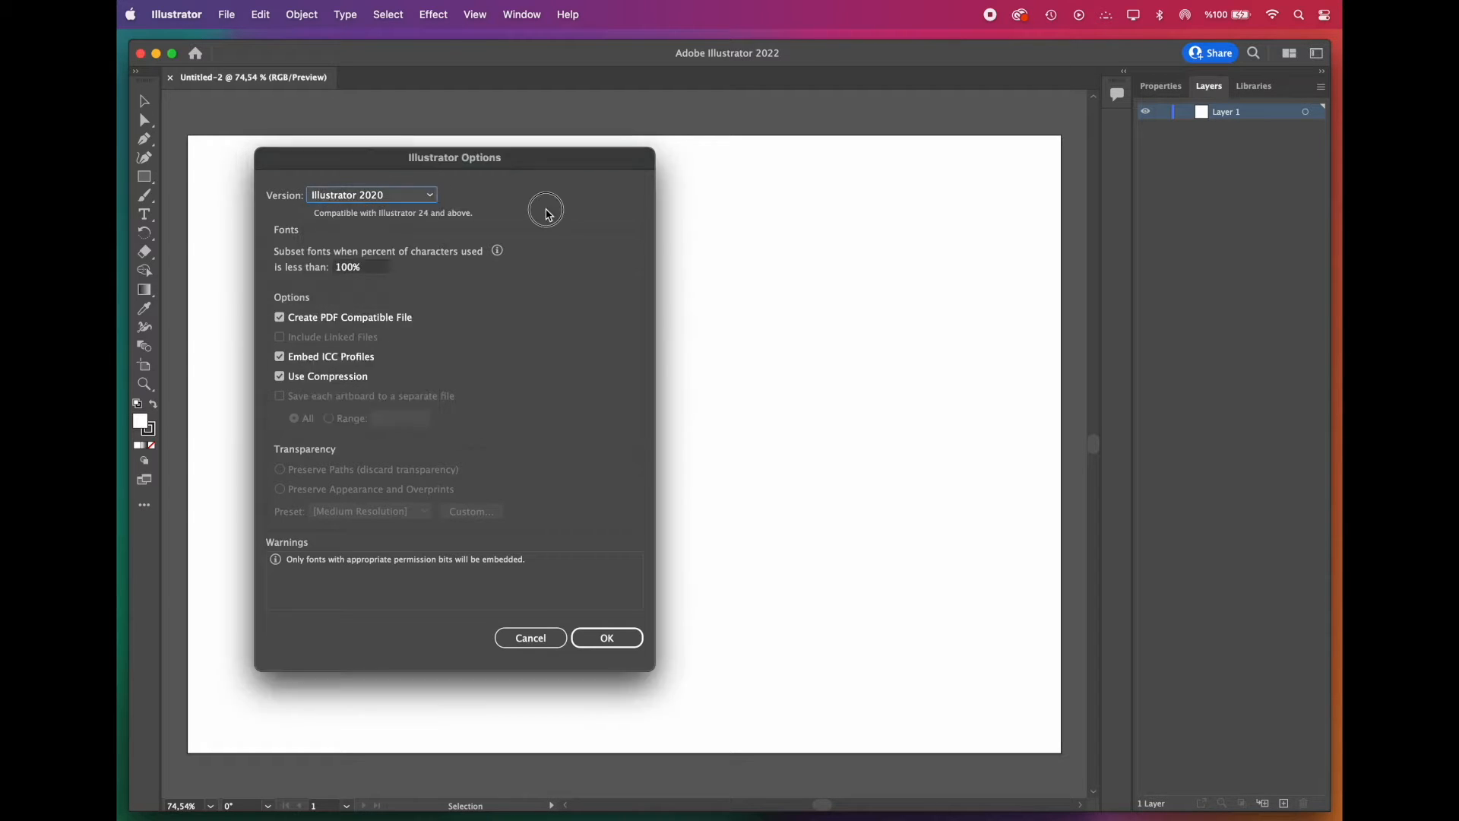
pyautogui.click(607, 637)
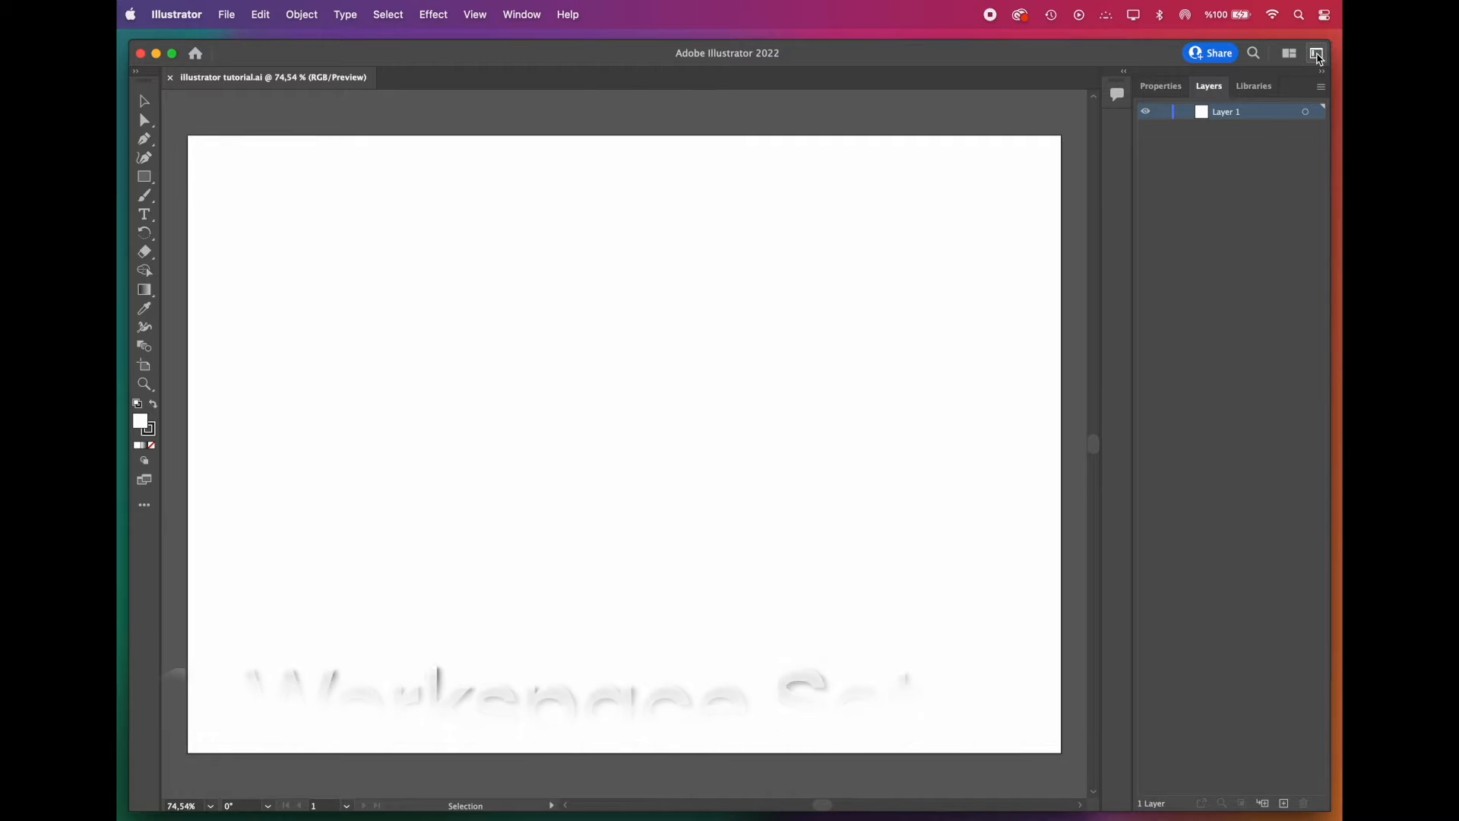
# Step: Switch to the Essentials Classic workspace and start editing the artboard to a square size
pyautogui.click(1316, 53)
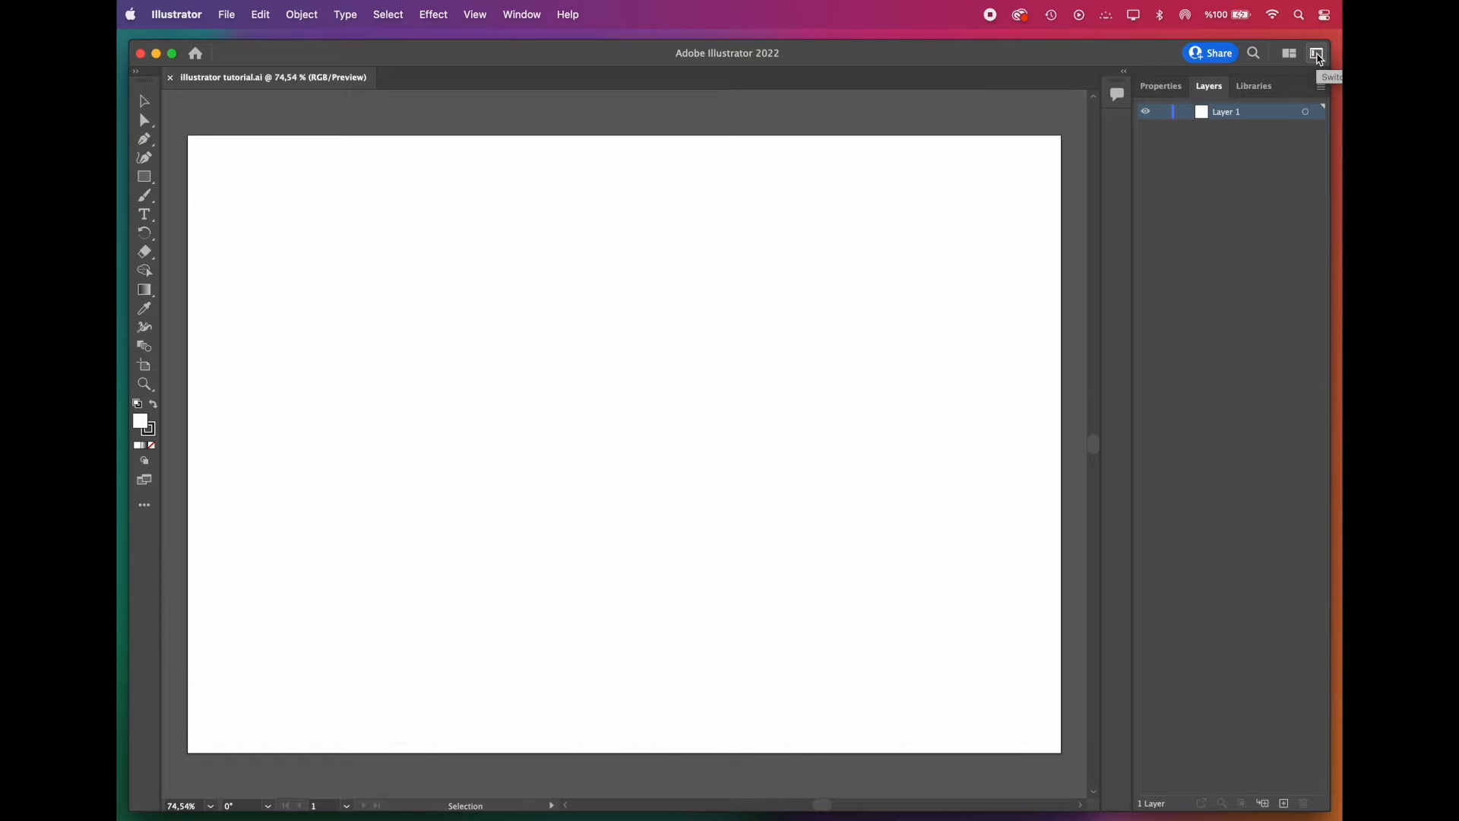
pyautogui.click(1317, 53)
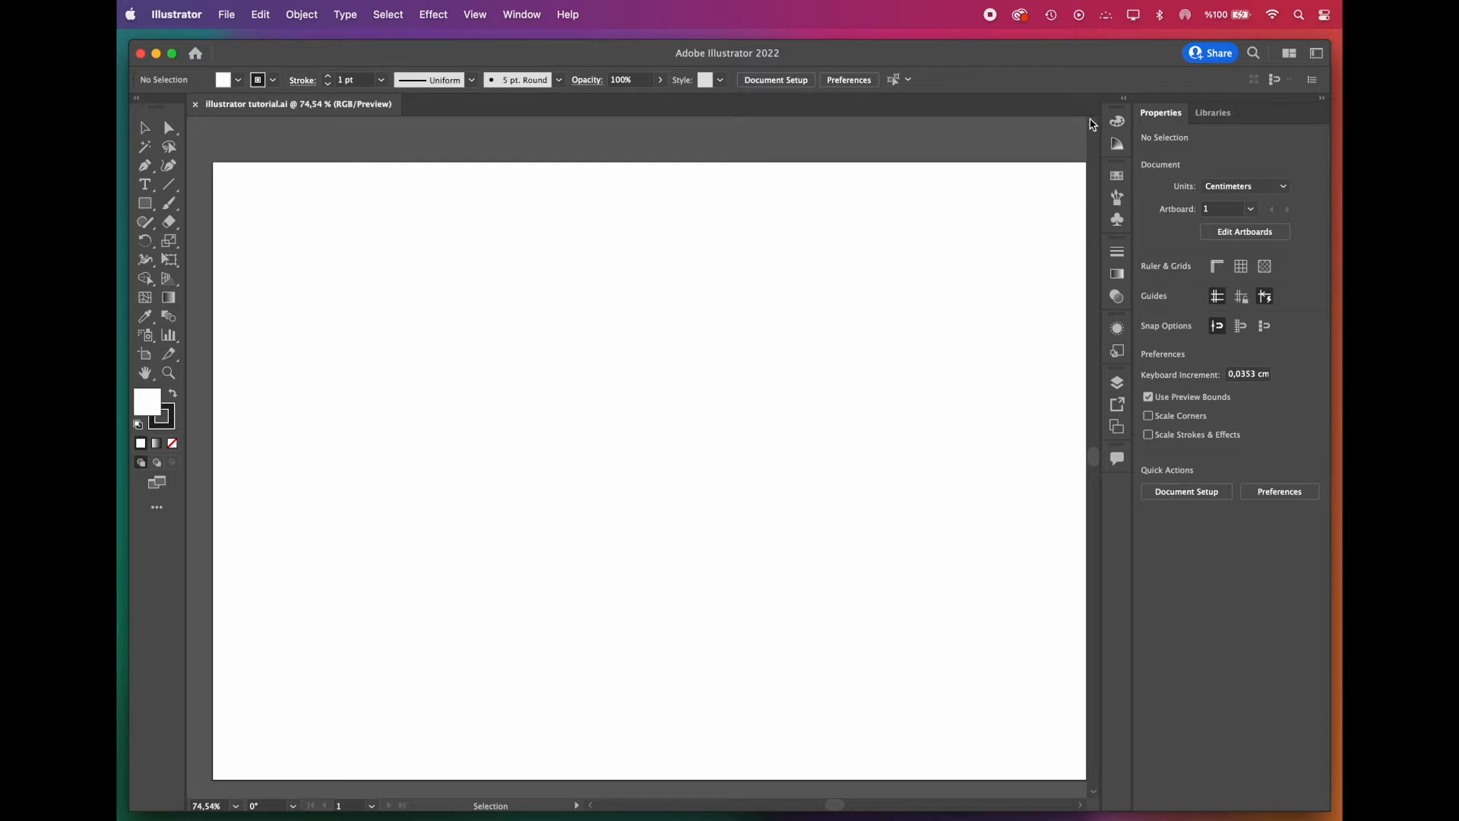
pyautogui.moveTo(944, 139)
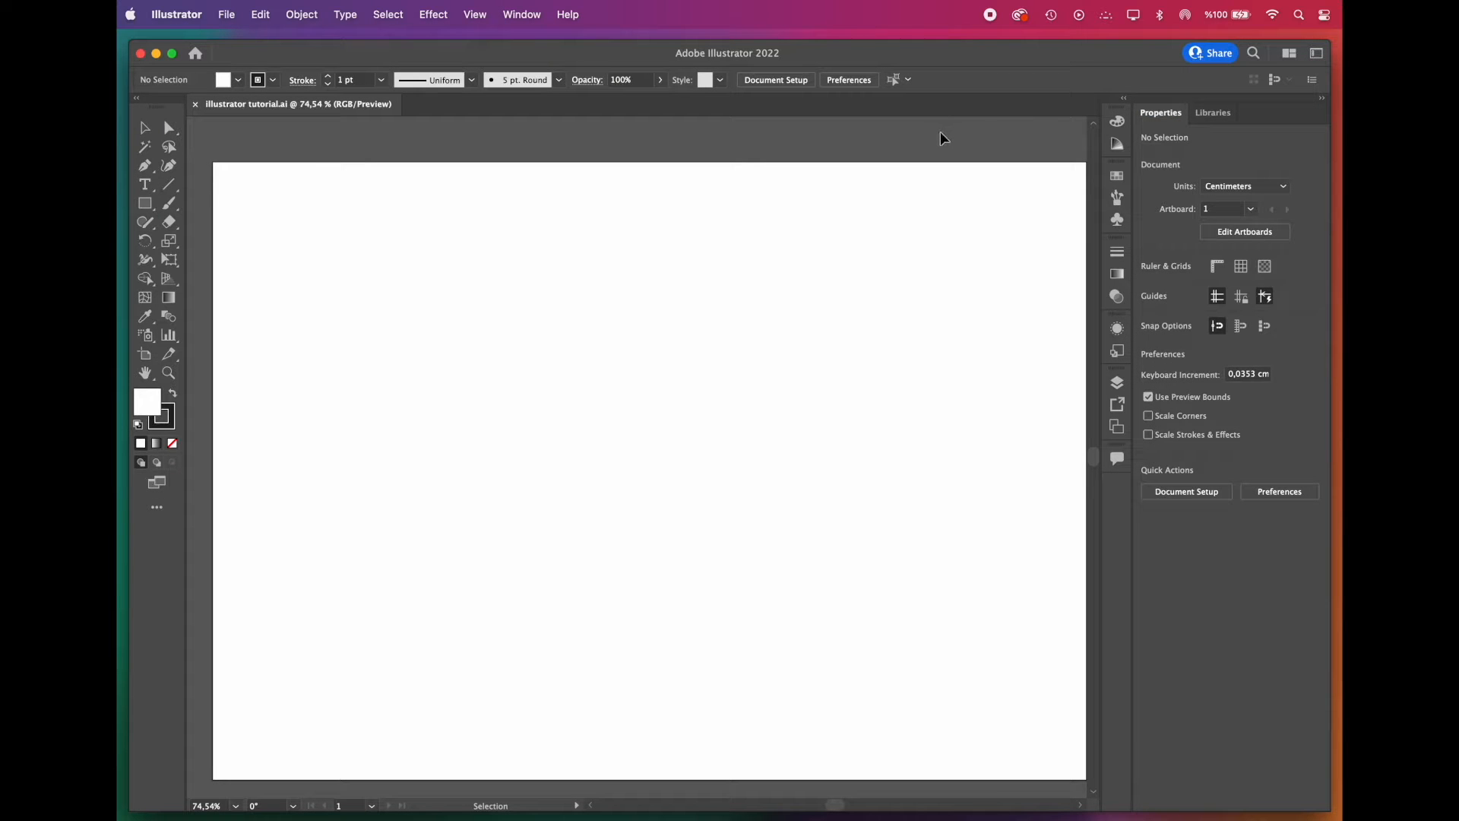
pyautogui.moveTo(833, 399)
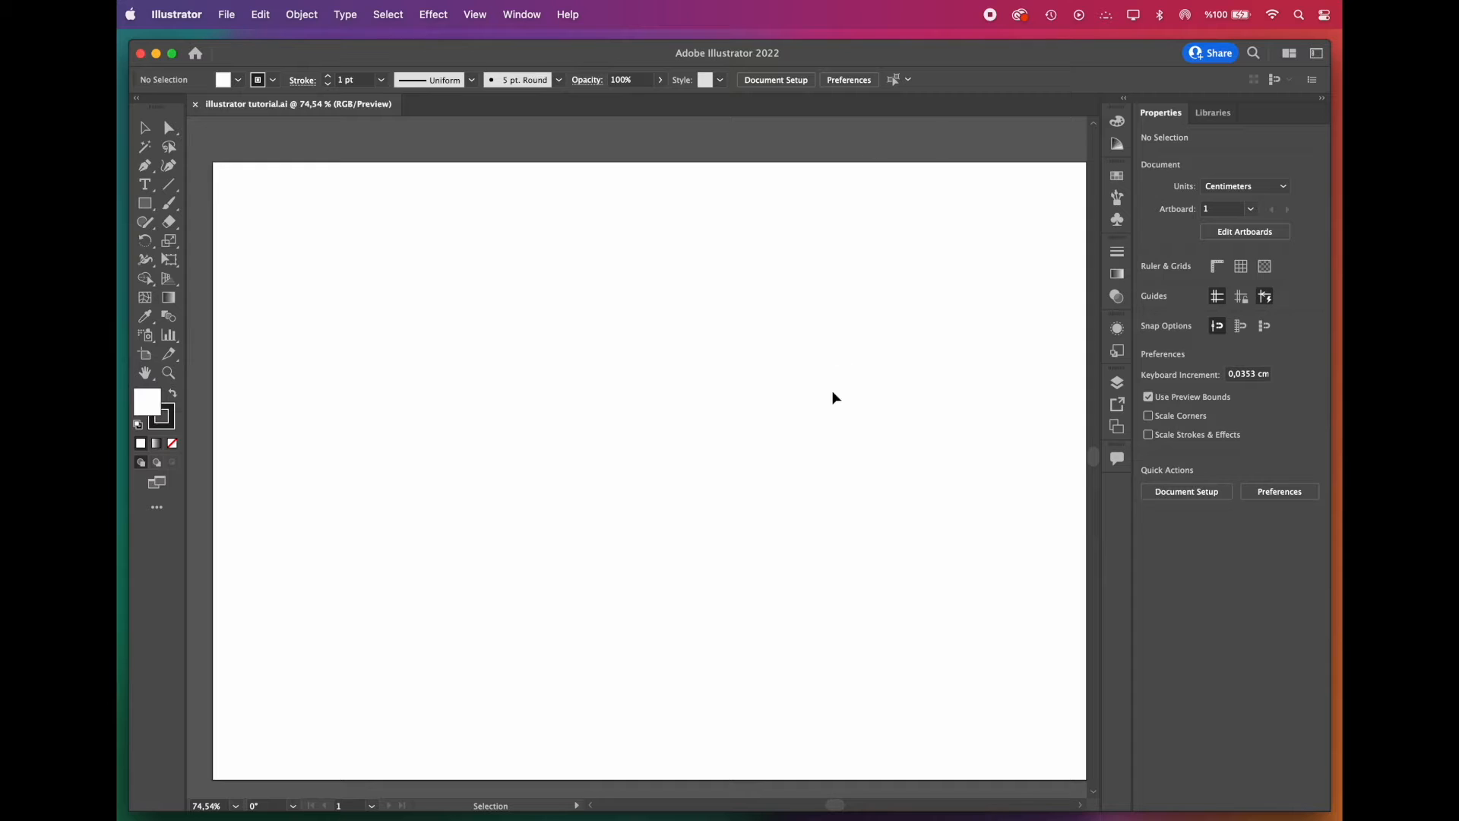
pyautogui.moveTo(508, 364)
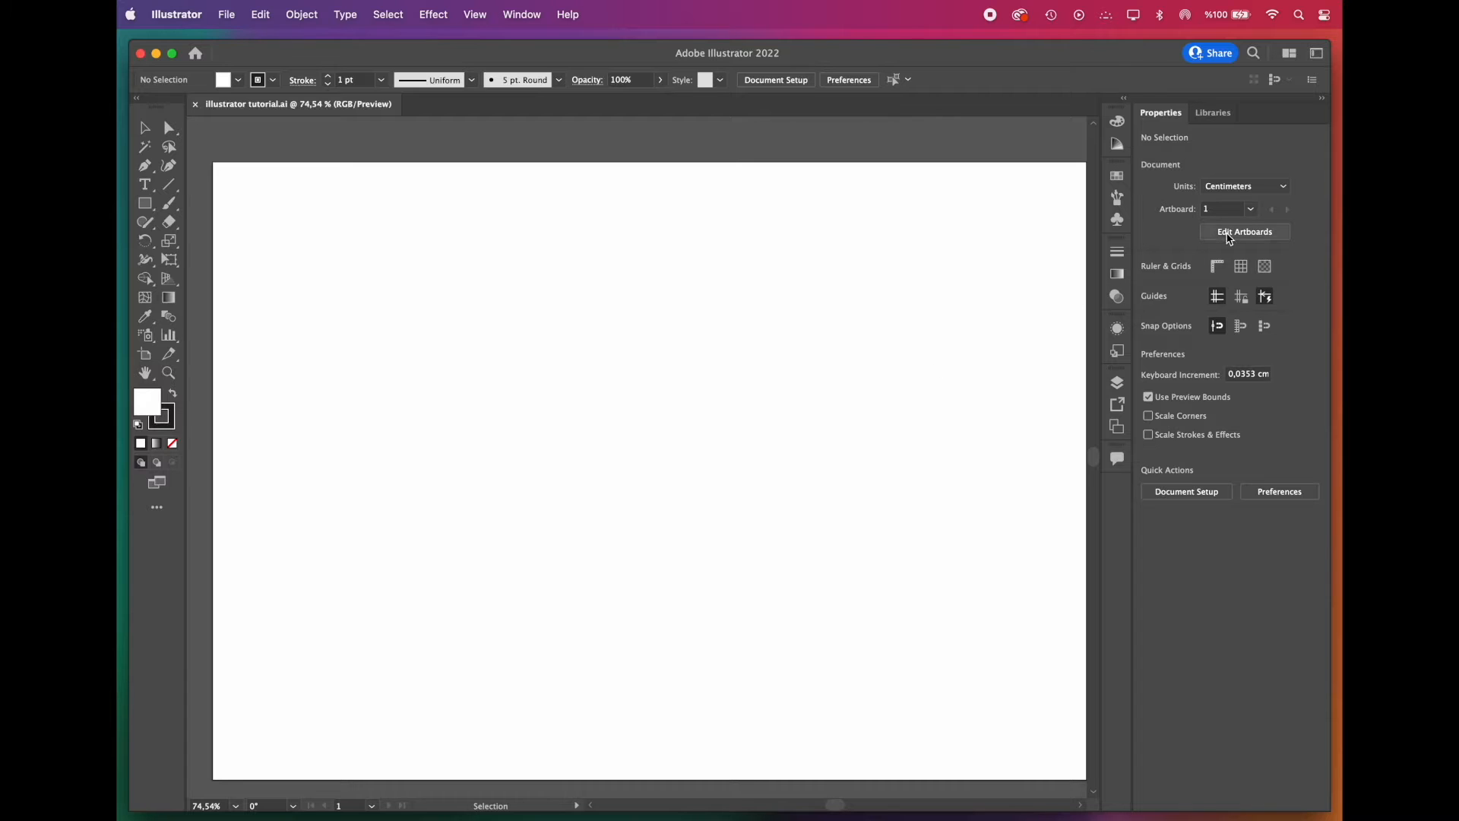
pyautogui.moveTo(1244, 231)
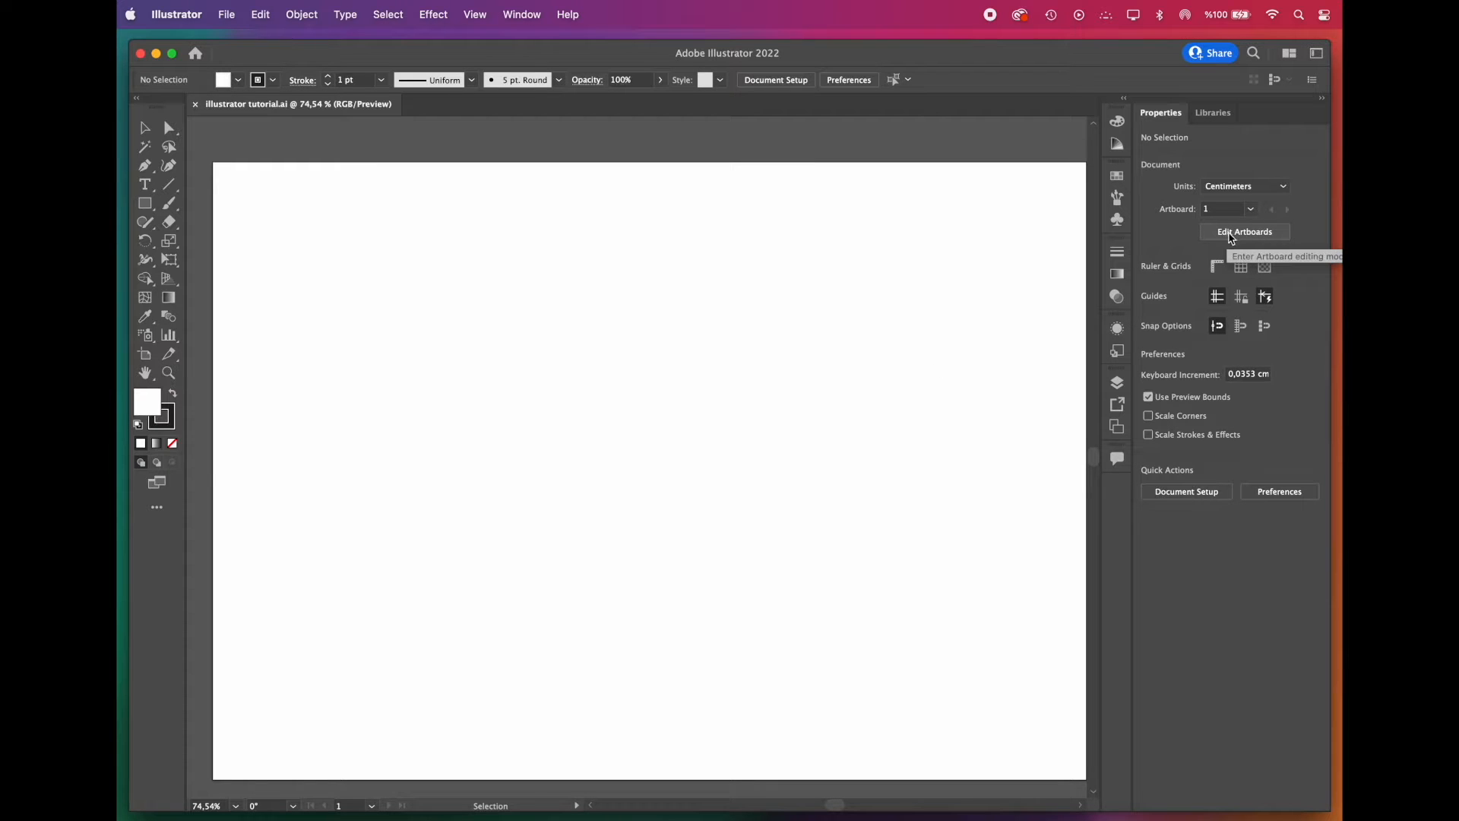
pyautogui.click(1245, 231)
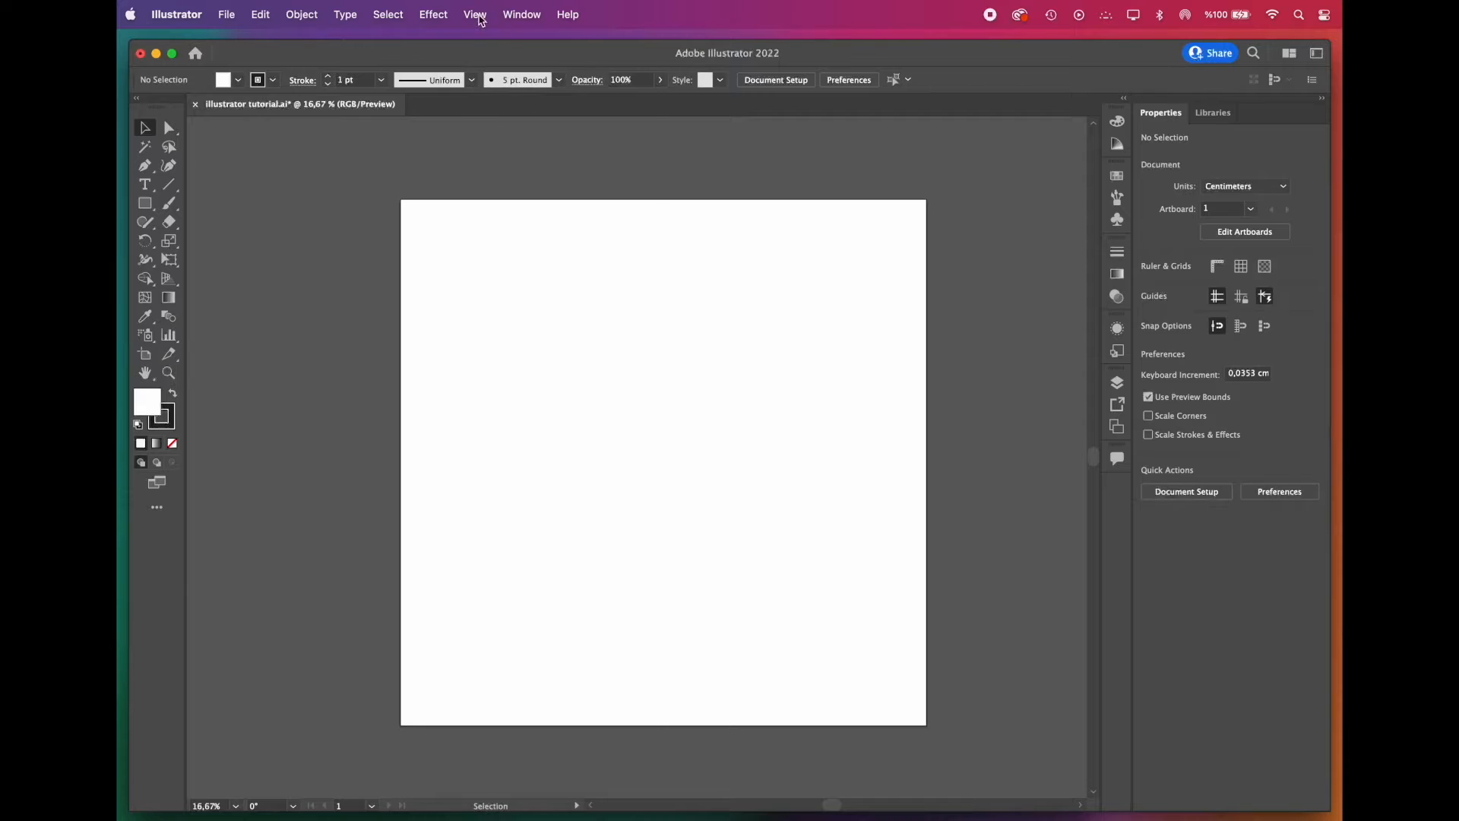
# Step: Show the rulers around the canvas via the View menu
pyautogui.click(474, 14)
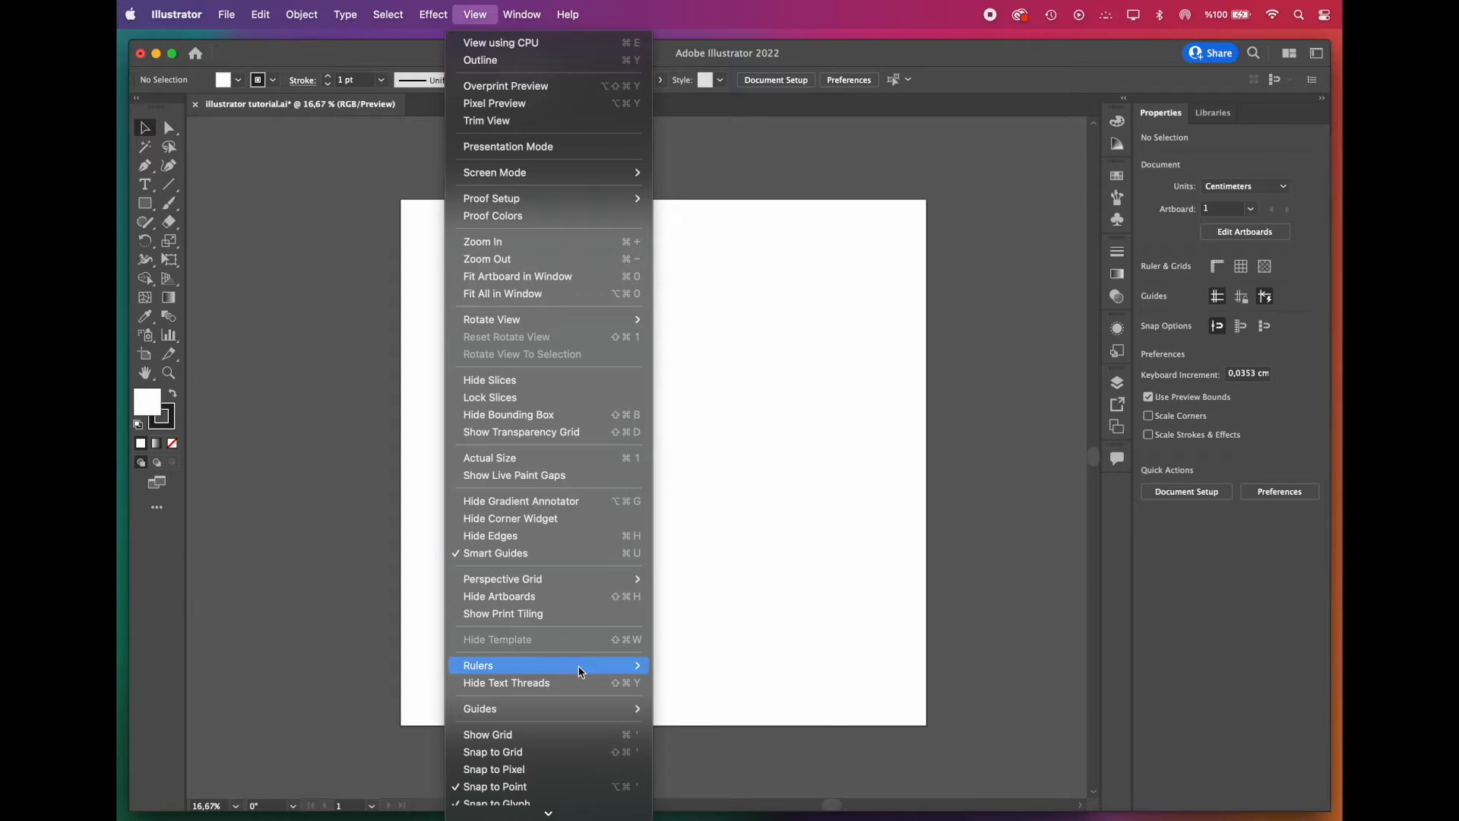
pyautogui.moveTo(478, 664)
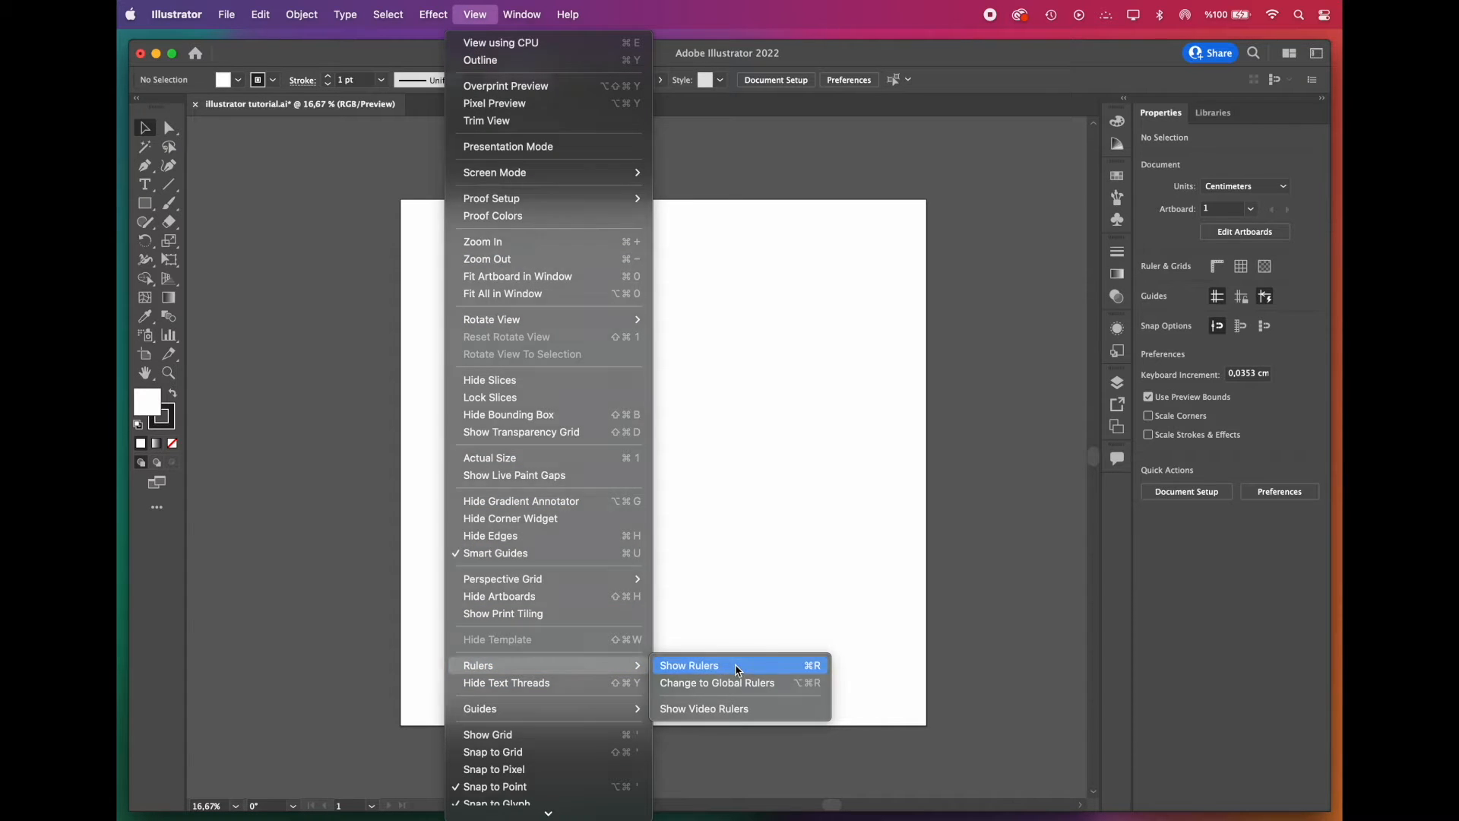
pyautogui.click(688, 664)
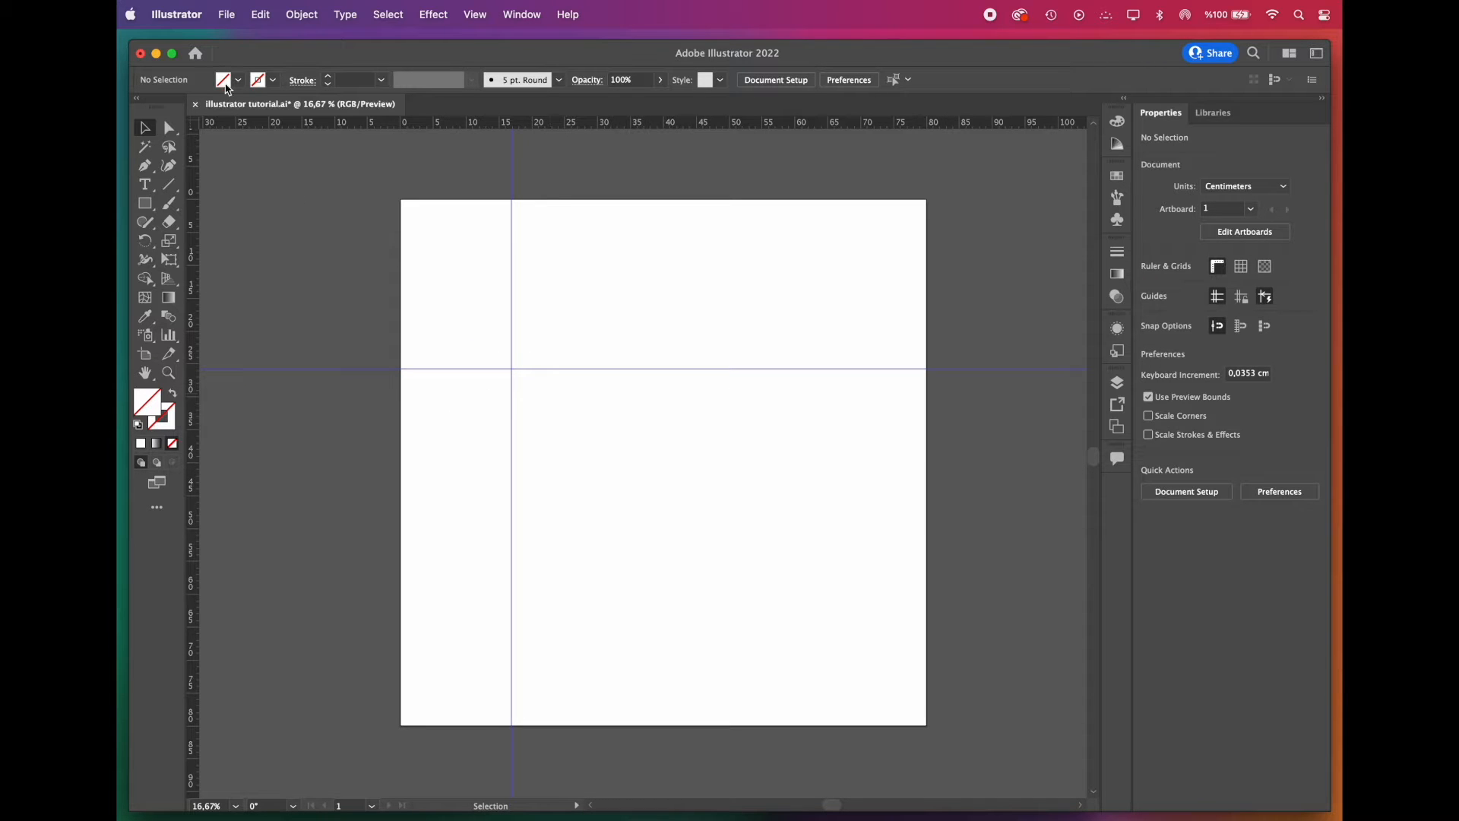
# Step: Set the Guides colour preference to Light Red in Guides & Grid preferences
pyautogui.click(177, 14)
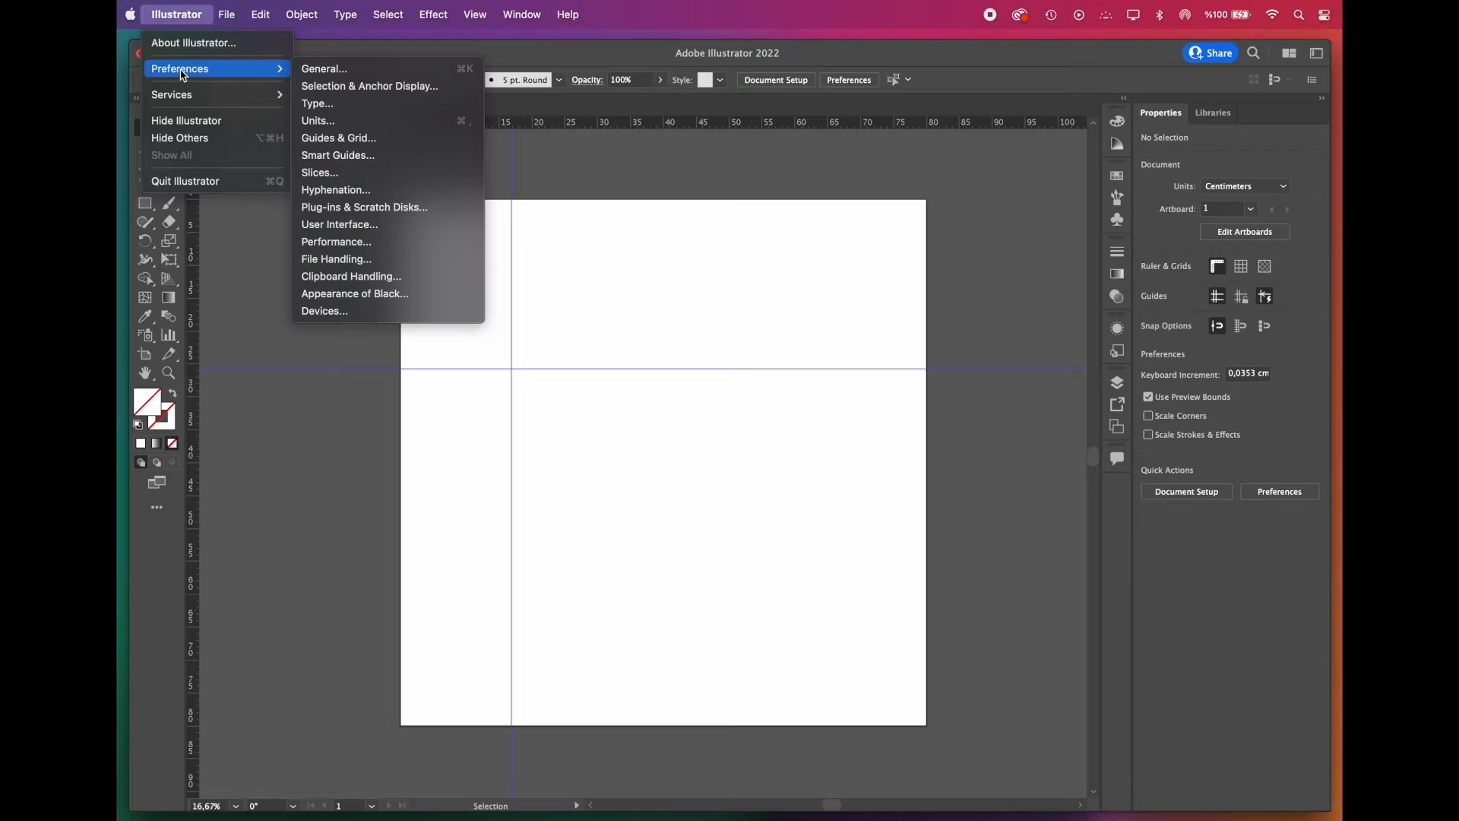
pyautogui.moveTo(324, 69)
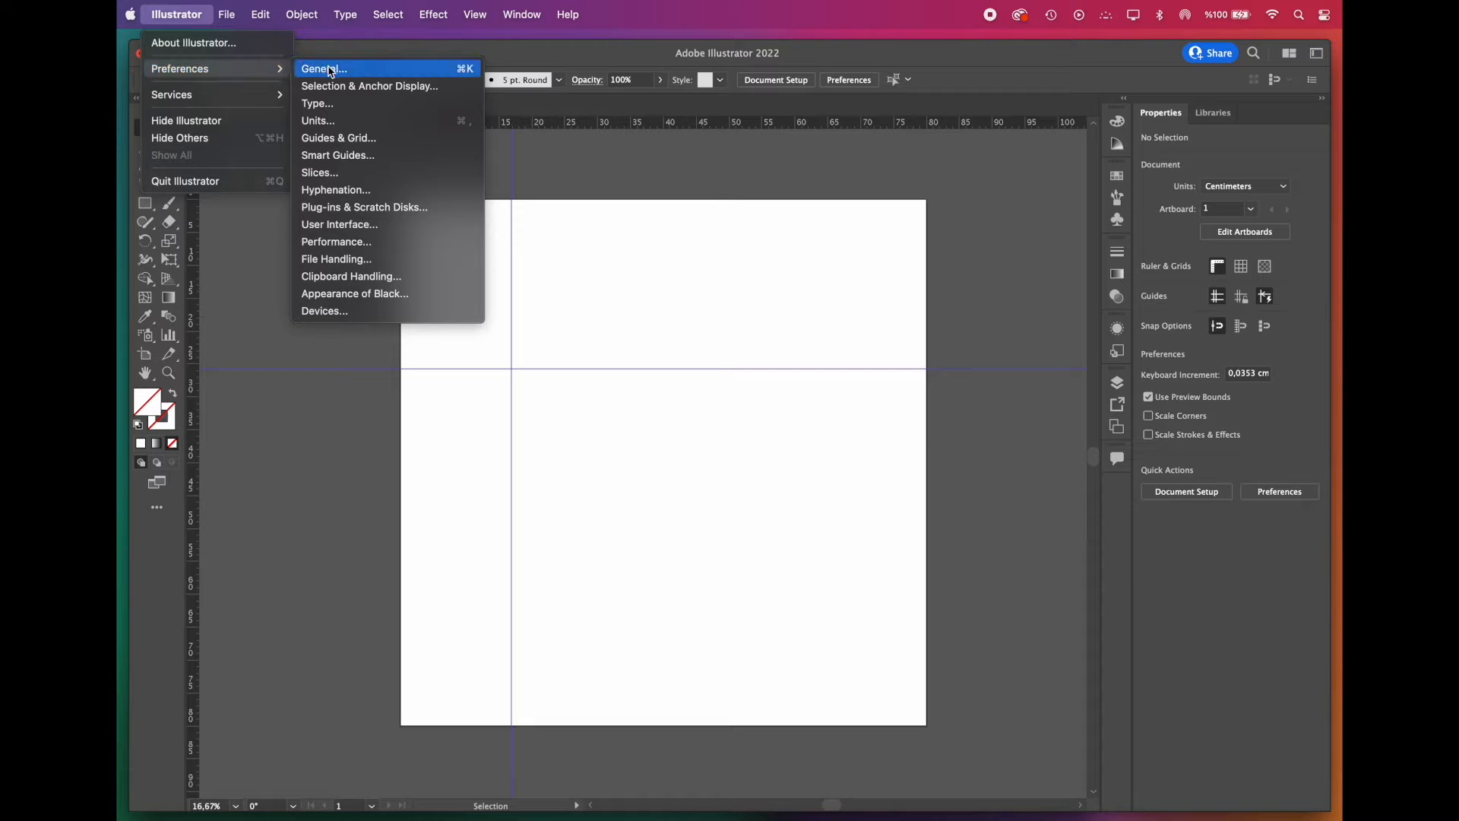
pyautogui.click(338, 138)
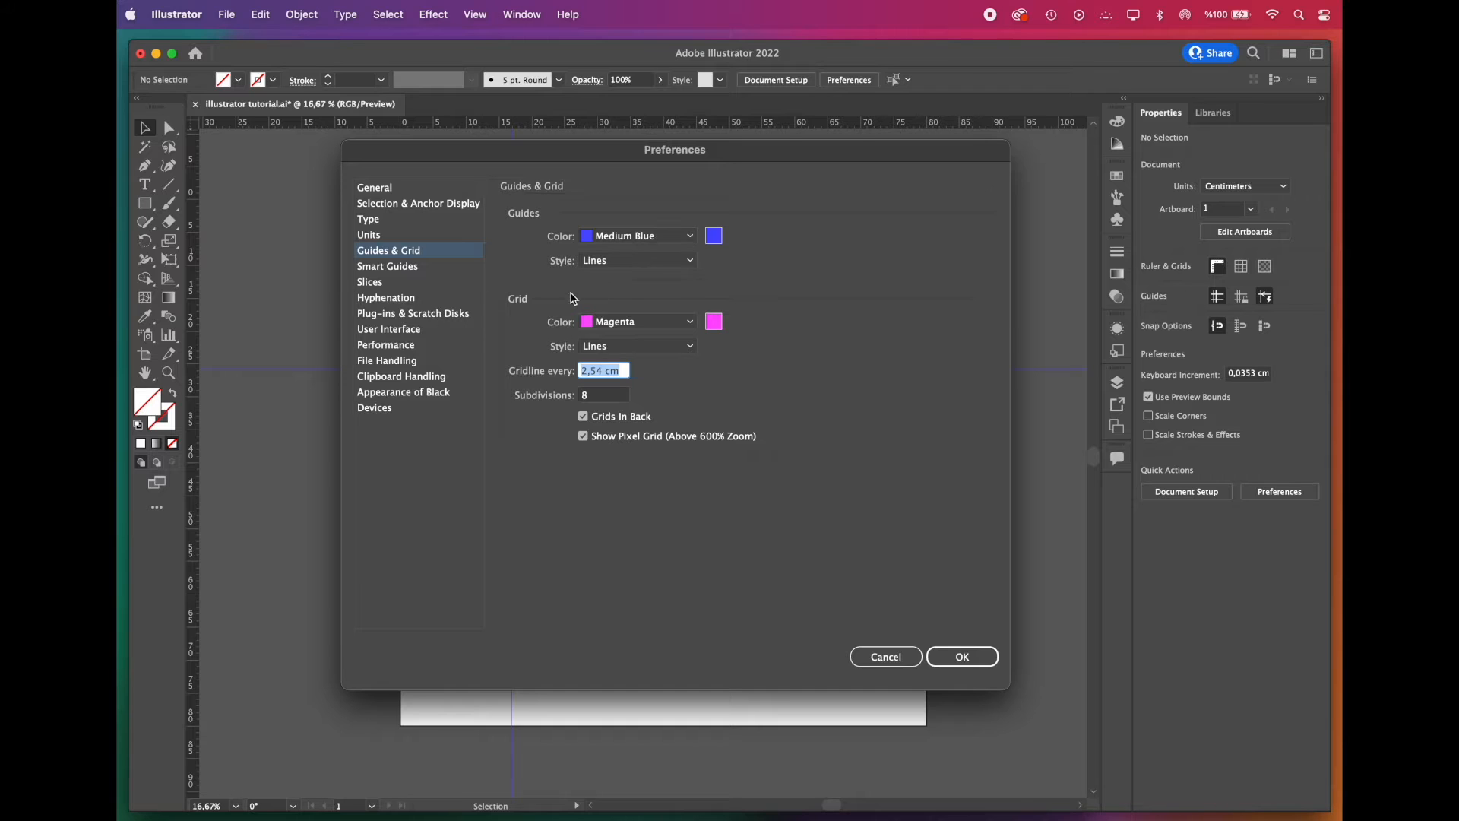
pyautogui.click(637, 235)
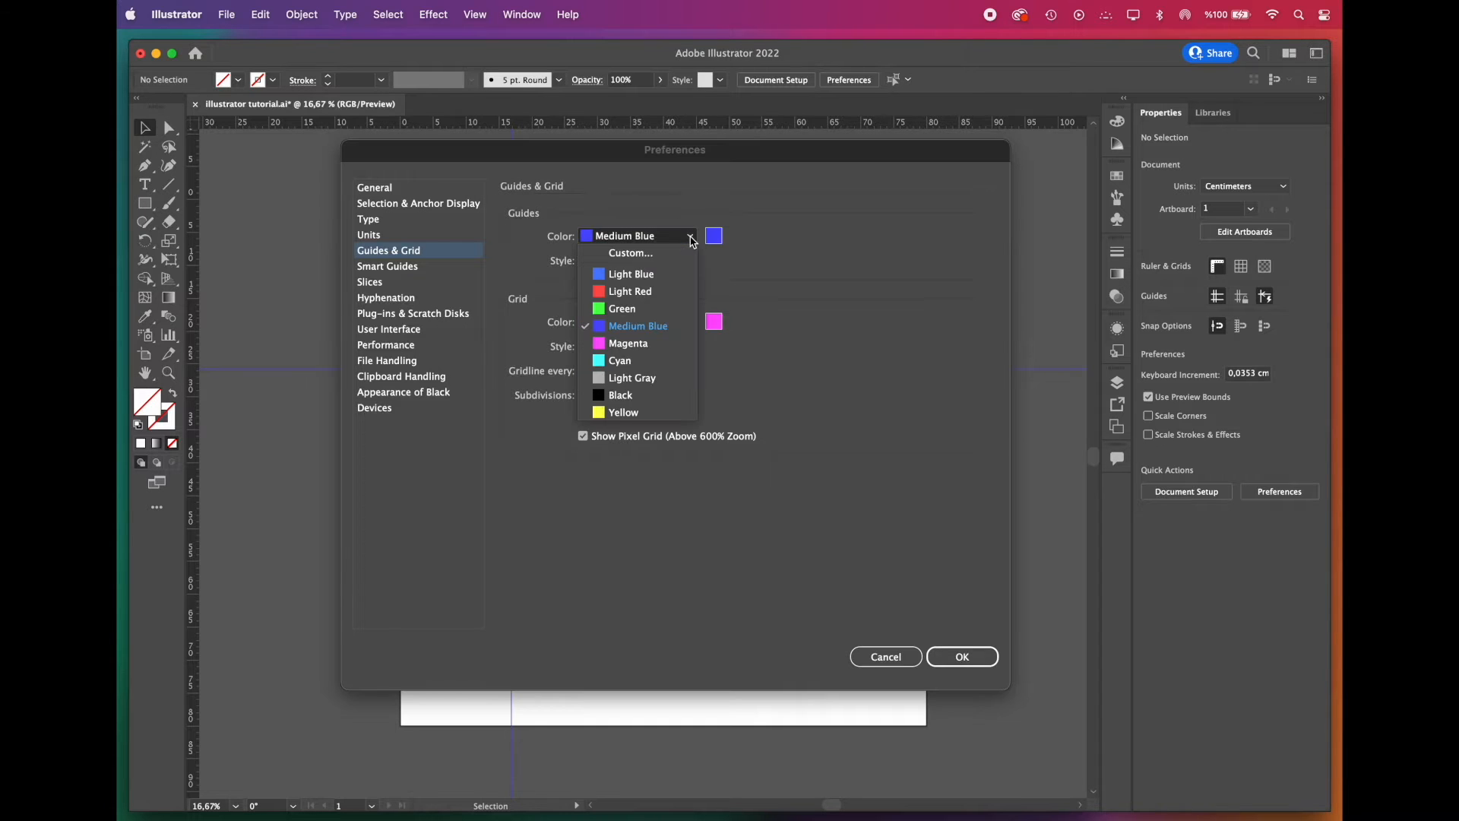
pyautogui.click(629, 290)
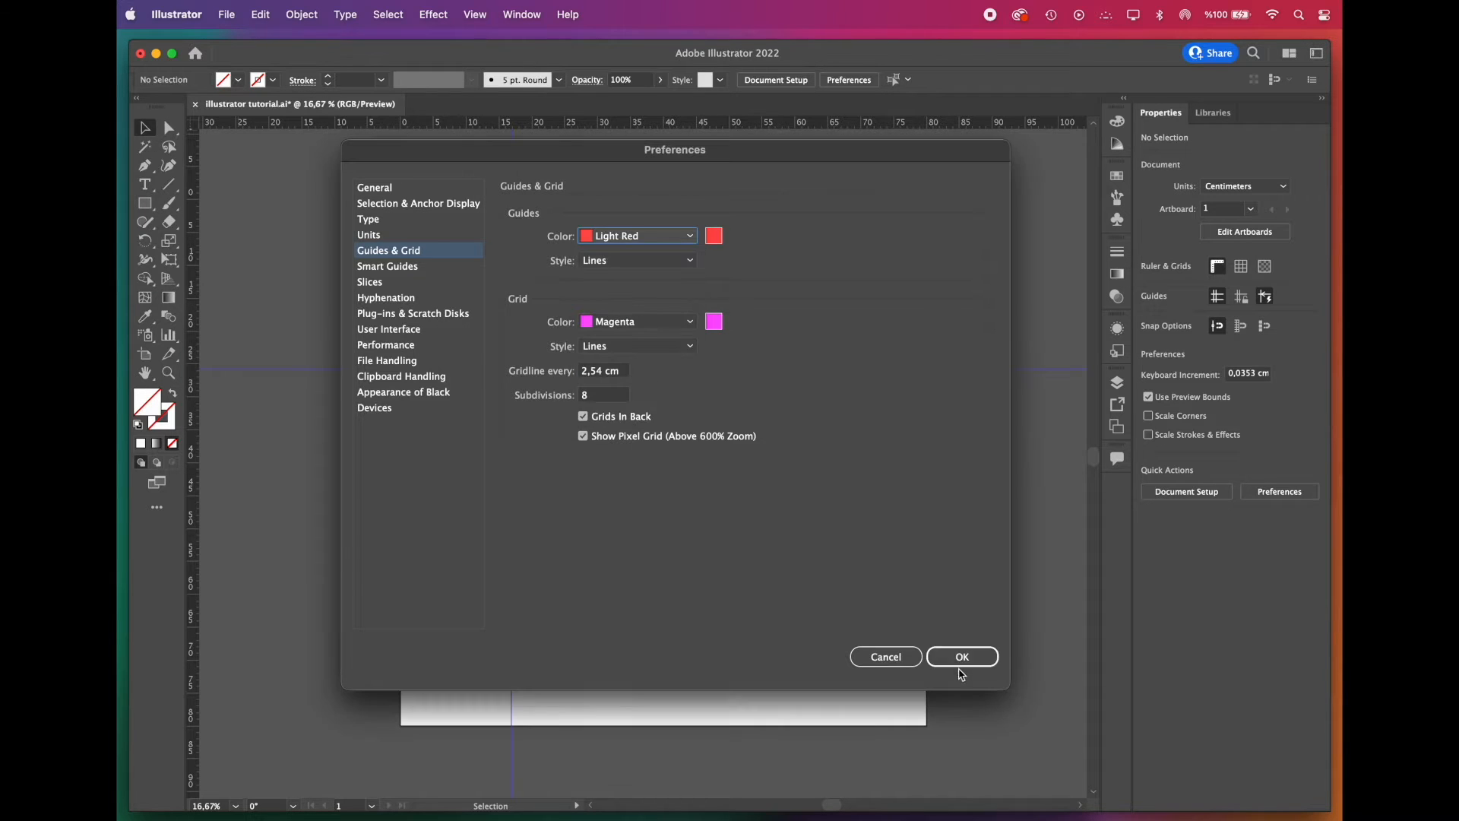
pyautogui.click(962, 657)
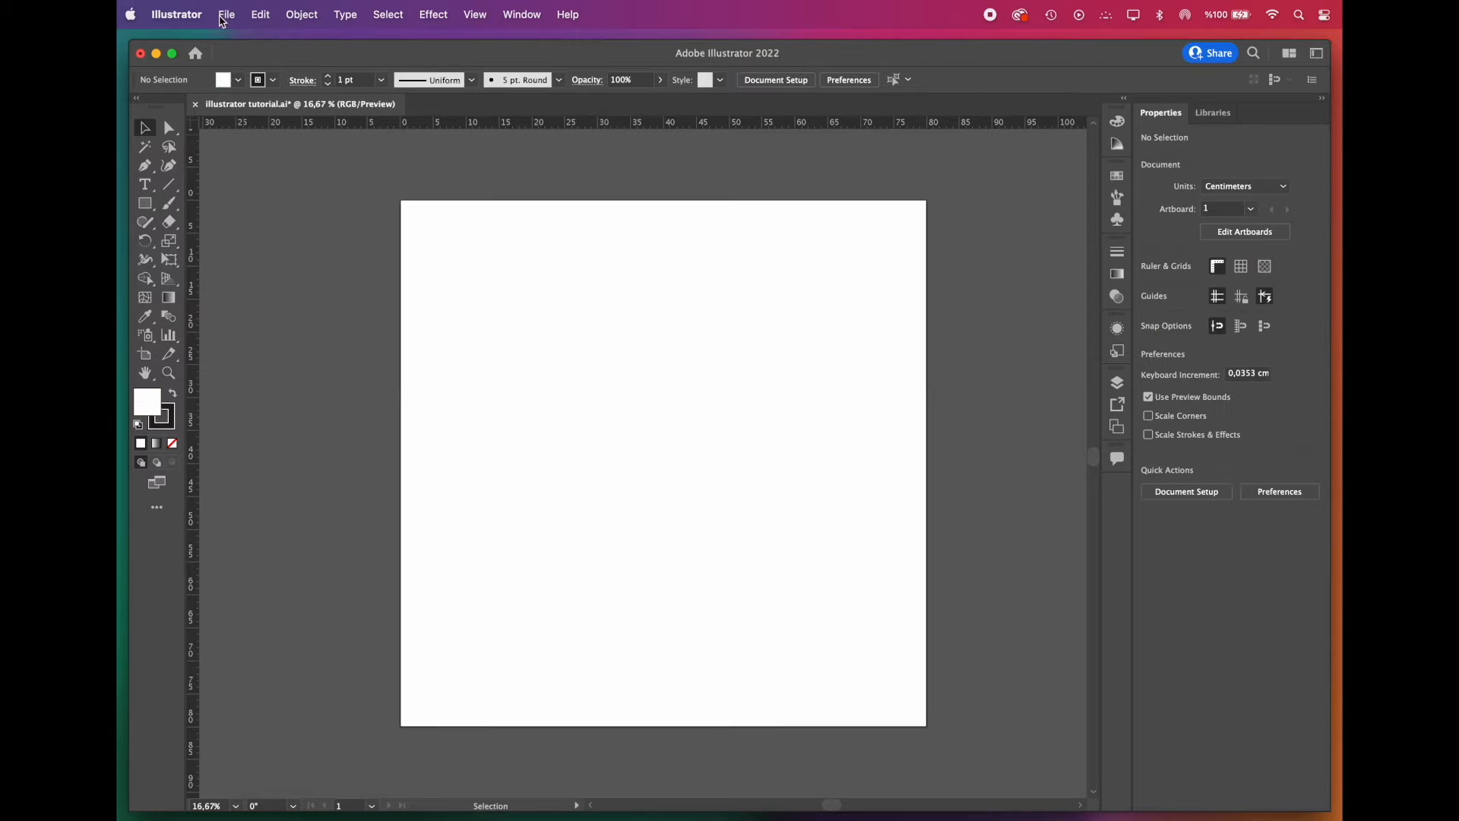
# Step: Open axonometric-building-adjacenthousing.ai from recent files and select all its artwork
pyautogui.click(225, 13)
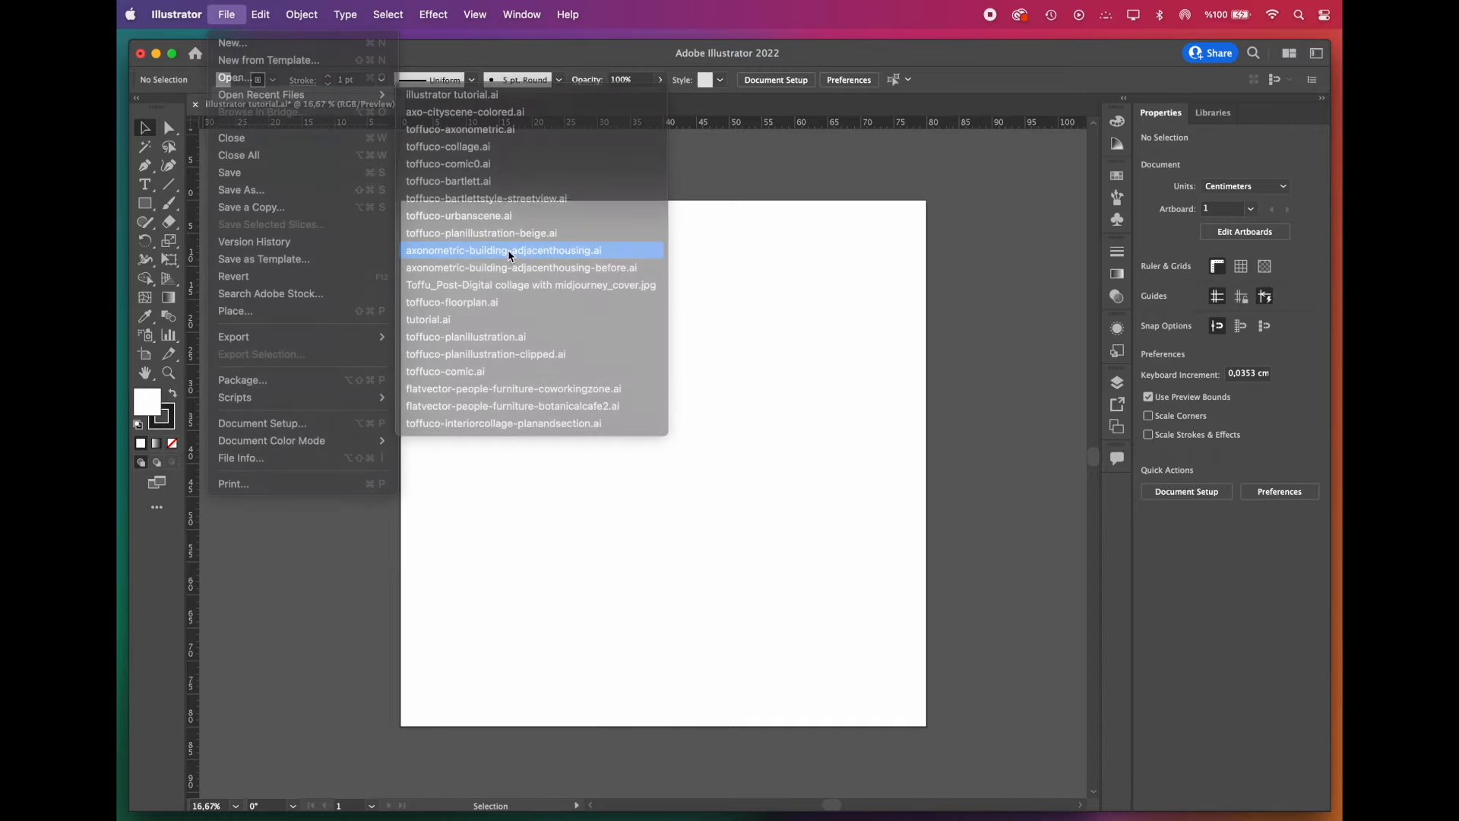
pyautogui.click(503, 251)
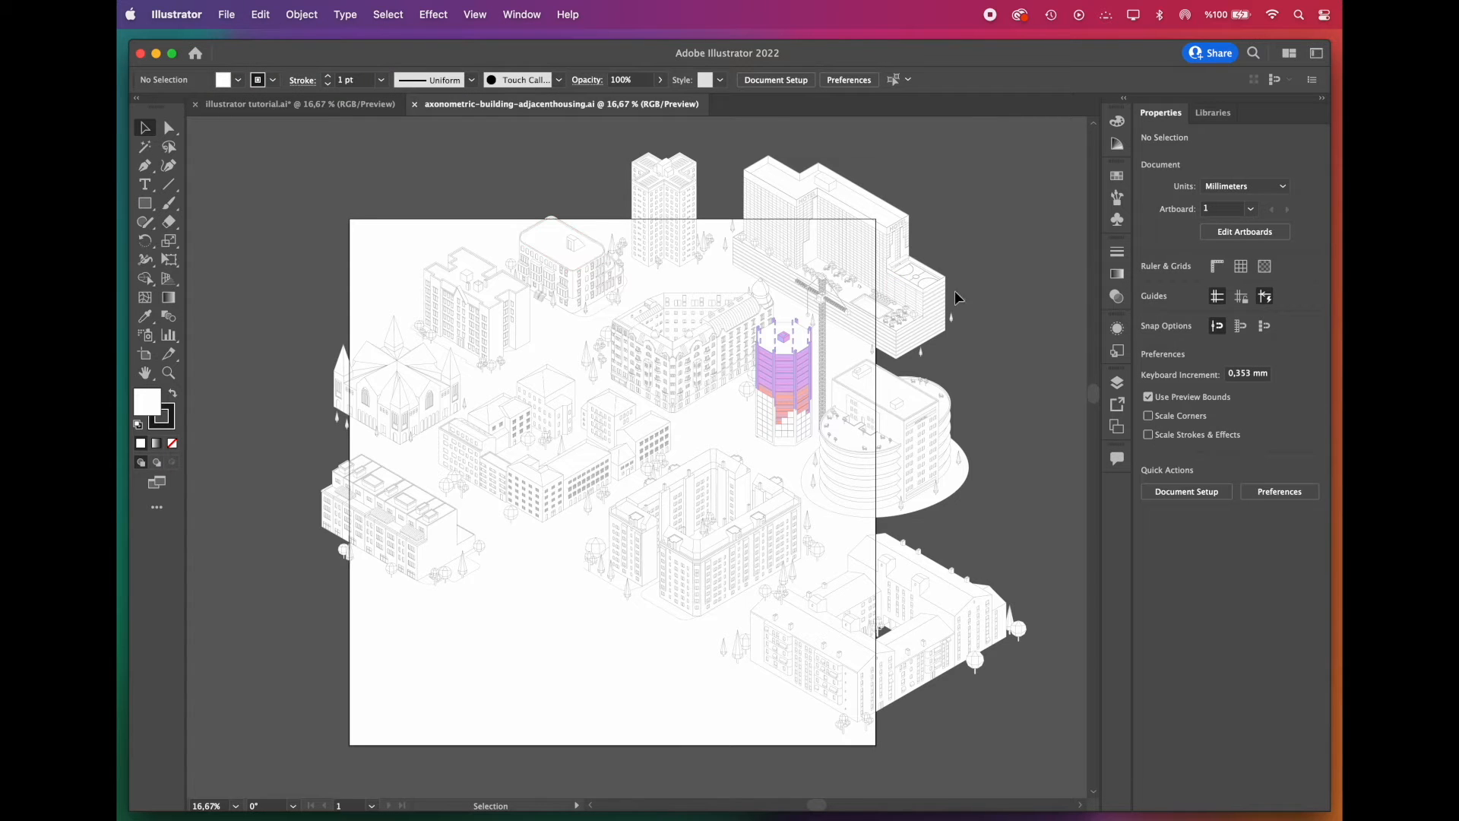
pyautogui.moveTo(1000, 286)
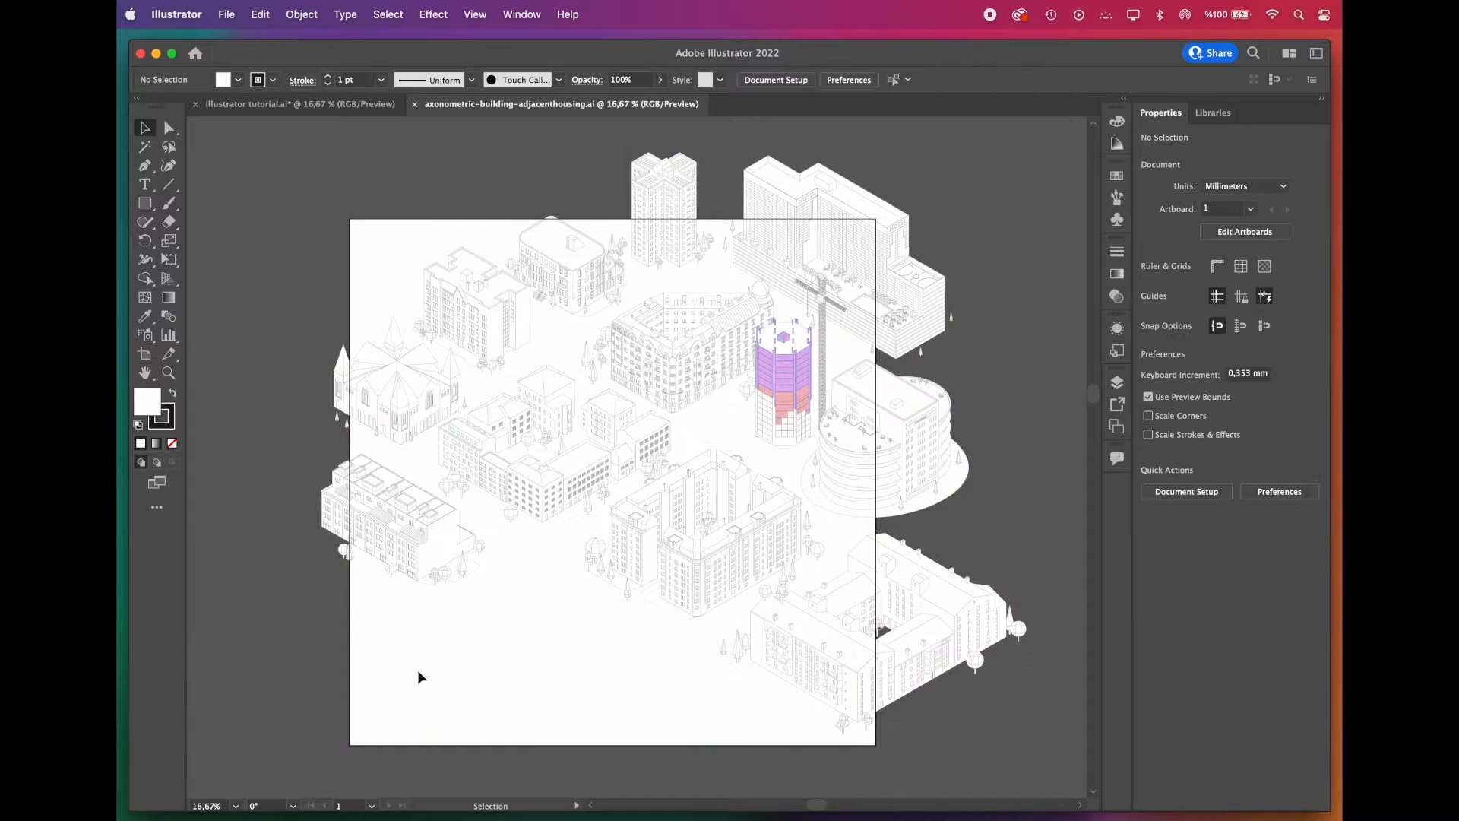
pyautogui.press('cmd+a')
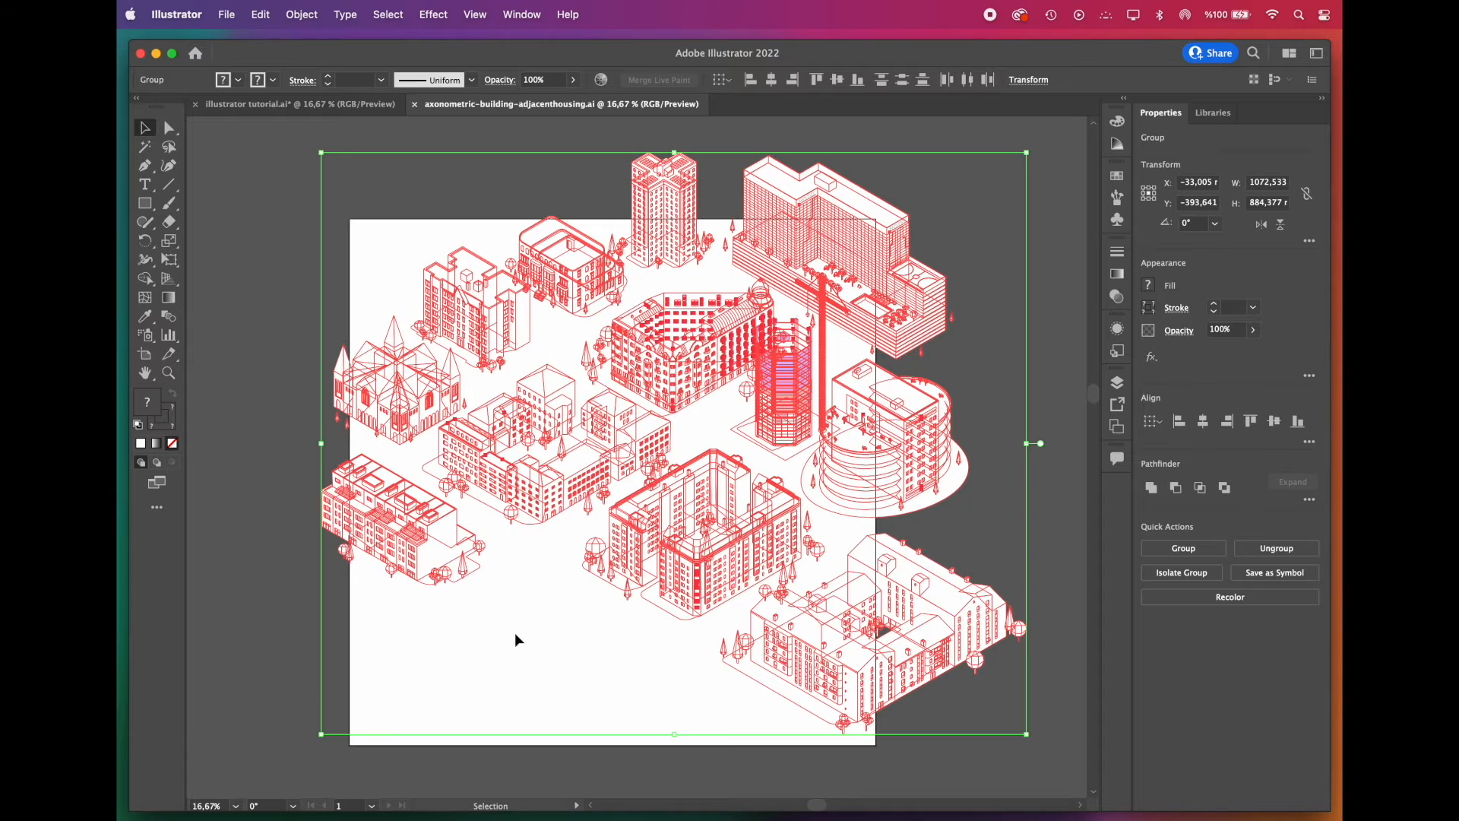
# Step: Copy the buildings, paste them into the tutorial document and scale them down to the artboard
pyautogui.press('cmd+c')
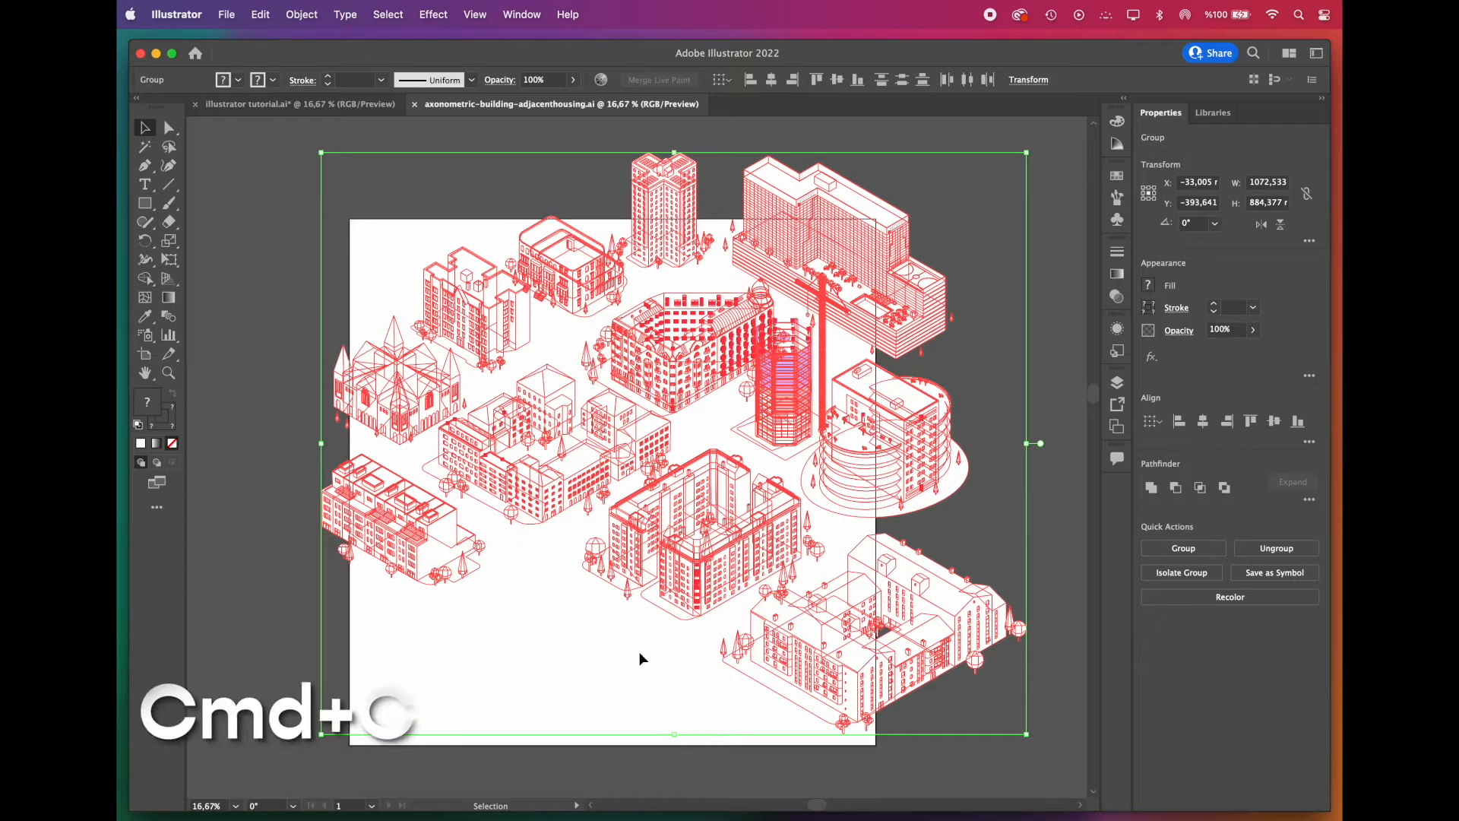
pyautogui.press('cmd+c')
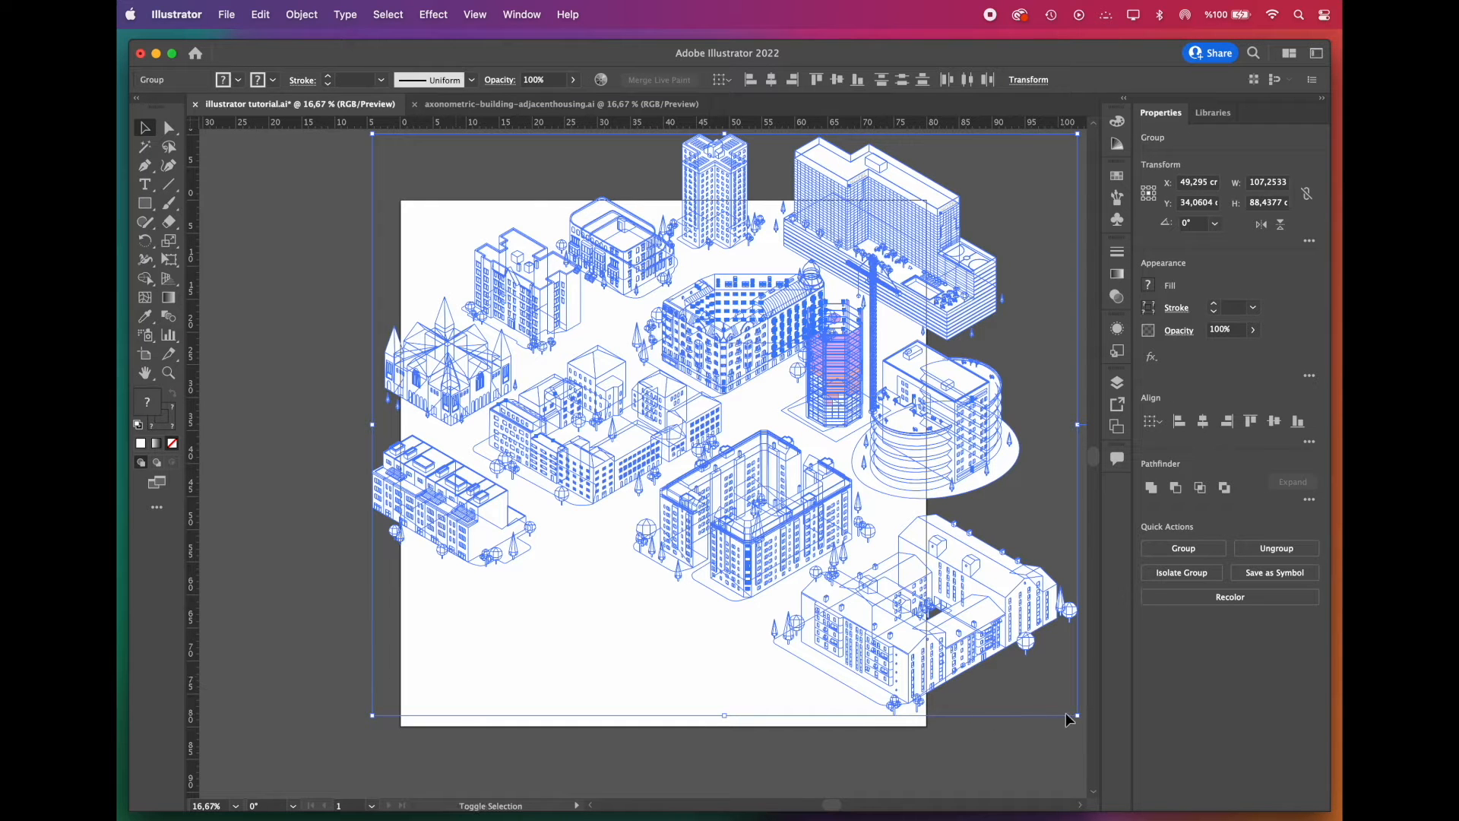
pyautogui.moveTo(1068, 715); pyautogui.dragTo(1048, 698)
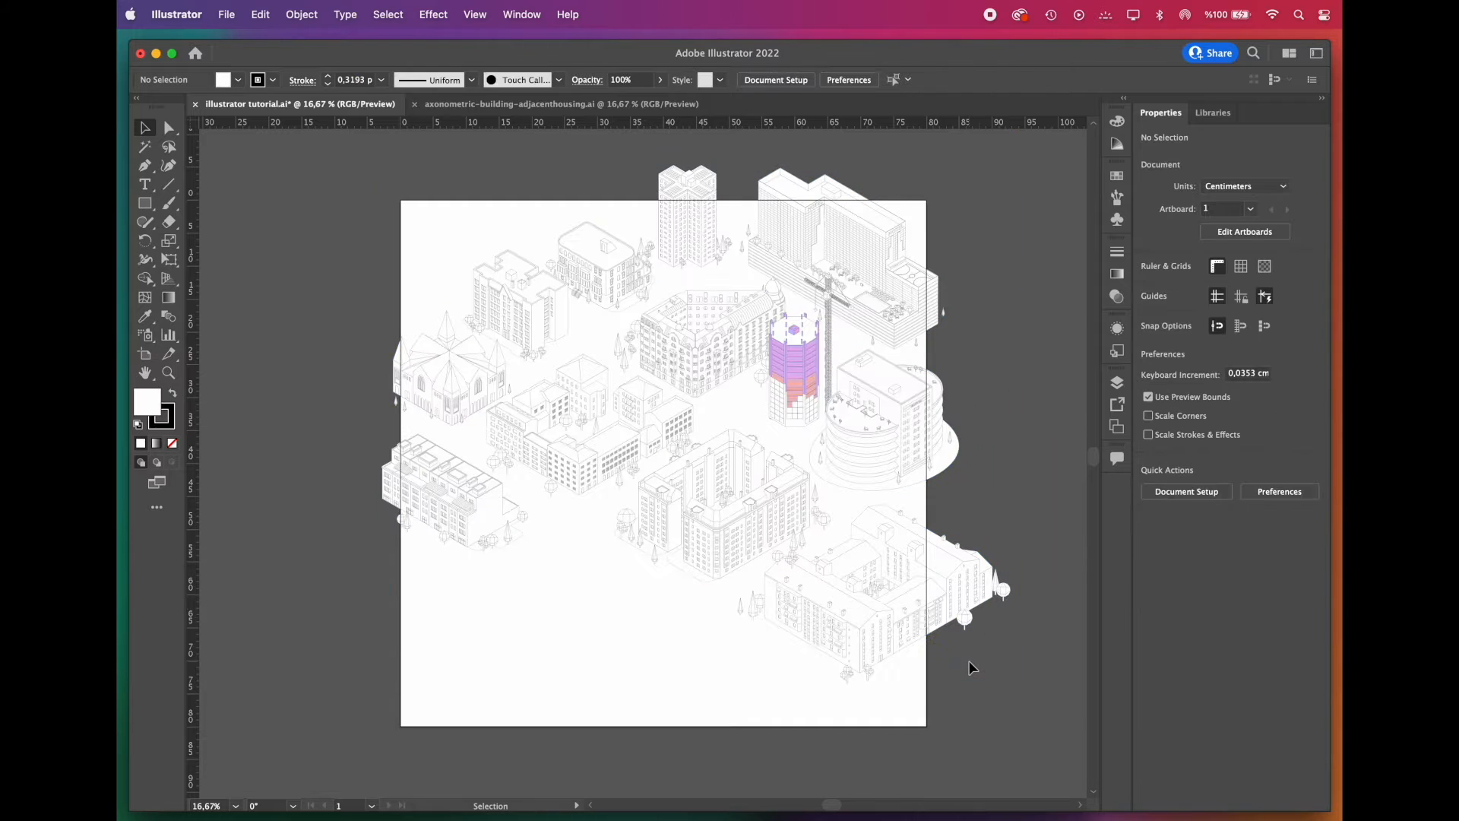
# Step: Rename Layer 1 to 'buildings' and add a new layer named 'background'
pyautogui.click(1116, 382)
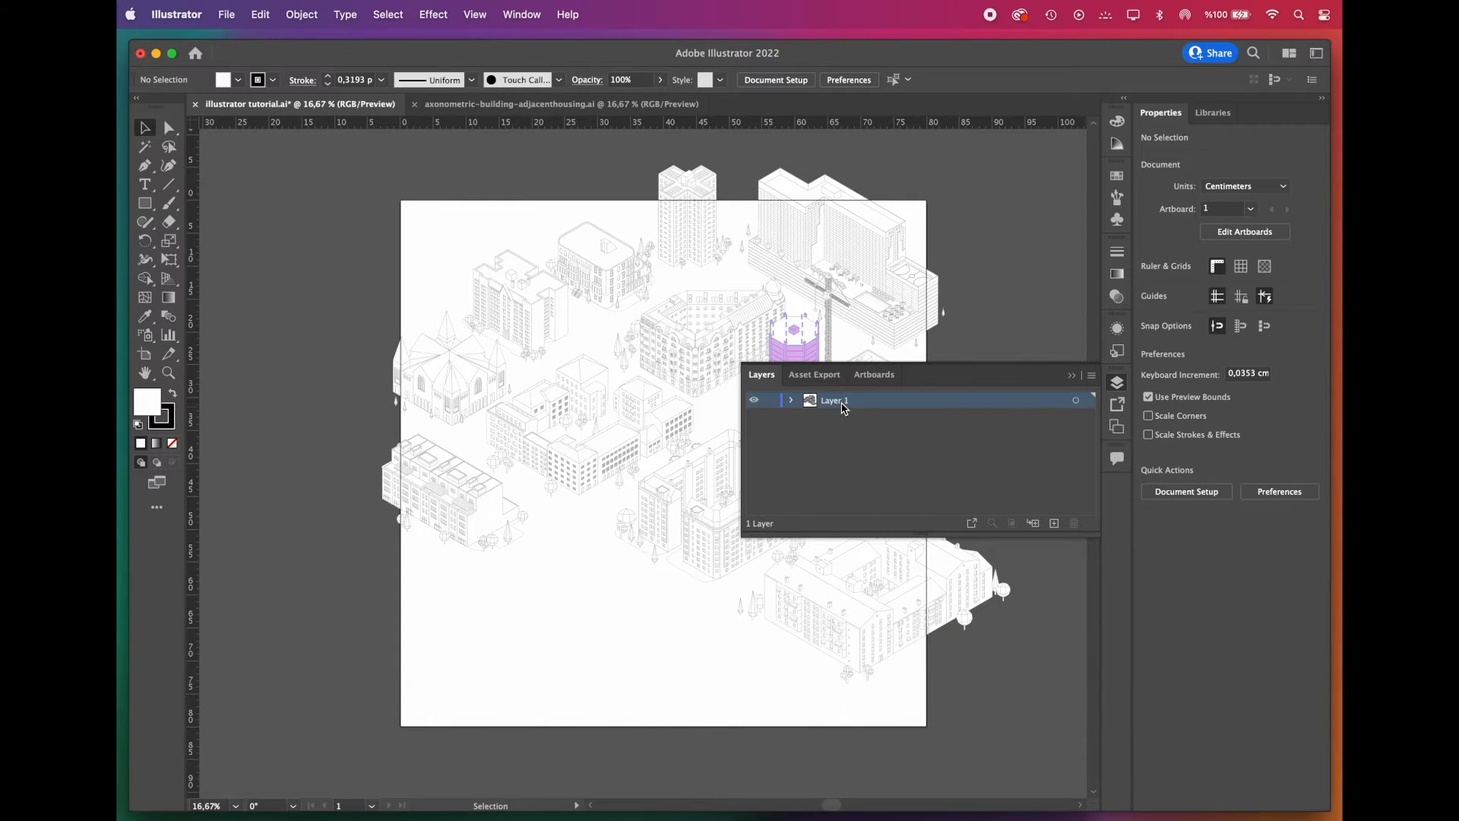
pyautogui.doubleClick(835, 399)
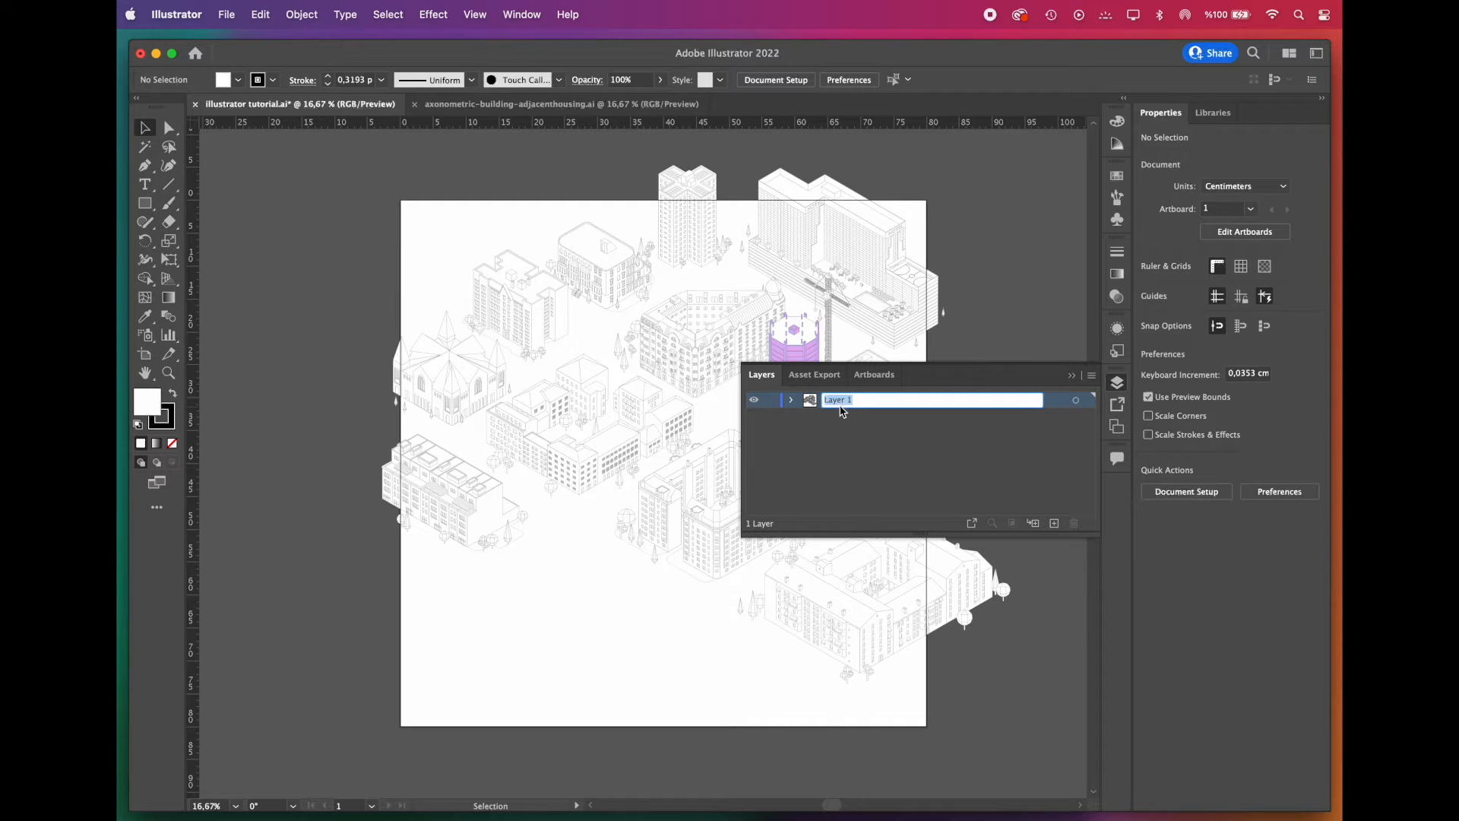
pyautogui.write('buildings')
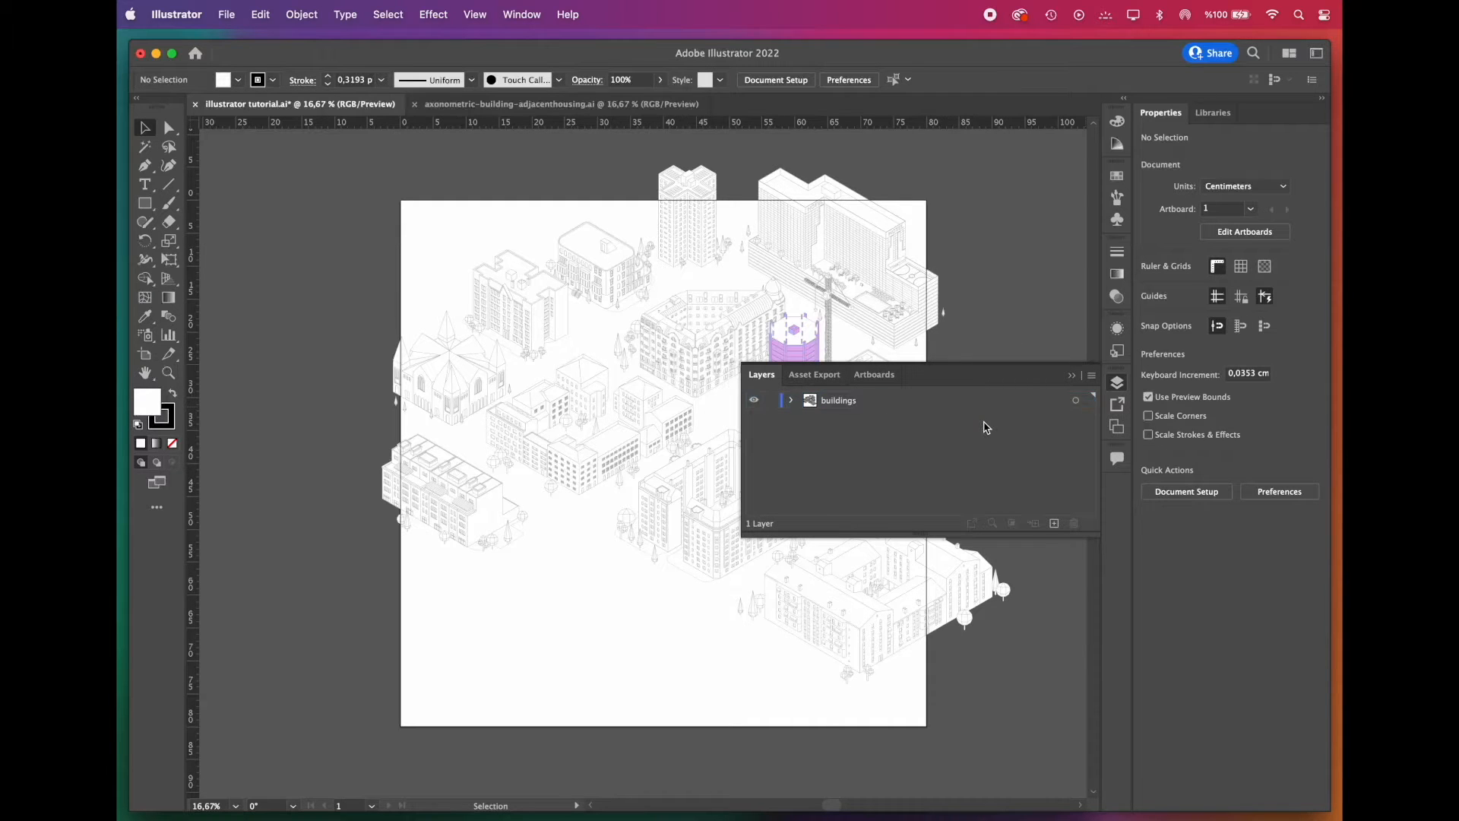
pyautogui.click(1052, 521)
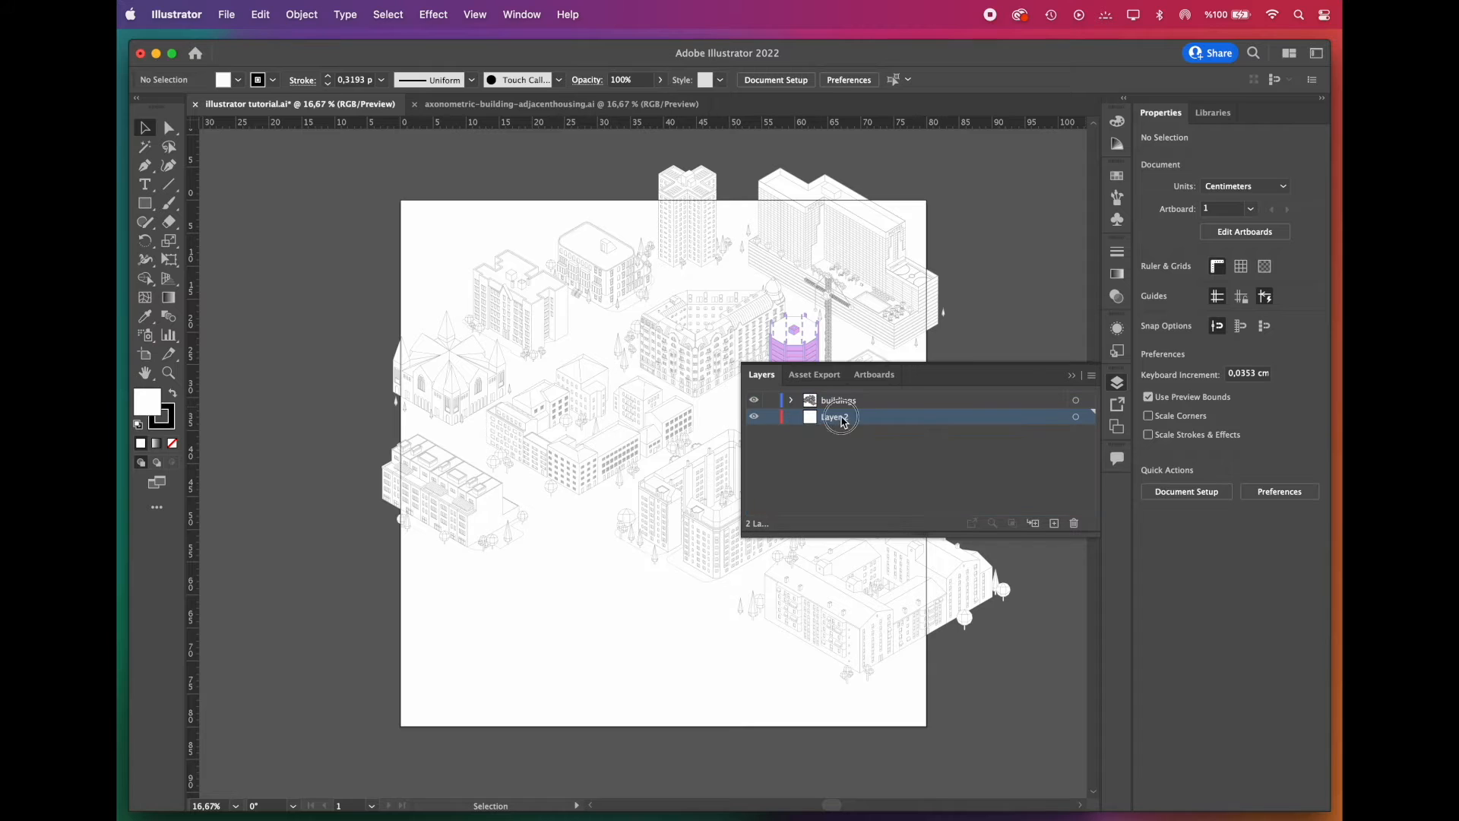
pyautogui.write('background')
pyautogui.write('393939')
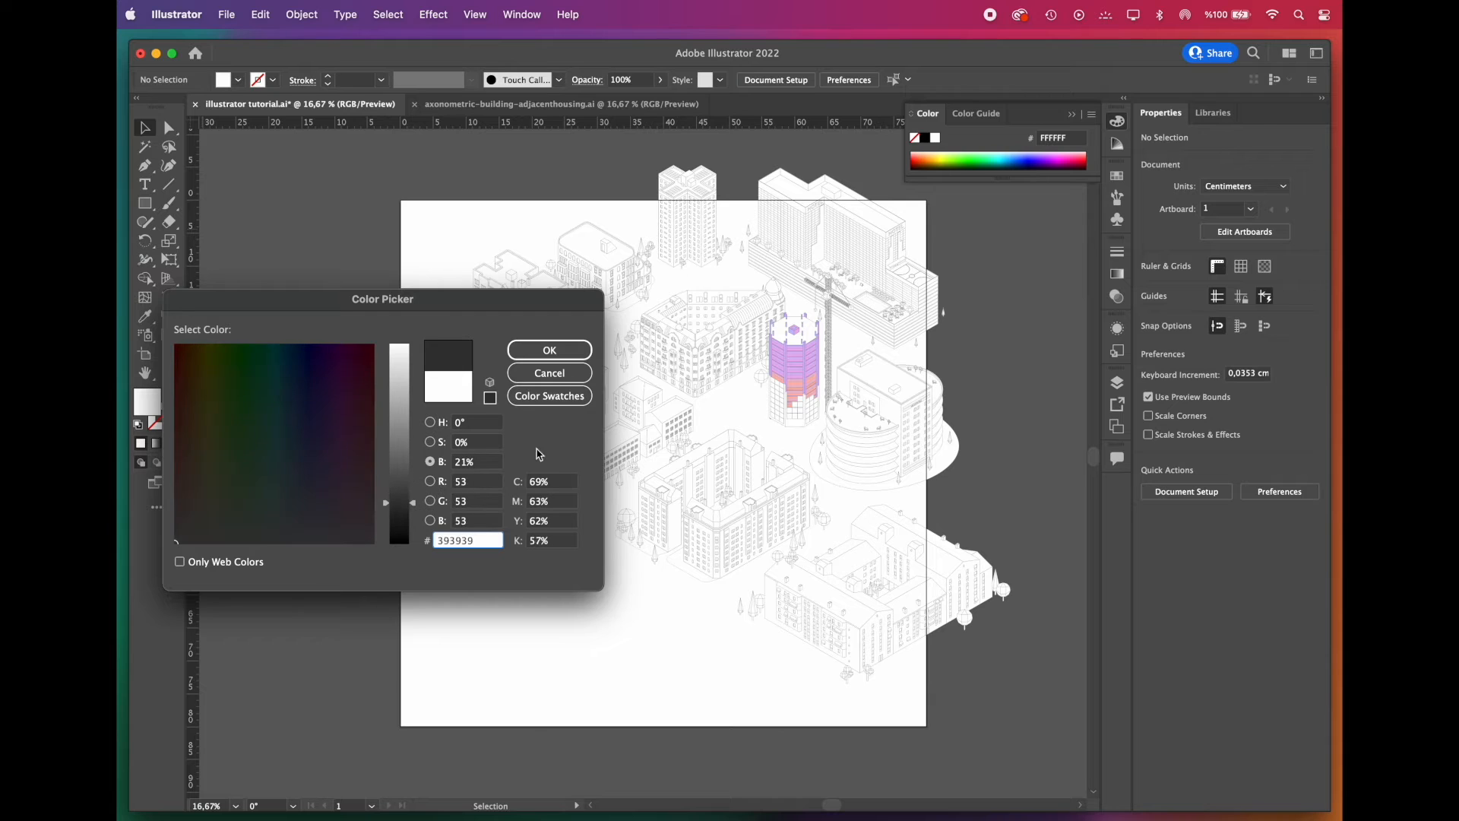
# Step: Fill a rectangle with dark grey #393939 and size it to 80 × 80 cm behind the buildings
pyautogui.click(548, 349)
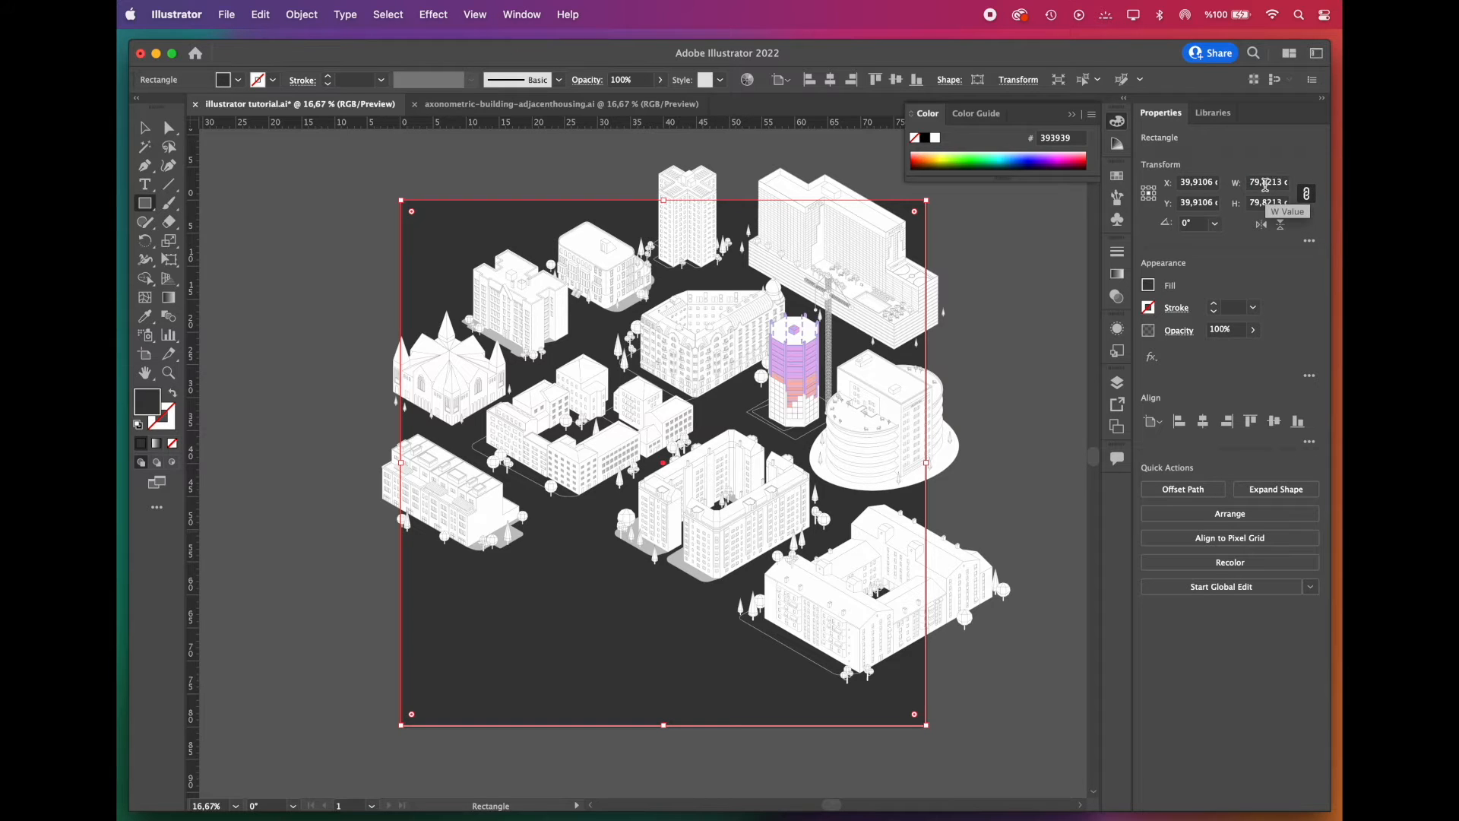
pyautogui.write('80 cm')
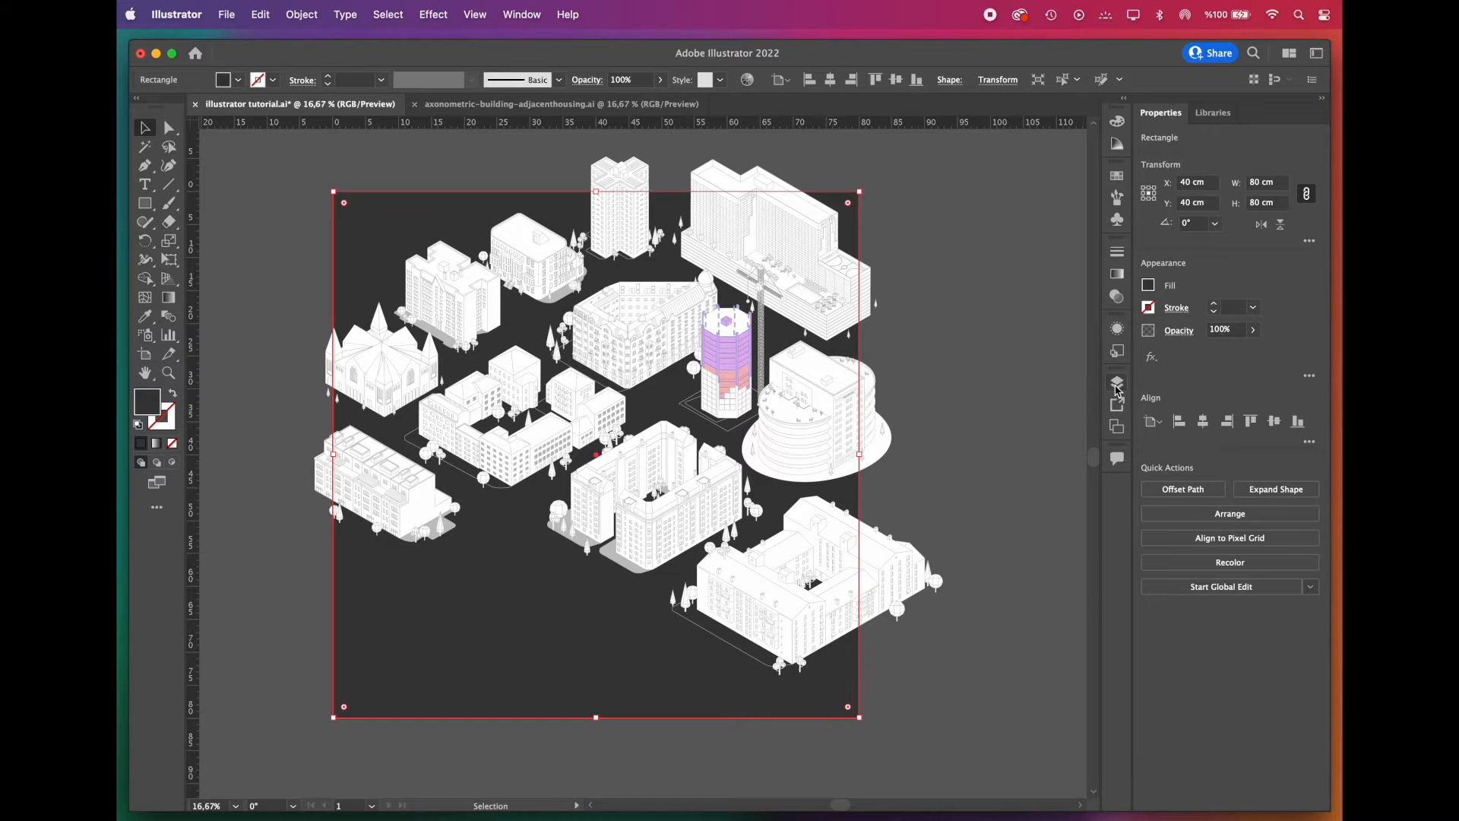
pyautogui.click(1117, 382)
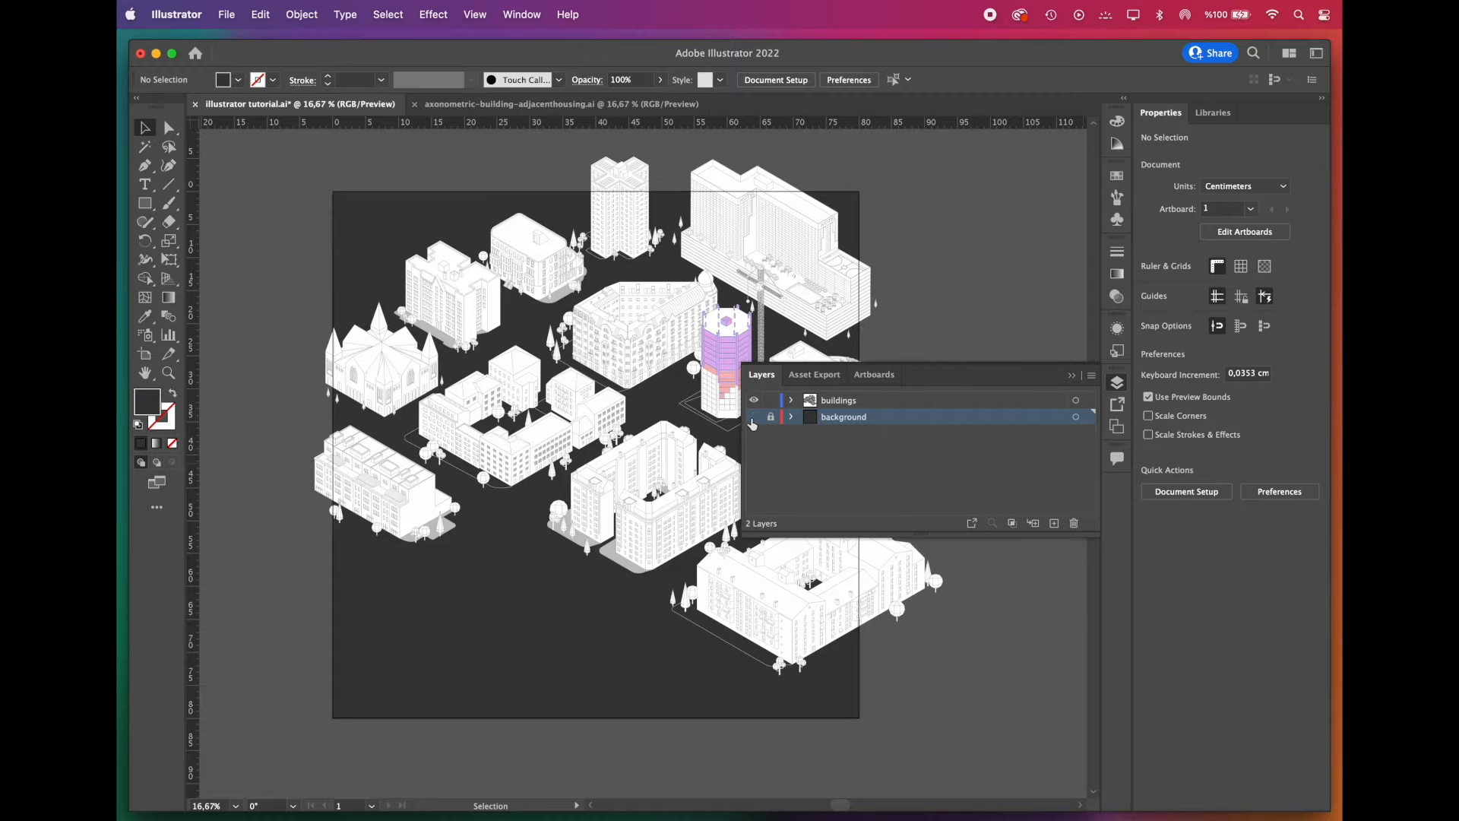
# Step: Lock the background layer and select all artwork on the buildings layer
pyautogui.click(754, 416)
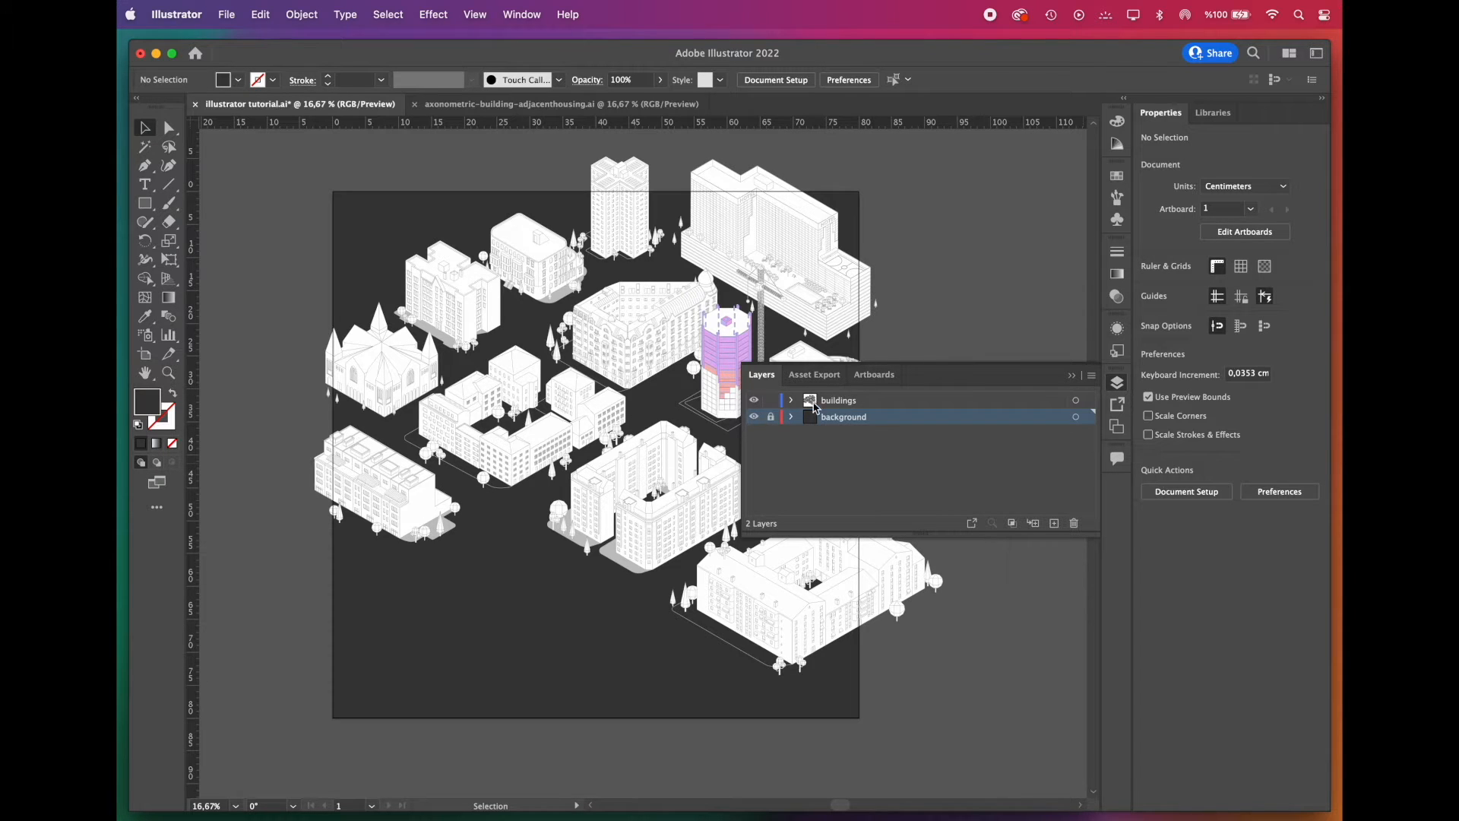
pyautogui.click(839, 399)
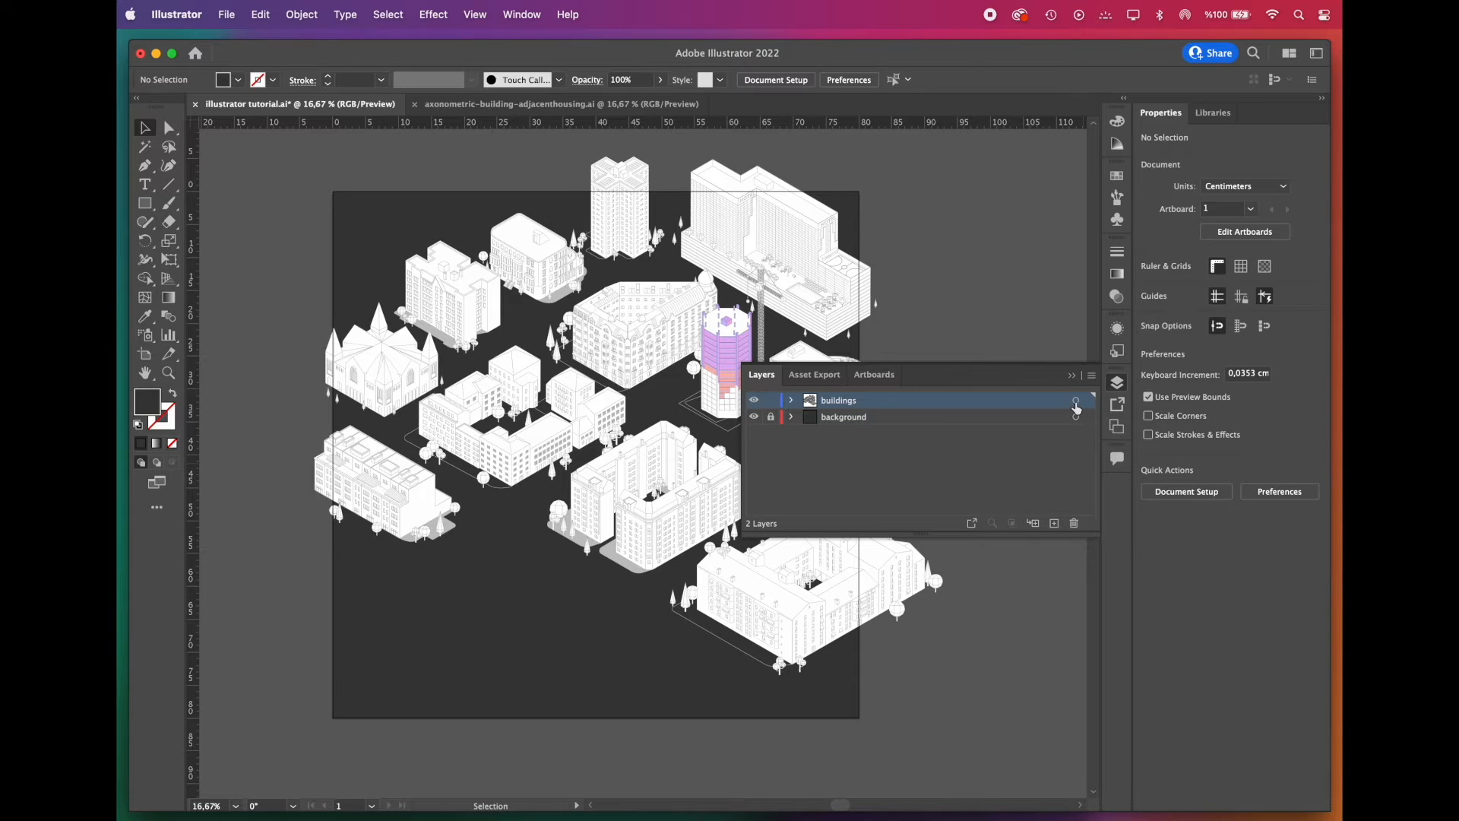
pyautogui.click(1076, 400)
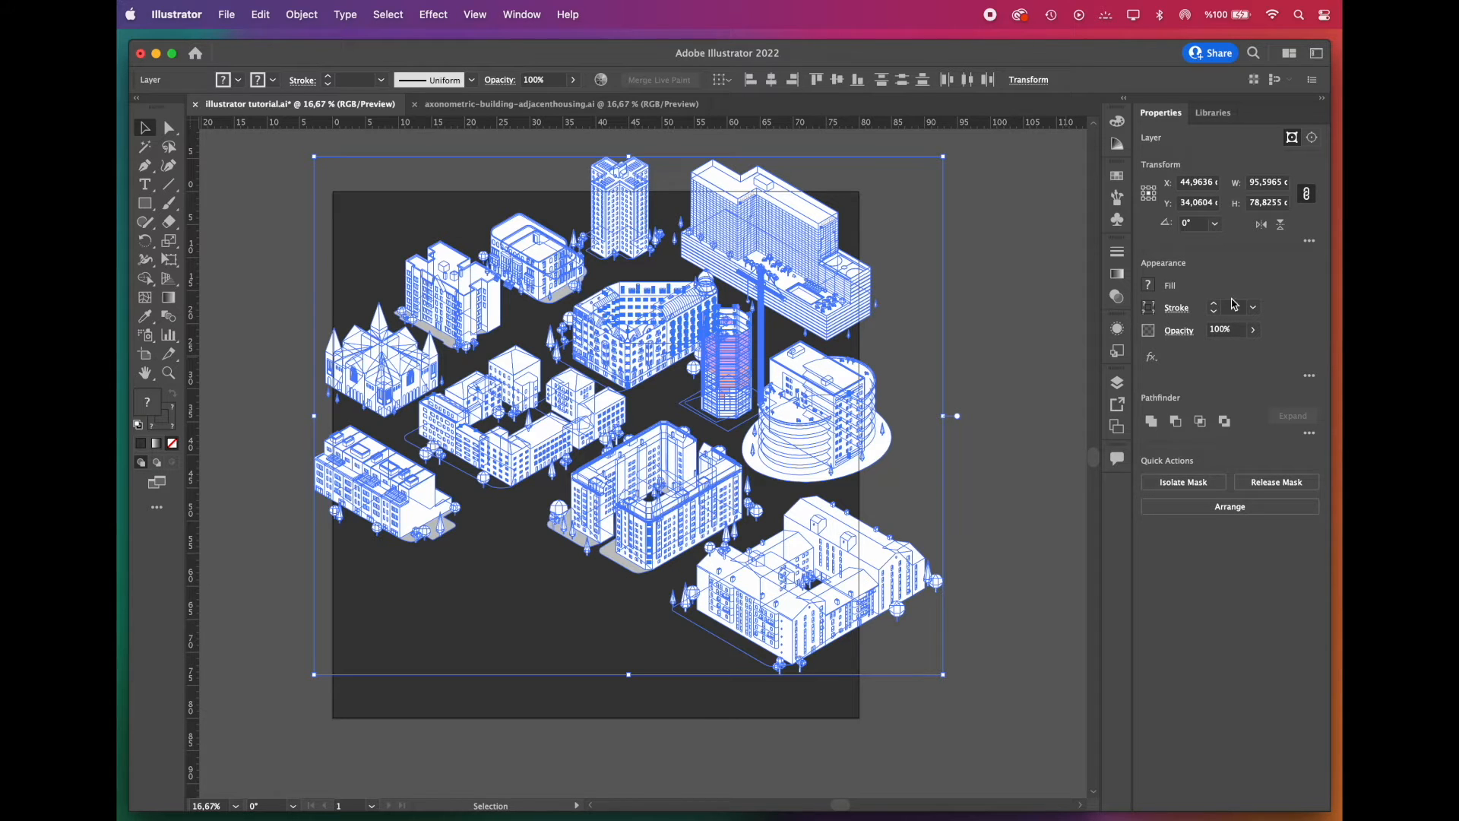
# Step: Enter the buildings group in isolation mode and select a salmon pane on the tower
pyautogui.click(1252, 307)
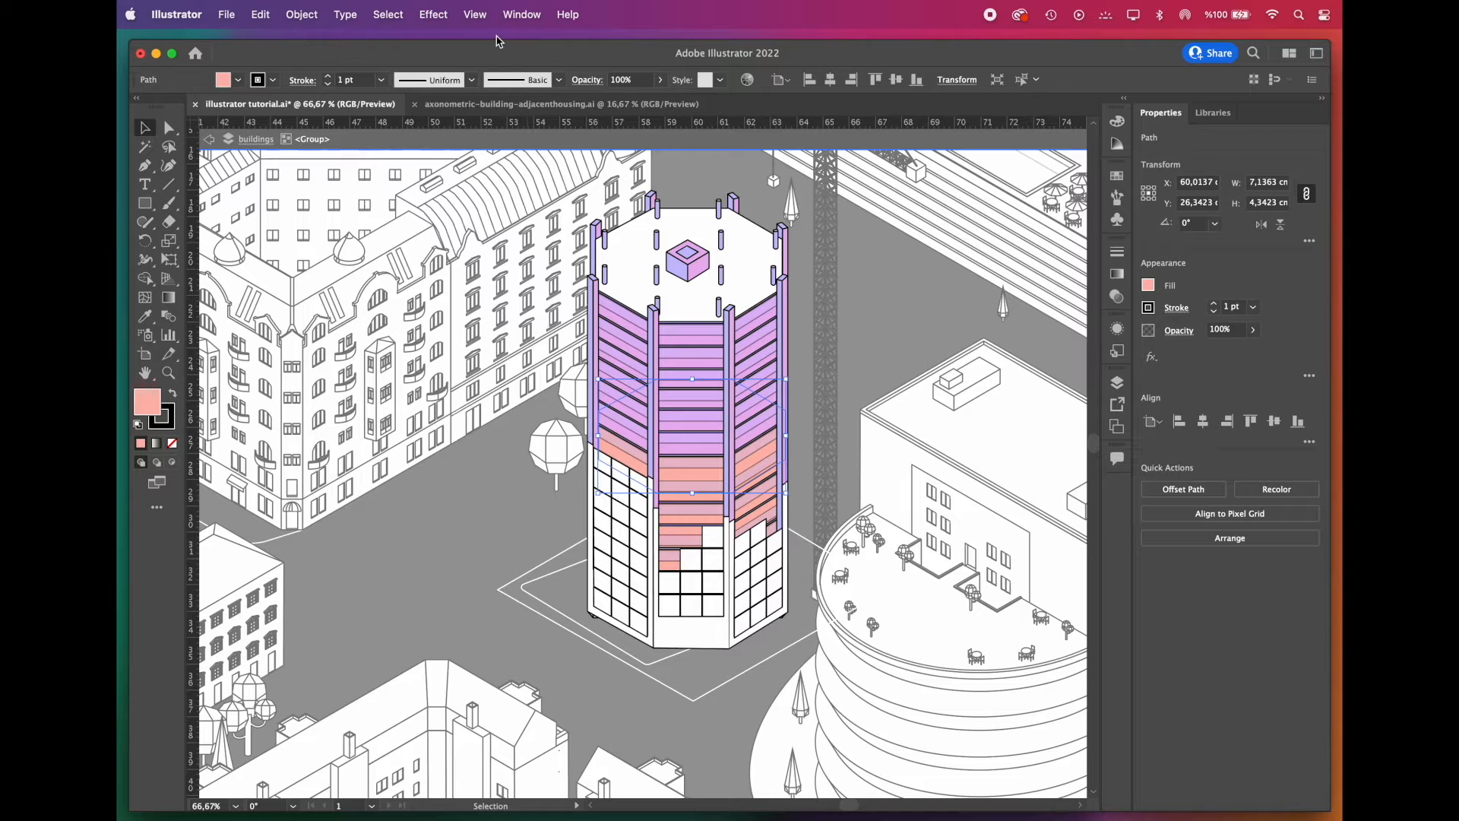
# Step: Select all panes matching the salmon fill and stroke and fill them white
pyautogui.click(388, 14)
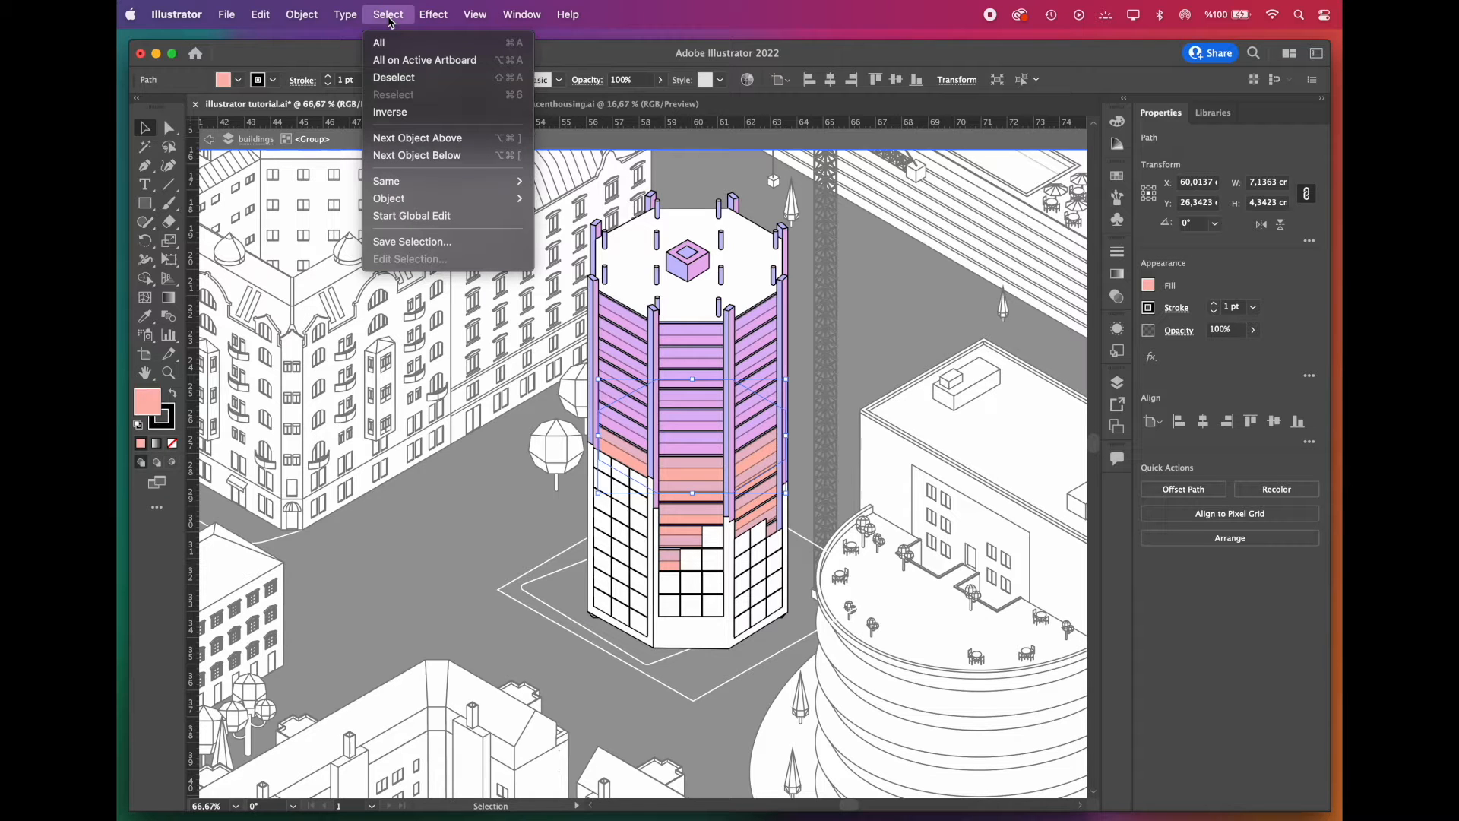
pyautogui.moveTo(387, 181)
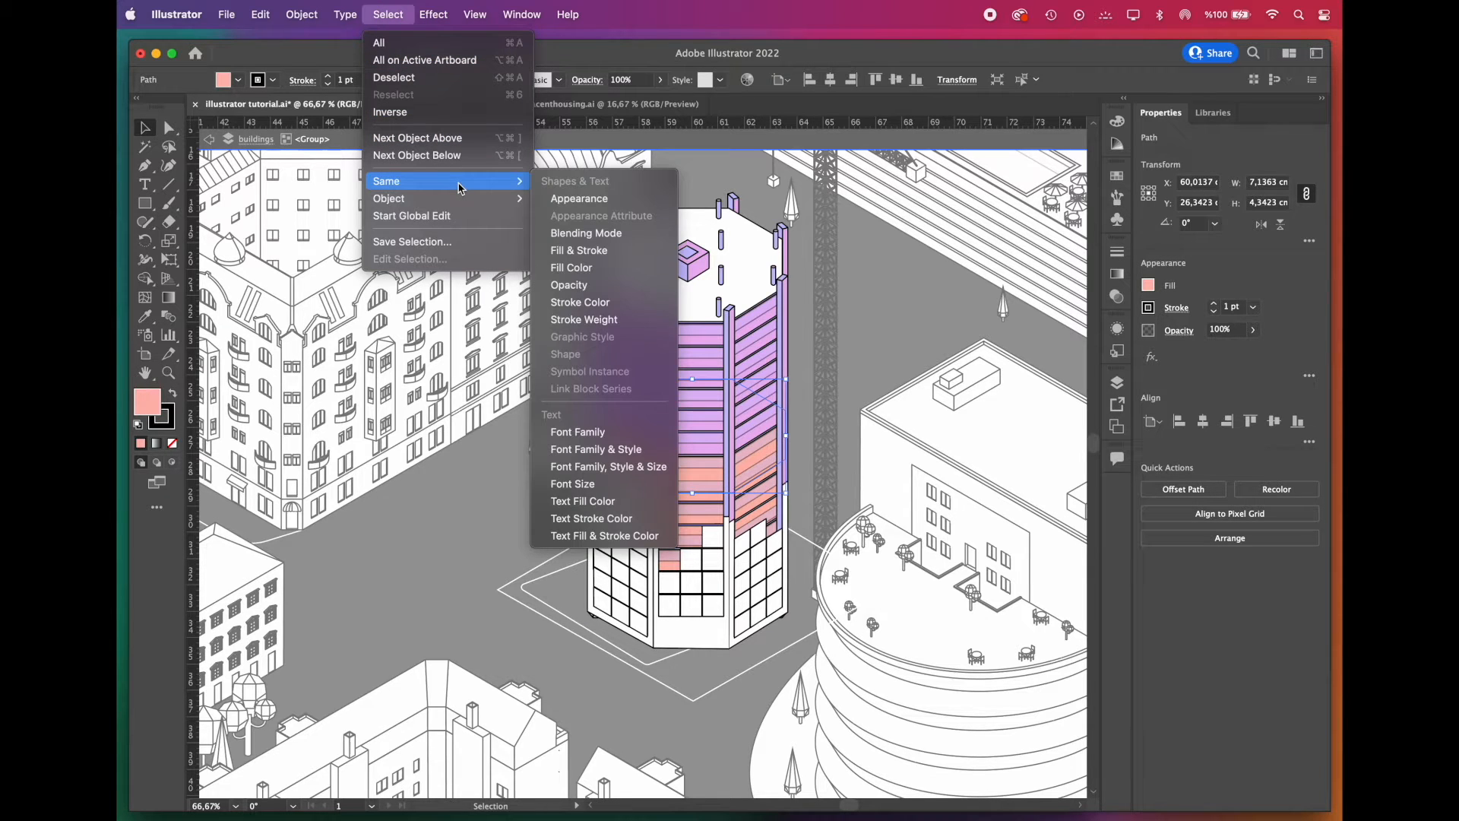
pyautogui.moveTo(579, 250)
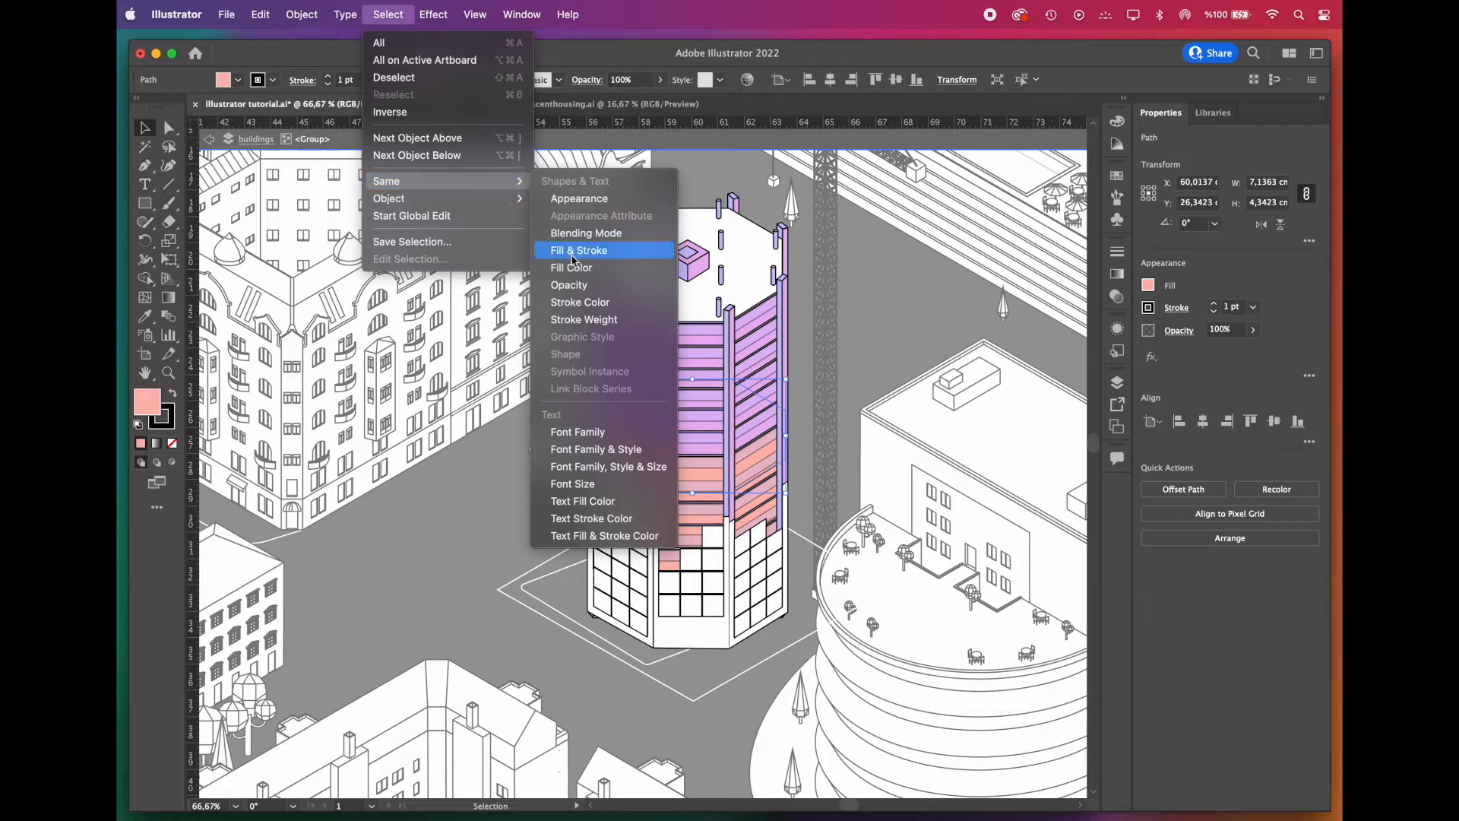
pyautogui.moveTo(607, 258)
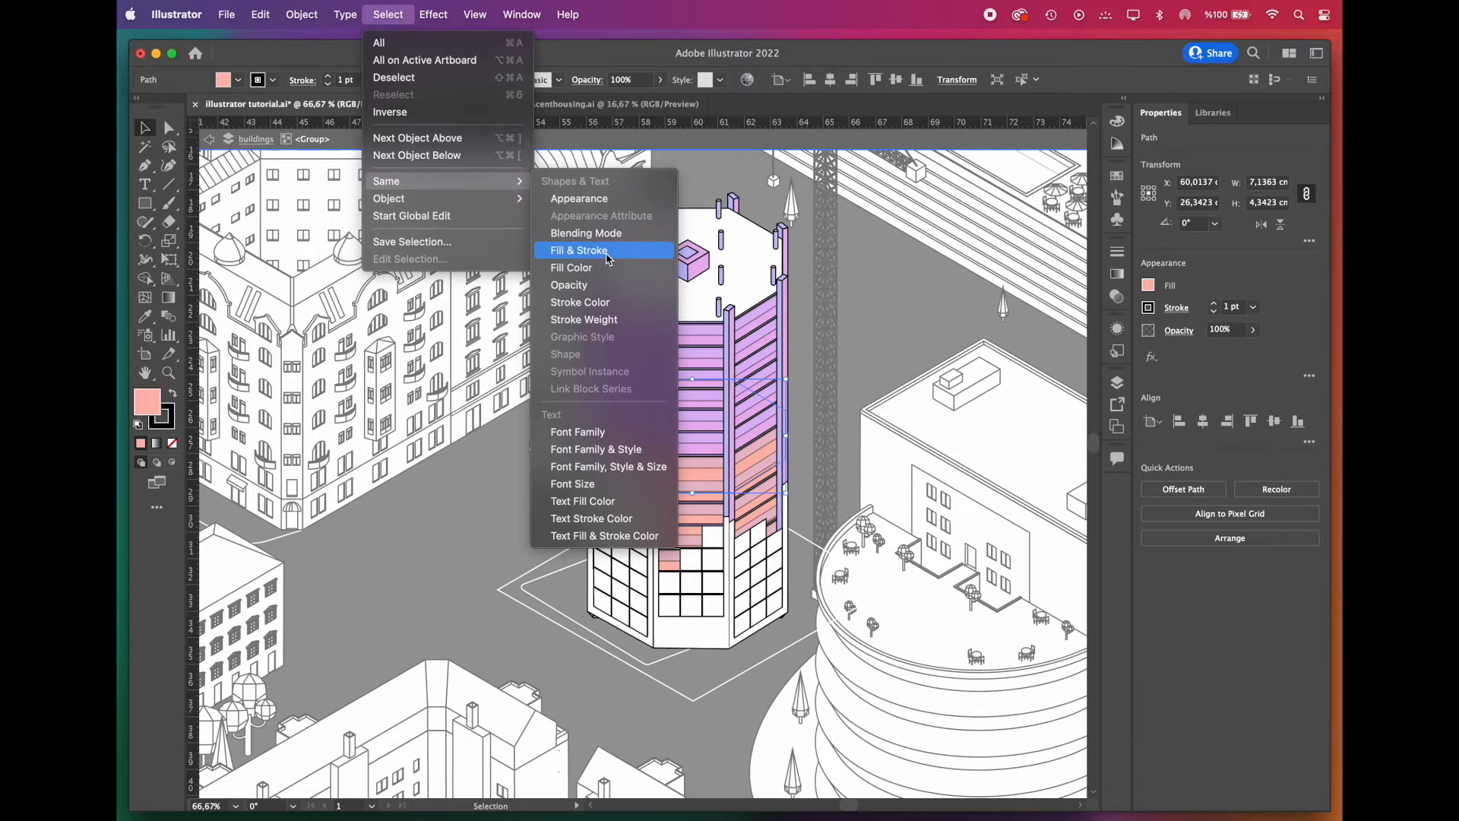
pyautogui.click(579, 249)
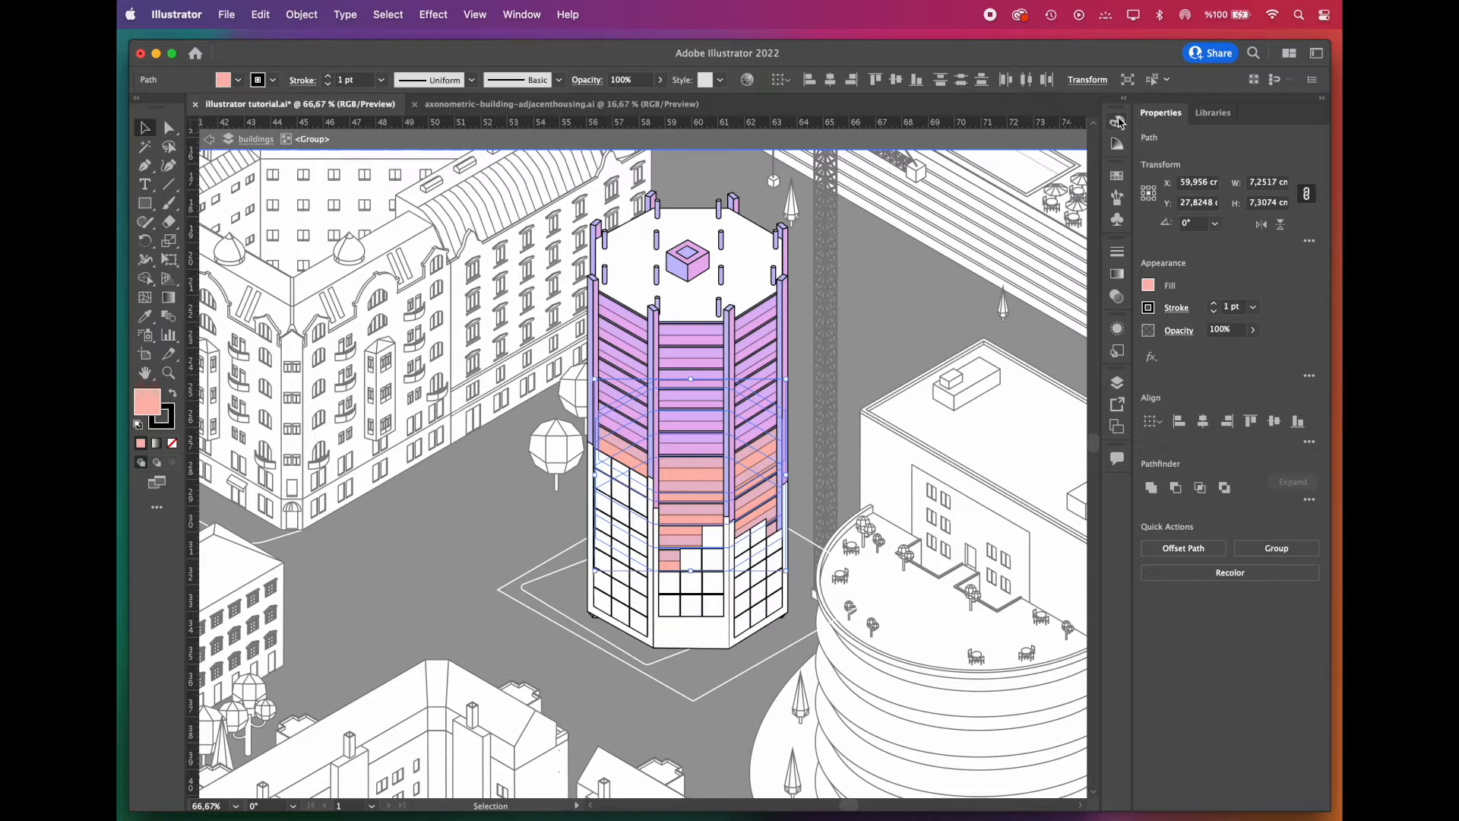
pyautogui.click(1116, 122)
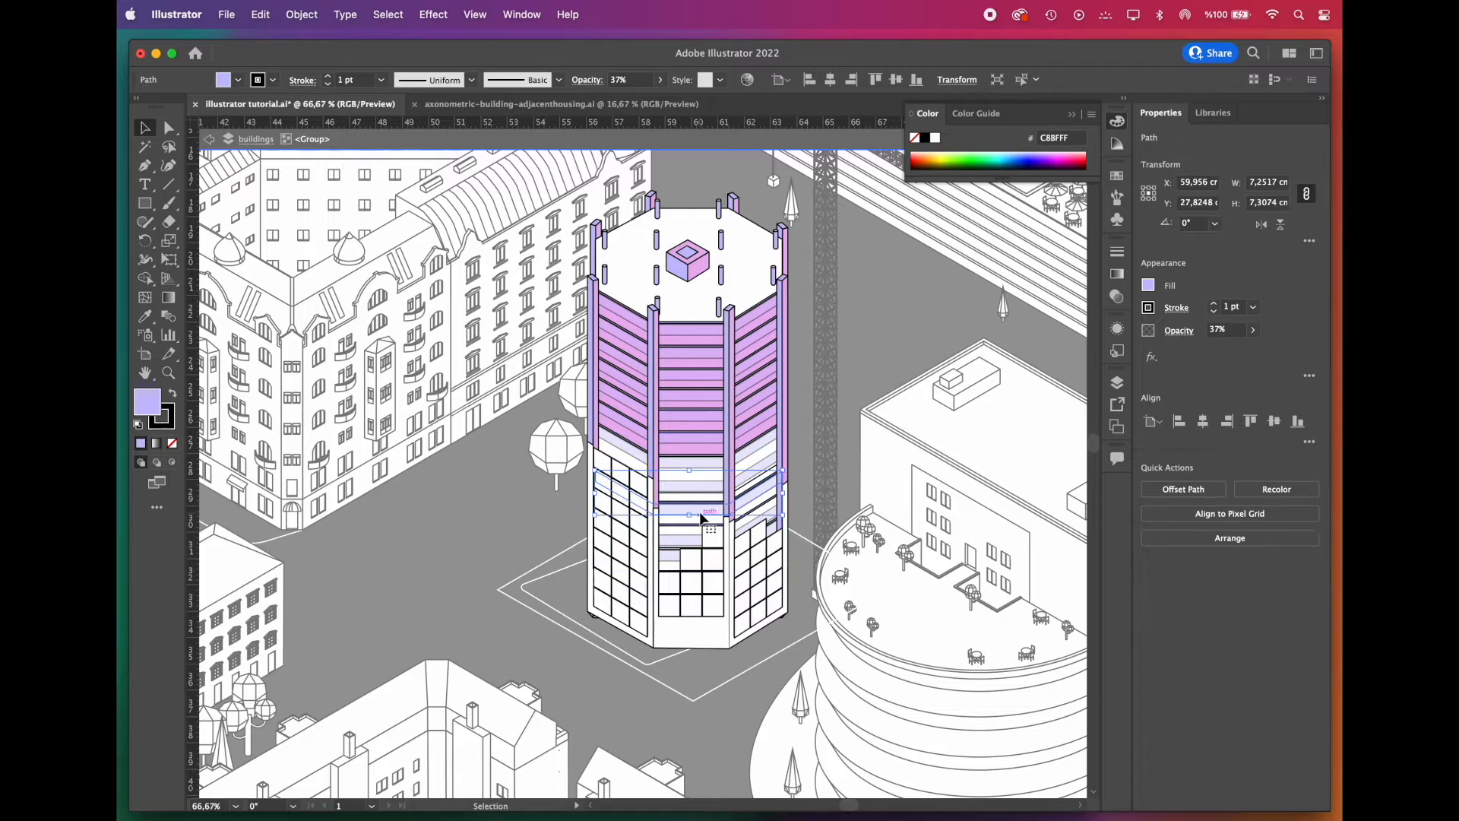
# Step: Select the remaining purple panes by matching fill and stroke and fill them white
pyautogui.click(387, 14)
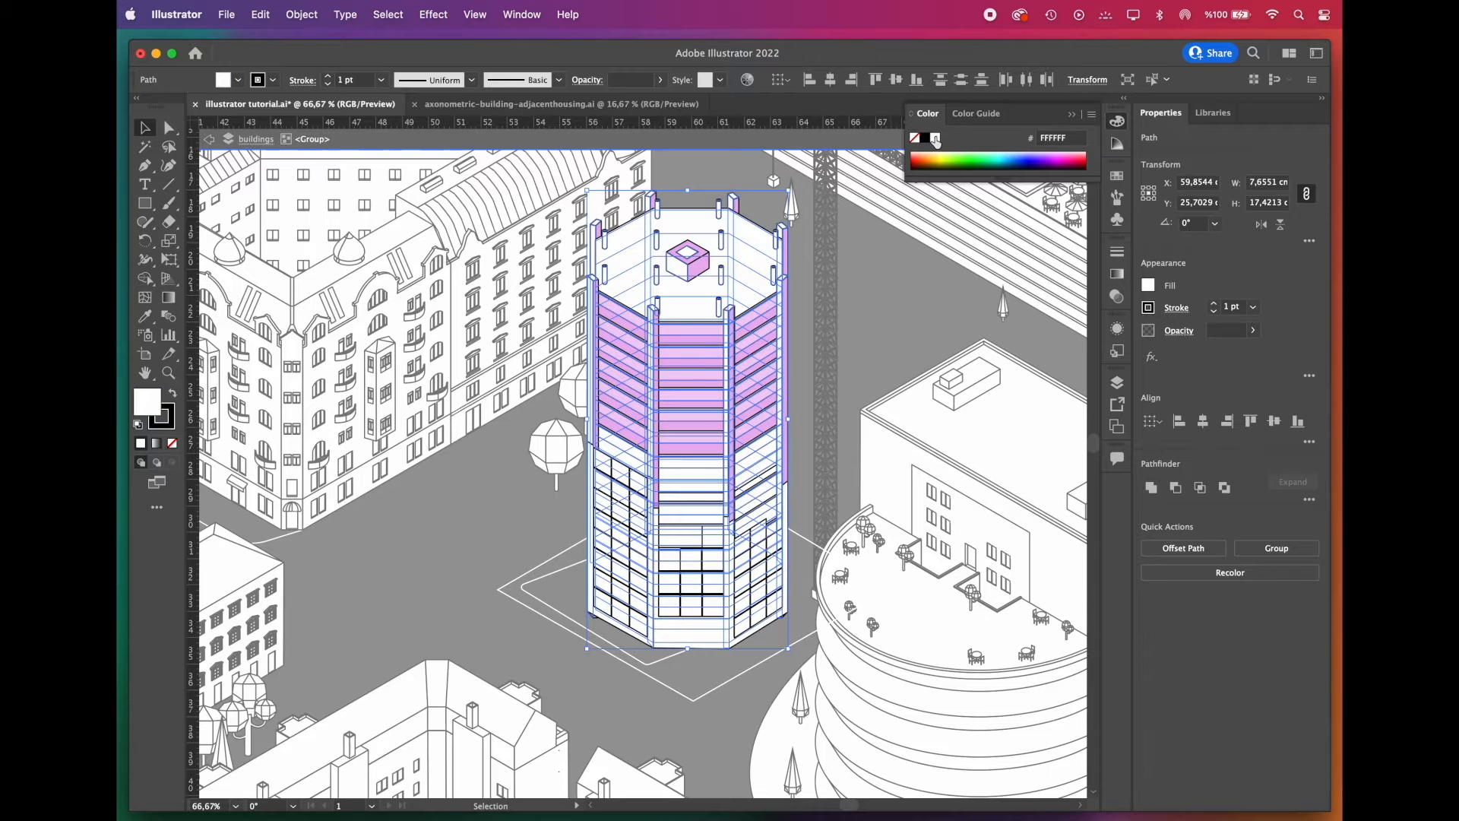
pyautogui.click(388, 14)
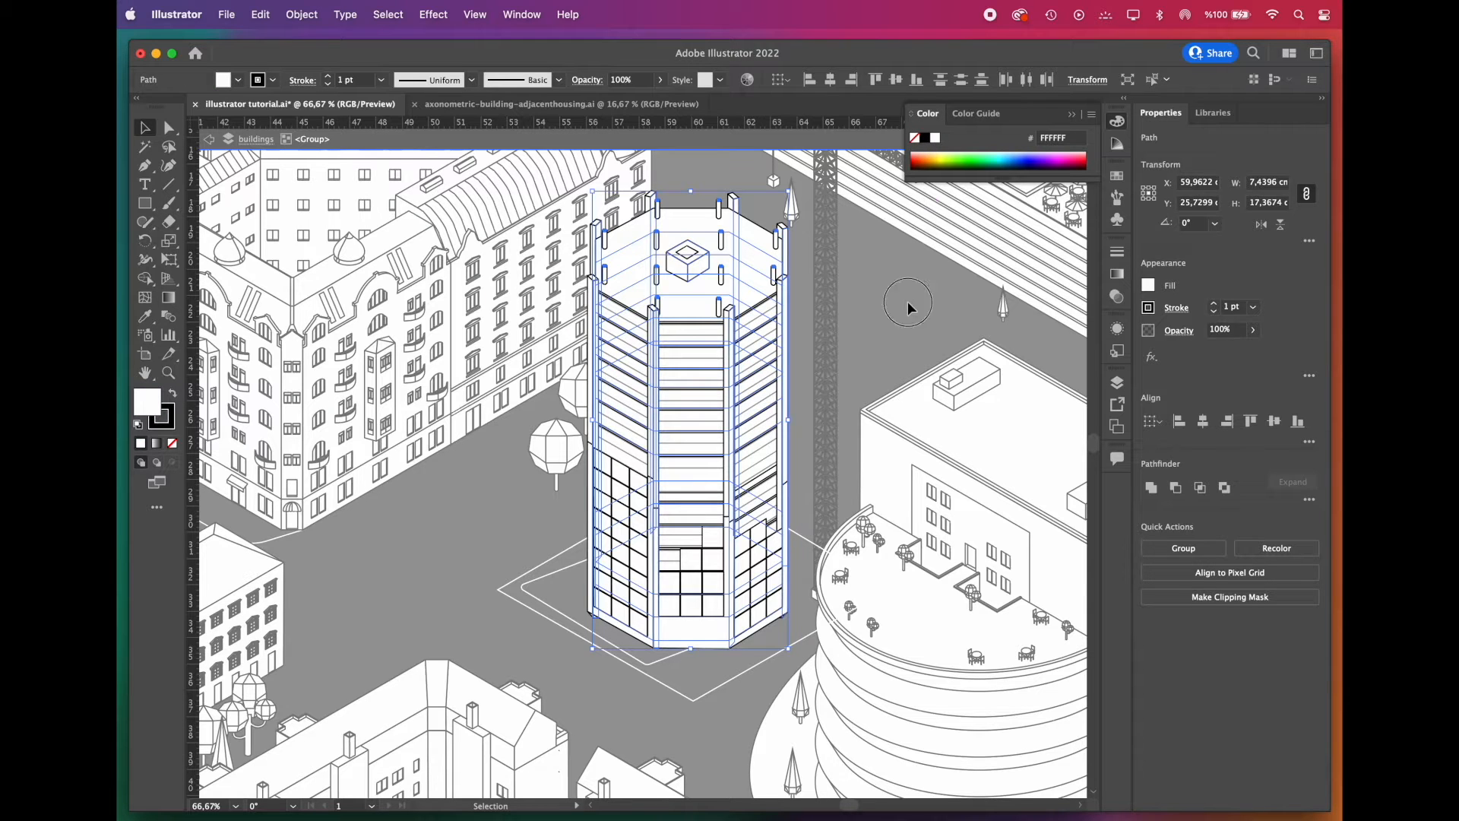
pyautogui.click(907, 306)
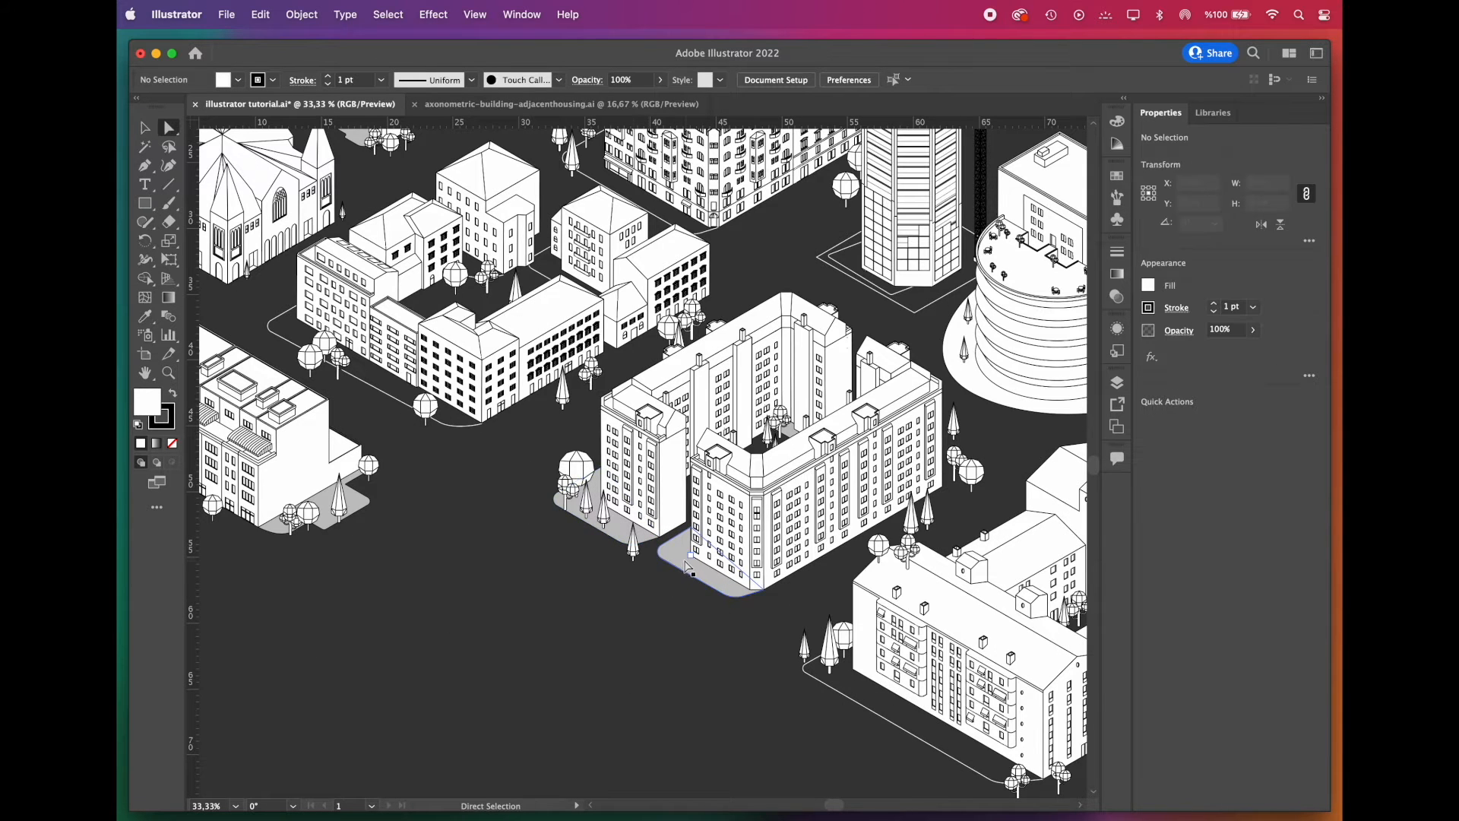
# Step: Select the grey ground shape and gather all shapes with the same appearance
pyautogui.click(689, 567)
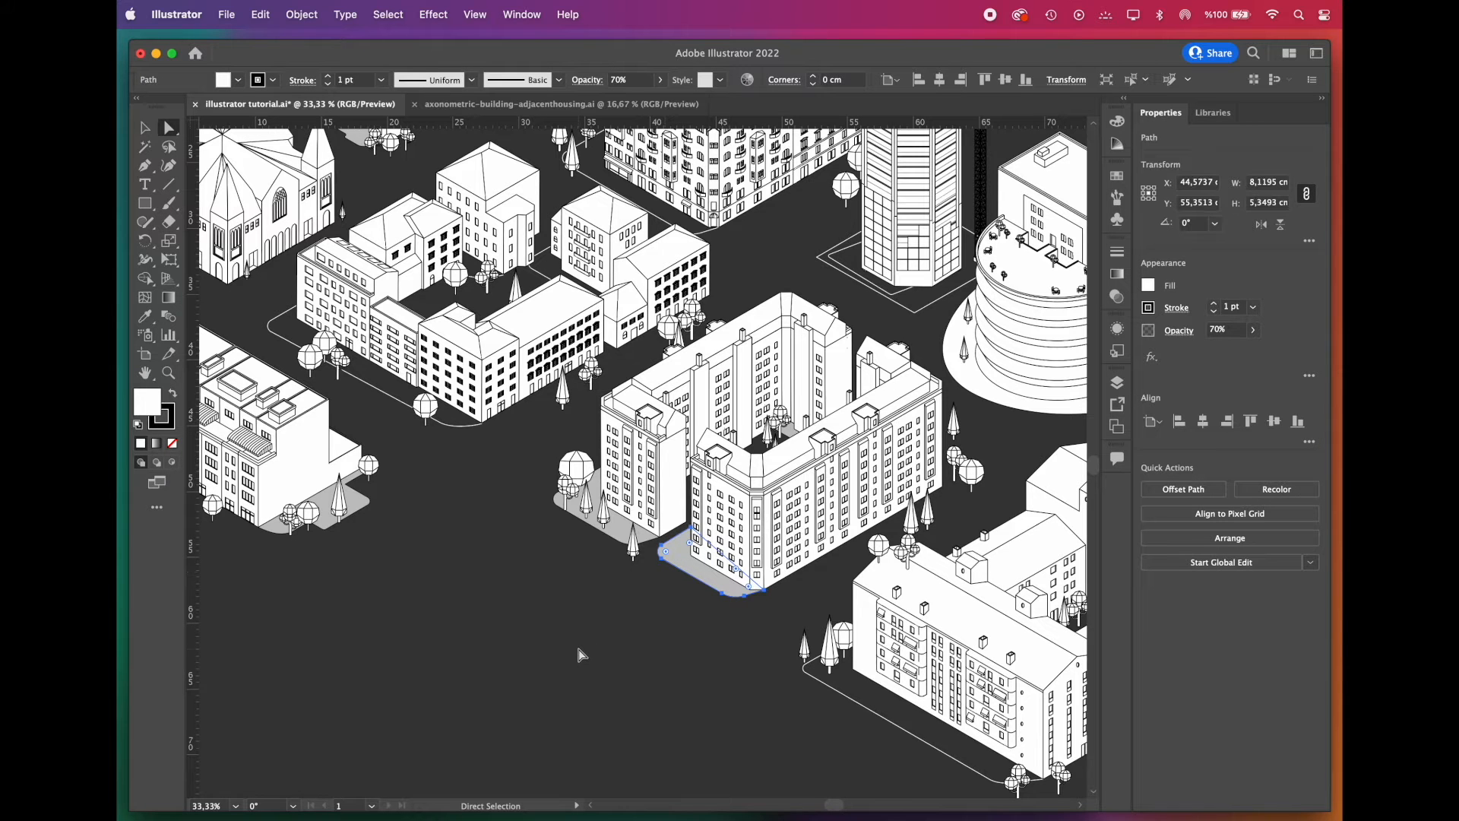
pyautogui.click(388, 14)
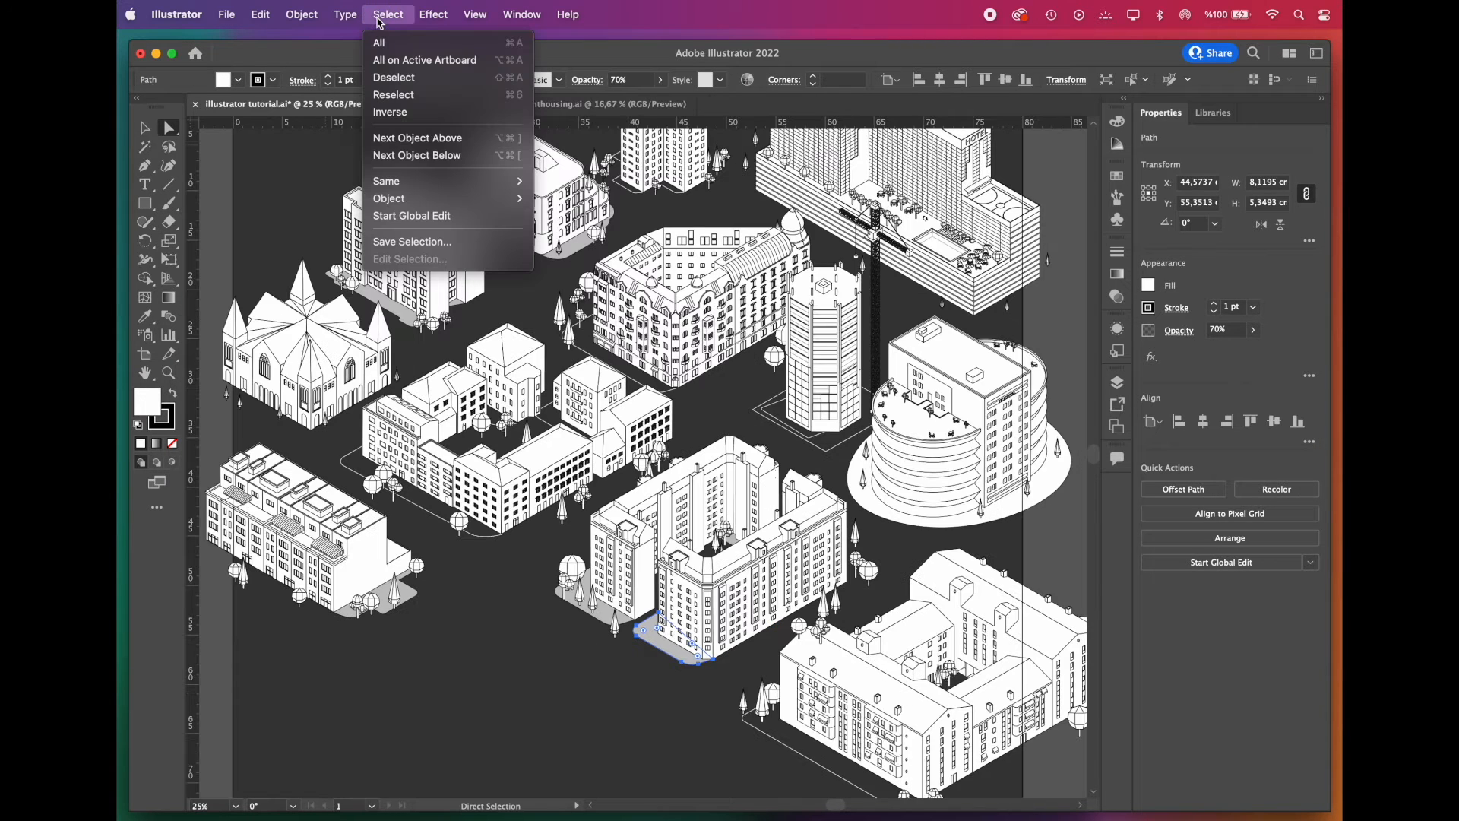
pyautogui.moveTo(386, 181)
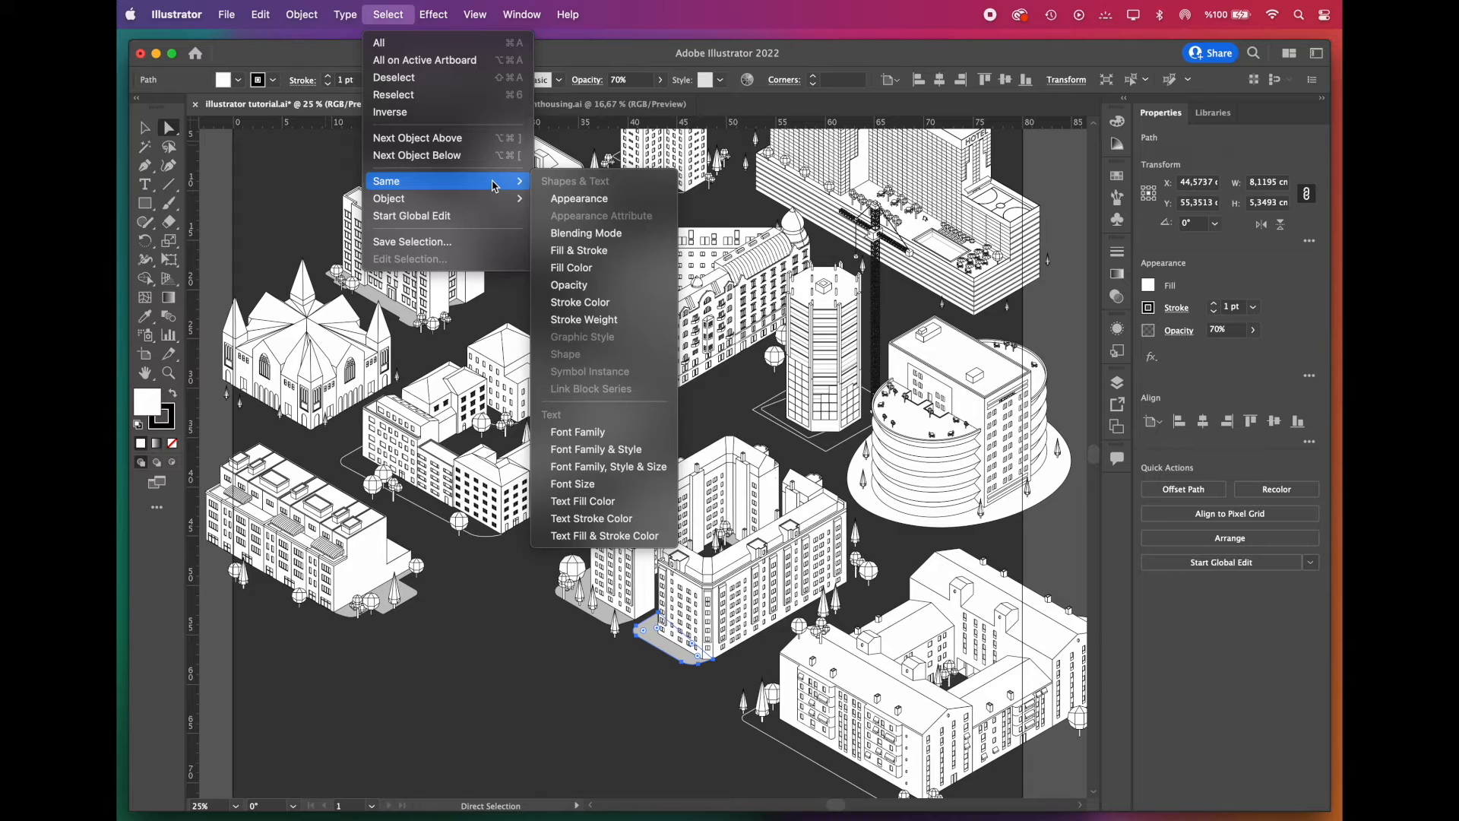
pyautogui.moveTo(579, 198)
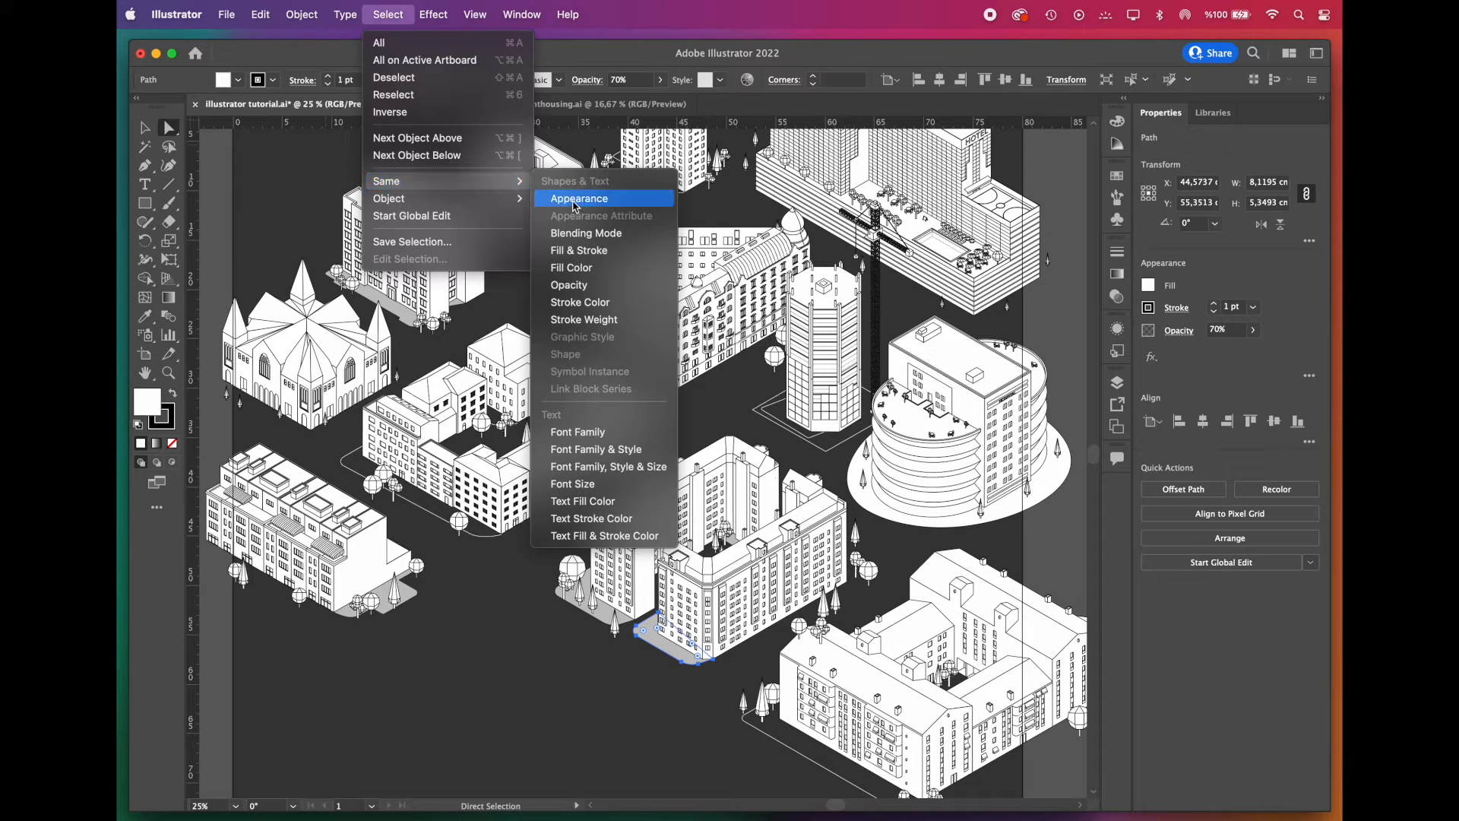
pyautogui.click(579, 198)
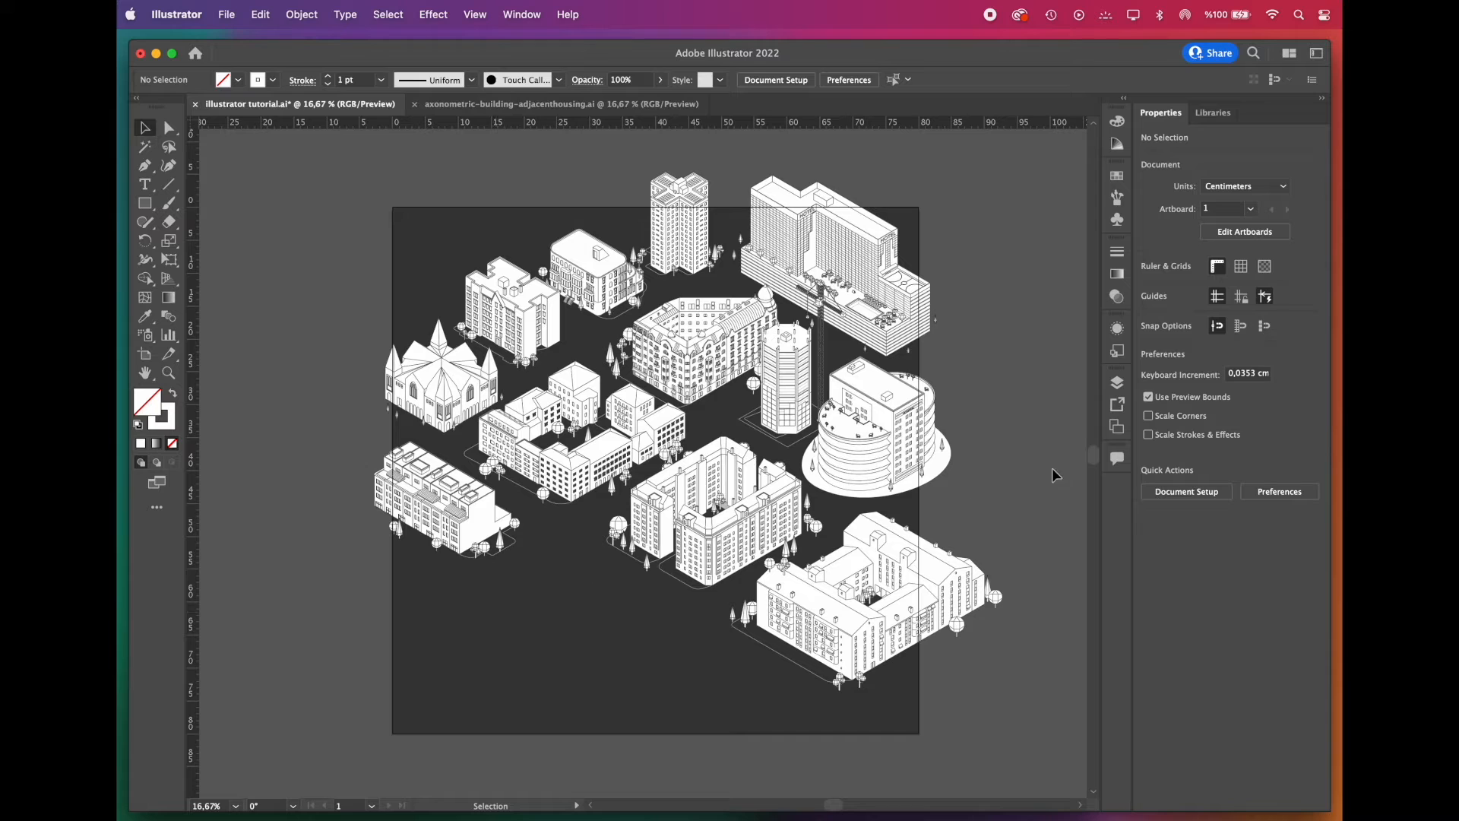
# Step: Paste the square in place, select everything, make a clipping mask and deselect
pyautogui.click(1117, 381)
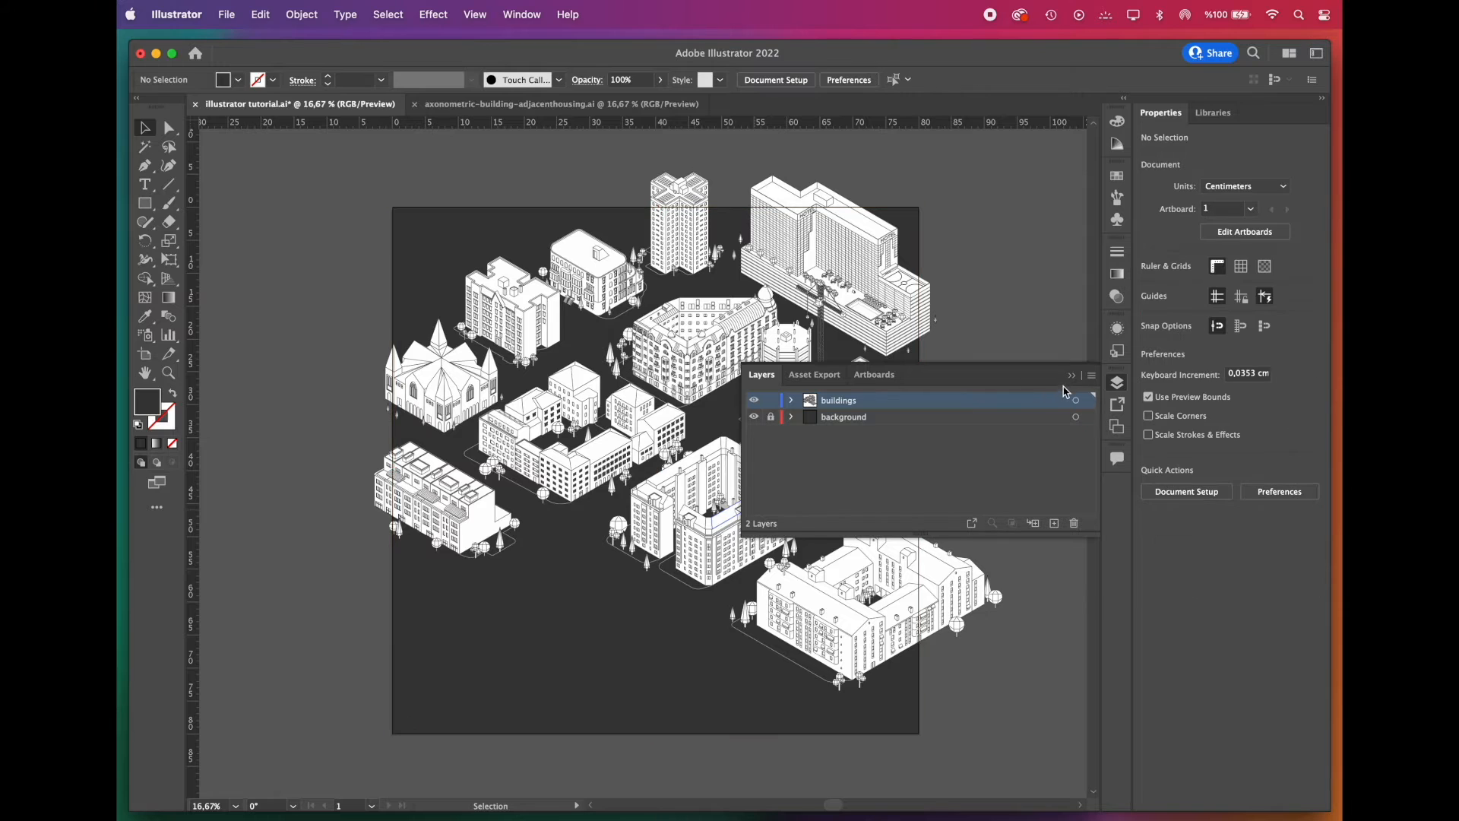
pyautogui.press('Cmd+Shift+V')
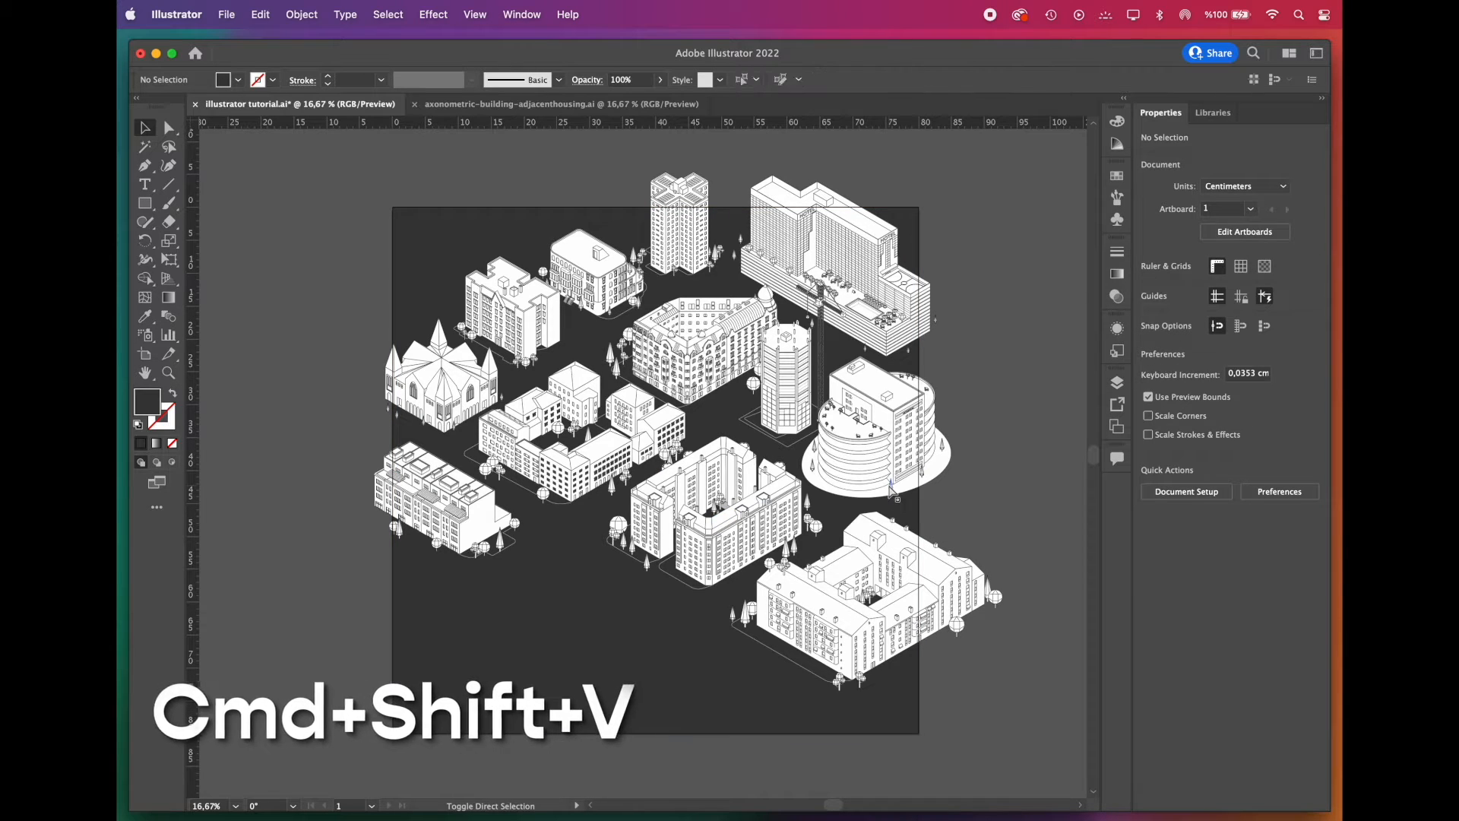
pyautogui.press('cmd+shift+v')
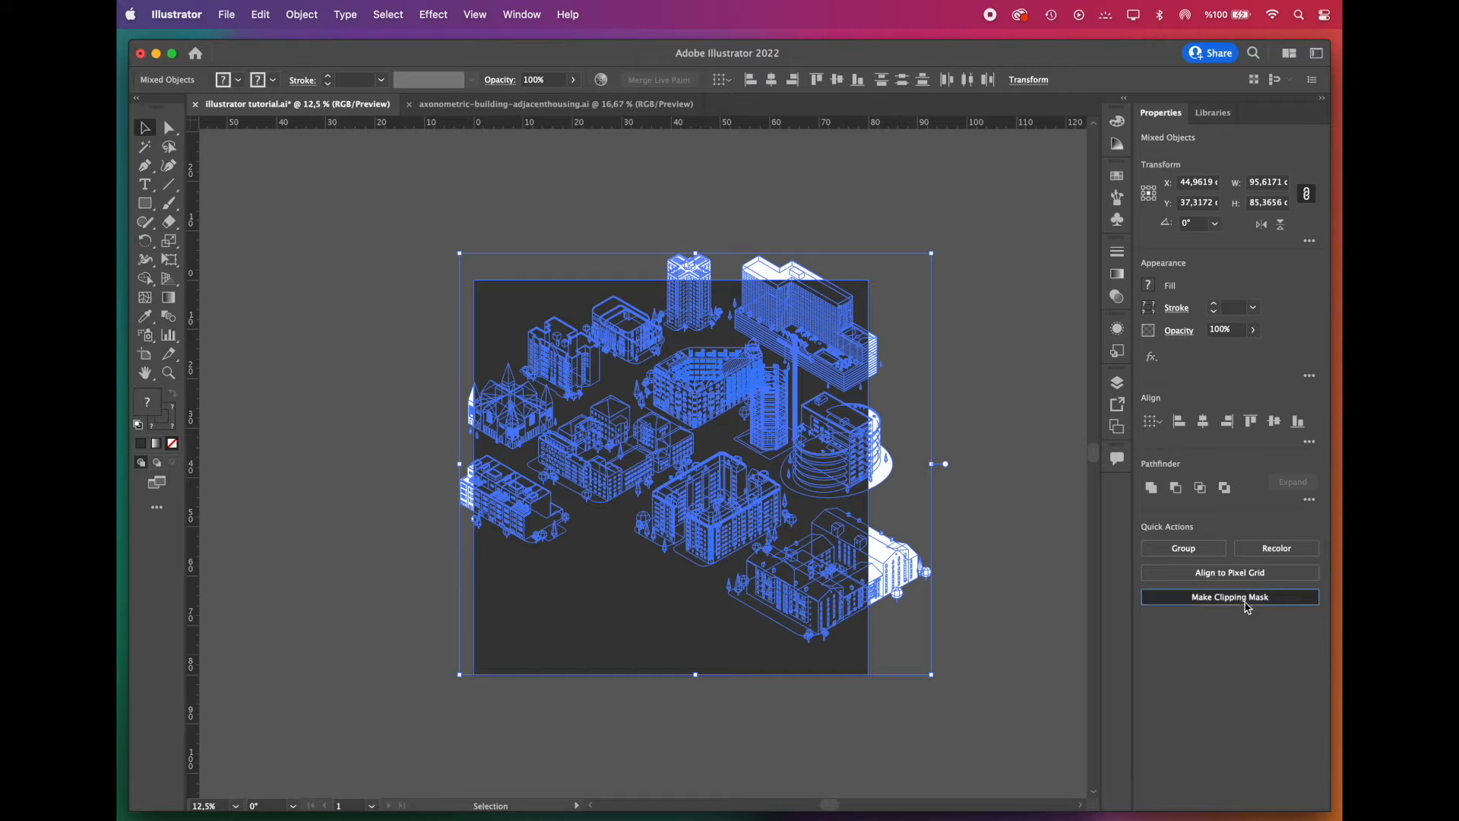
pyautogui.click(1230, 596)
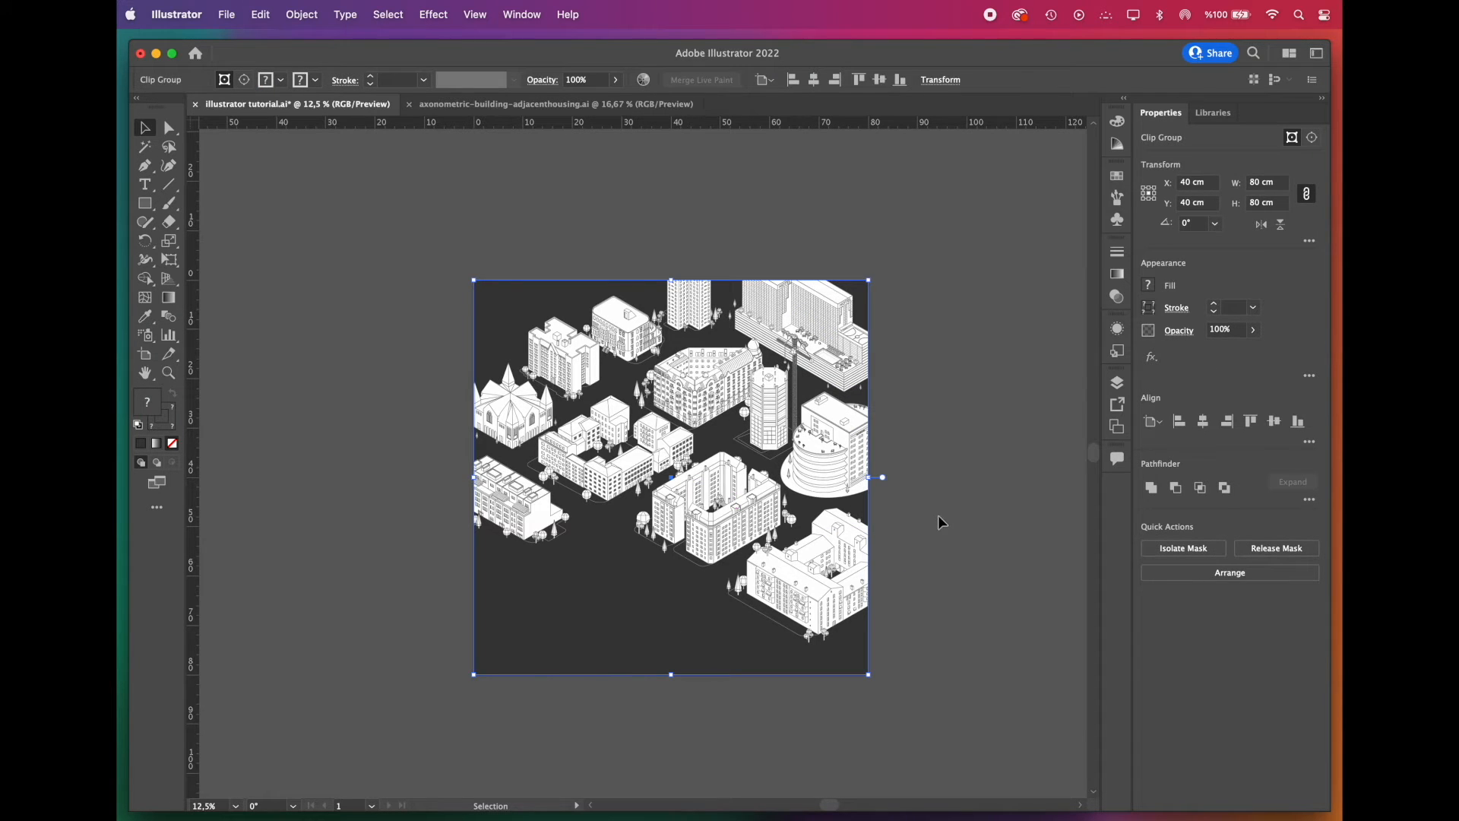
pyautogui.click(939, 521)
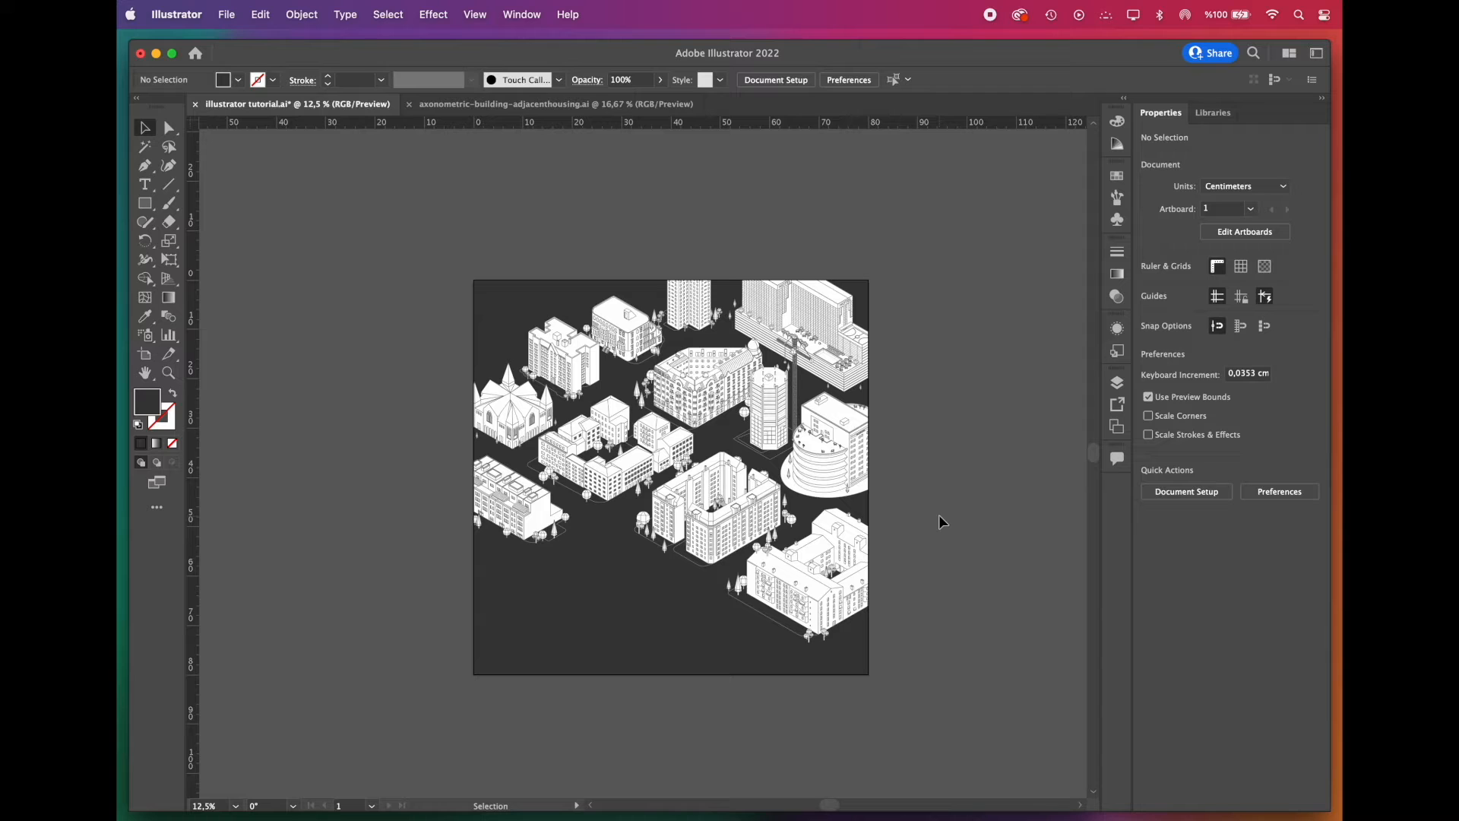
# Step: Paste the square in front, enlarge it to 110 cm and cut out the inner square with Shape Builder
pyautogui.press('cmd+a')
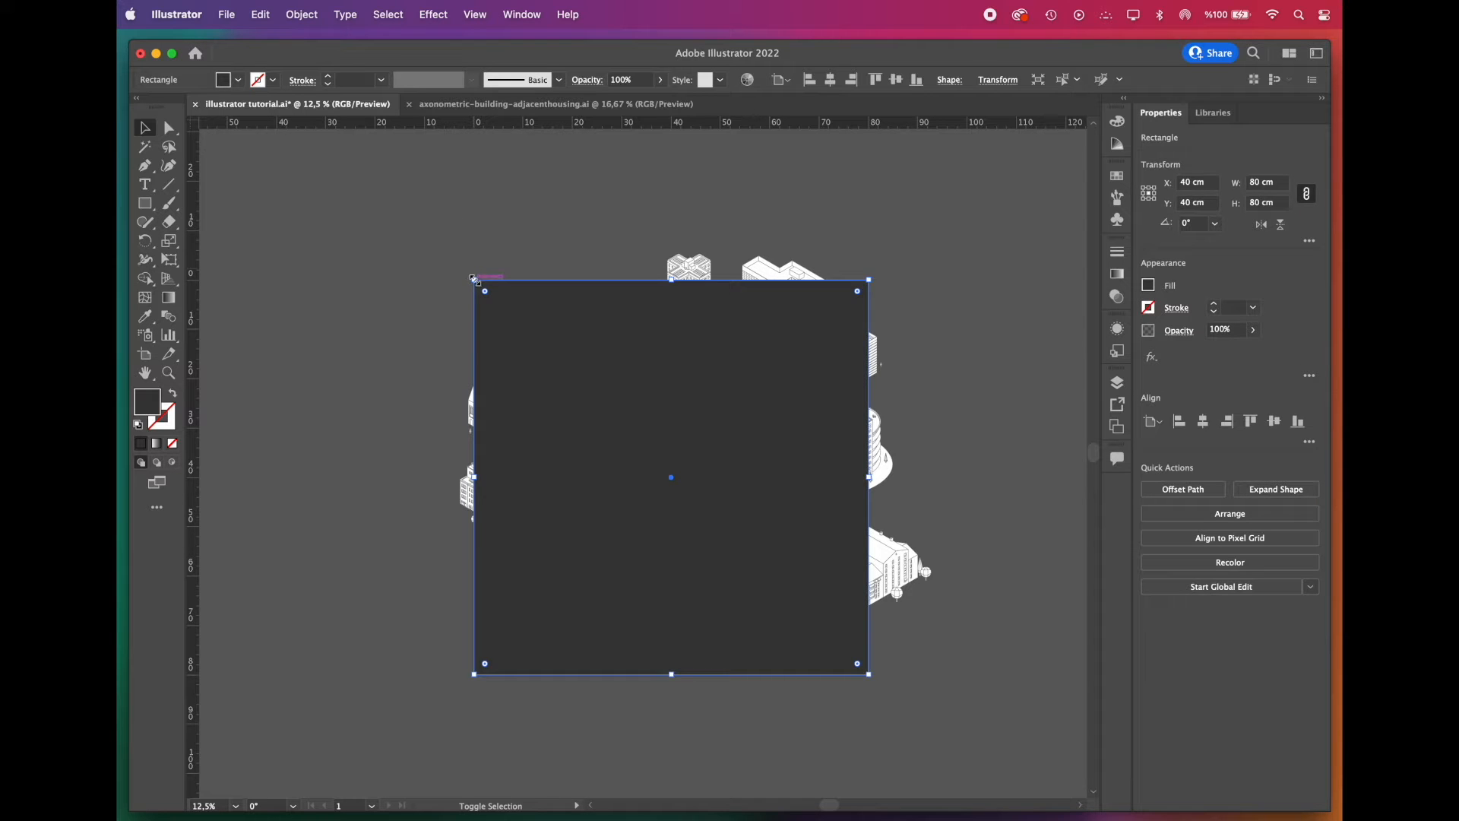
pyautogui.moveTo(484, 290); pyautogui.dragTo(398, 191)
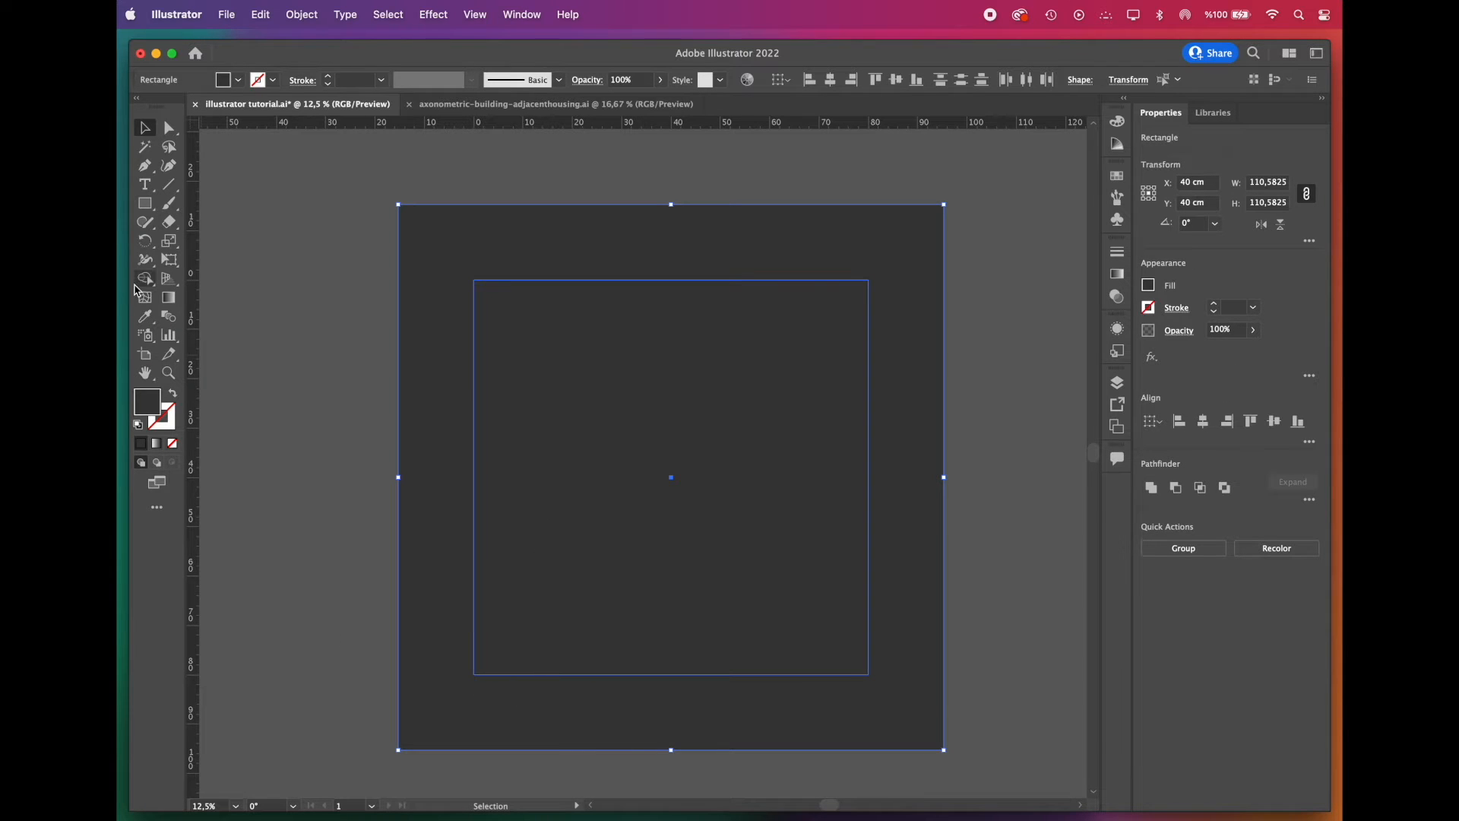
pyautogui.moveTo(144, 280)
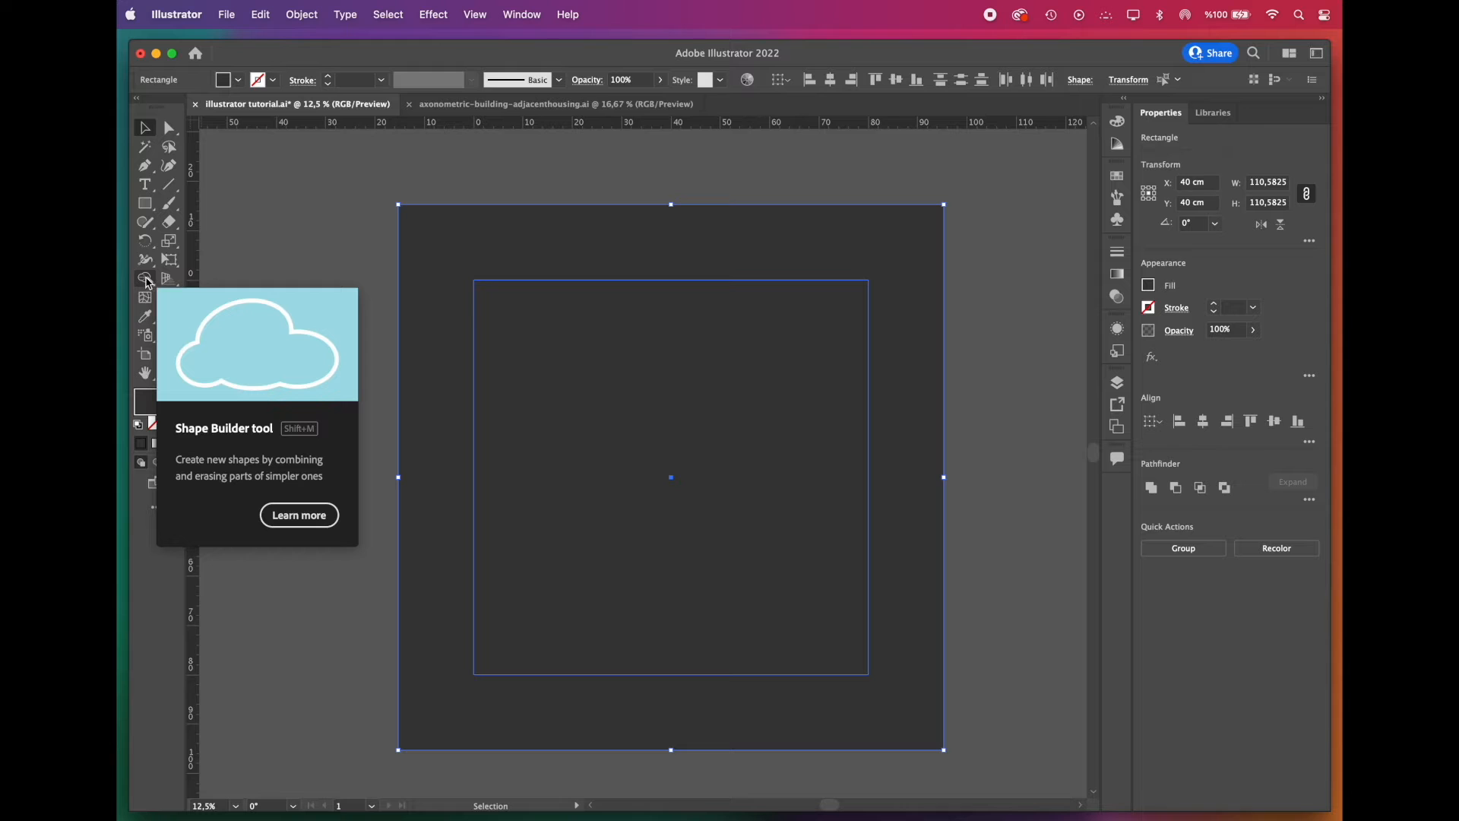
pyautogui.click(146, 279)
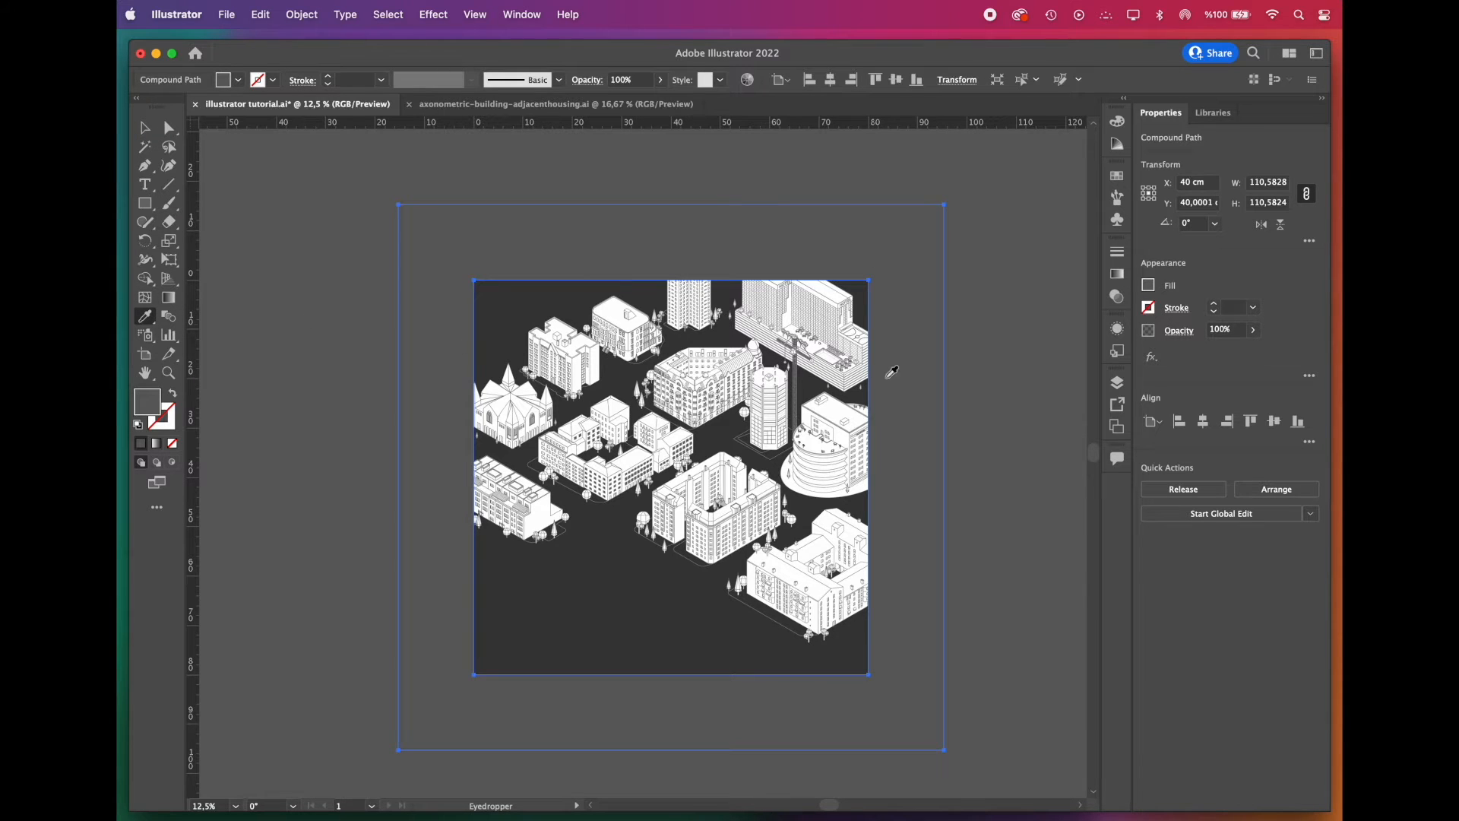
# Step: Create a new layer named 'frame' holding the grey frame, then deselect
pyautogui.click(1115, 382)
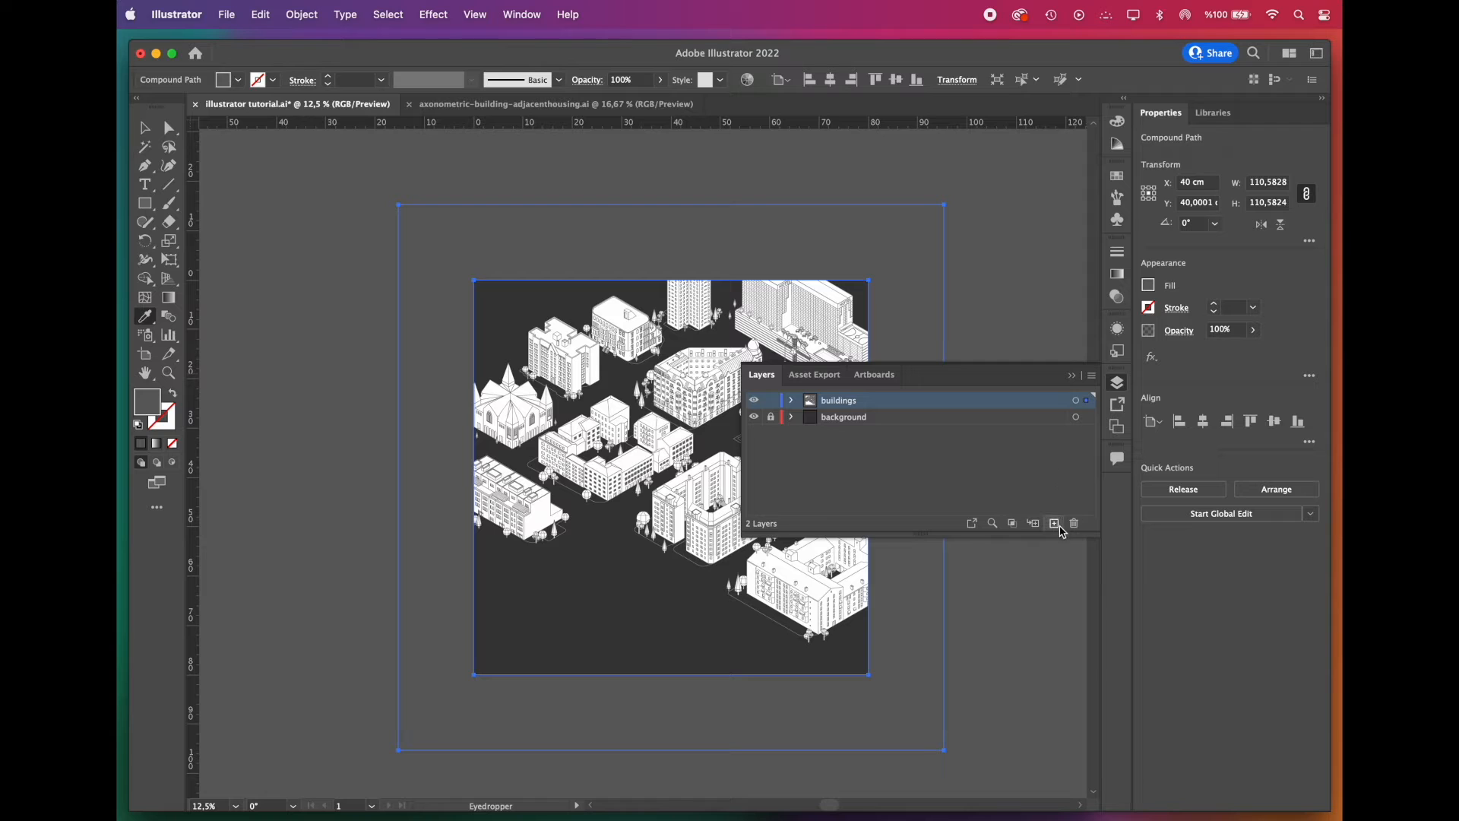
pyautogui.click(1051, 523)
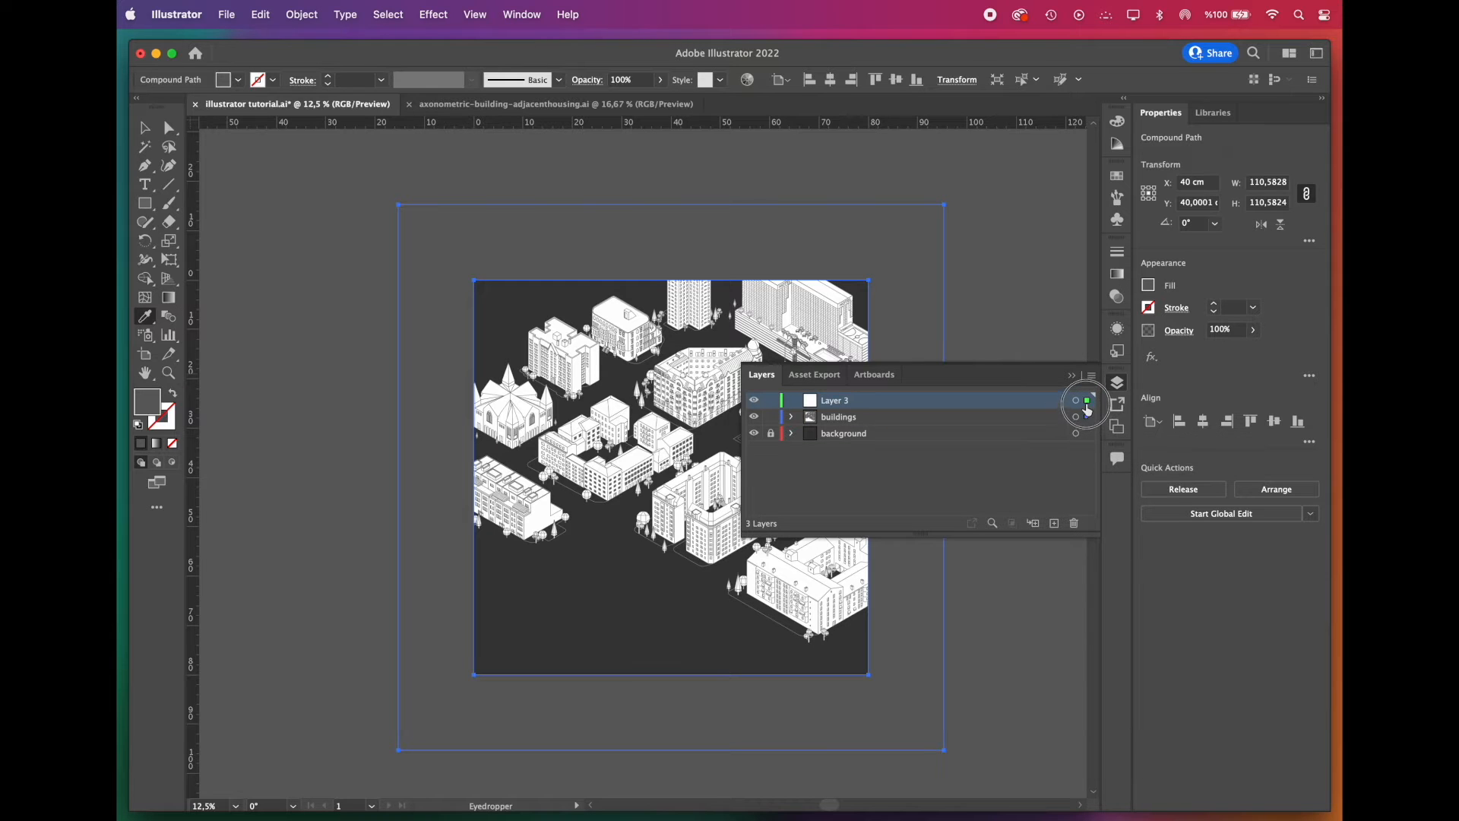
pyautogui.doubleClick(834, 400)
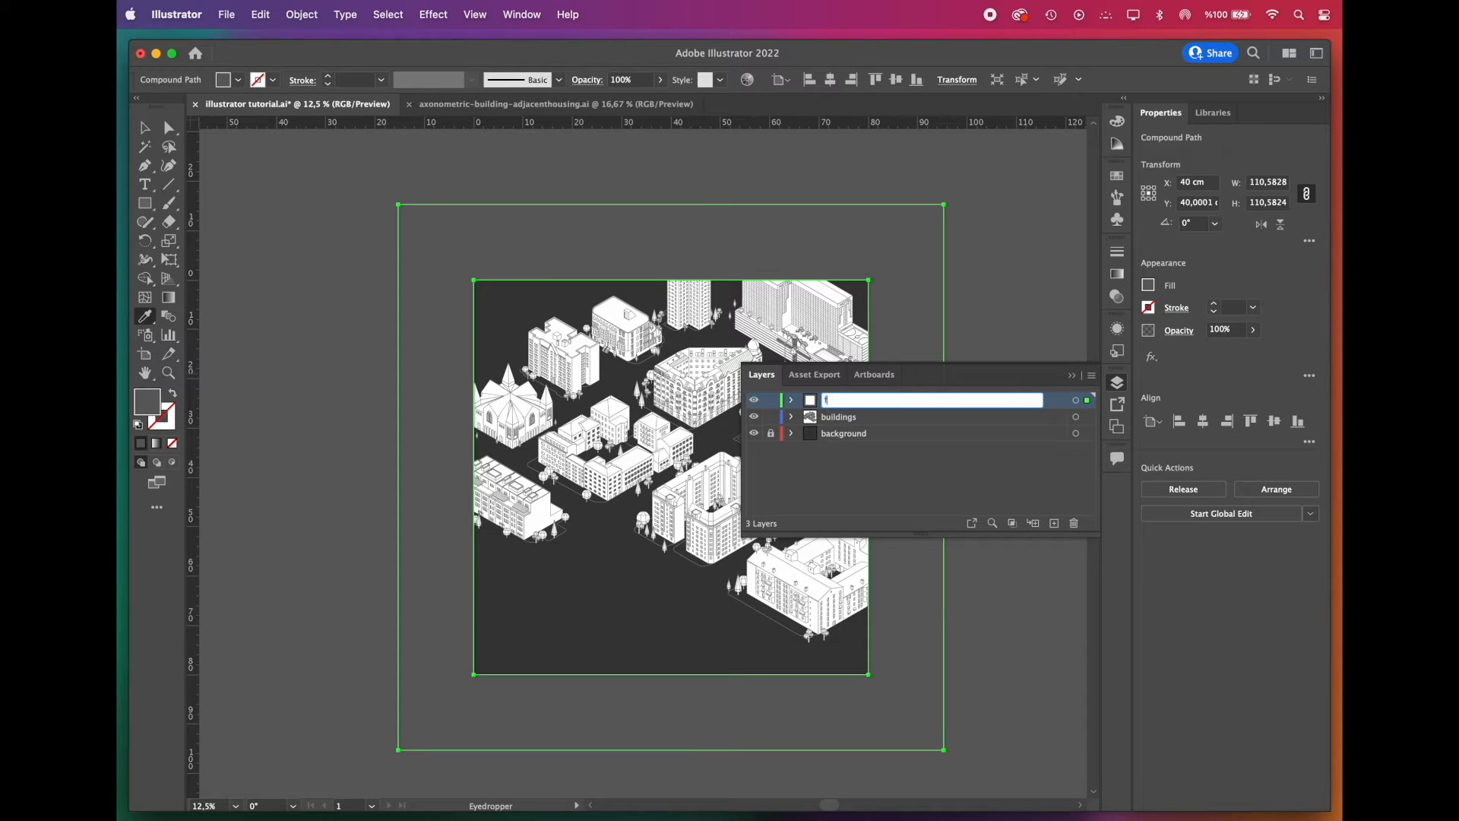
pyautogui.write('frame')
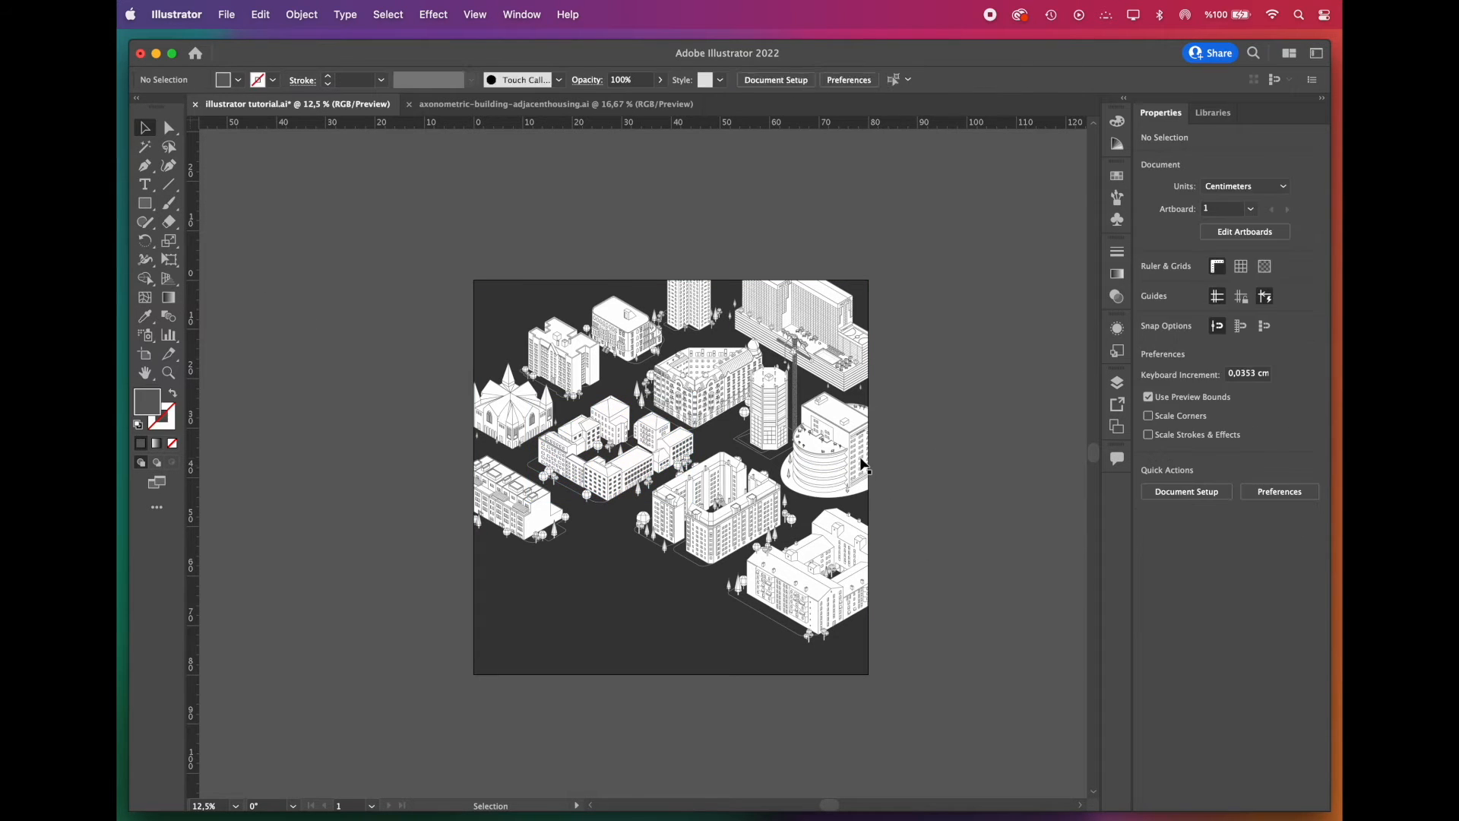
pyautogui.click(833, 446)
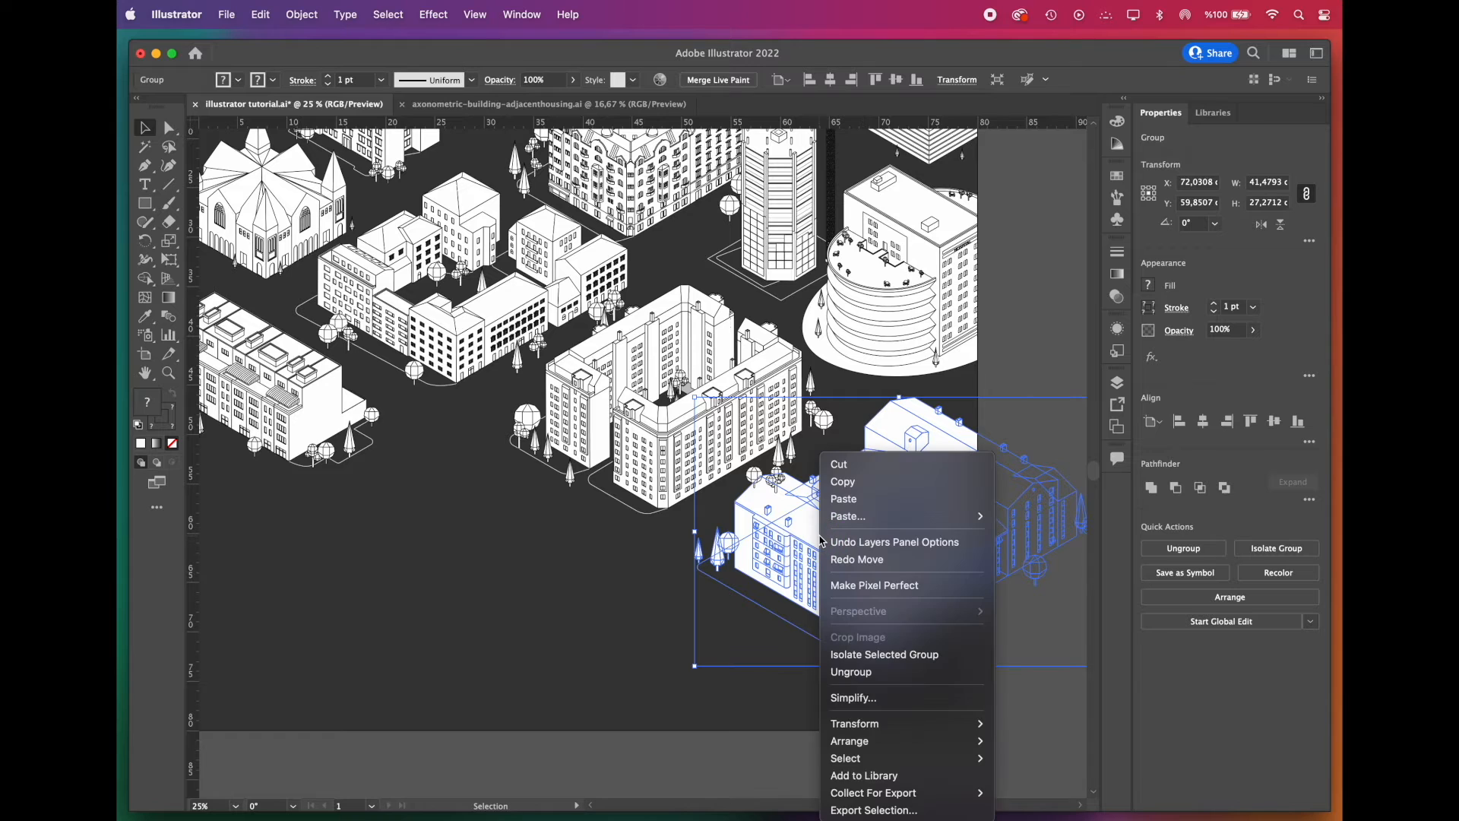
pyautogui.moveTo(849, 741)
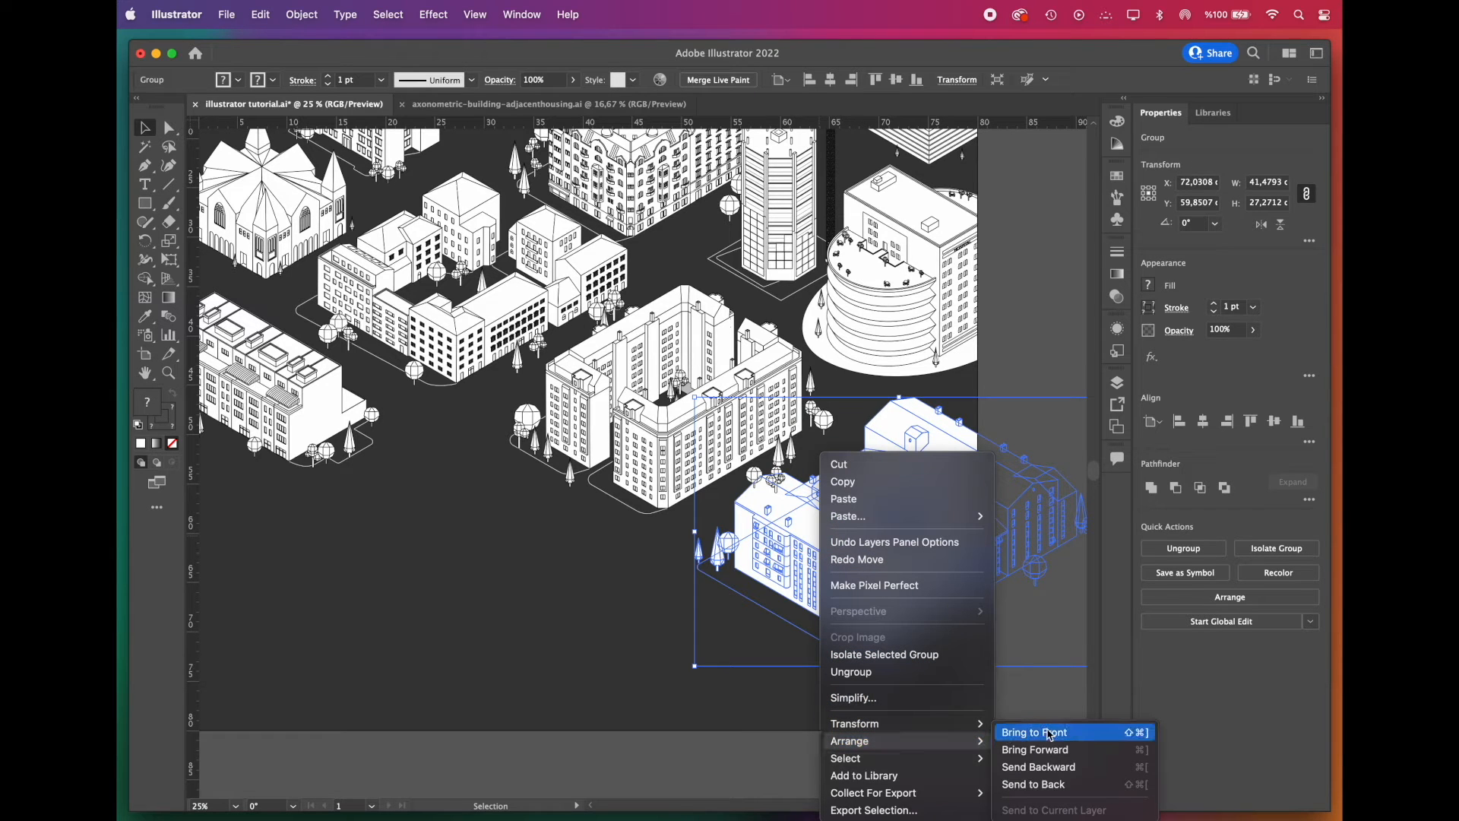
pyautogui.moveTo(1041, 755)
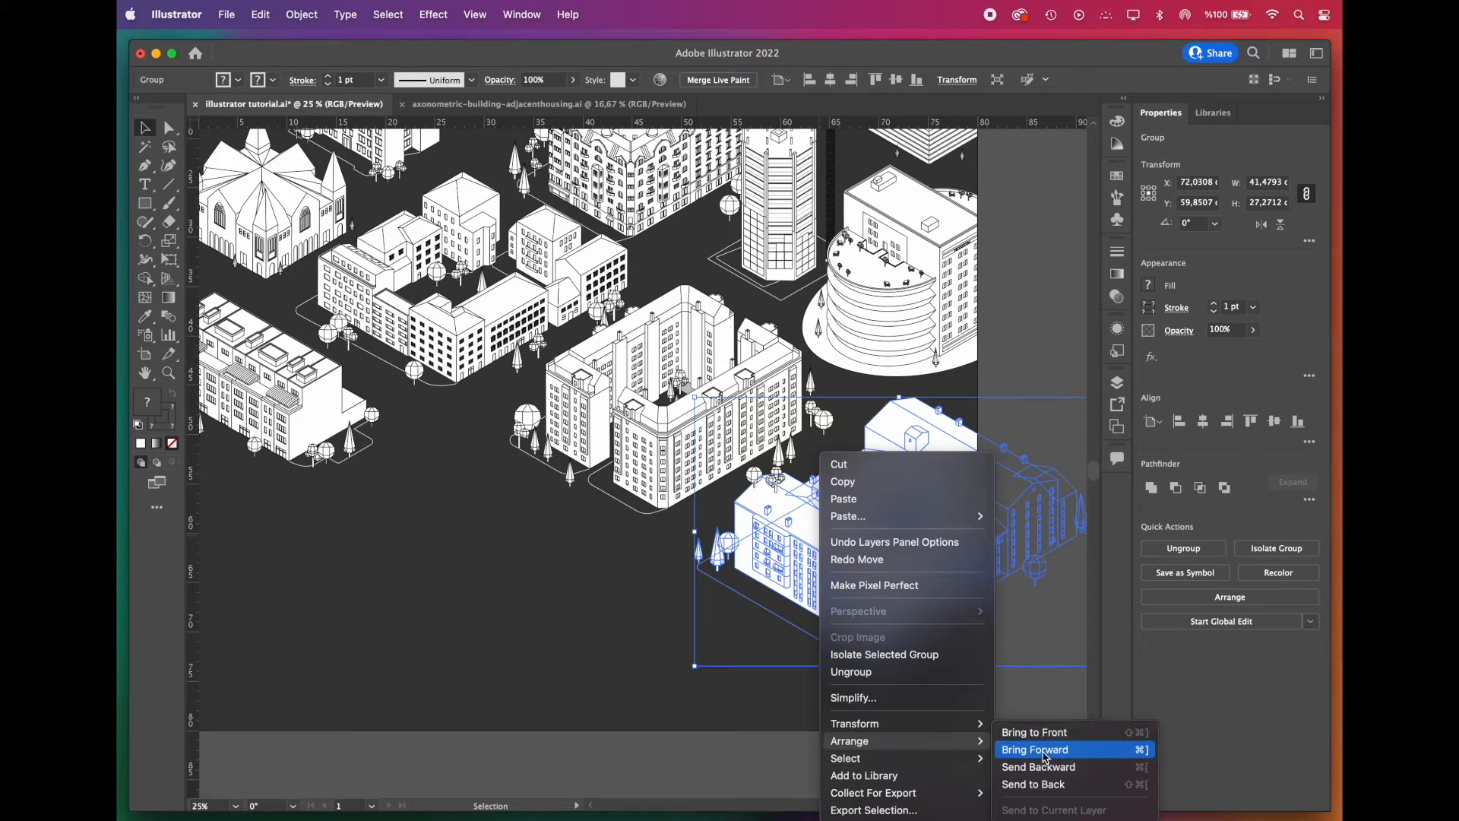
# Step: Bring the lower-right apartment building one step forward with Arrange > Bring Forward
pyautogui.click(1035, 749)
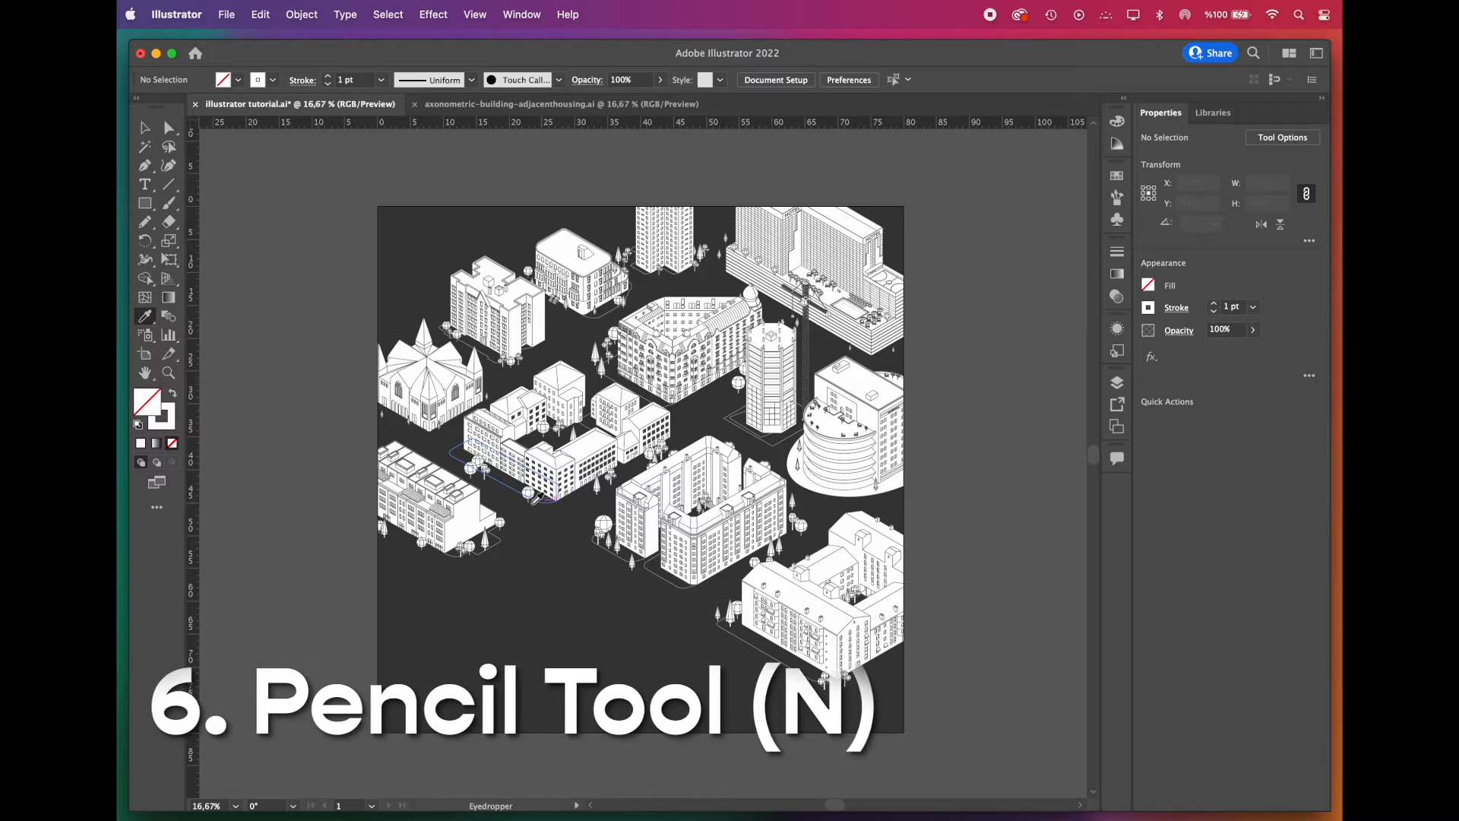
pyautogui.moveTo(146, 222)
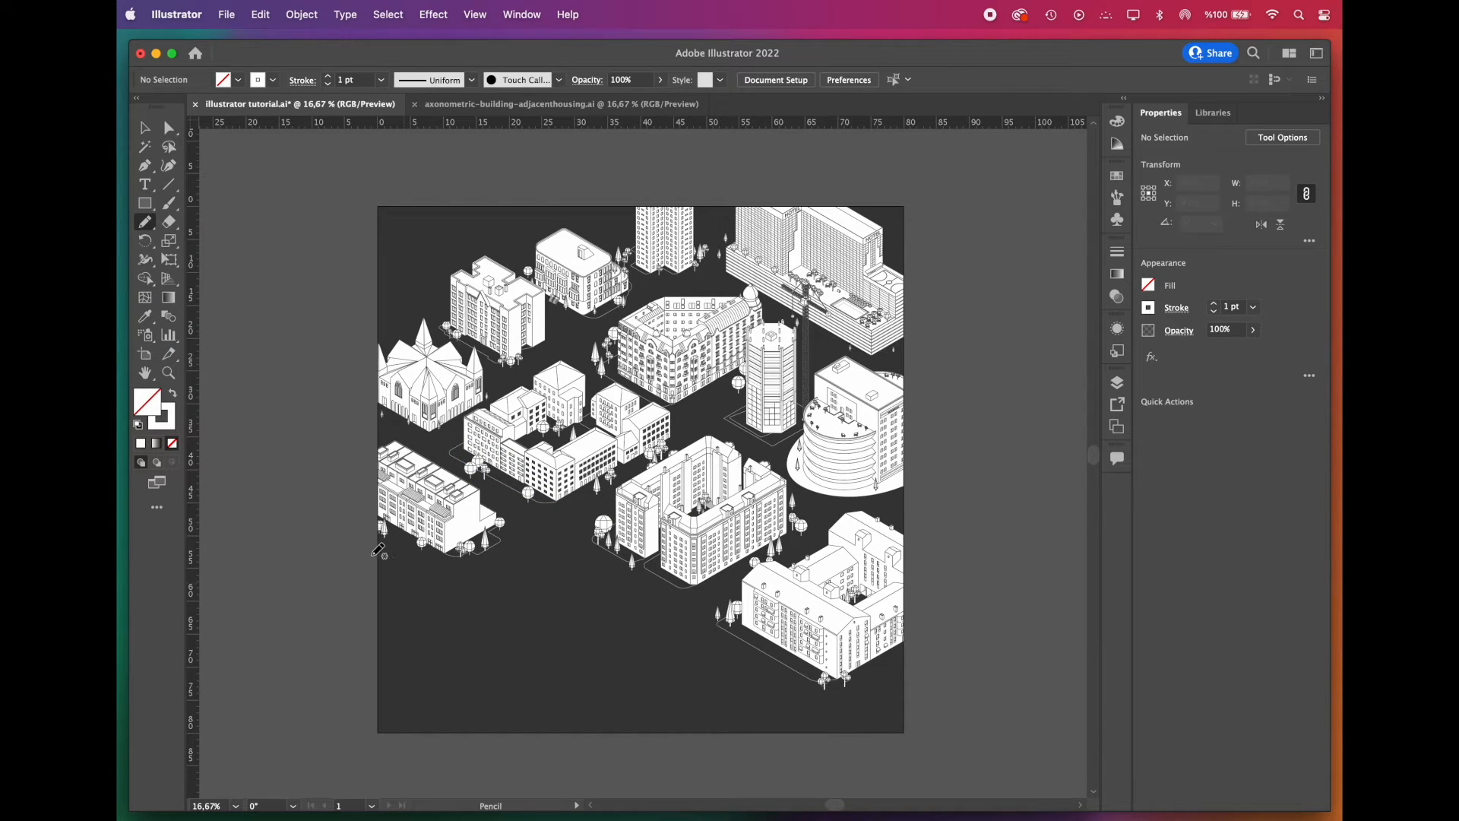
# Step: Sketch a freehand wave line across the lower-left water with the Pencil and deselect it
pyautogui.moveTo(380, 548); pyautogui.dragTo(475, 596)
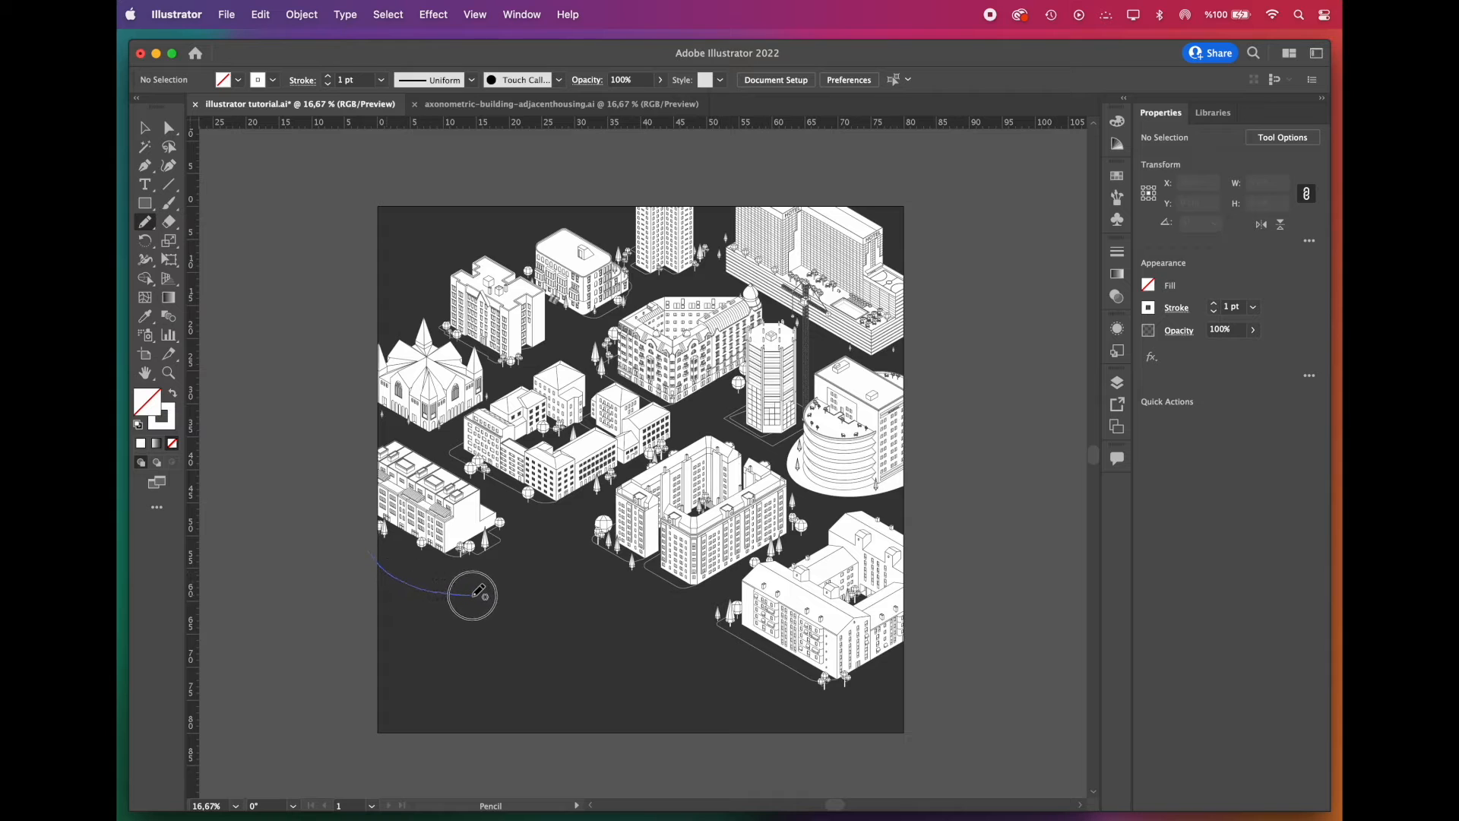
pyautogui.moveTo(475, 591); pyautogui.dragTo(690, 675)
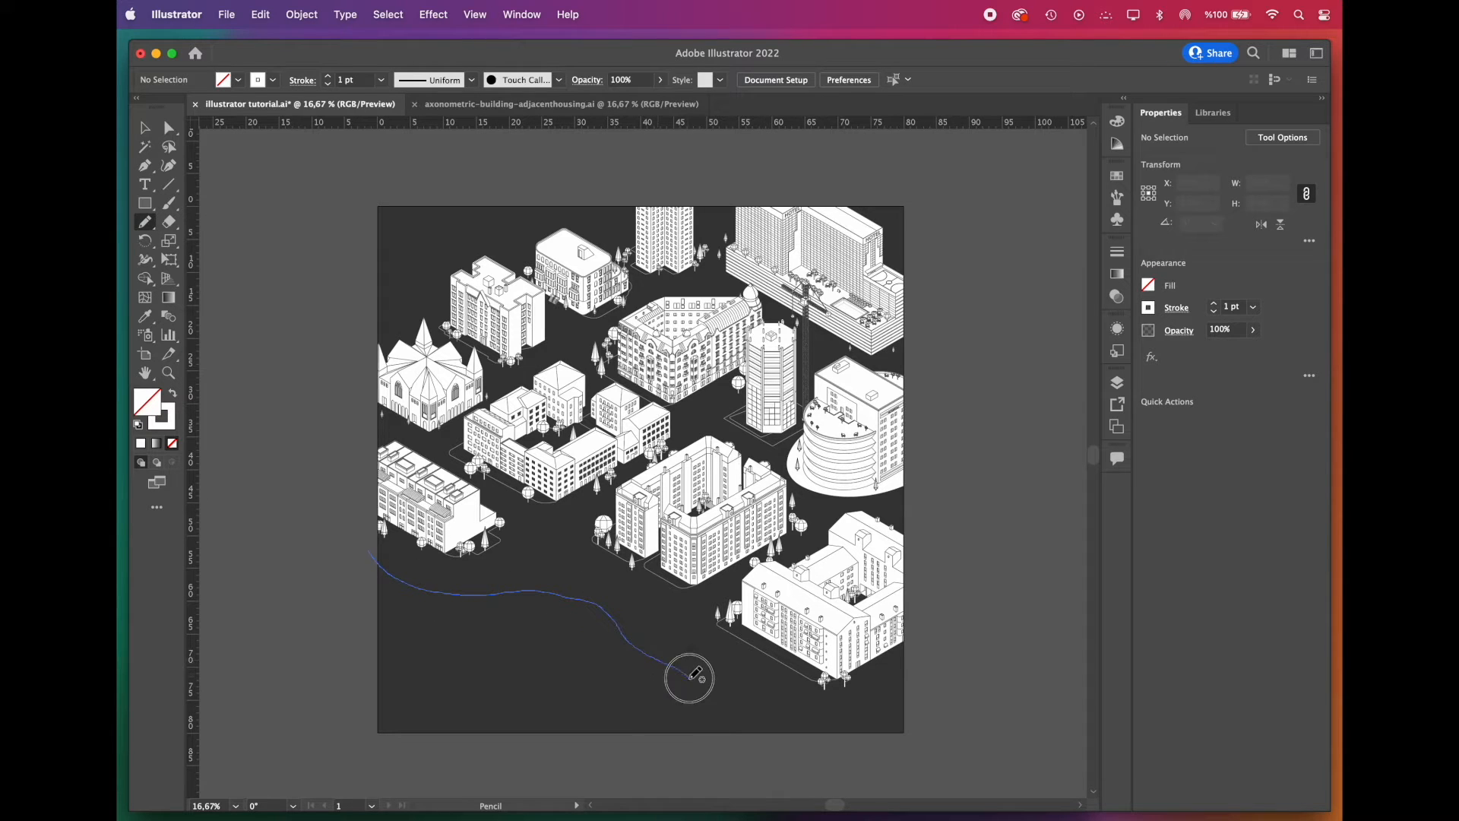
pyautogui.moveTo(691, 675); pyautogui.dragTo(810, 740)
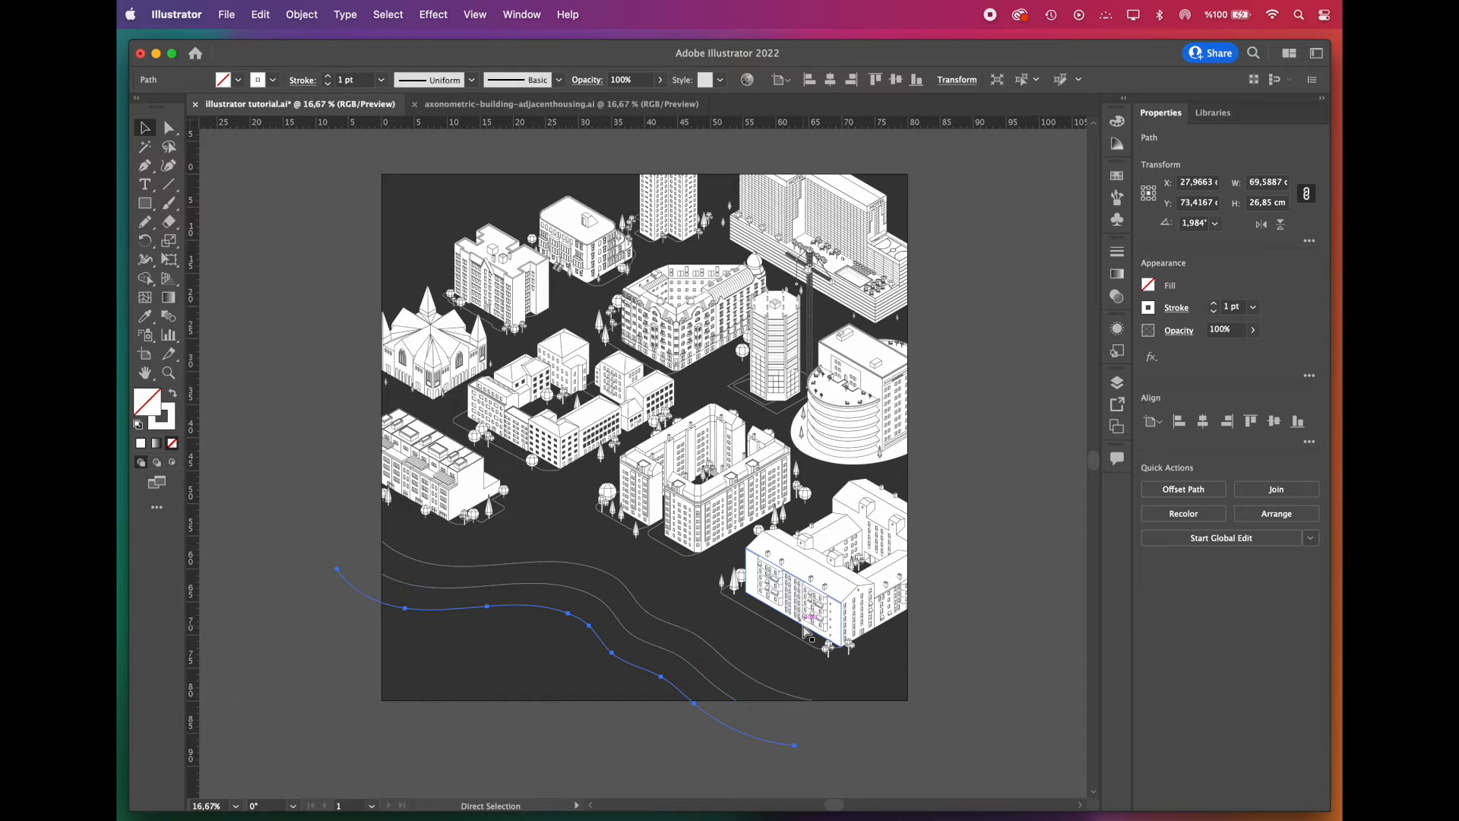
pyautogui.press('cmd+d')
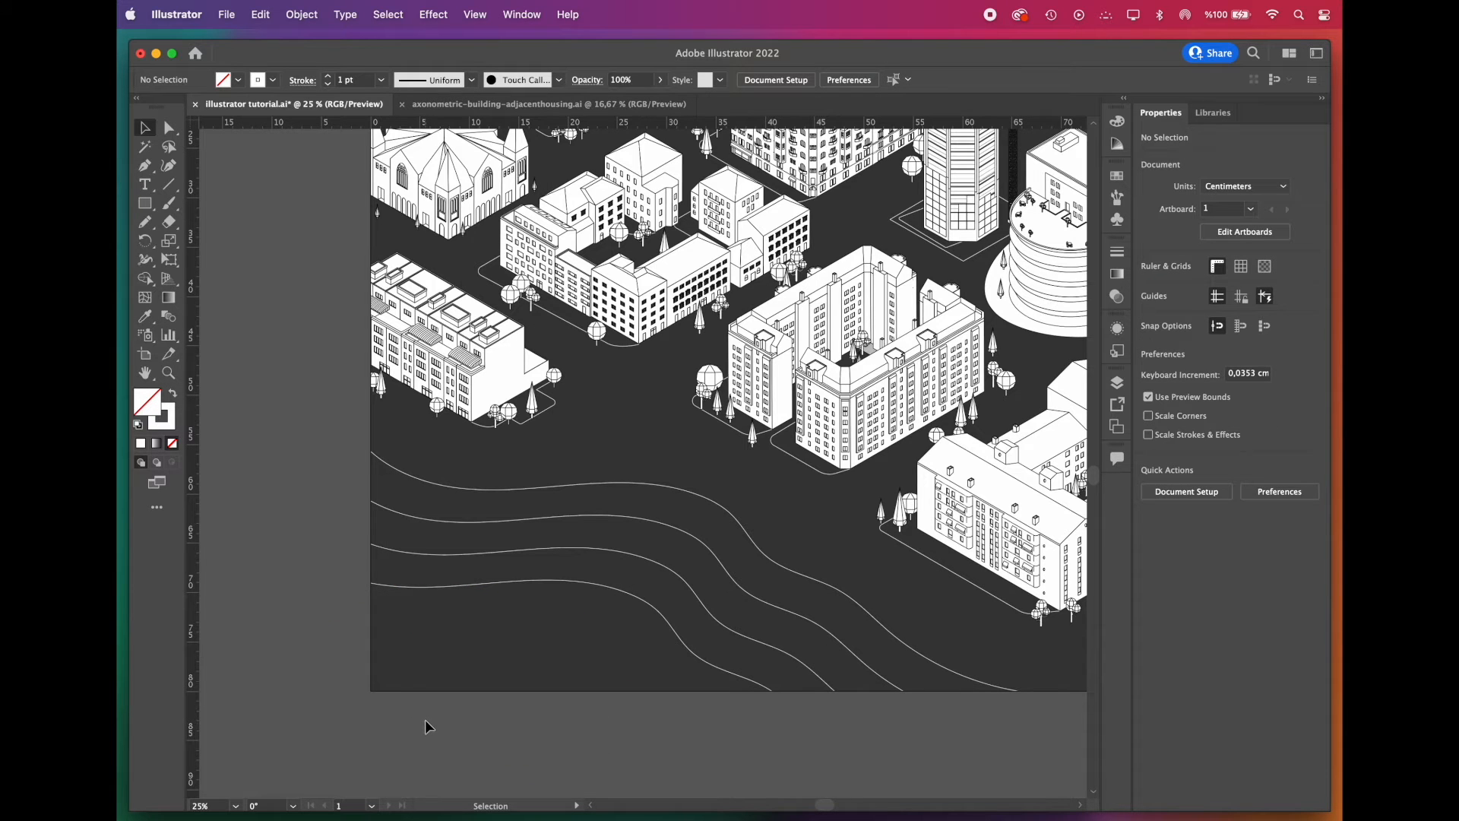
# Step: Select the longest wave line and switch to the Delete Anchor Point tool
pyautogui.click(522, 488)
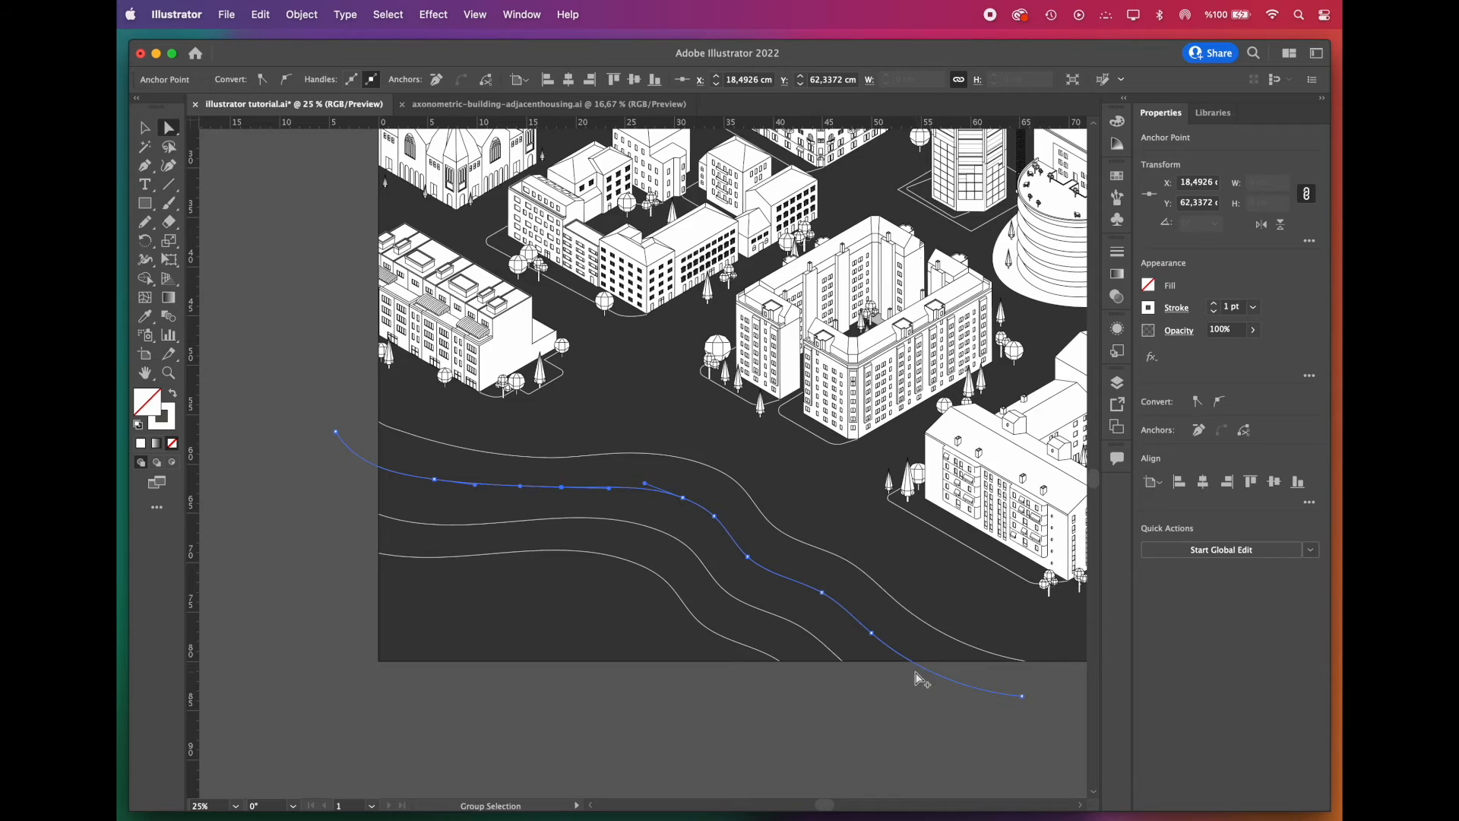
pyautogui.click(146, 165)
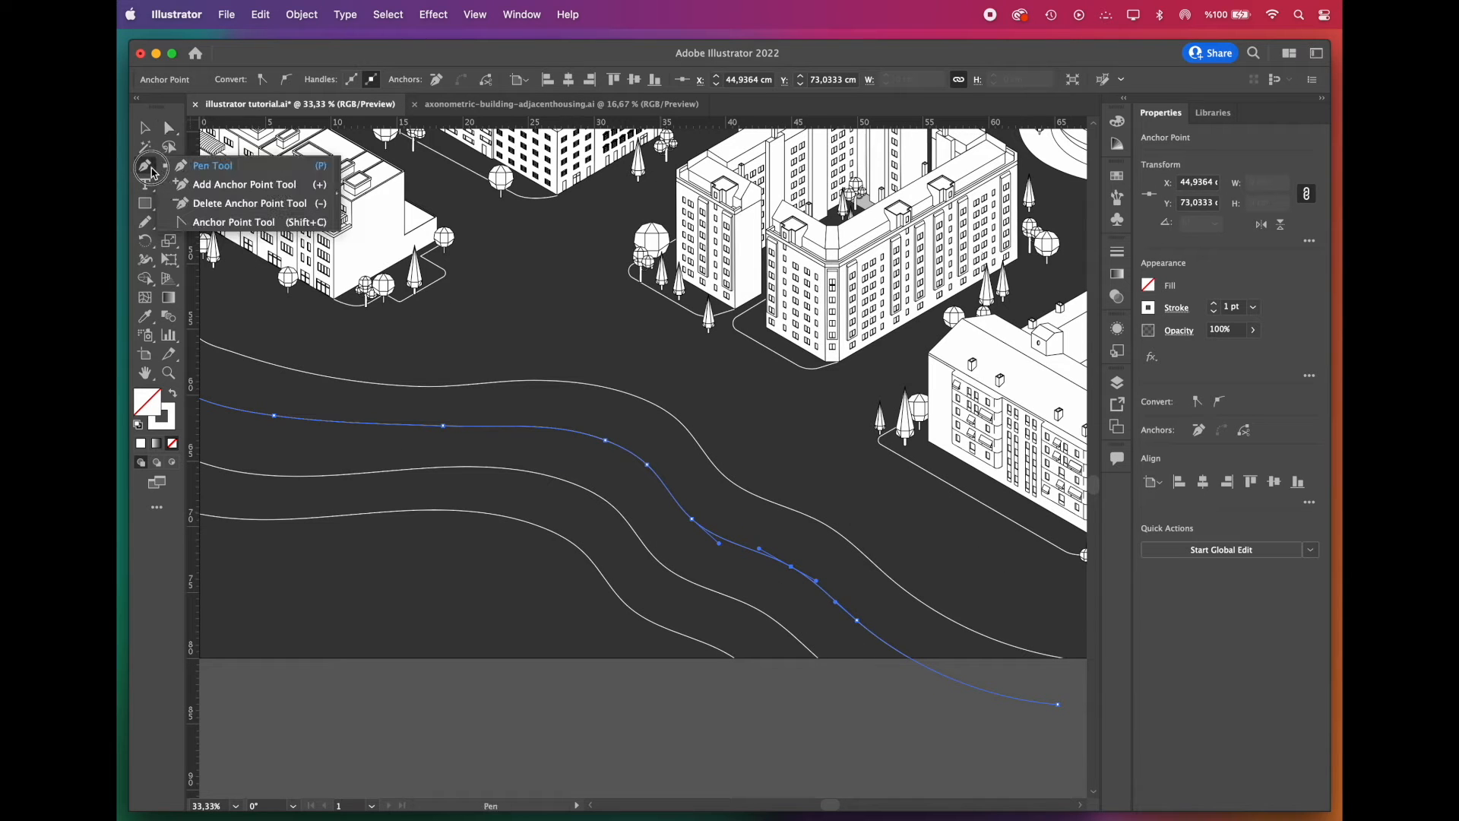
pyautogui.moveTo(196, 209)
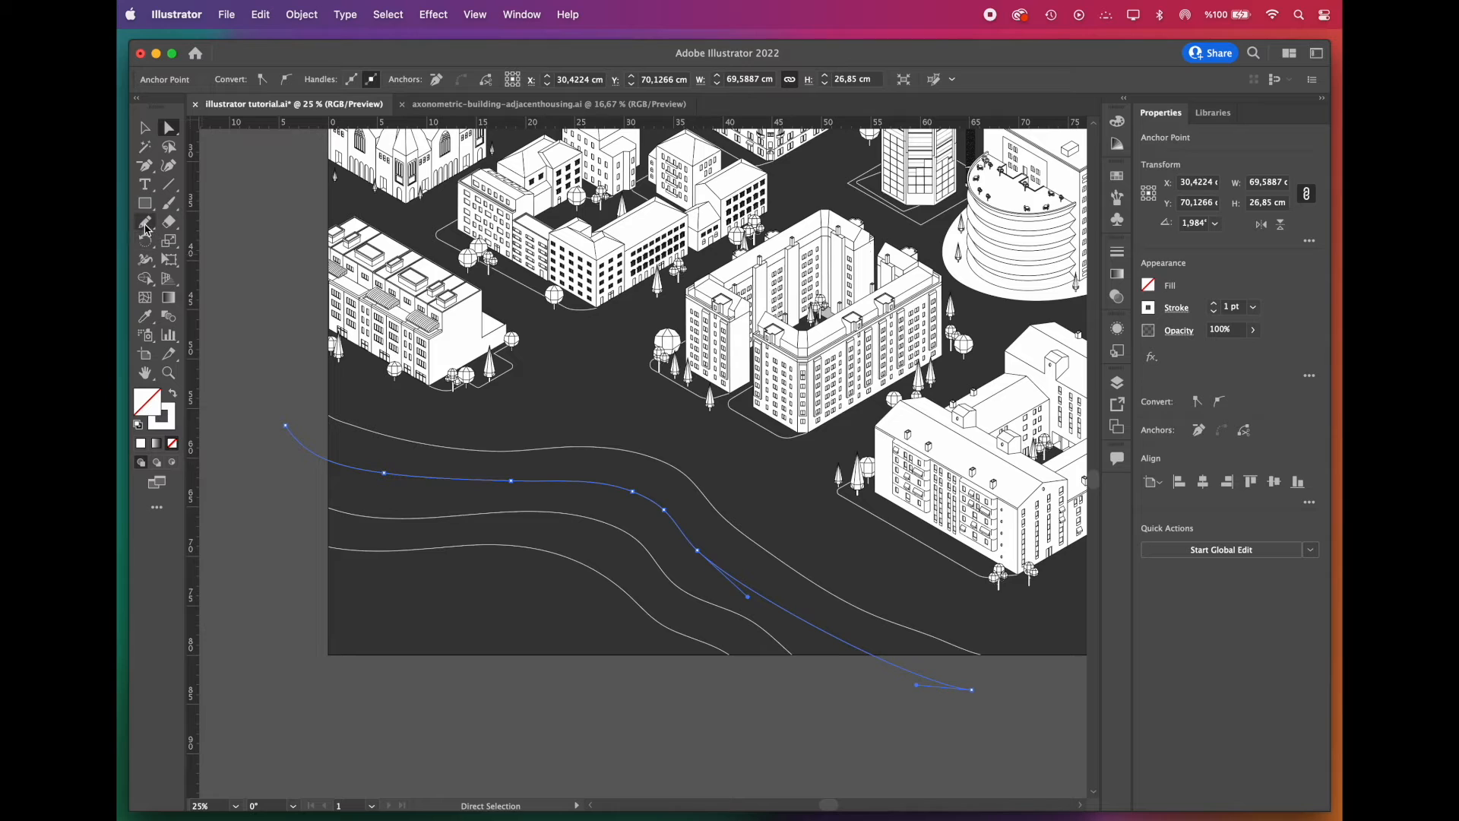
# Step: Shift Pencil fidelity toward smoother strokes and redraw the sea curve with fewer anchor points
pyautogui.doubleClick(146, 222)
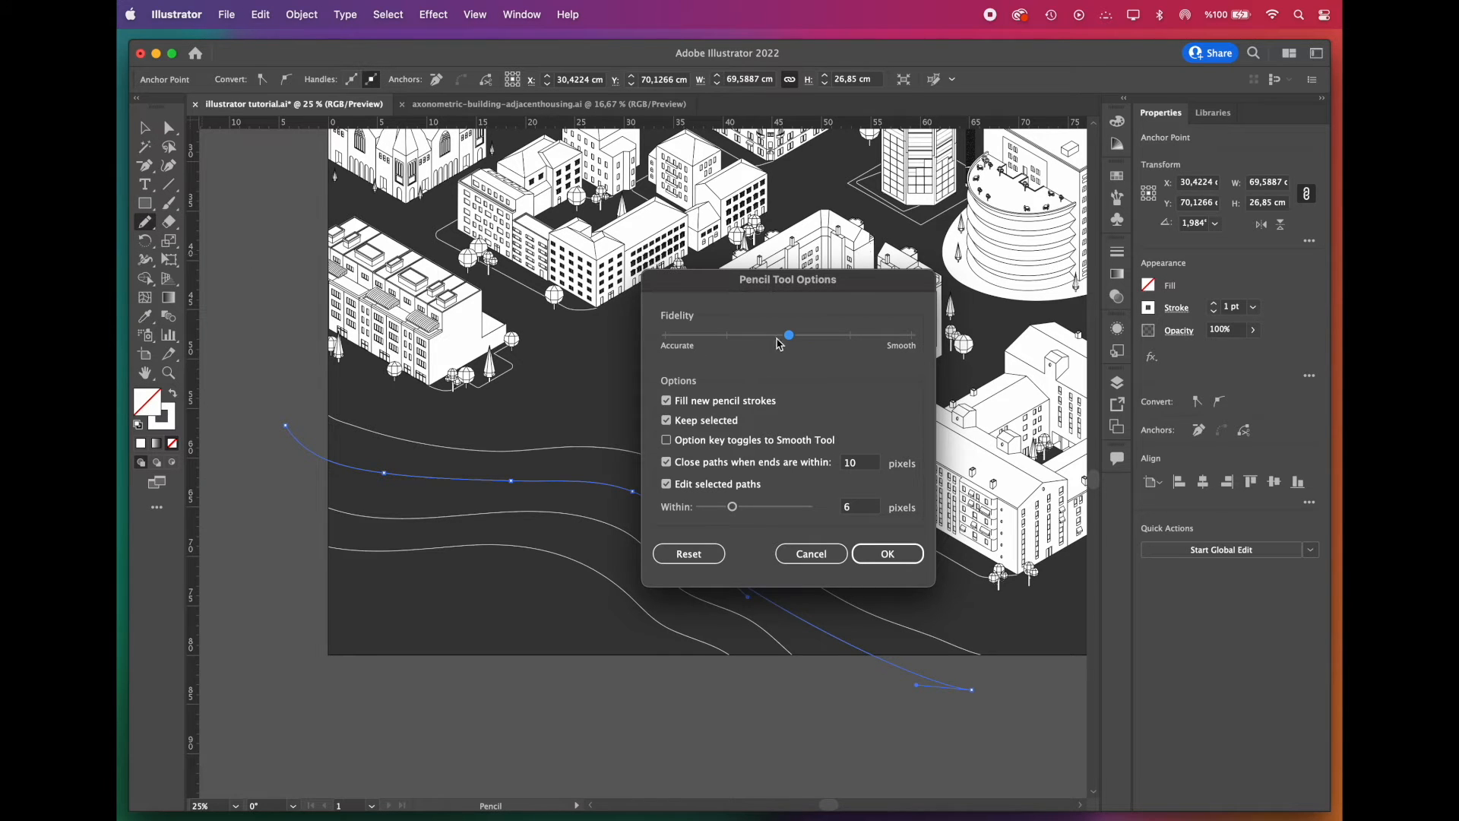
pyautogui.click(886, 553)
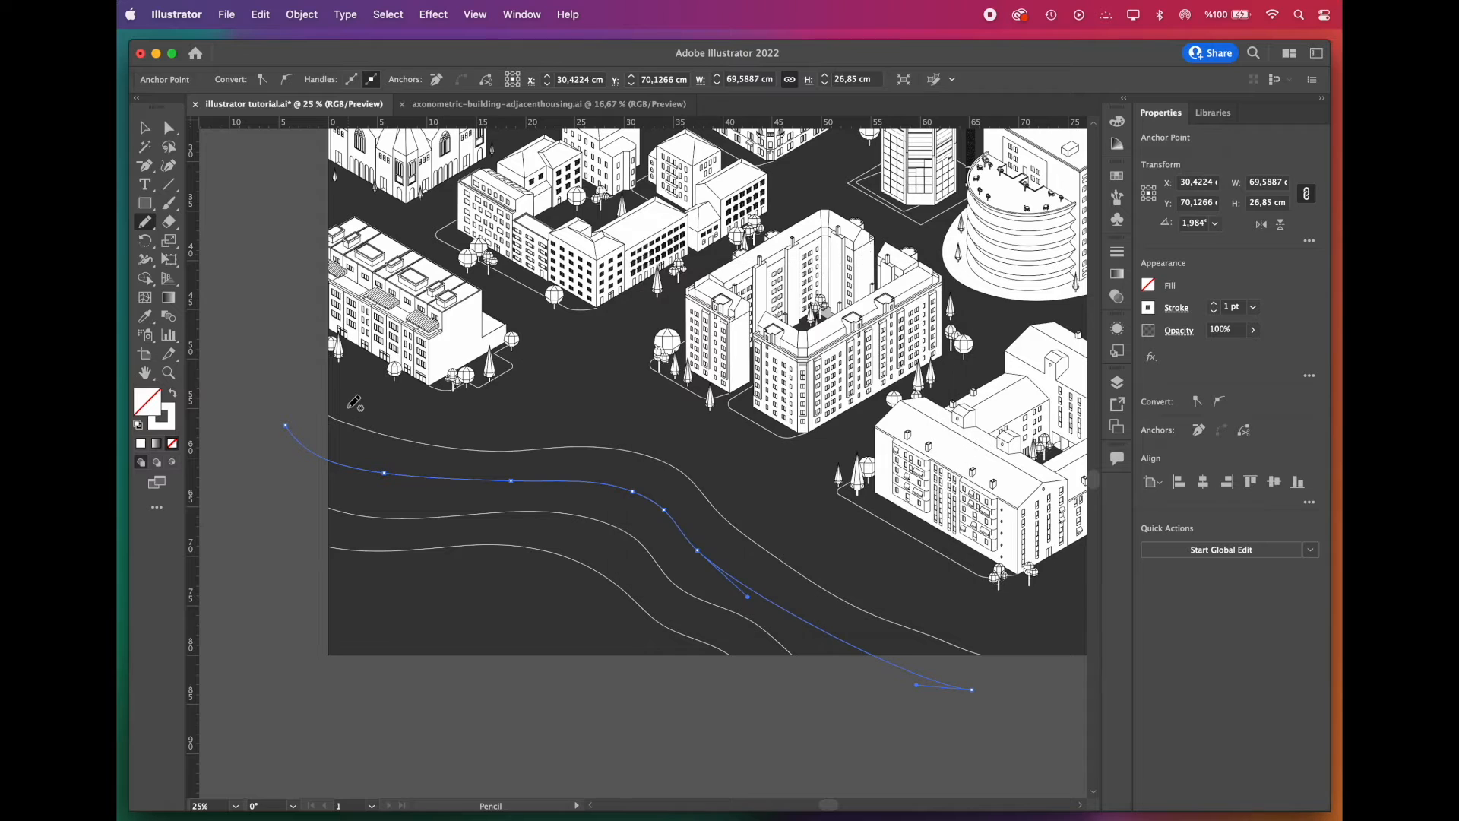
pyautogui.moveTo(354, 439)
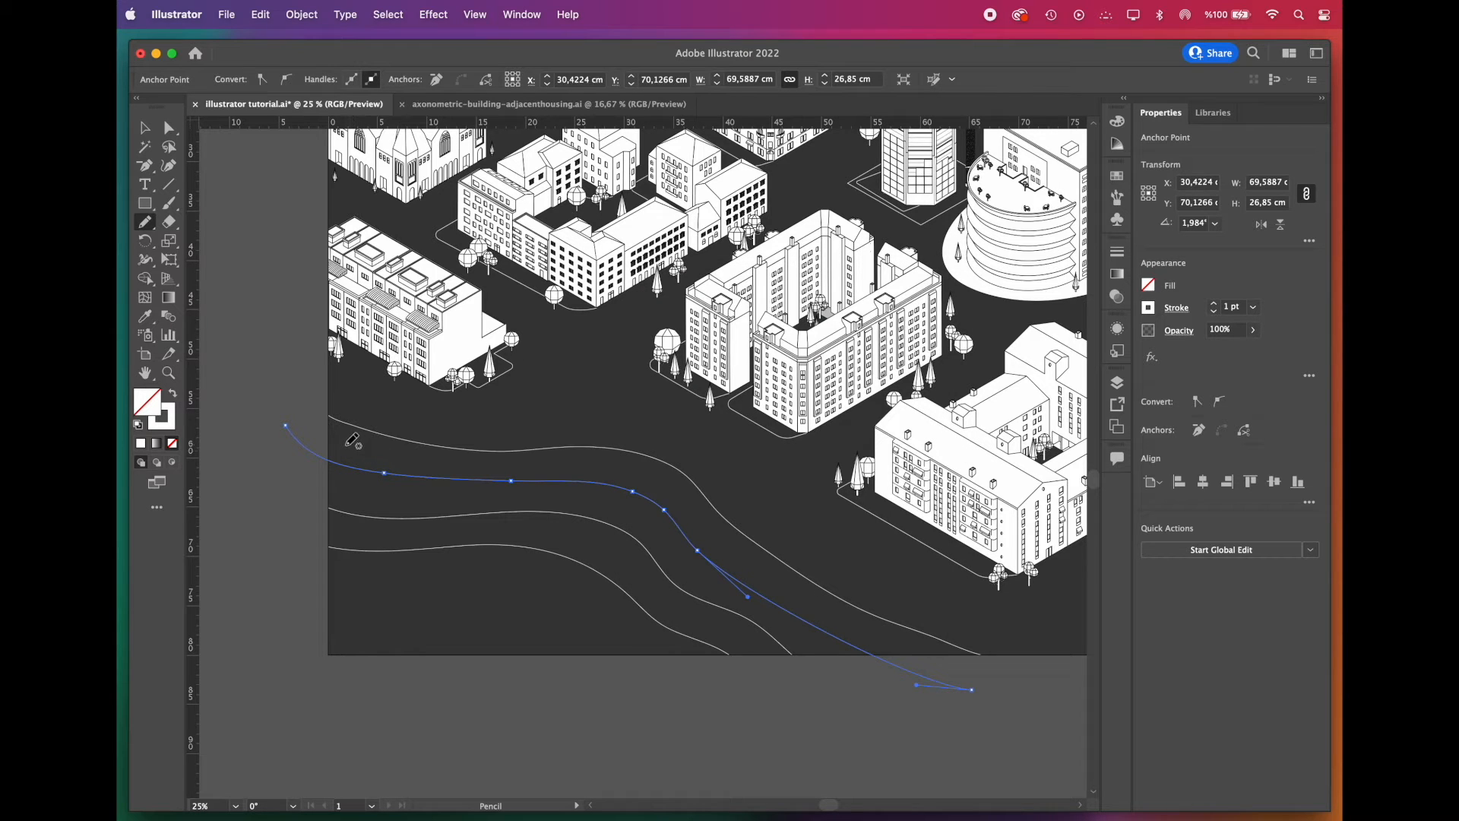
pyautogui.moveTo(314, 444)
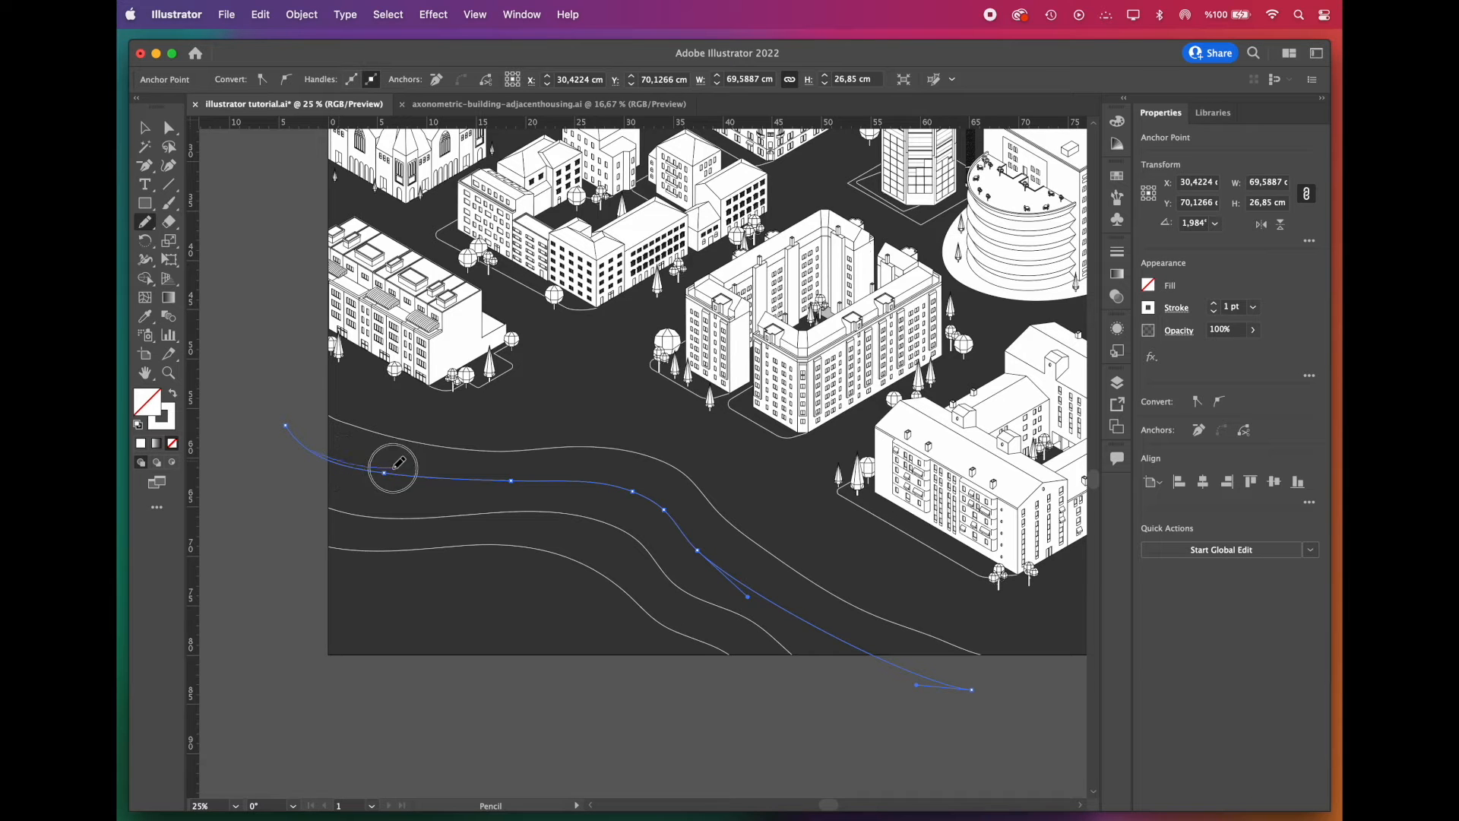
pyautogui.moveTo(392, 465); pyautogui.dragTo(793, 606)
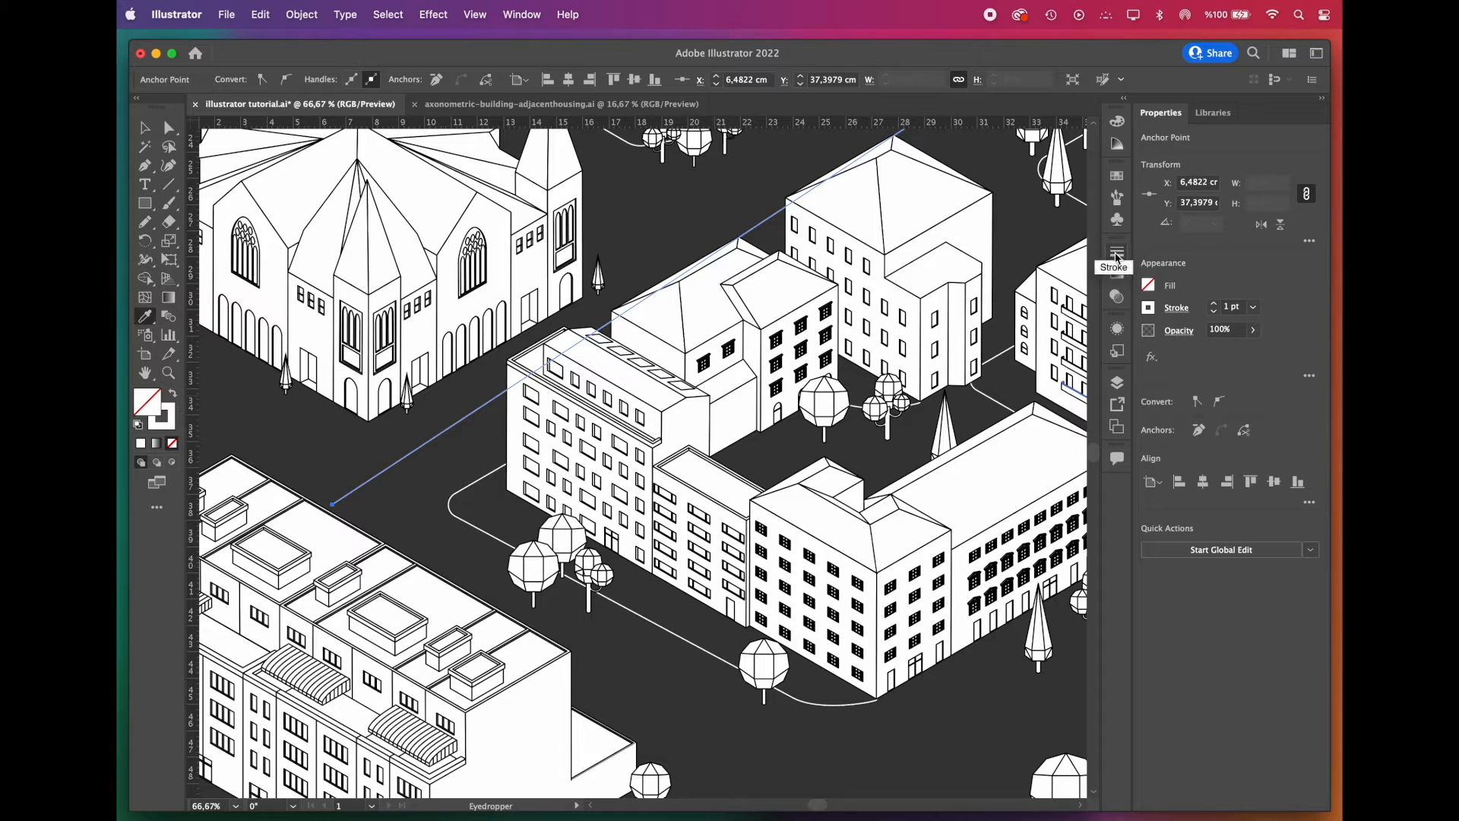
# Step: Bring up the Stroke weight settings for the selected sea curve
pyautogui.click(1117, 253)
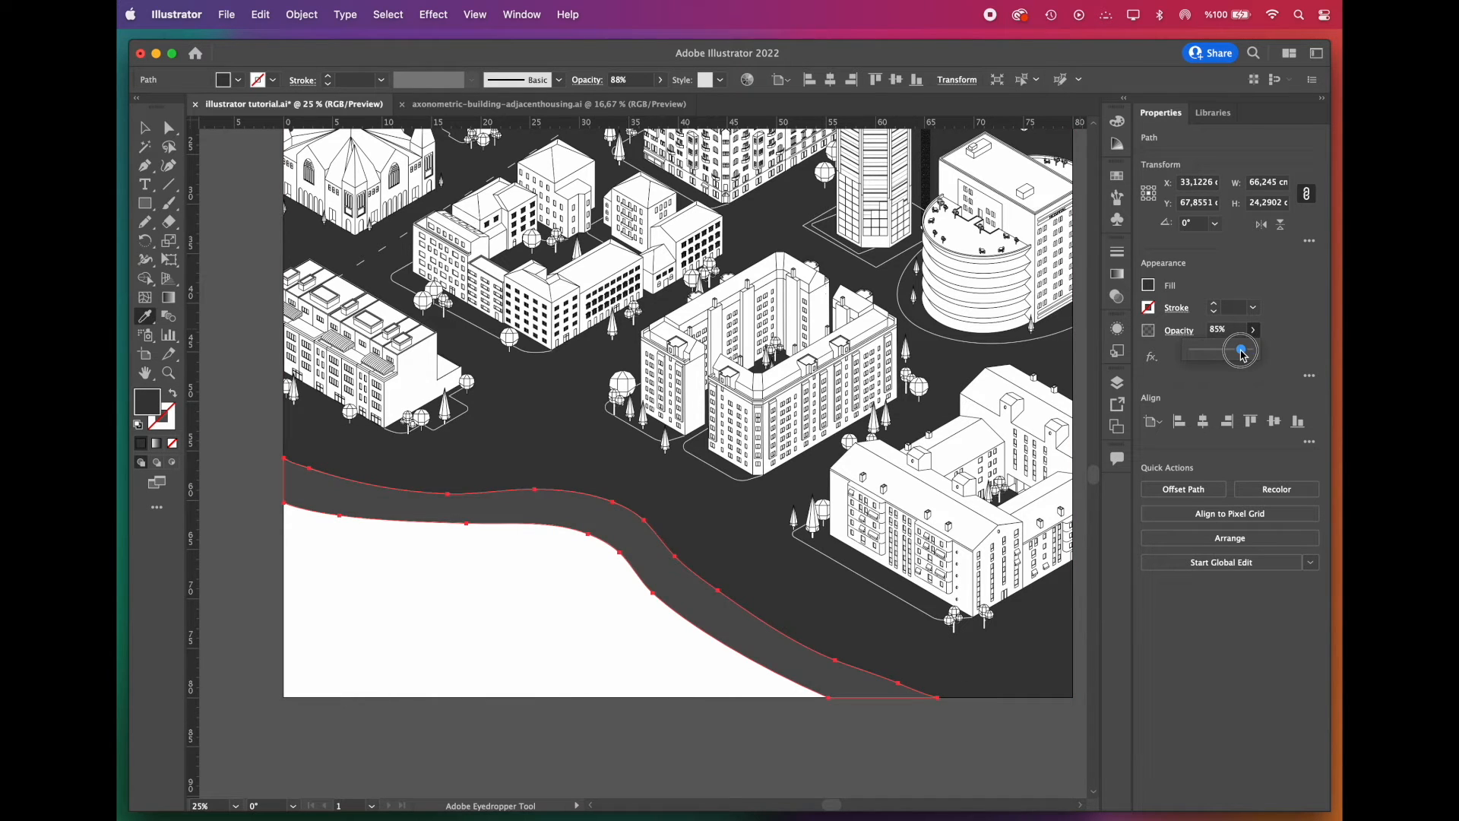
# Step: Lower the dark grey sea shape's opacity to about 85%
pyautogui.moveTo(1201, 351); pyautogui.dragTo(1251, 351)
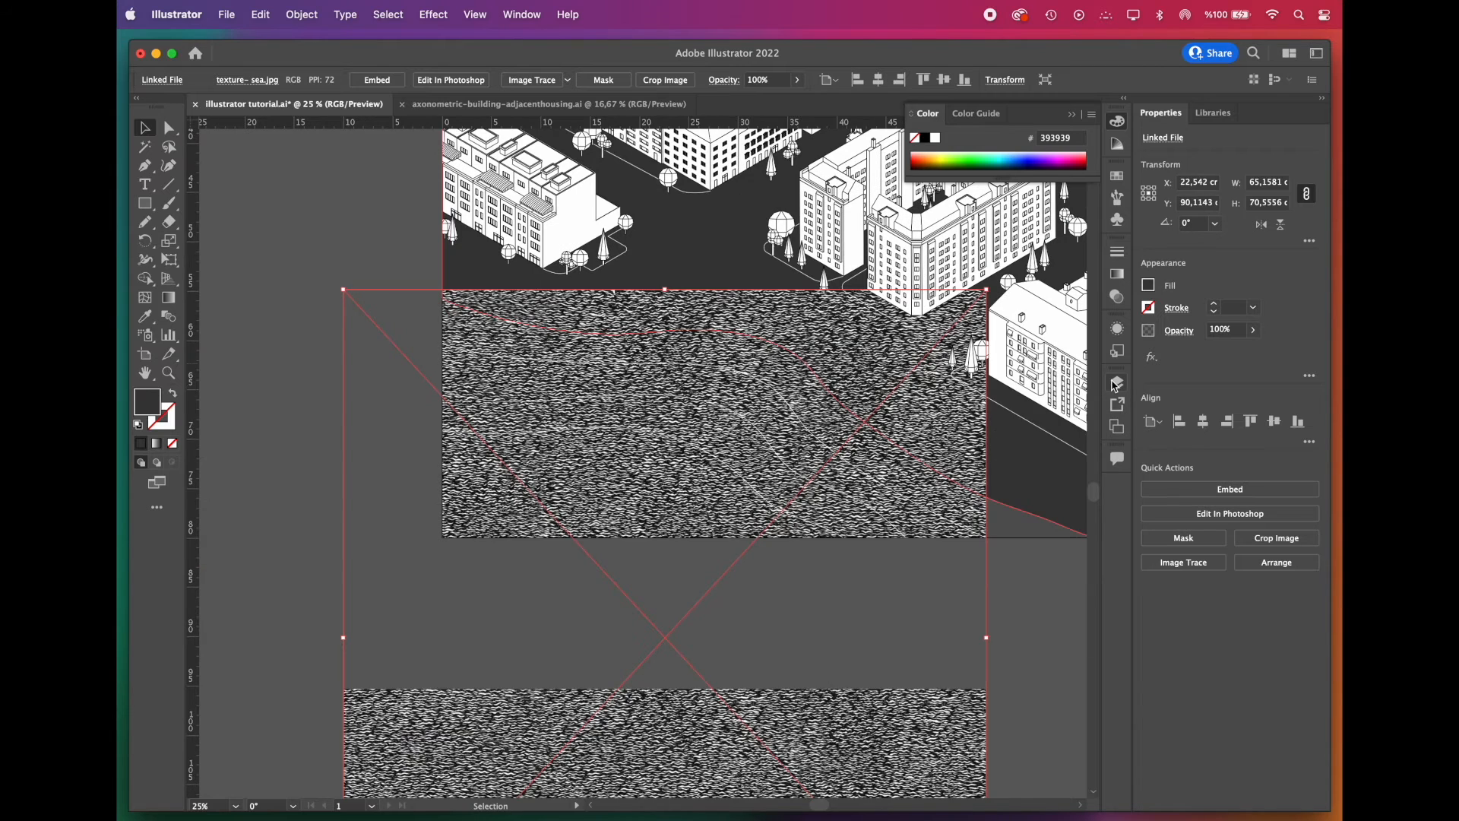
# Step: Send the placed sea texture image behind all artwork via Arrange > Send to Back
pyautogui.rightClick(791, 321)
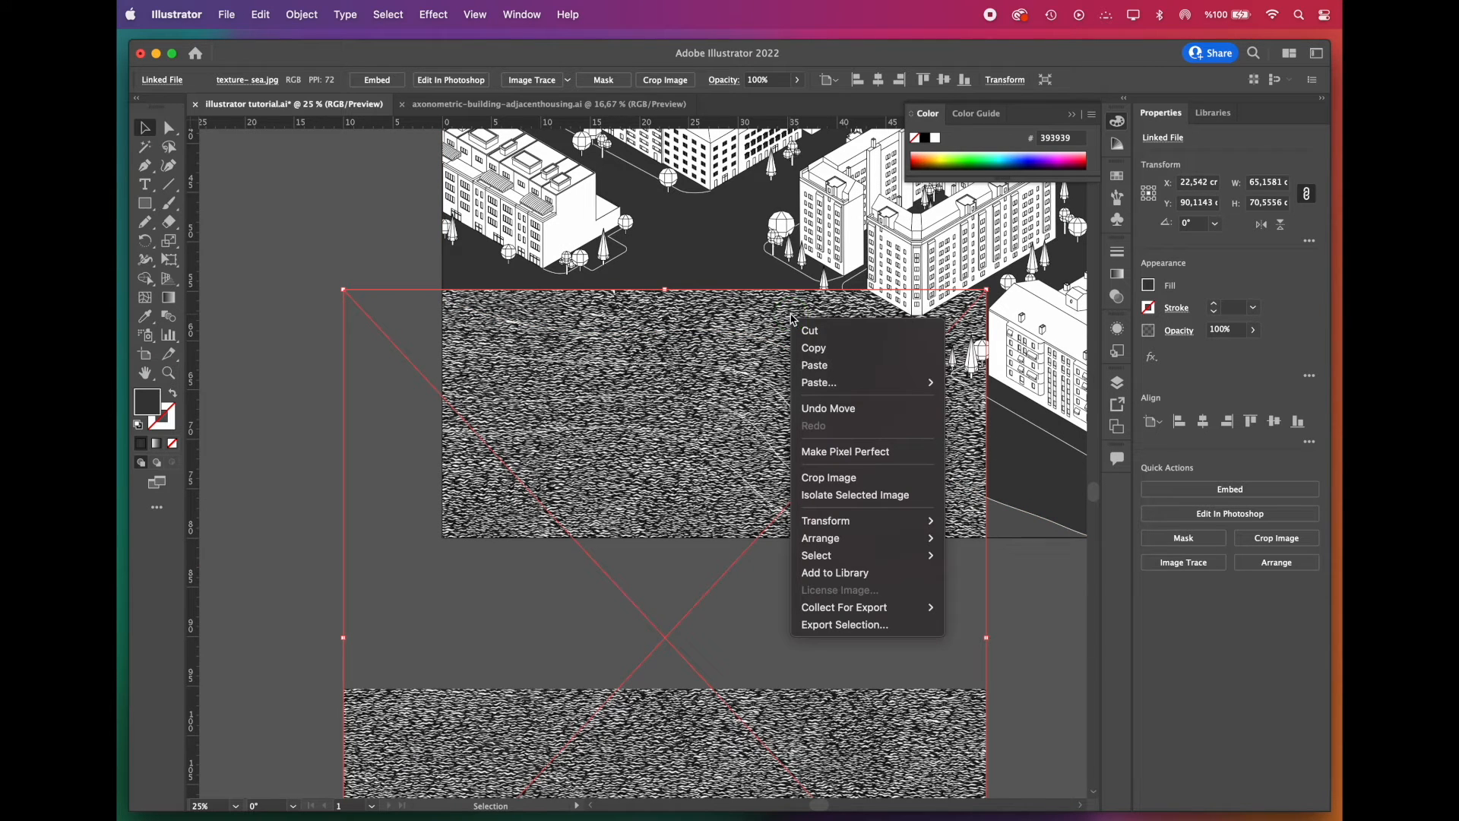
pyautogui.moveTo(820, 538)
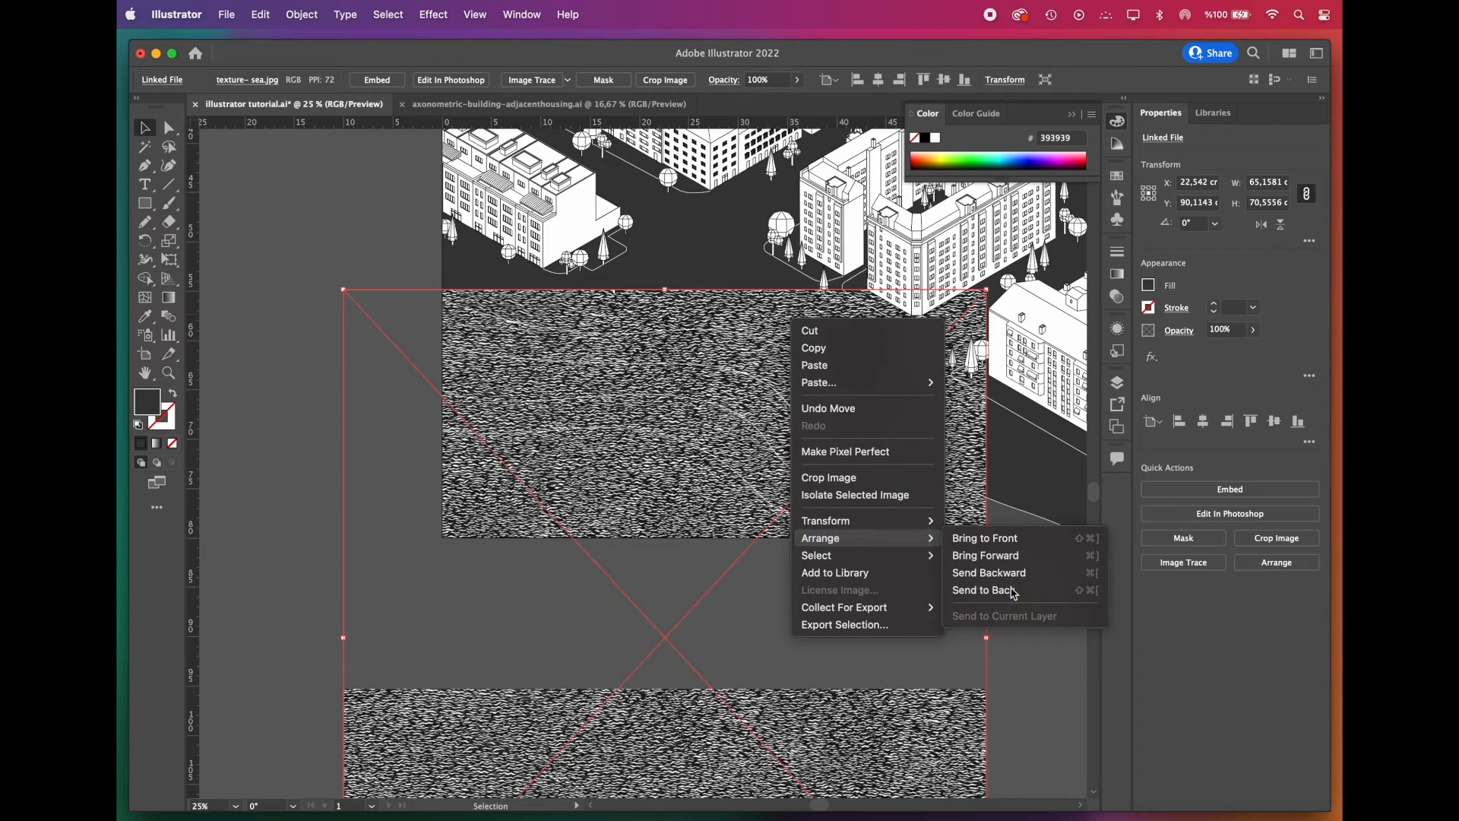
pyautogui.click(983, 590)
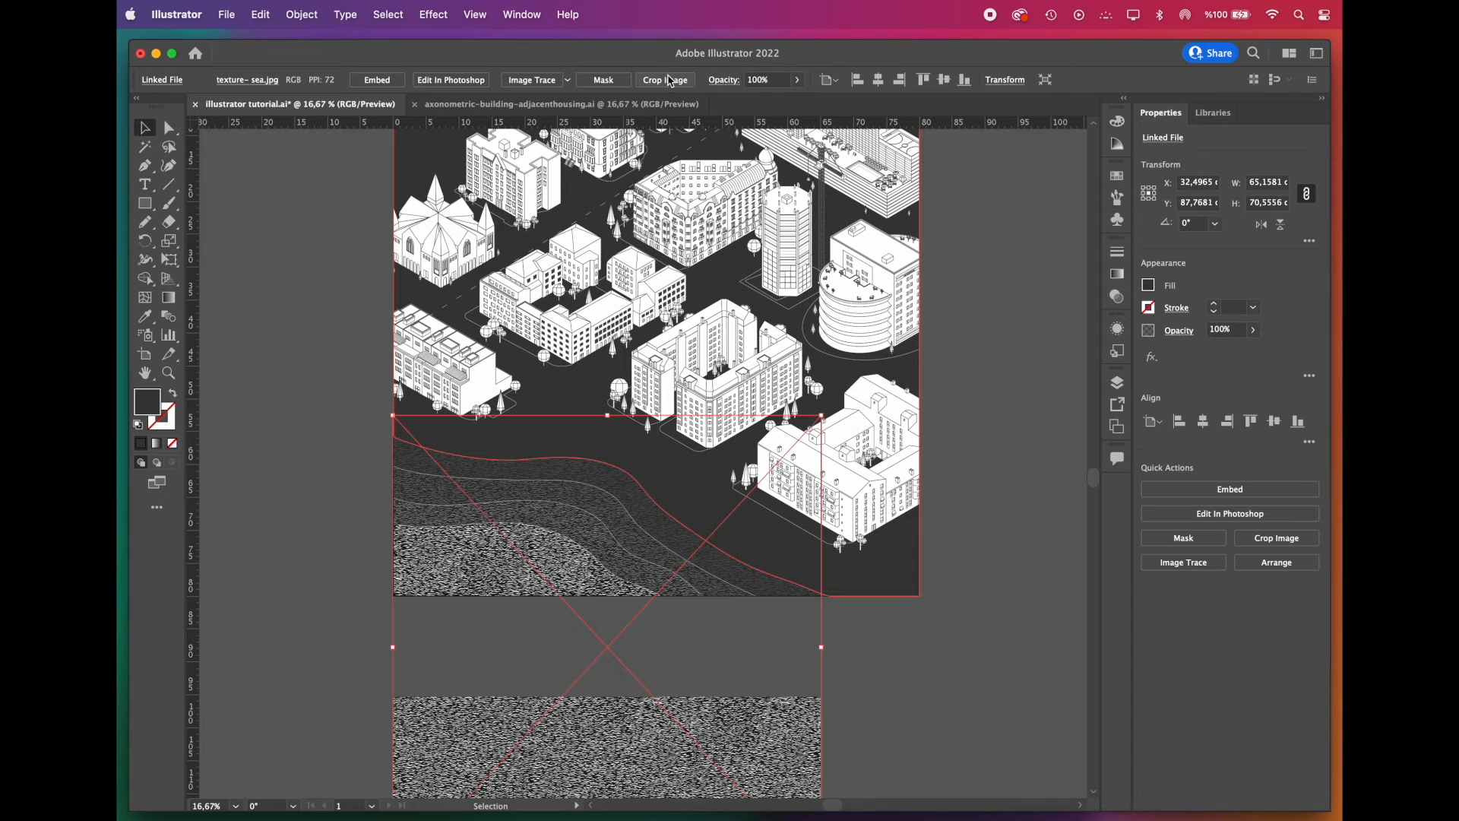
# Step: Crop the texture image to the sea area and apply the crop
pyautogui.click(664, 79)
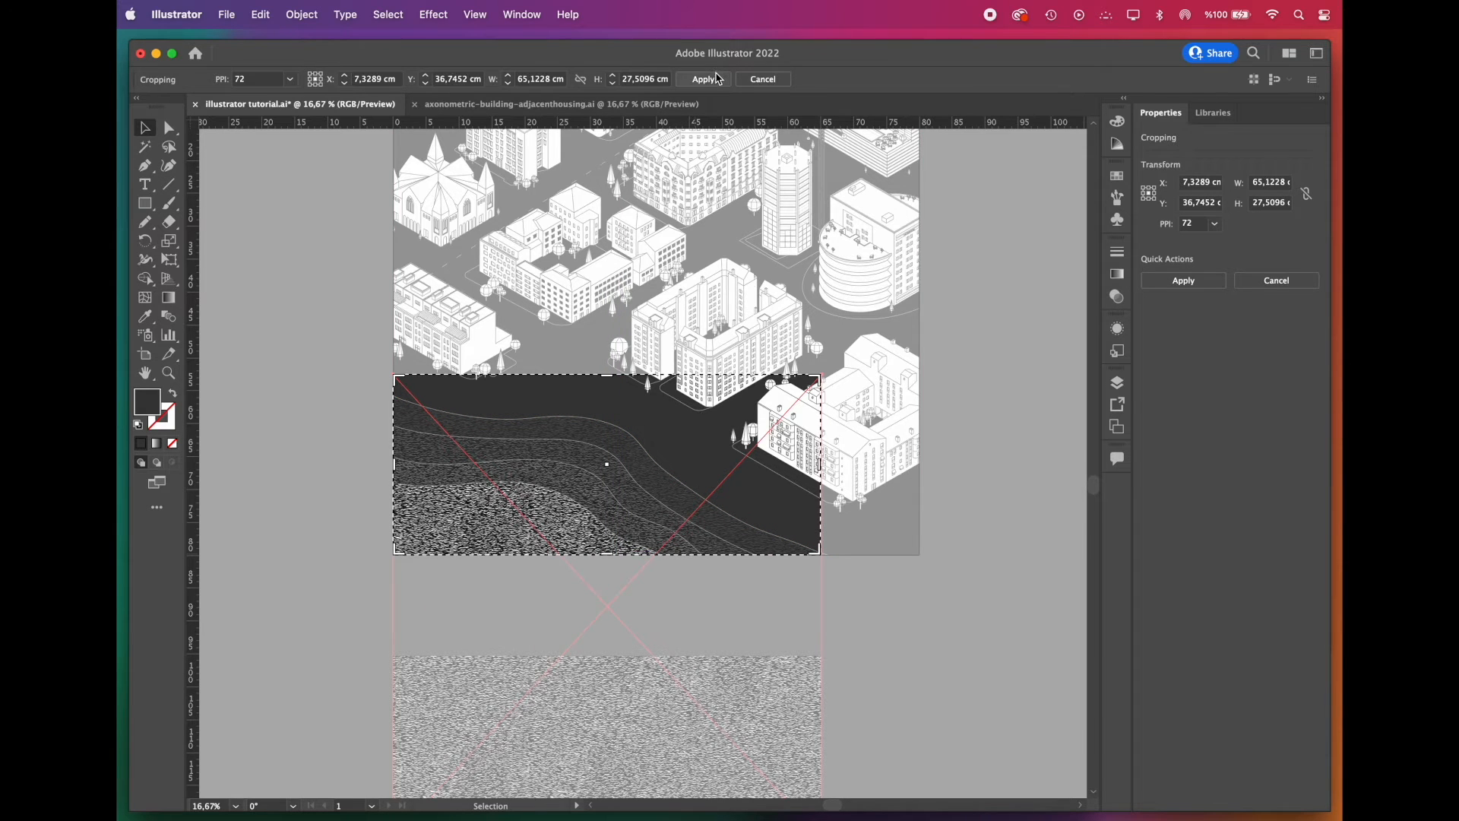
pyautogui.click(704, 78)
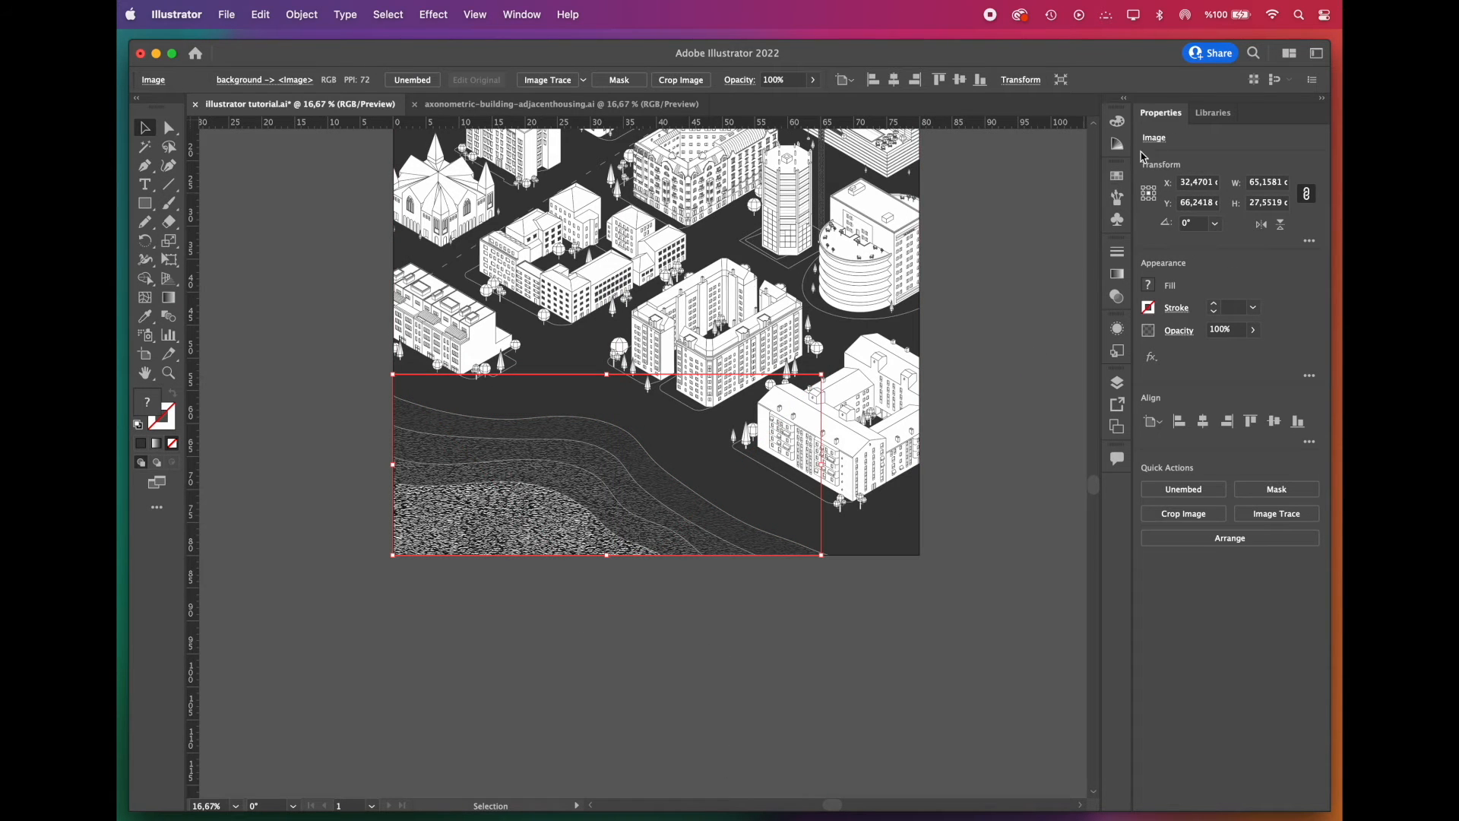
pyautogui.click(1117, 144)
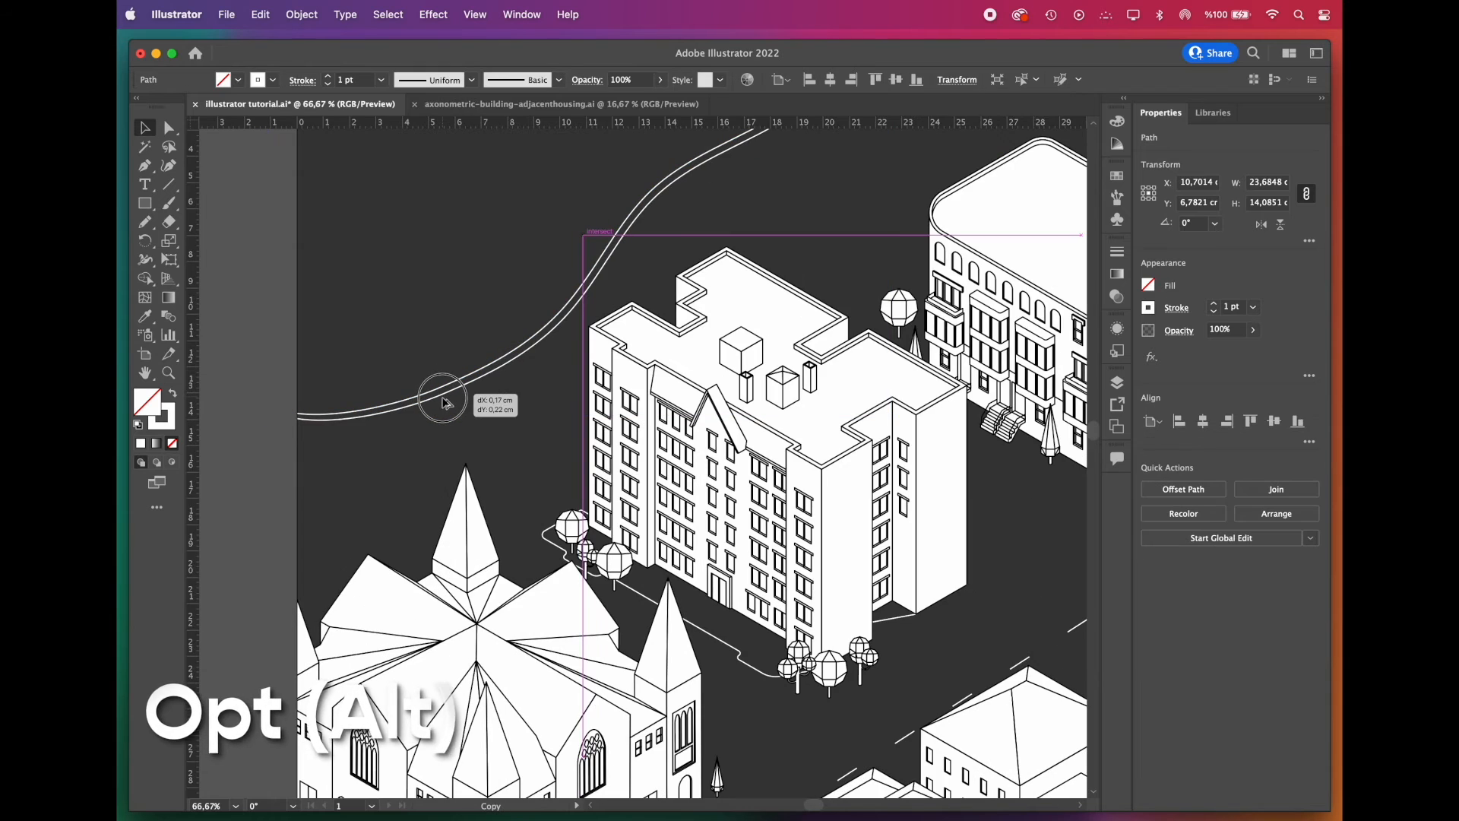
# Step: Duplicate the curved park boundary line by Alt-dragging it
pyautogui.moveTo(442, 395); pyautogui.dragTo(437, 398)
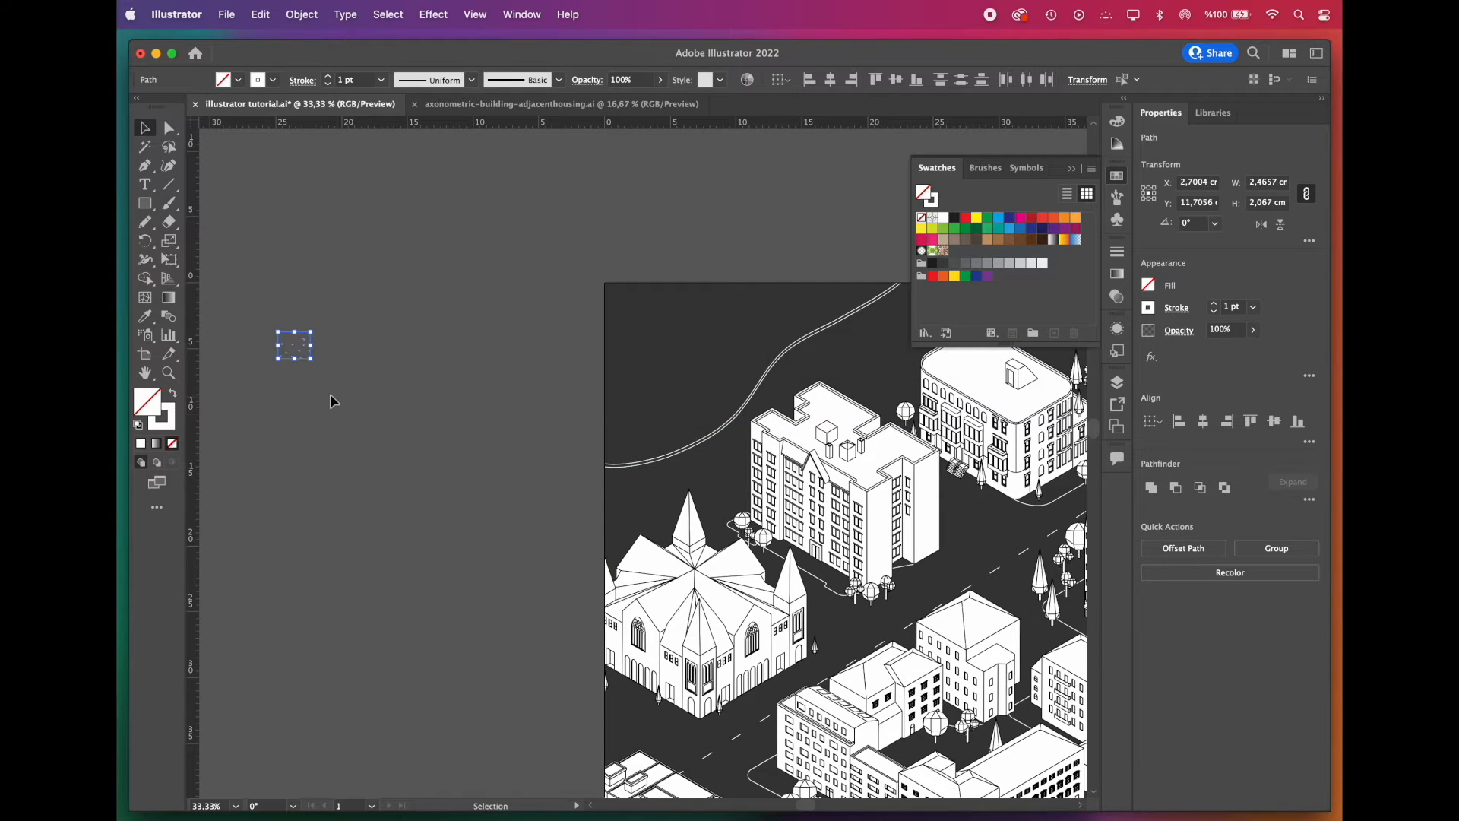
# Step: Make the tick marks a light grey repeating pattern swatch named 'grass pattern'
pyautogui.click(301, 14)
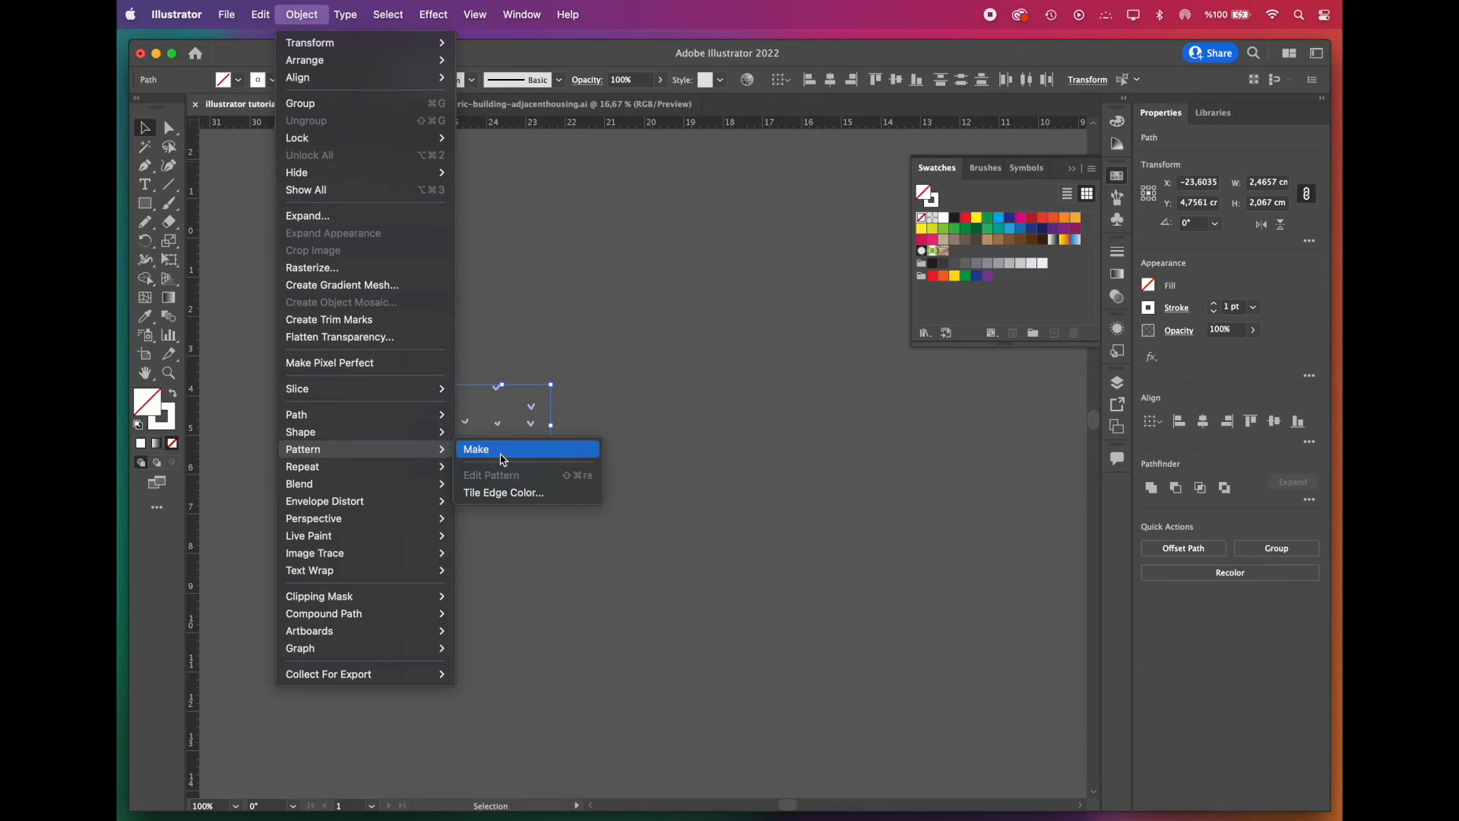
pyautogui.click(476, 450)
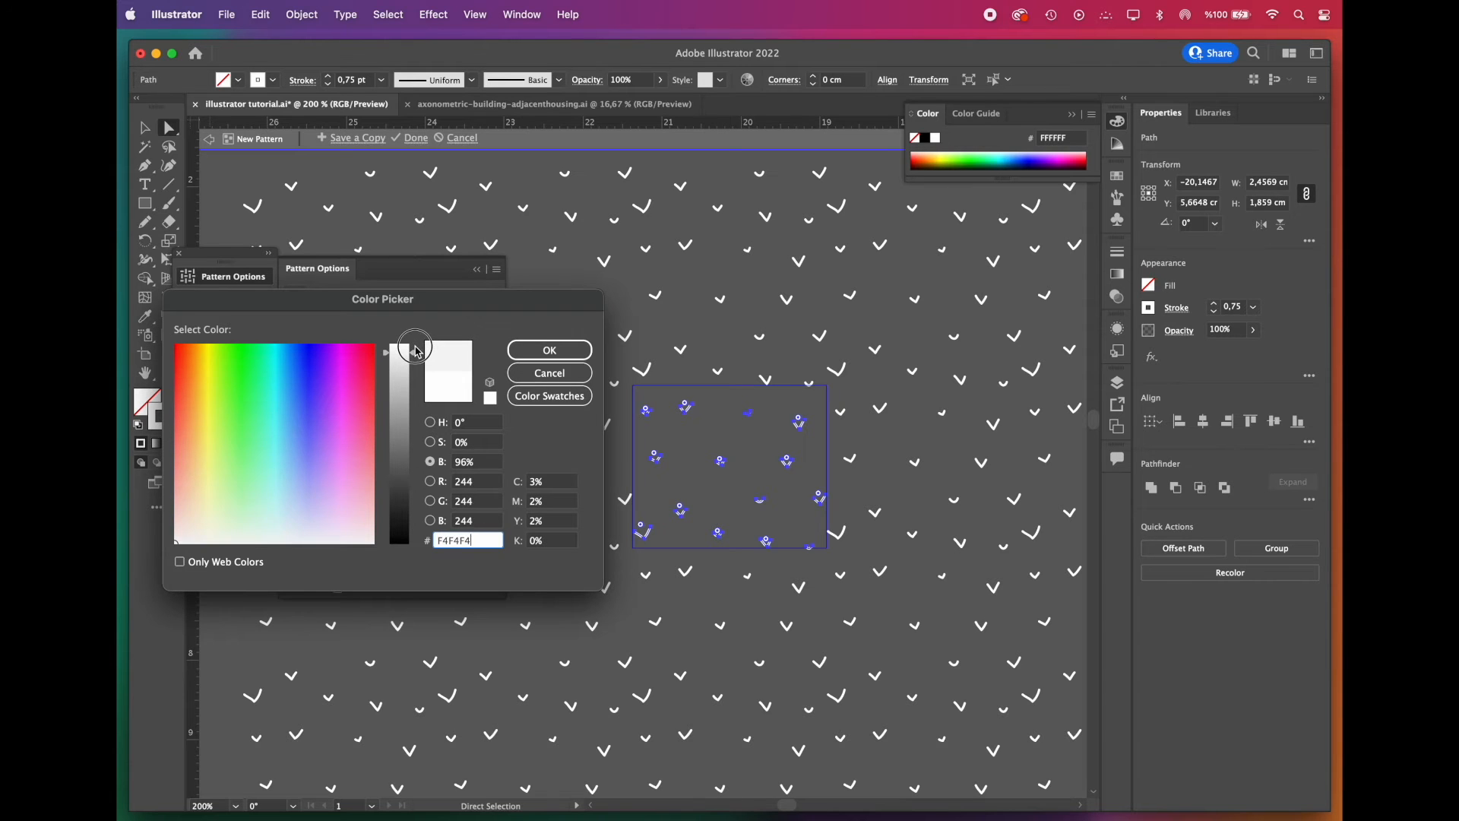
pyautogui.click(549, 350)
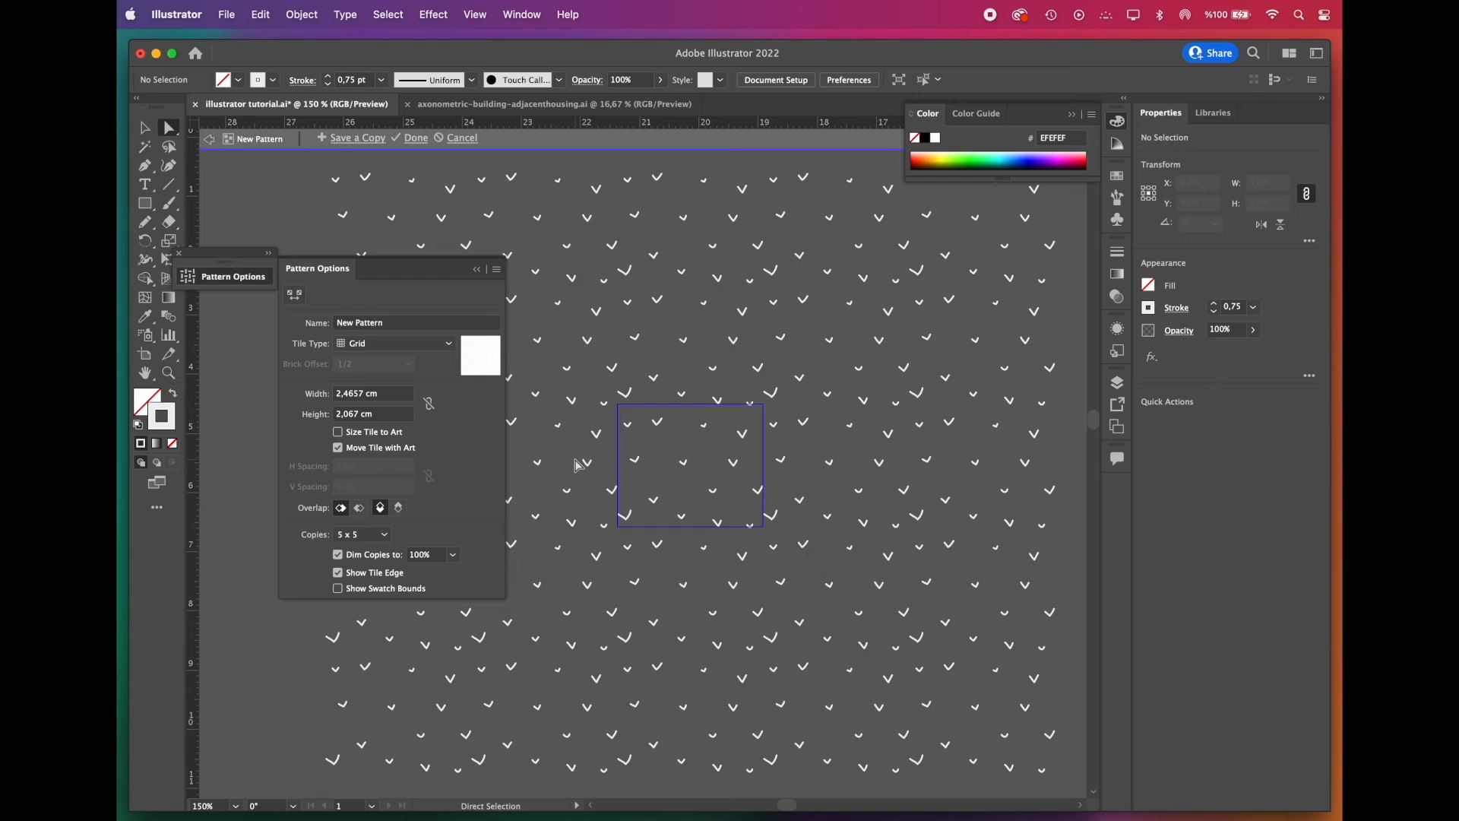
pyautogui.write('grass')
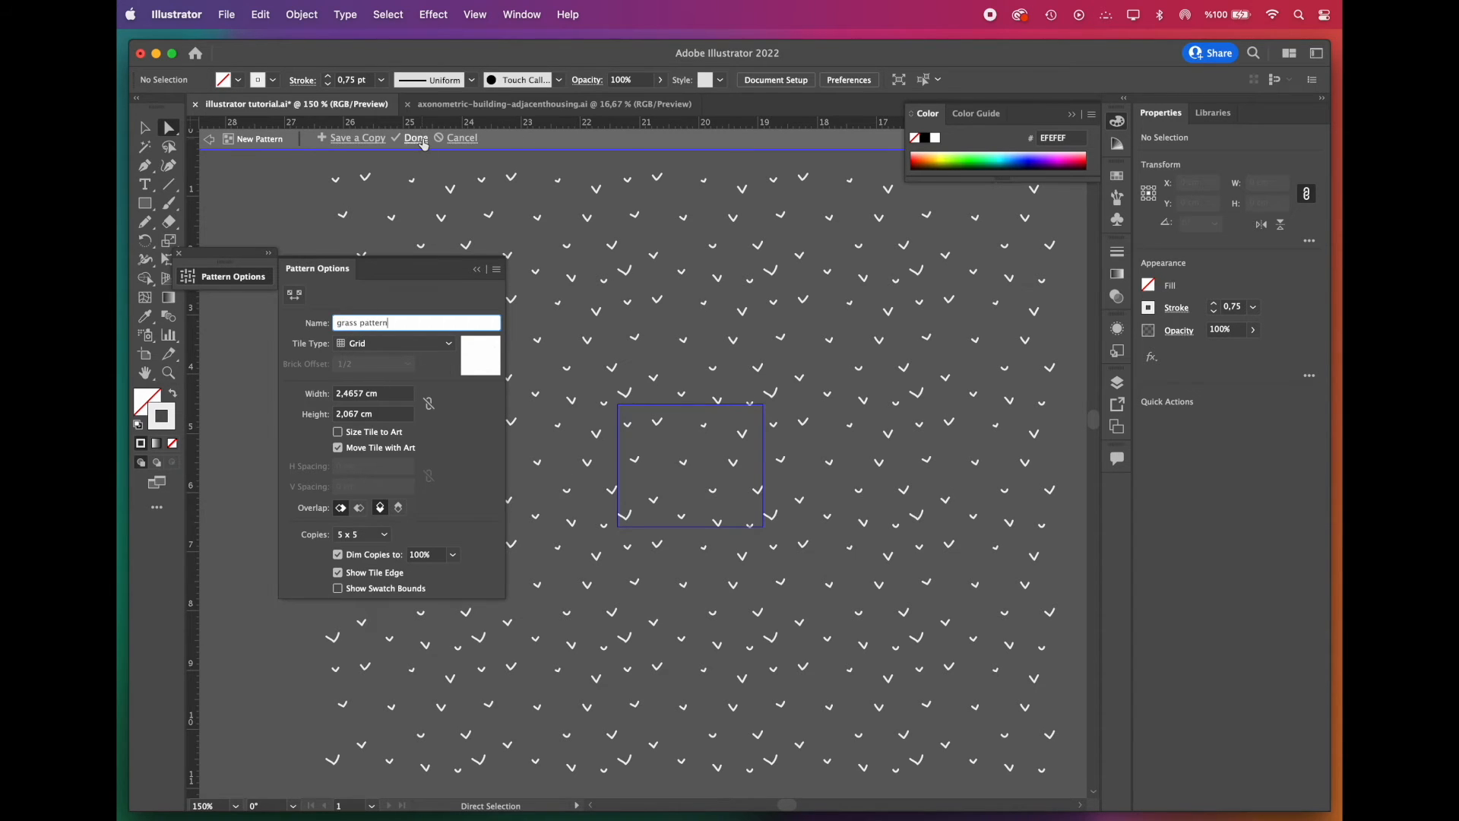
pyautogui.click(415, 138)
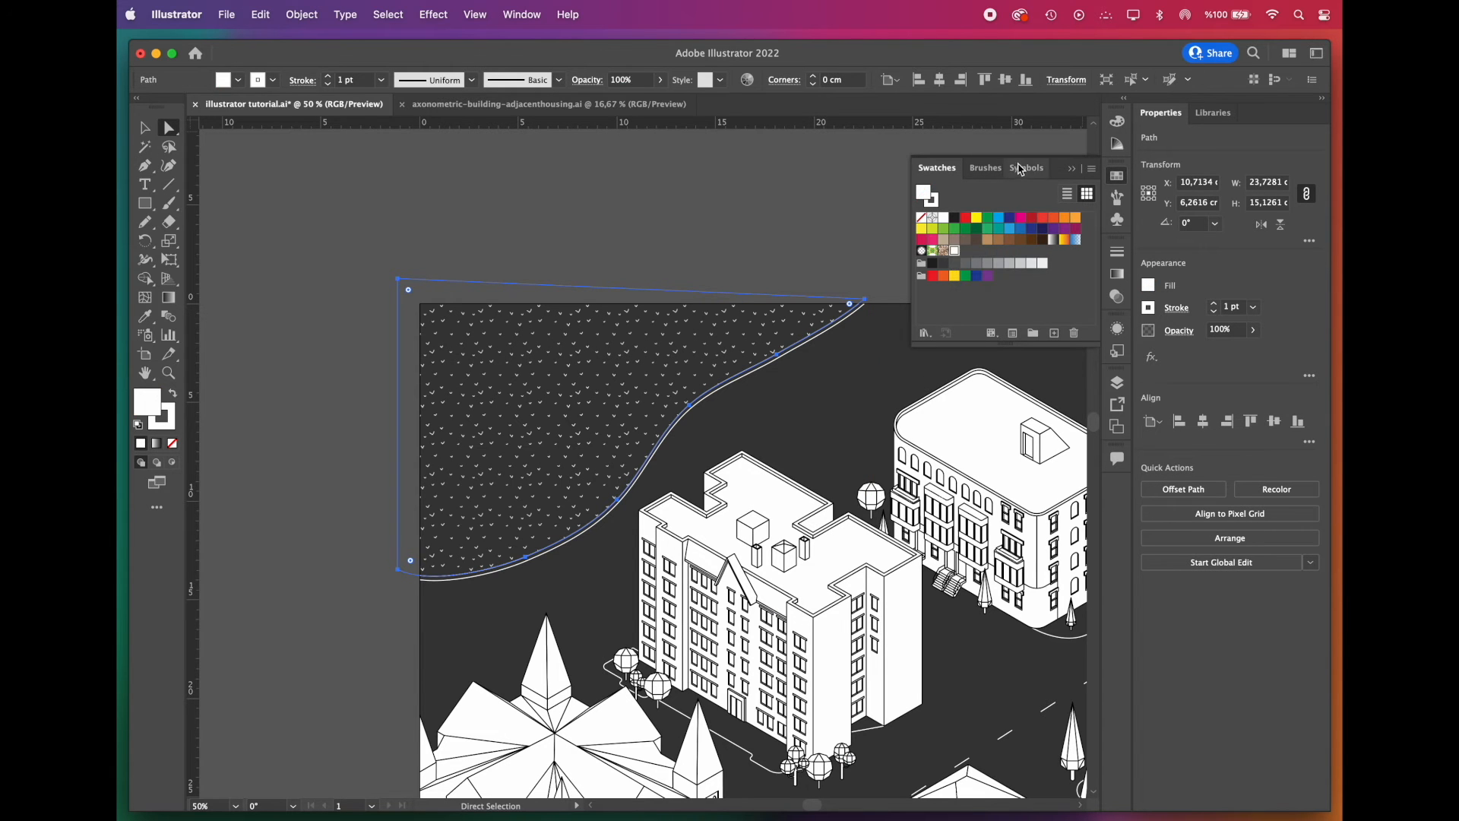
# Step: Recolor the park's grass pattern ticks to pure white using Recolor Artwork's advanced options
pyautogui.click(260, 14)
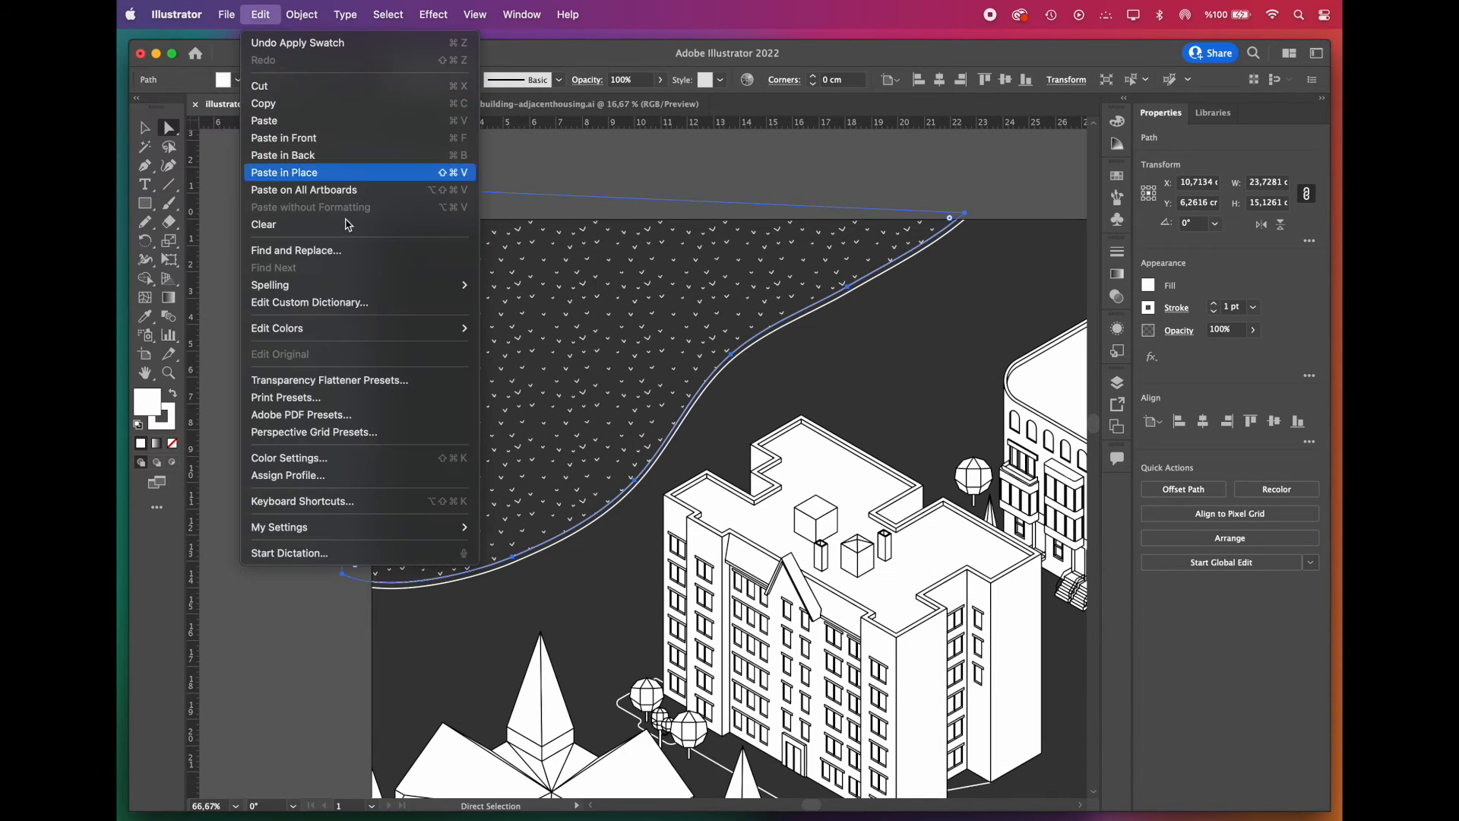
pyautogui.moveTo(277, 329)
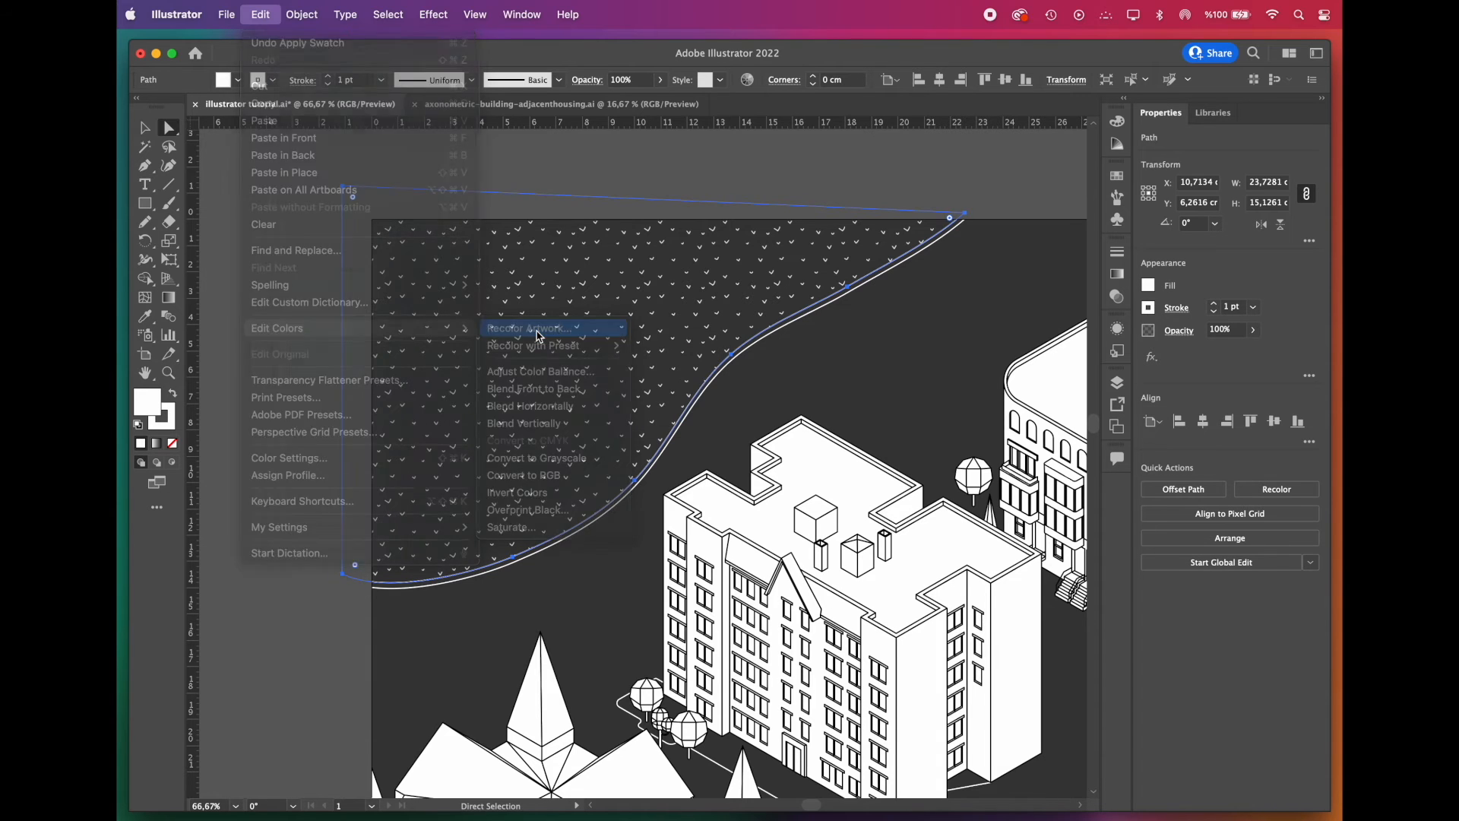
pyautogui.click(527, 329)
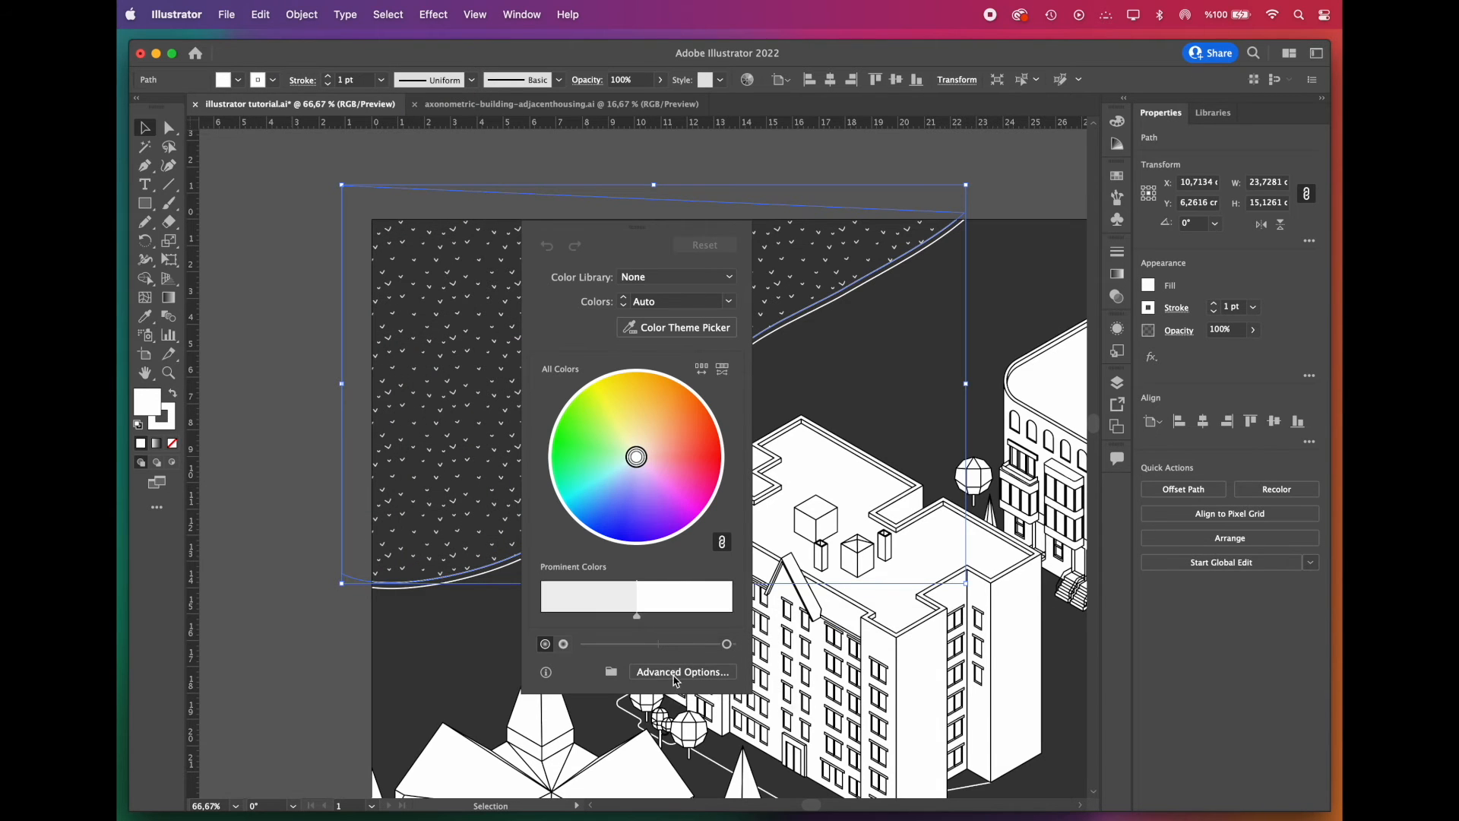
pyautogui.click(682, 670)
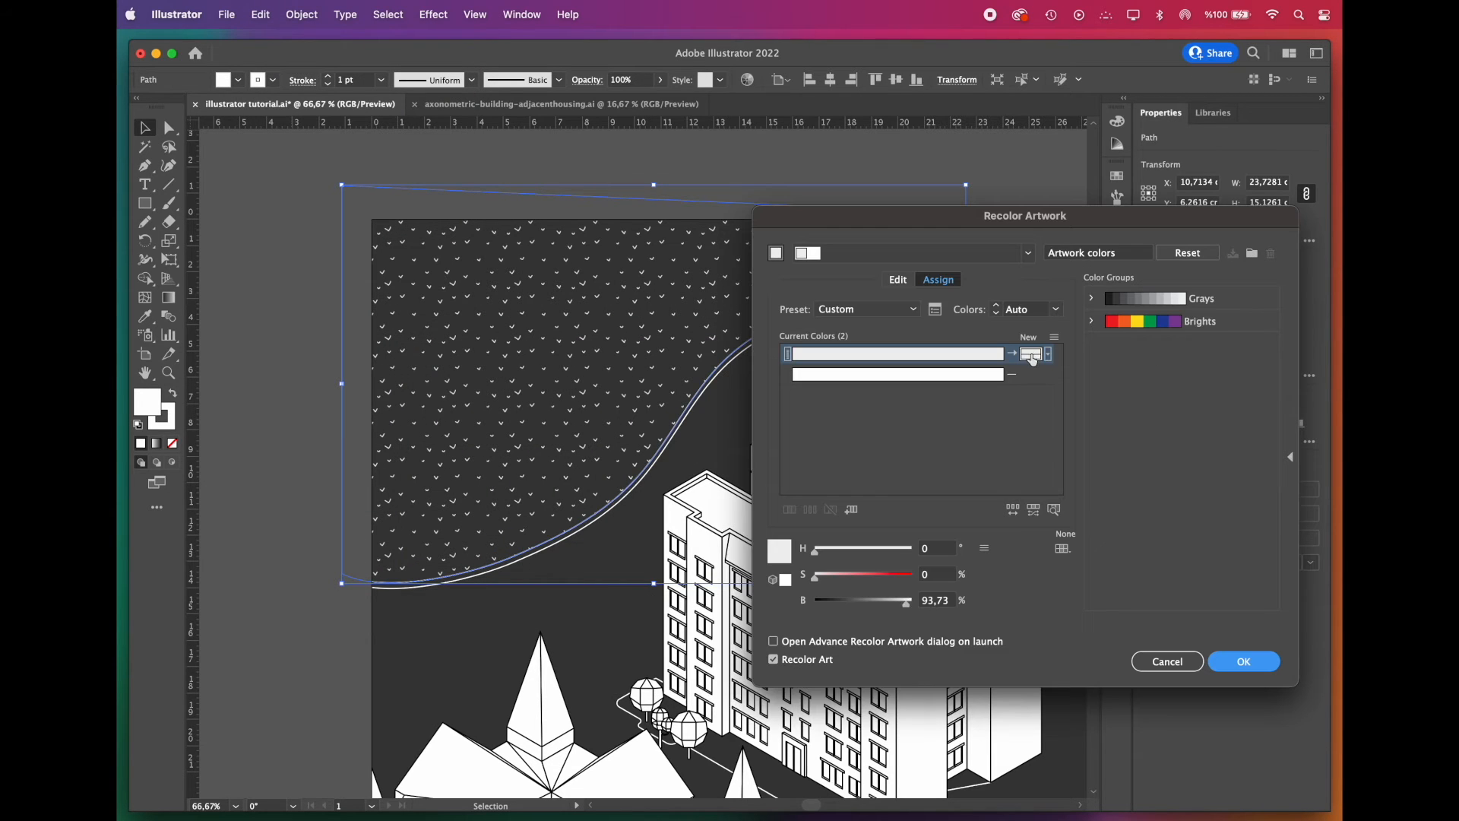
pyautogui.click(1031, 355)
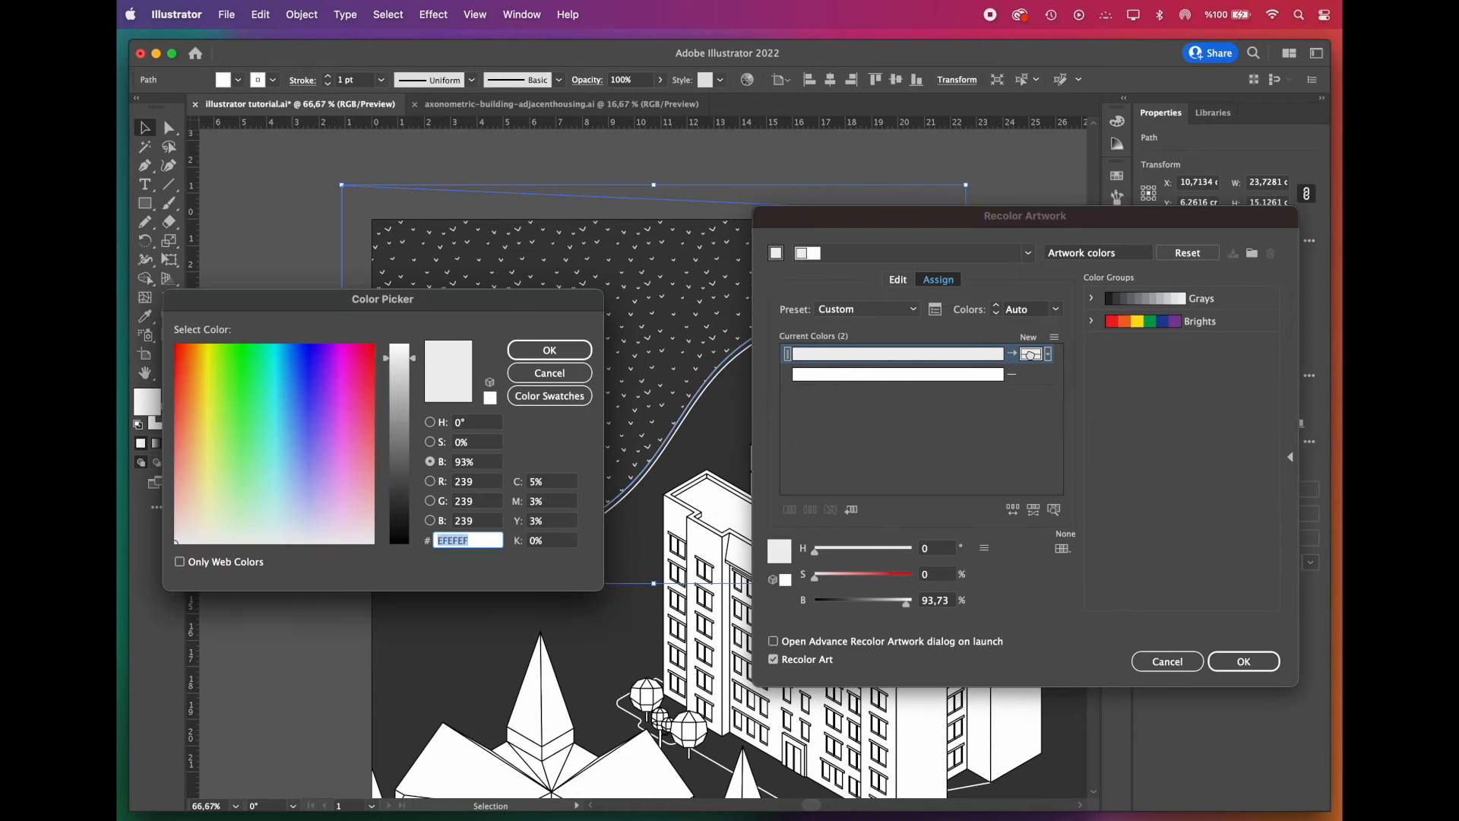
pyautogui.click(549, 350)
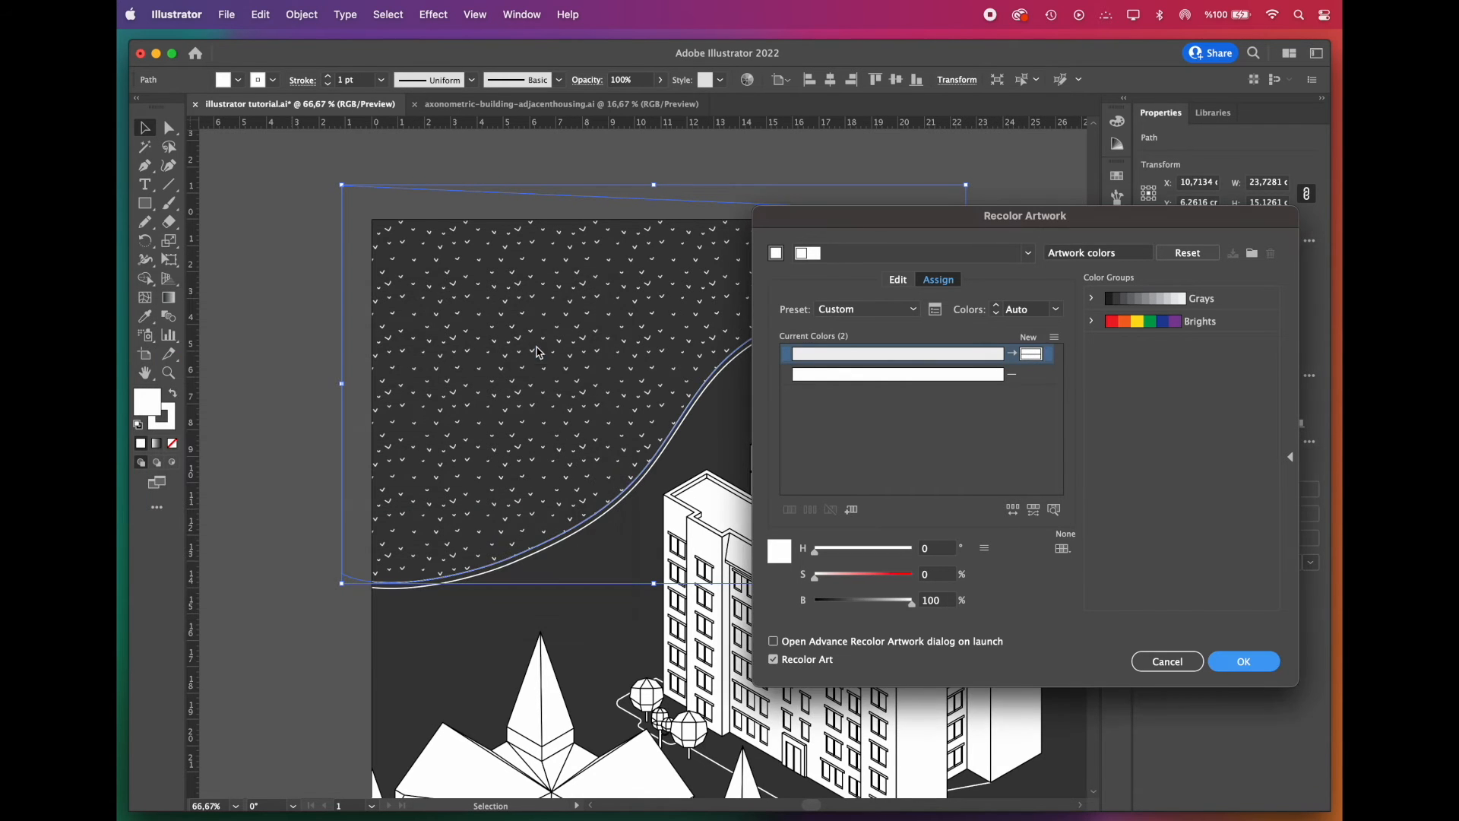
pyautogui.click(1166, 661)
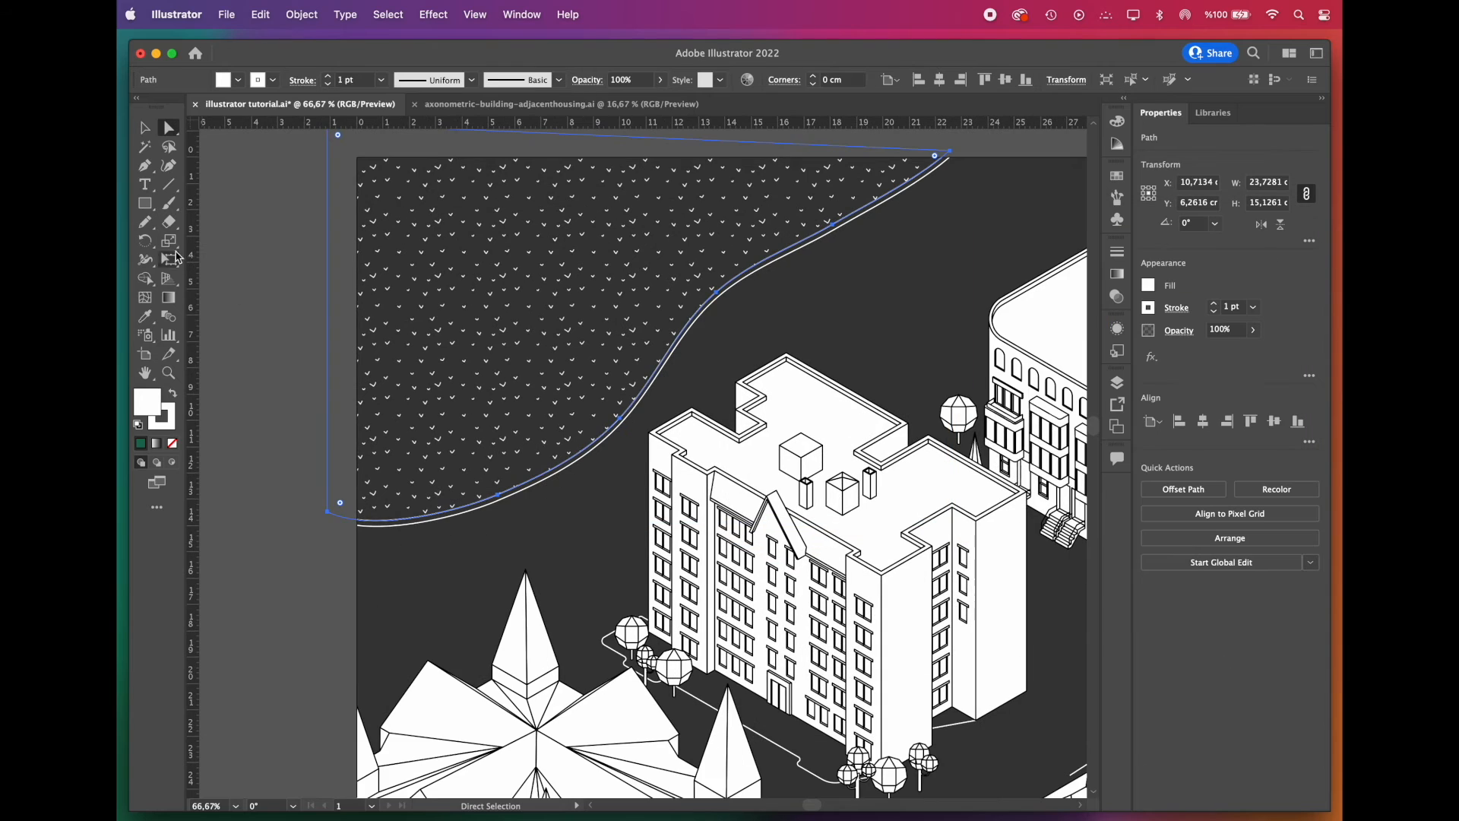
pyautogui.moveTo(169, 240)
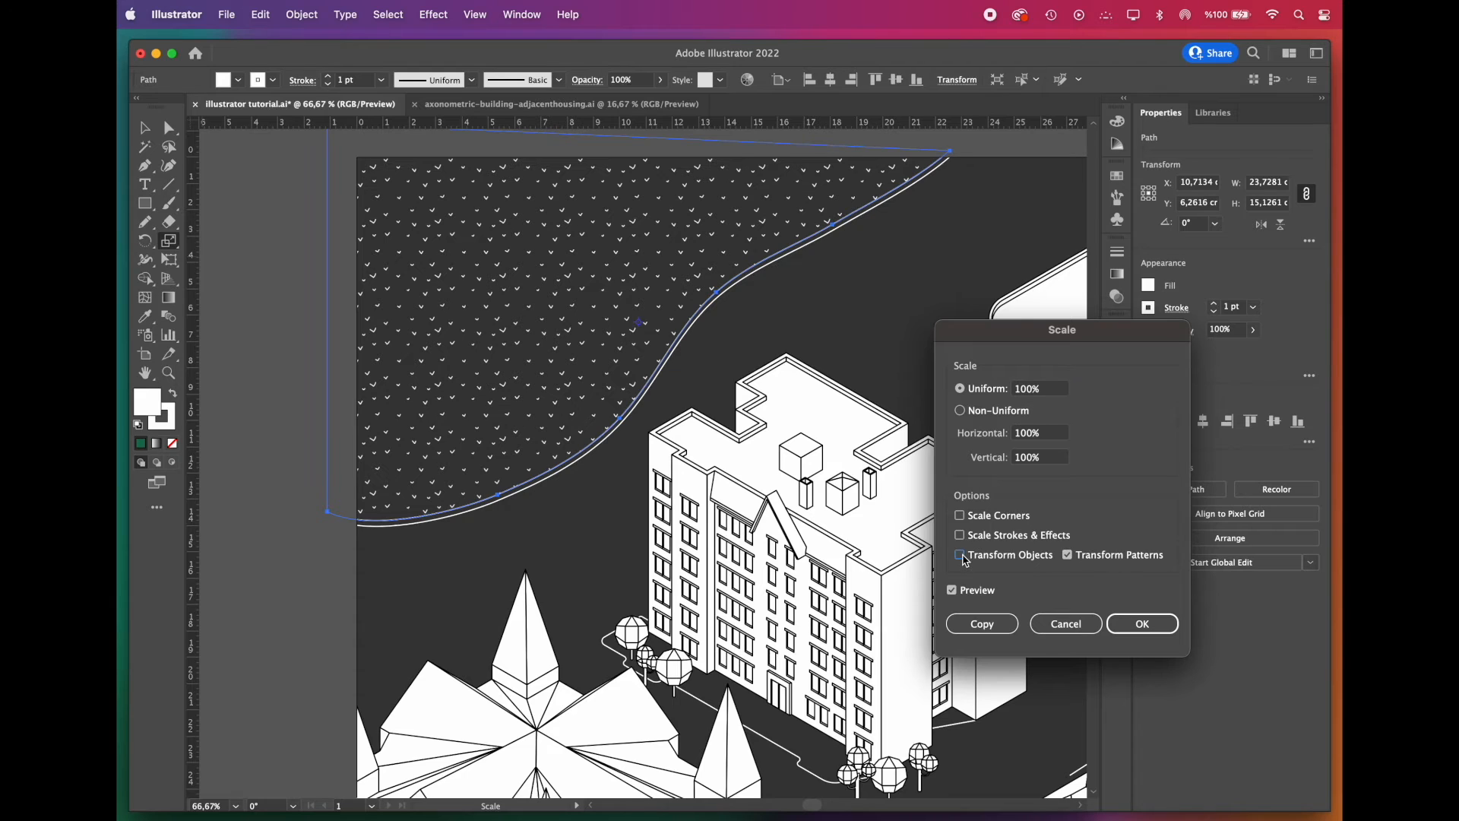
# Step: Scale only the grass pattern inside the park shape to 70% uniform, with preview, and confirm
pyautogui.click(960, 554)
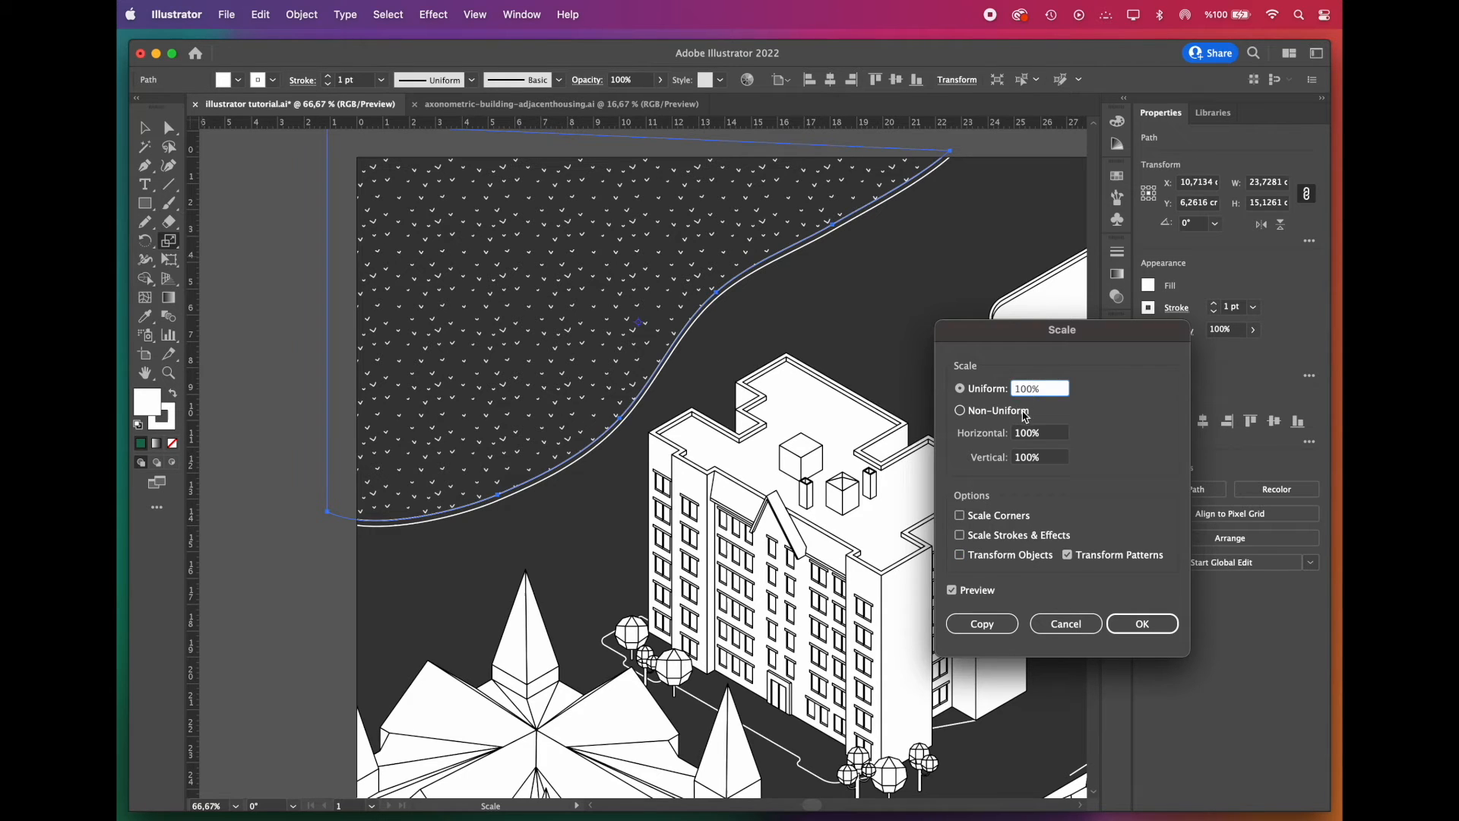
pyautogui.write('10%')
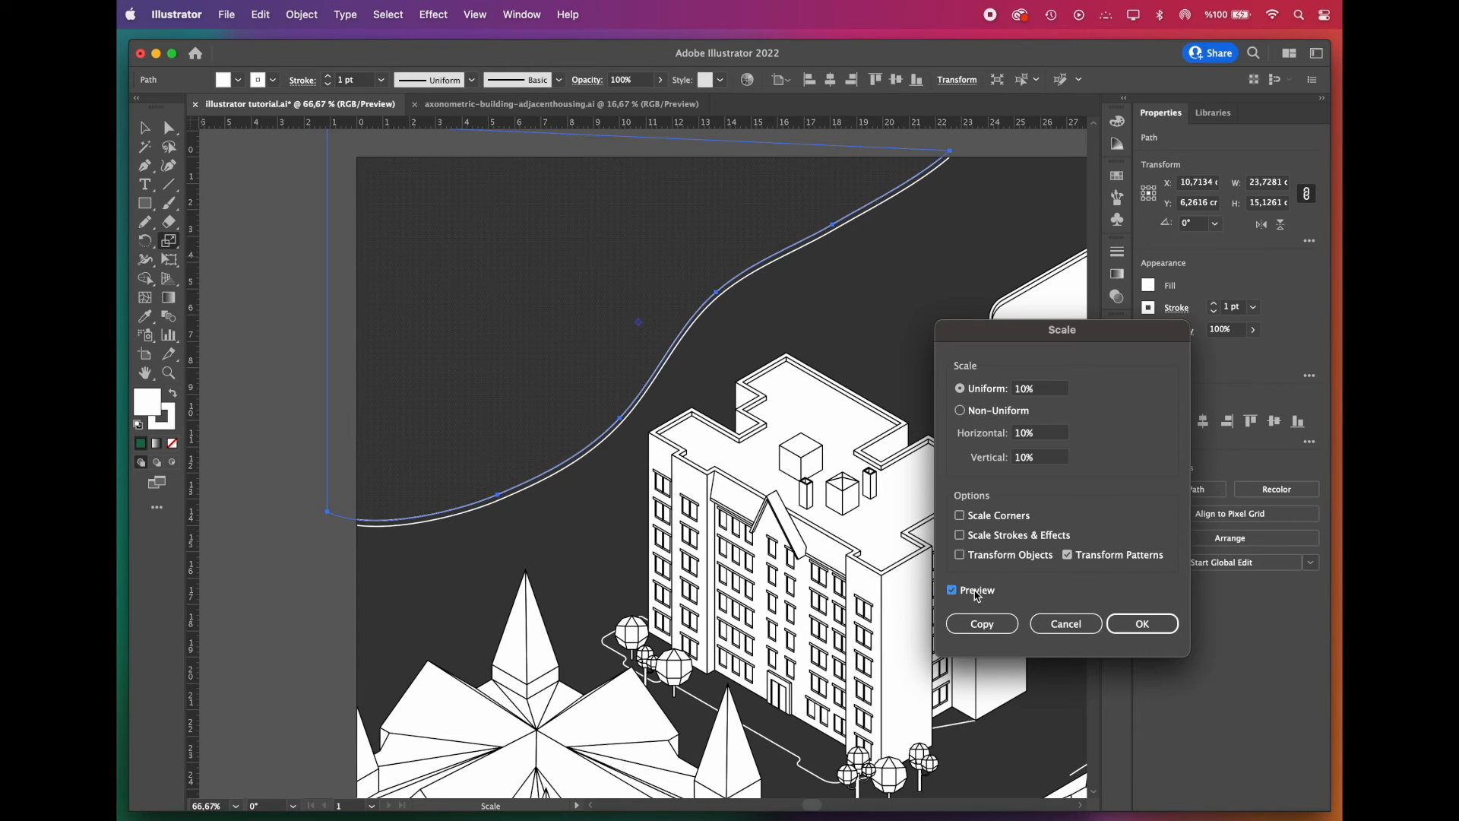
pyautogui.click(952, 590)
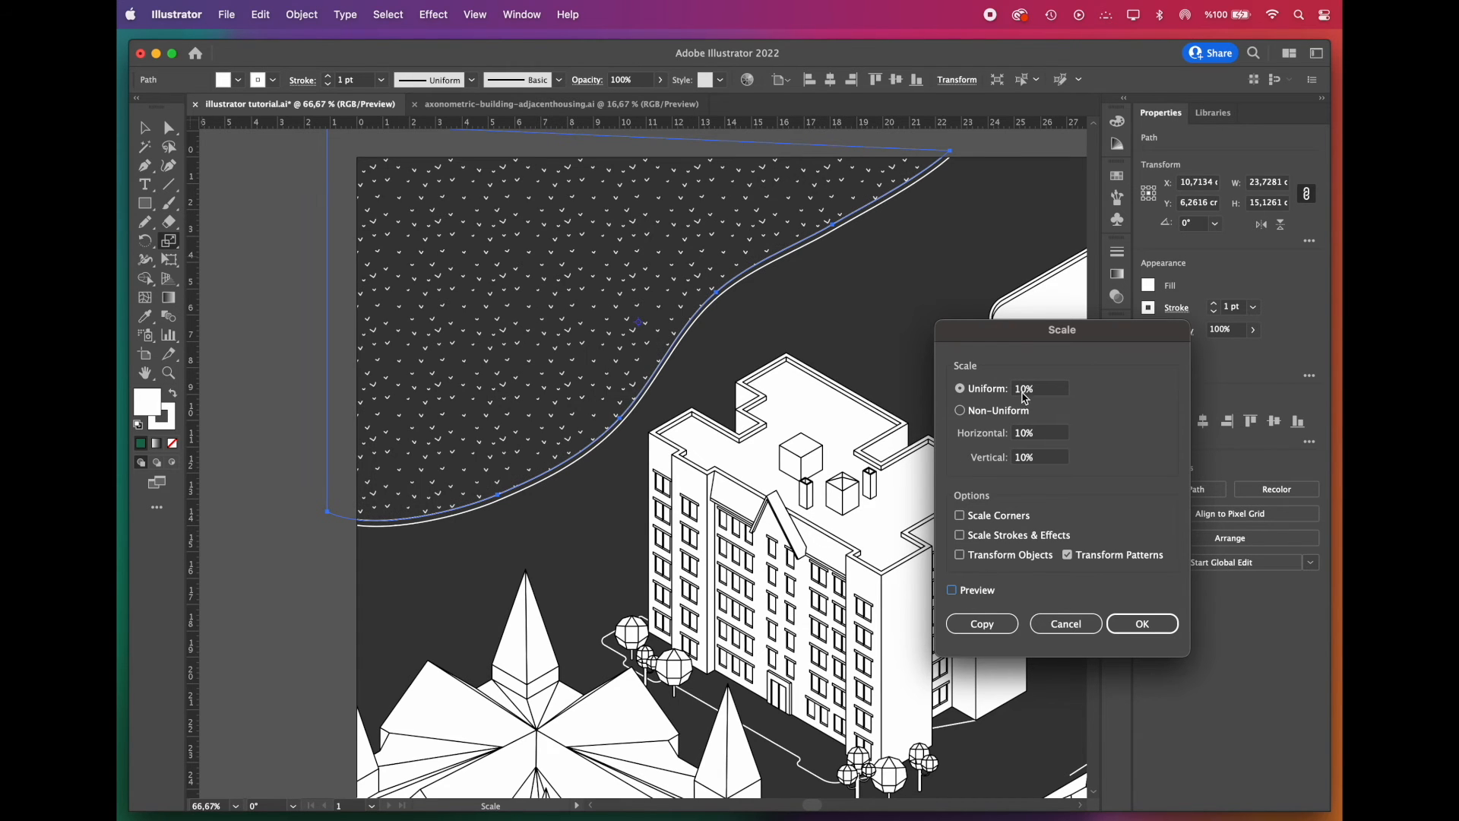
pyautogui.write('70%')
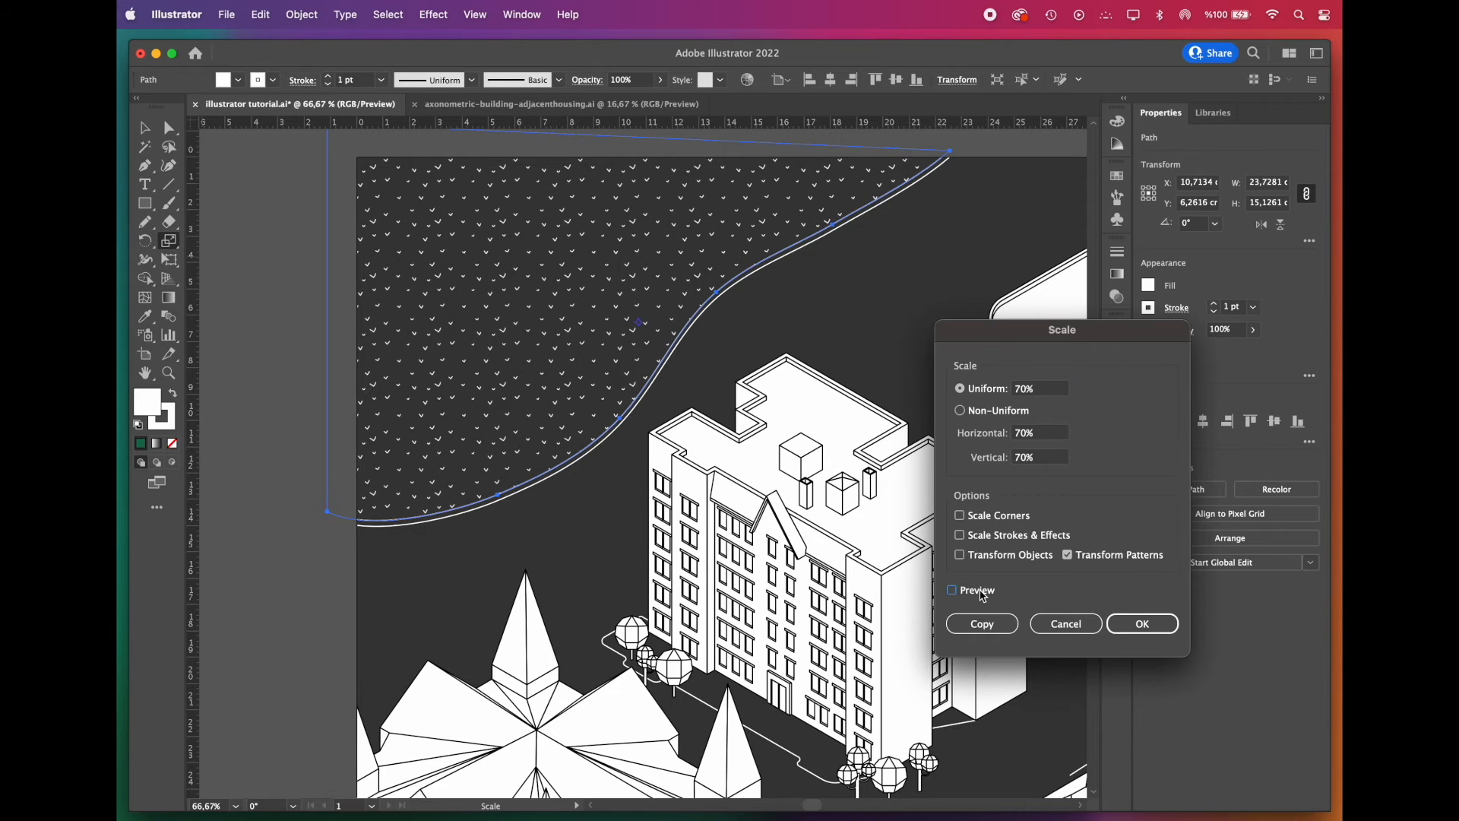
pyautogui.click(1142, 623)
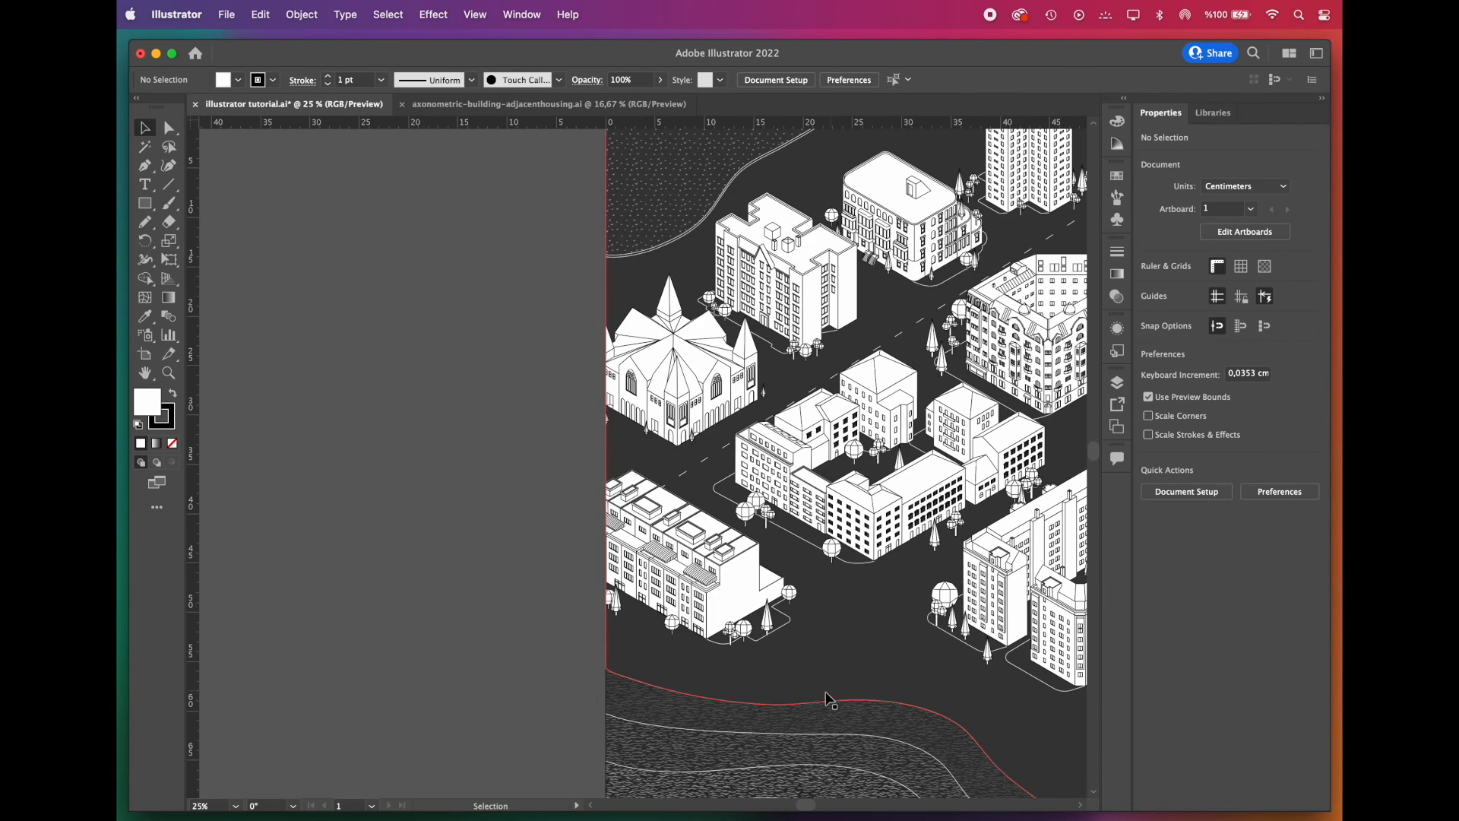
# Step: Paste the copied tree group onto the pasteboard beside the artboard
pyautogui.scroll(-3)
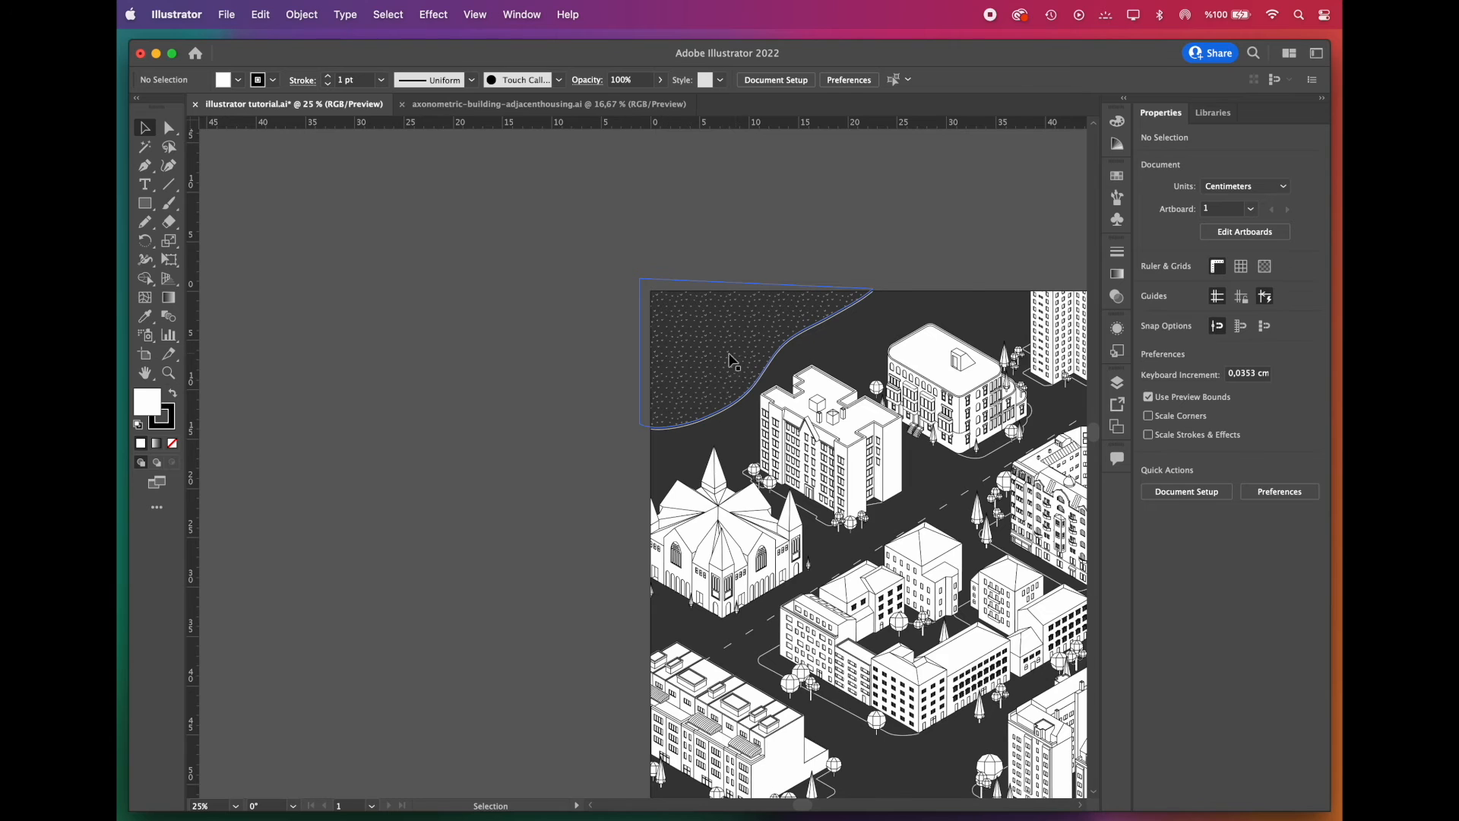
pyautogui.press('cmd+v')
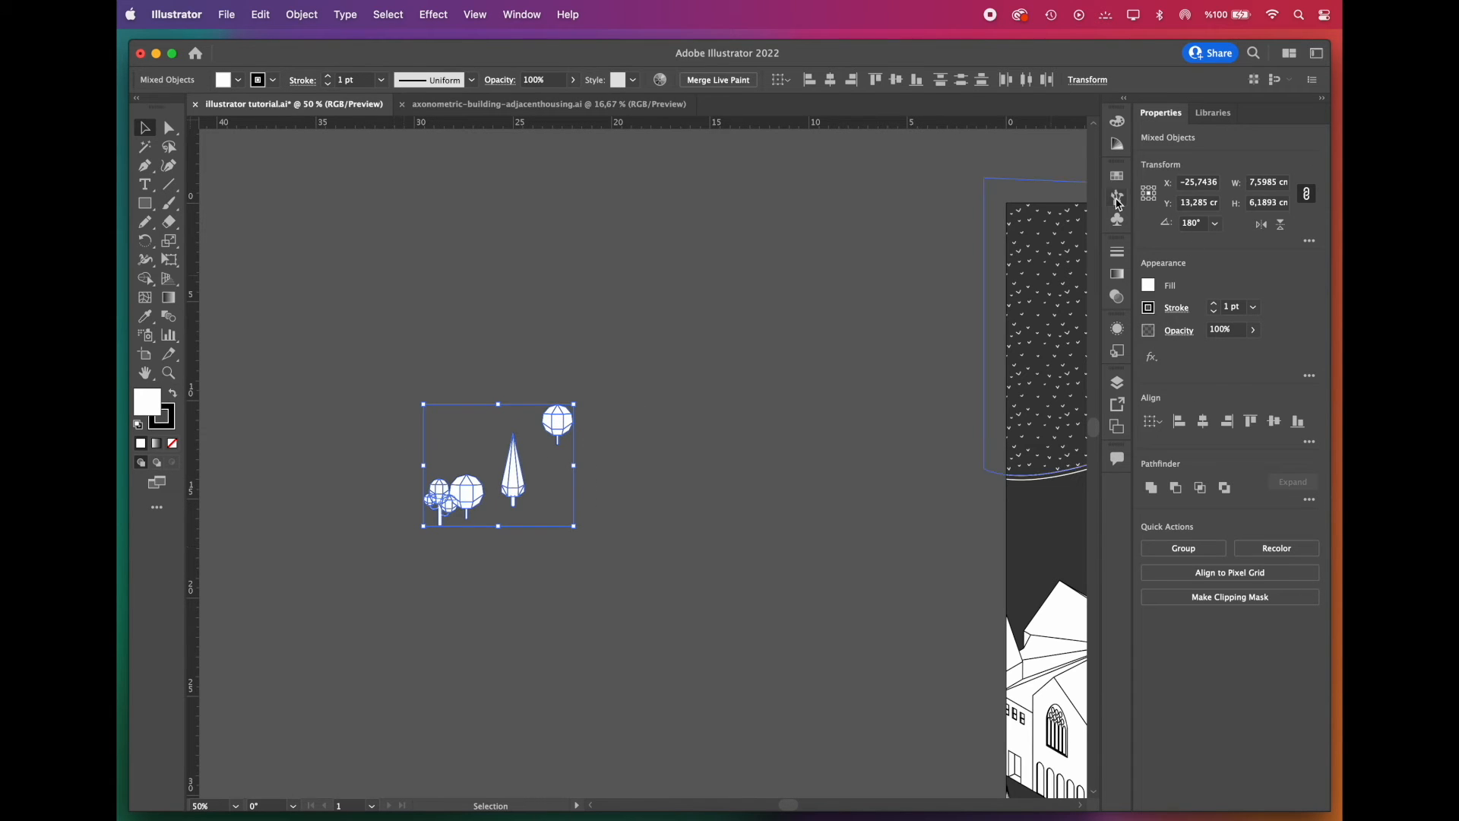
# Step: Create a new Scatter Brush from the selected tree cluster in the Brushes panel
pyautogui.click(1115, 198)
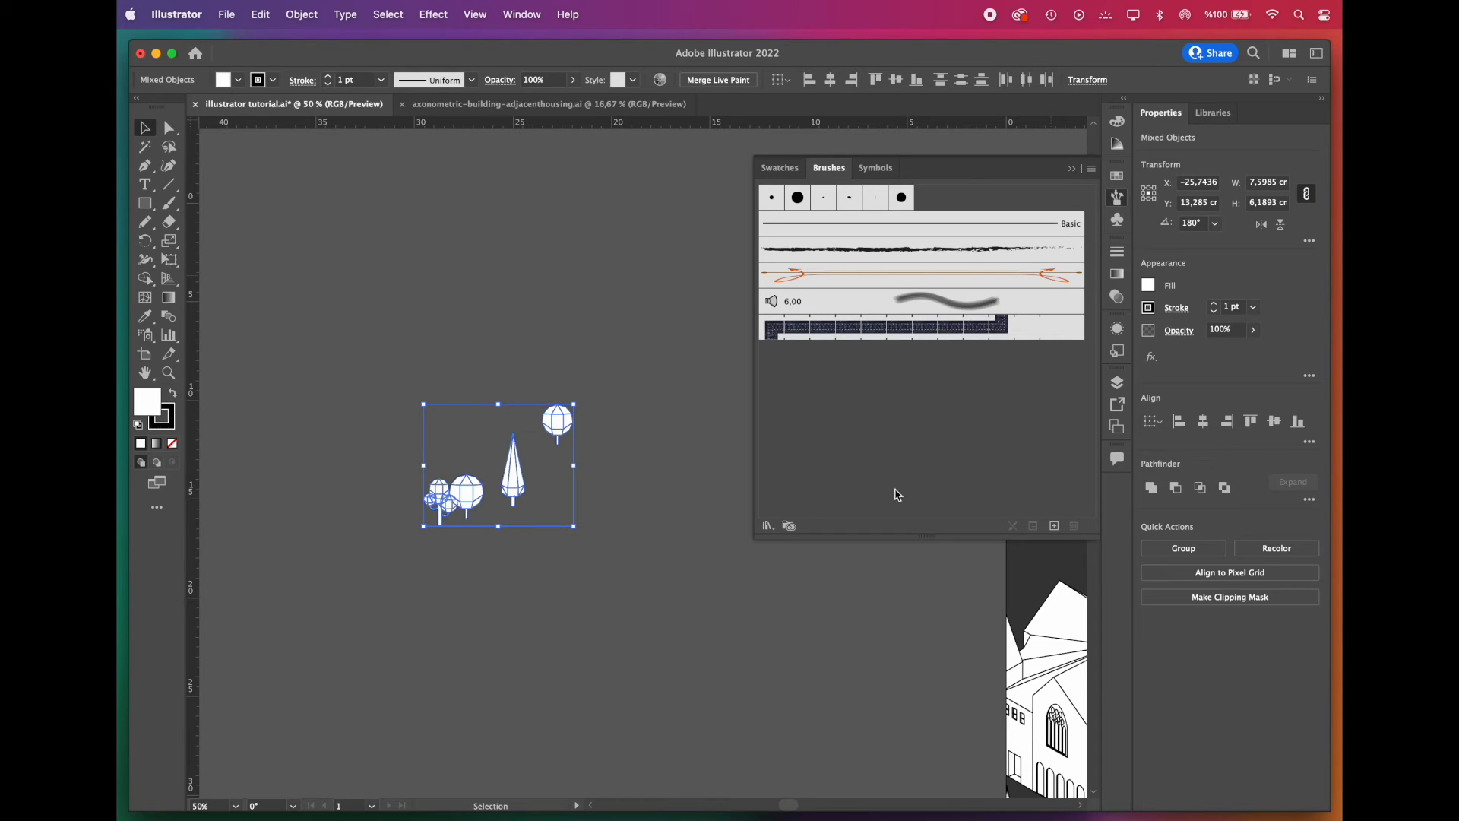
pyautogui.moveTo(1054, 526)
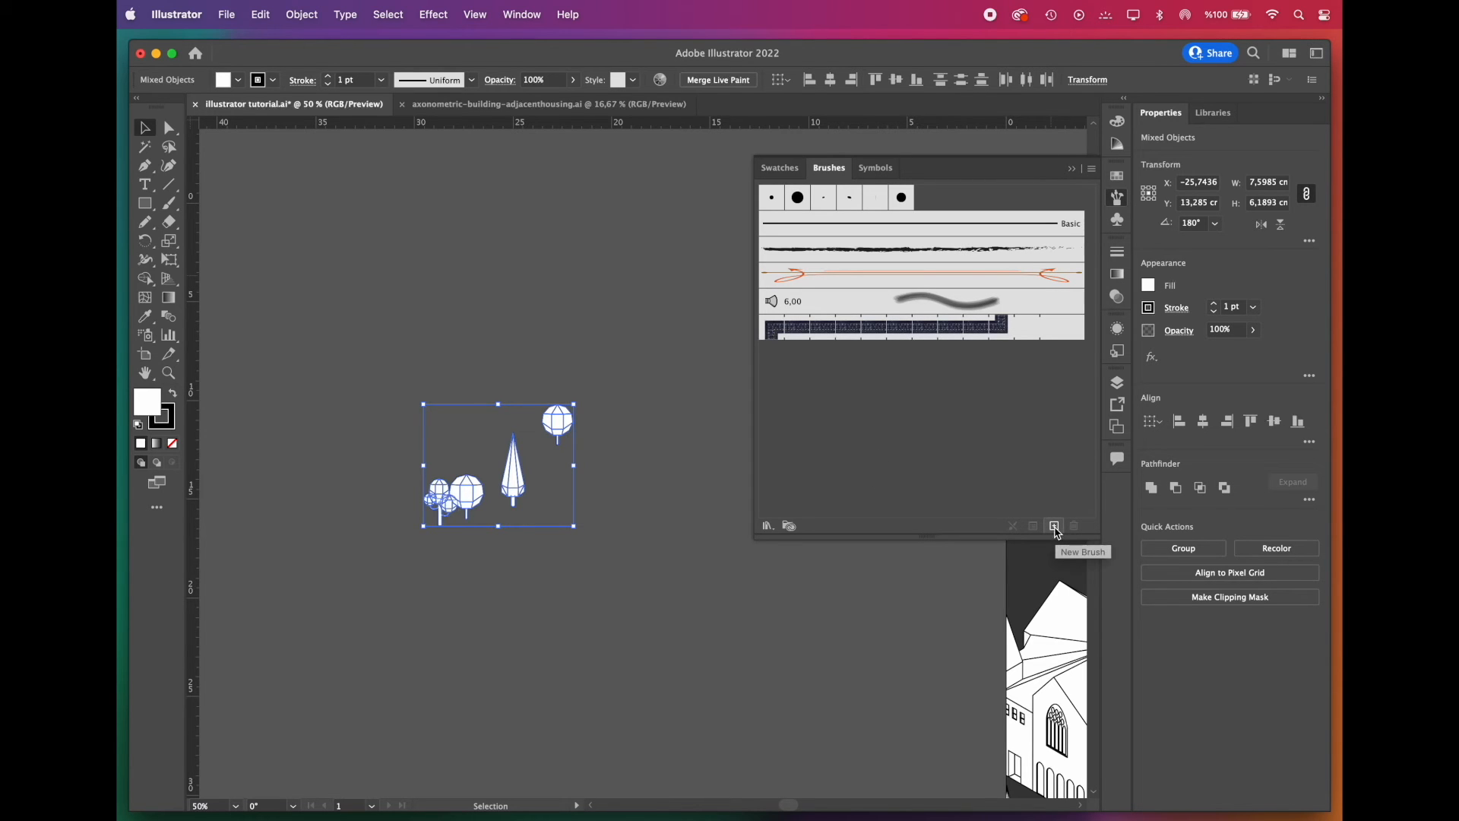
pyautogui.click(1055, 526)
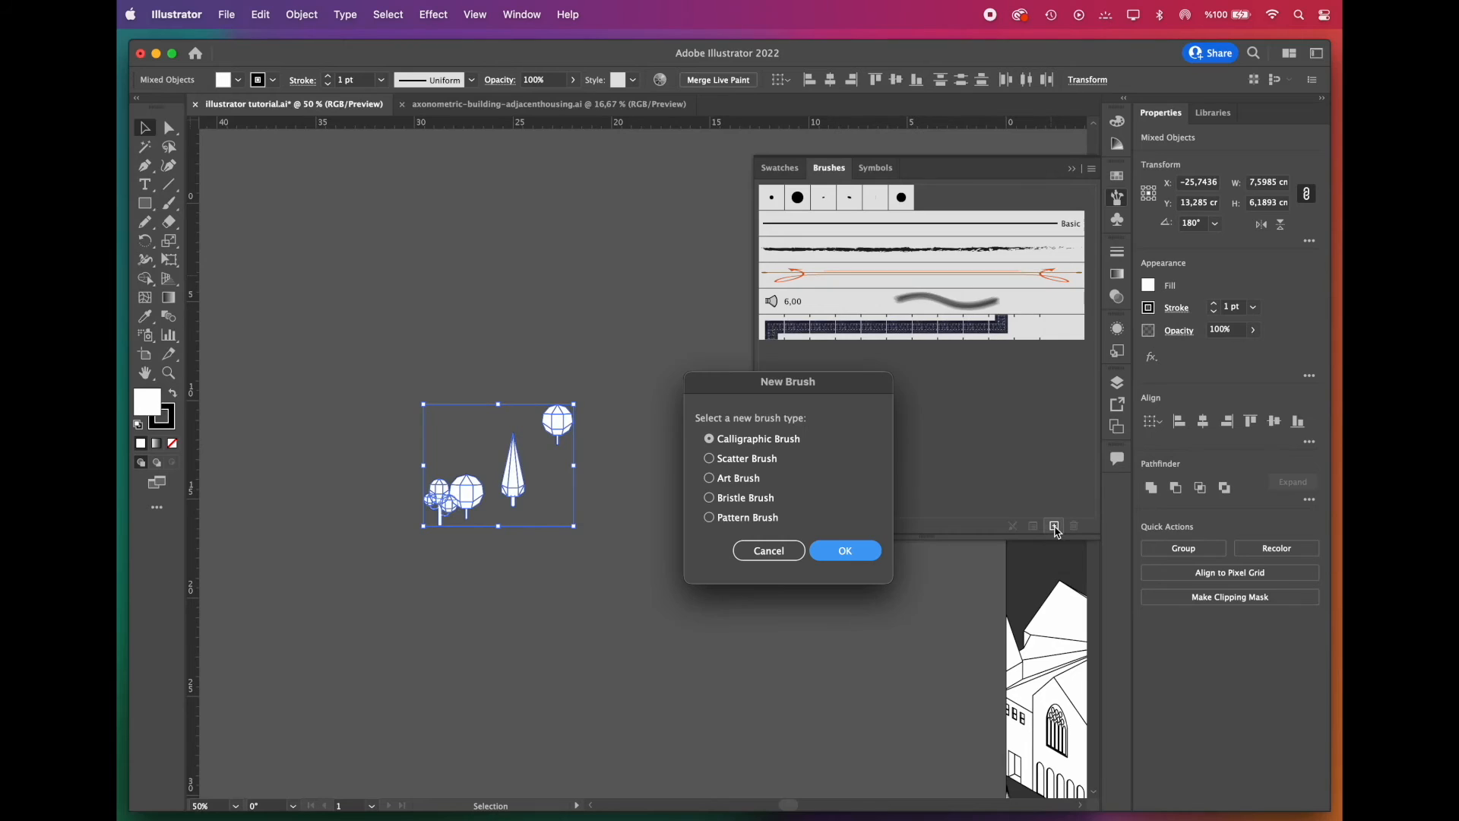
pyautogui.click(708, 458)
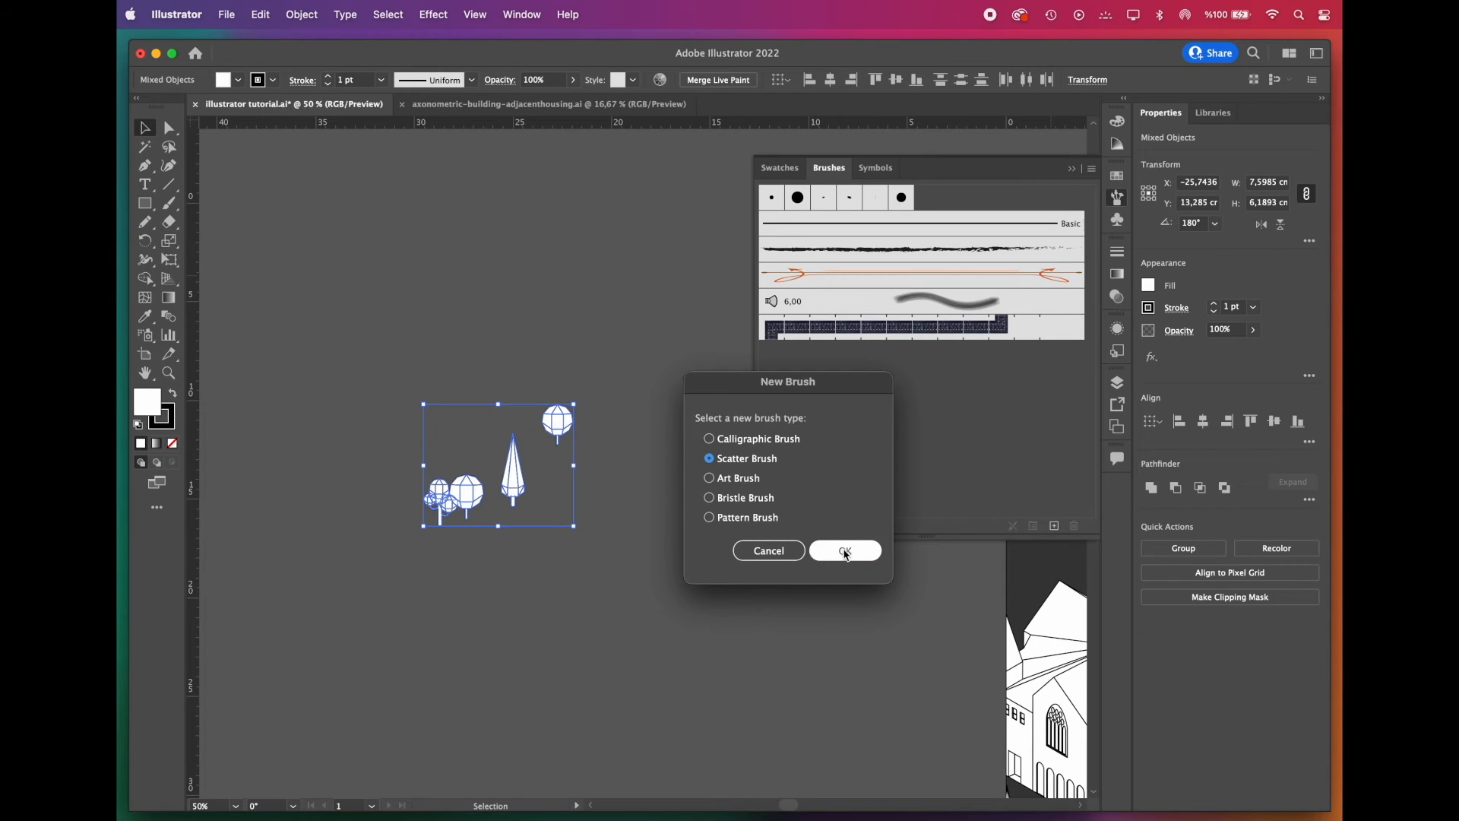
pyautogui.click(843, 550)
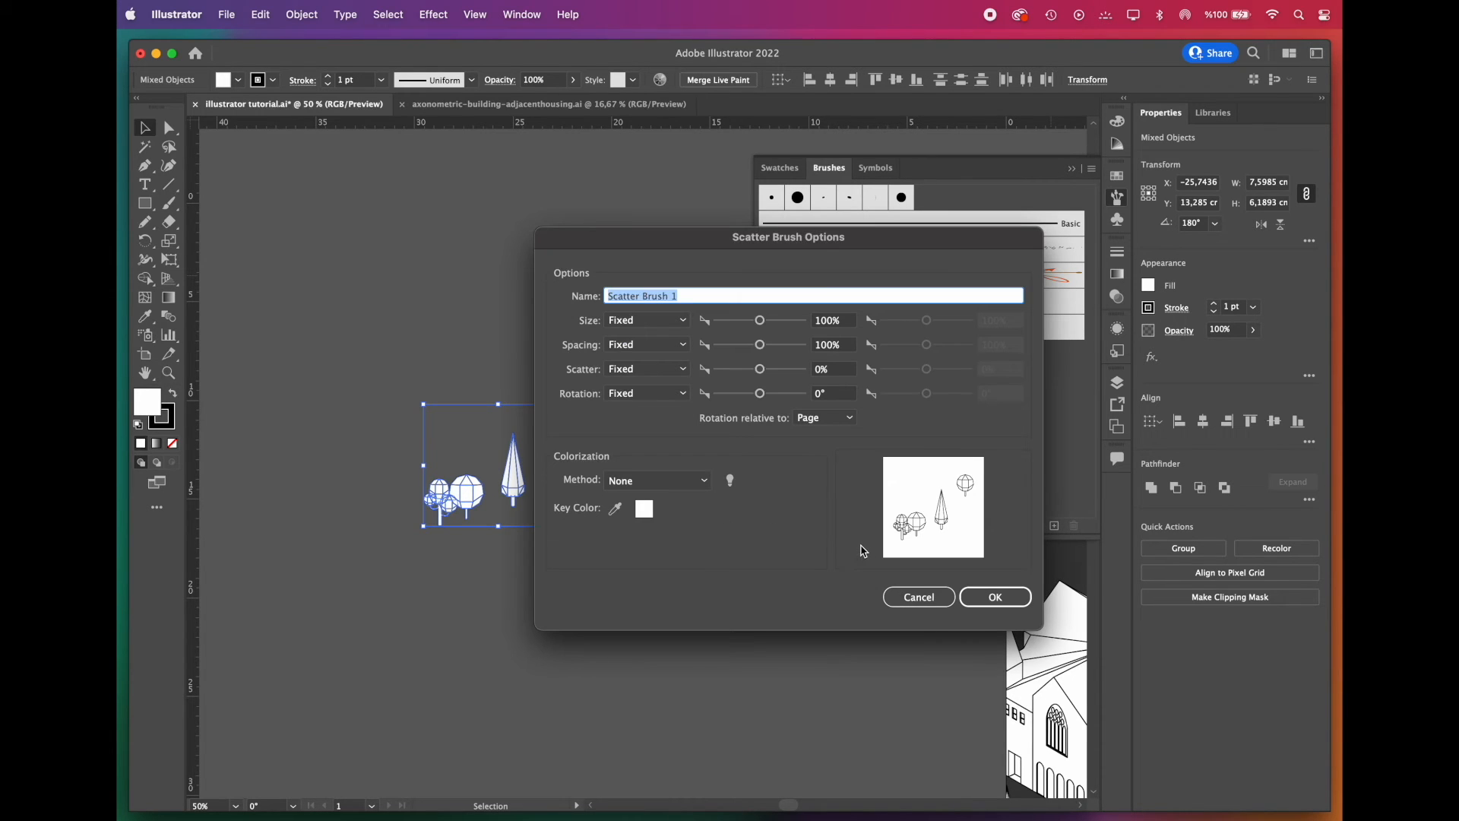
# Step: Set the scatter brush spacing to Random and choose how size and scatter vary
pyautogui.click(647, 345)
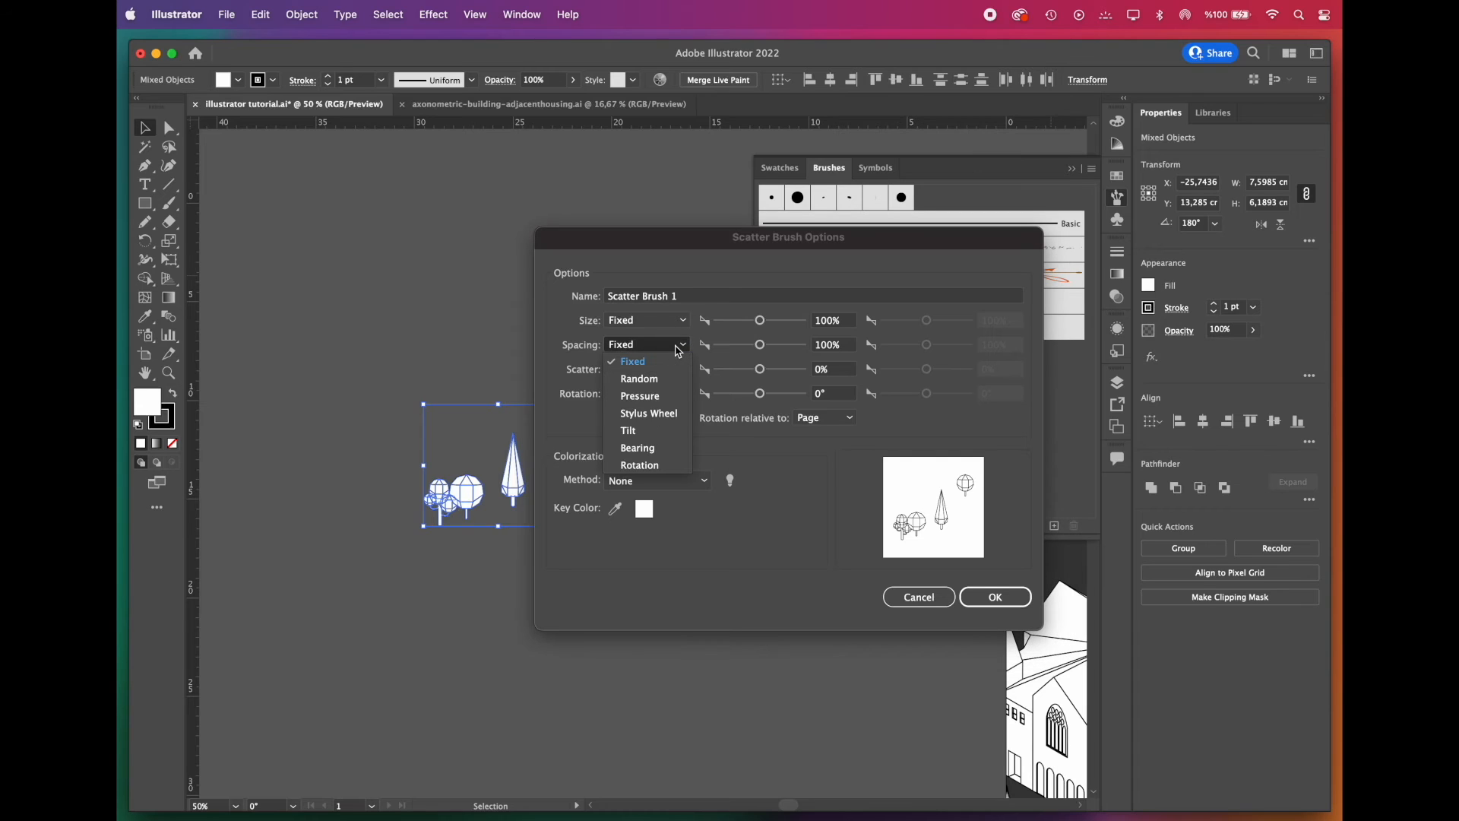
pyautogui.moveTo(665, 382)
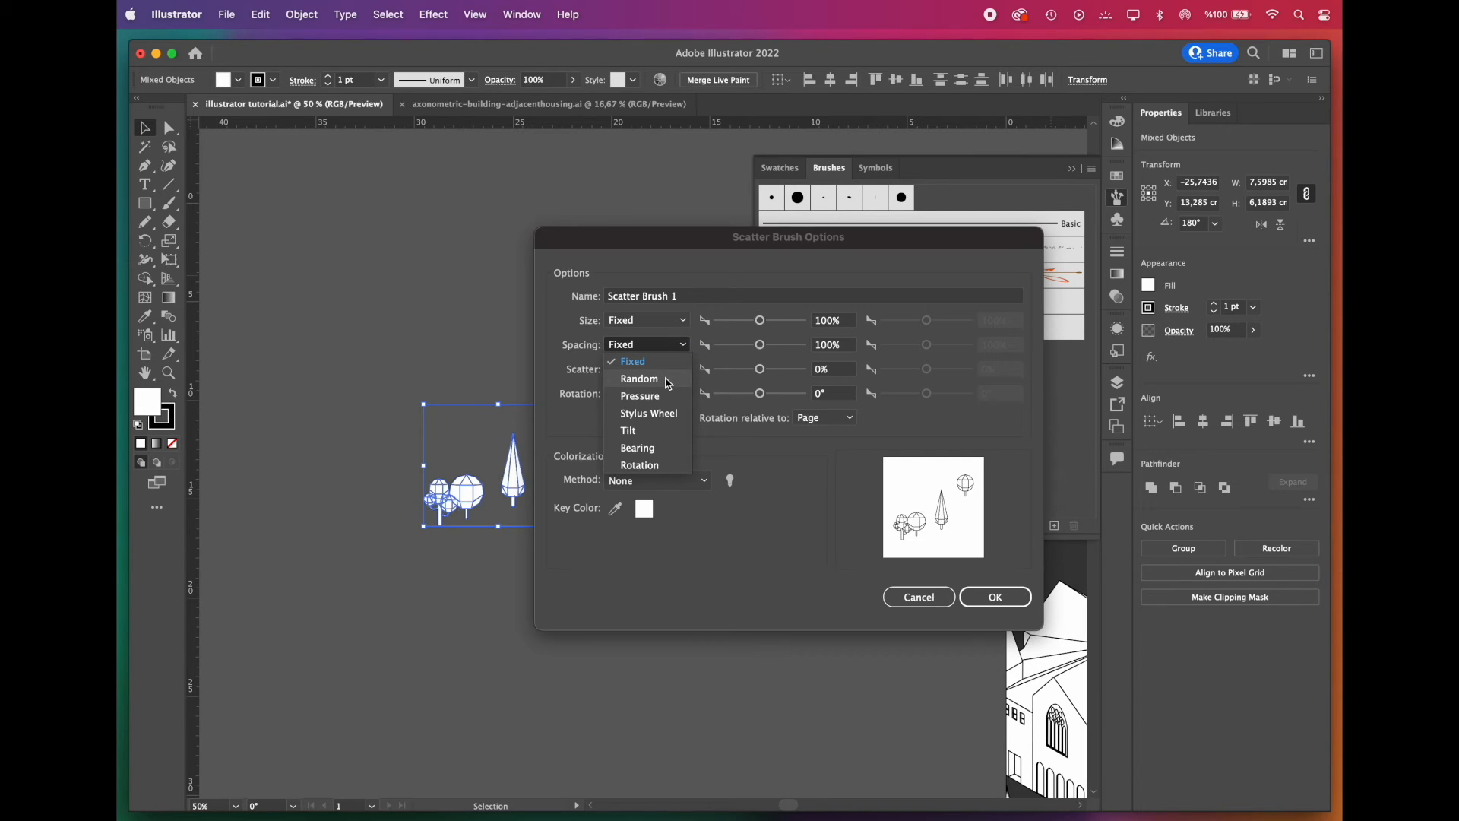
pyautogui.click(639, 378)
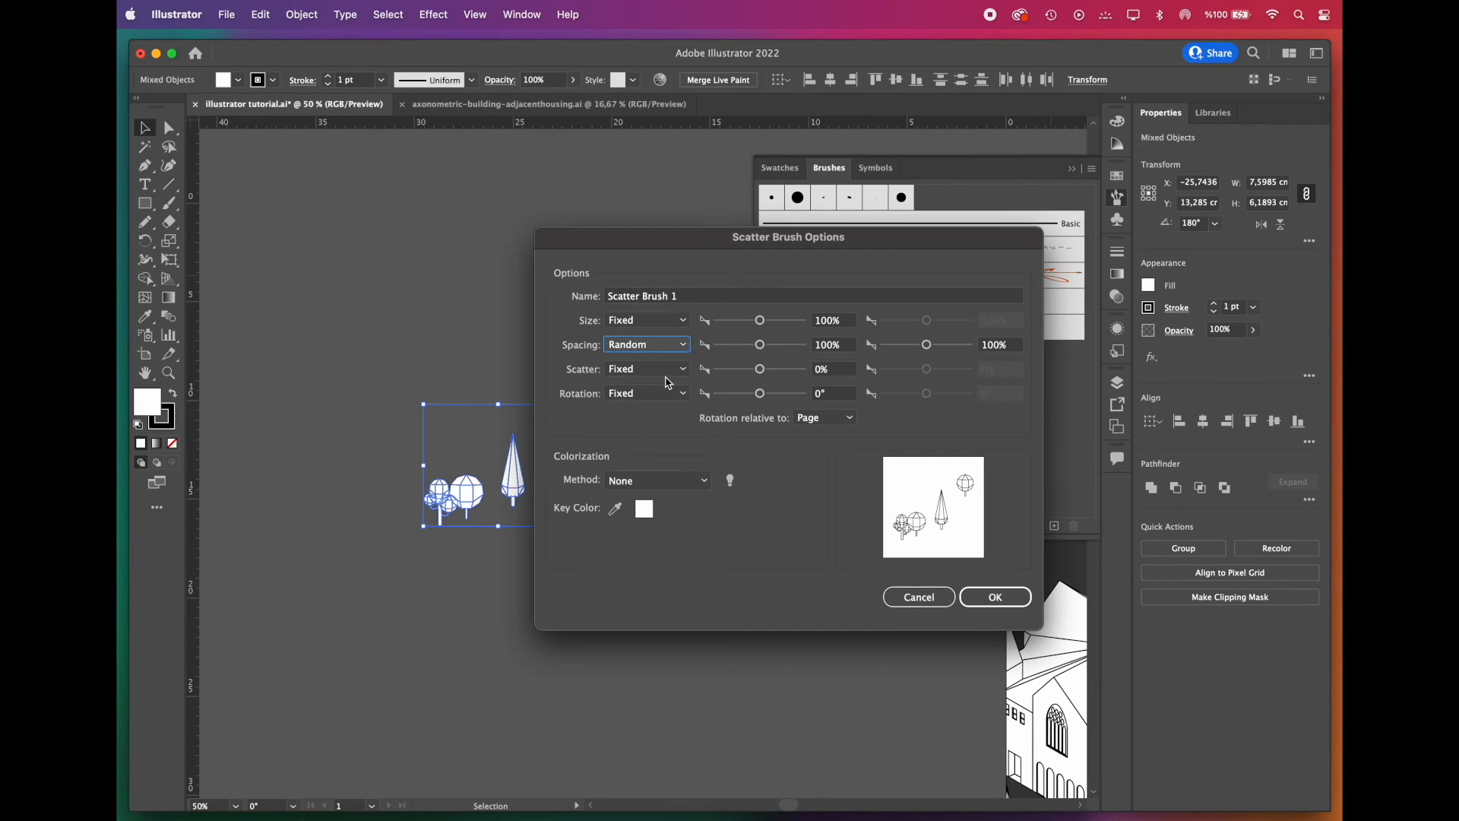
pyautogui.click(647, 368)
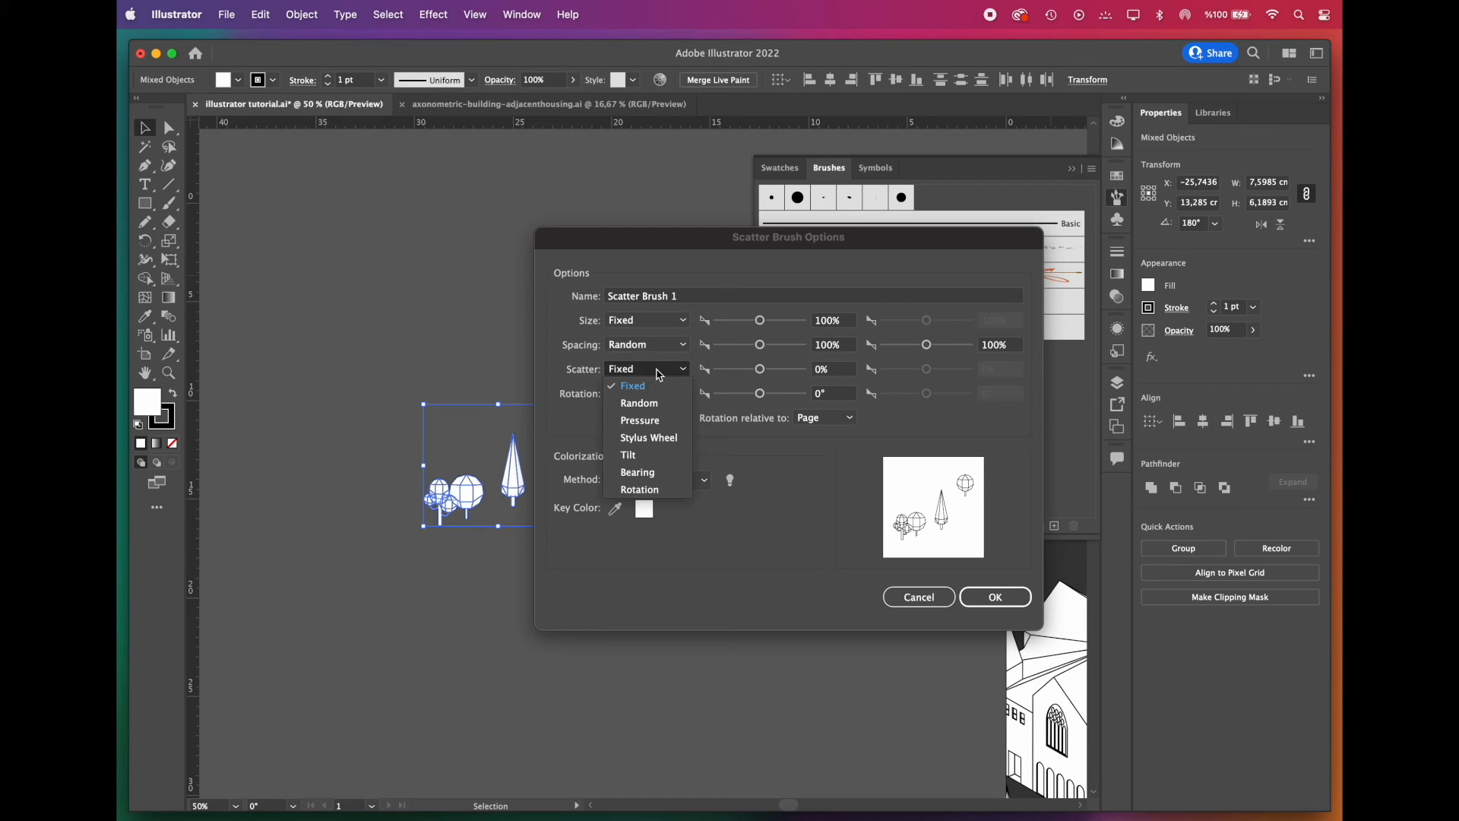
pyautogui.click(647, 321)
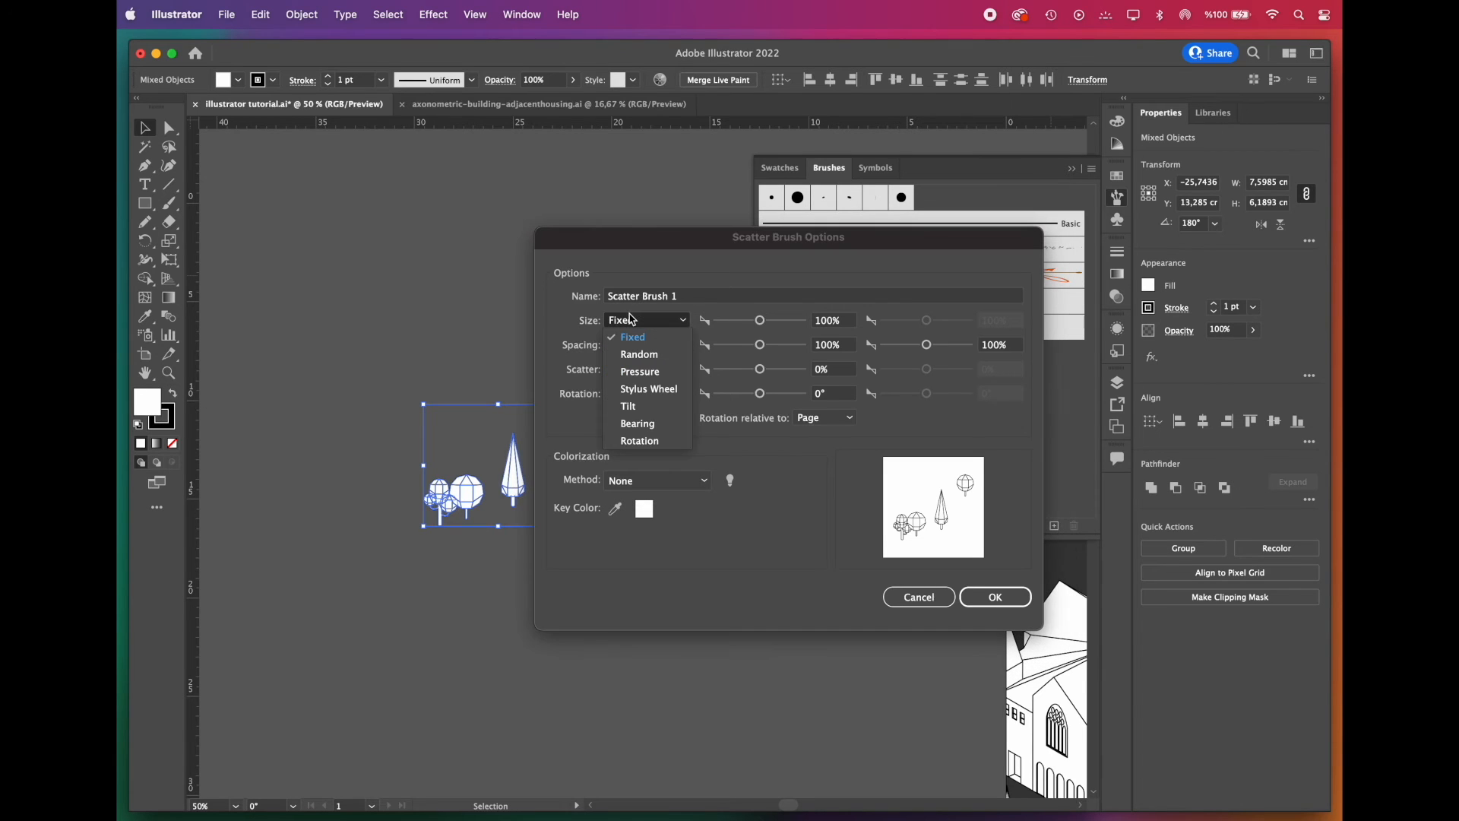
pyautogui.click(640, 354)
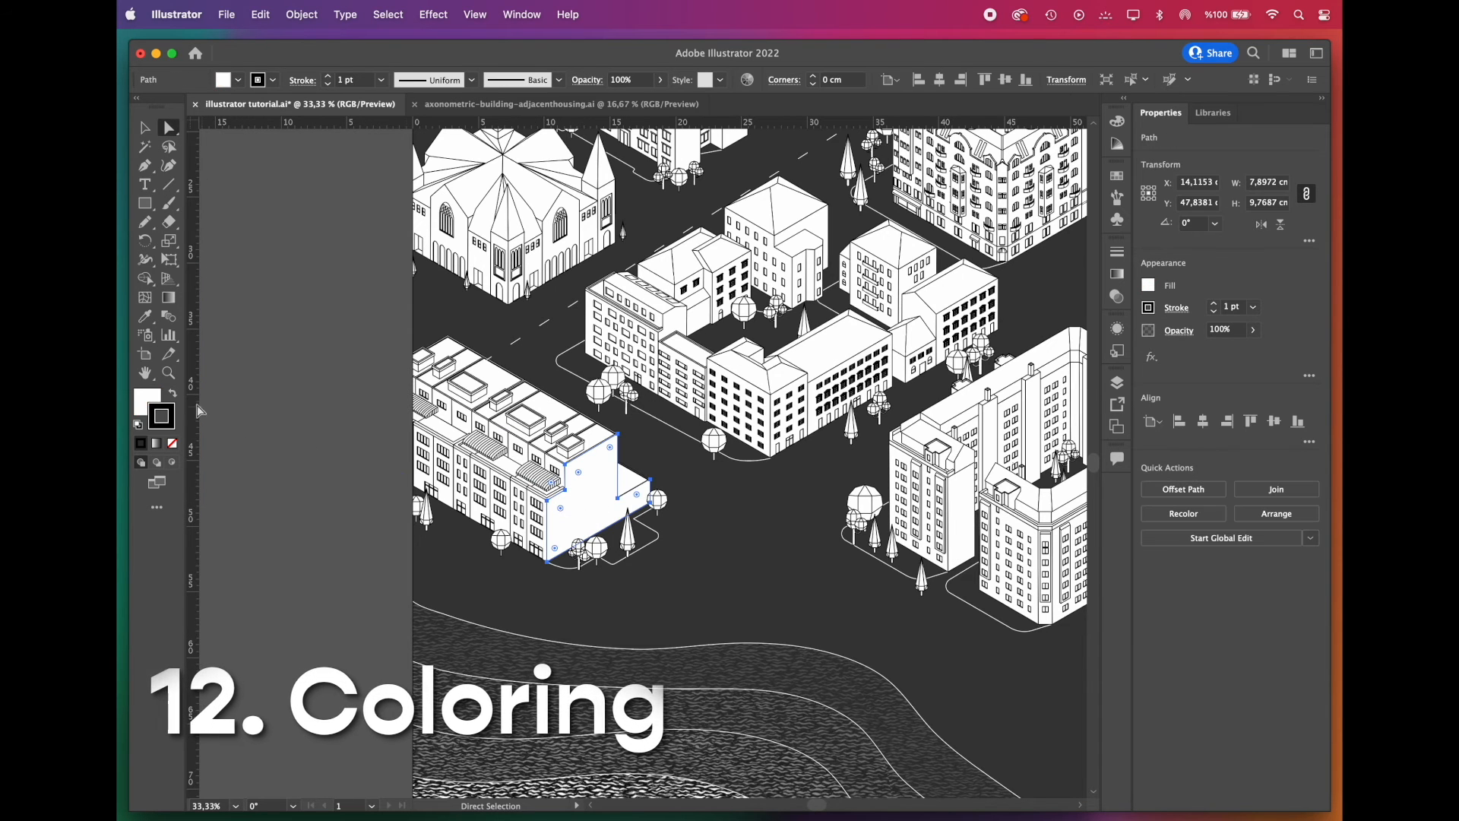
# Step: Fill the selected building face with light grey from the Color Picker
pyautogui.click(1117, 121)
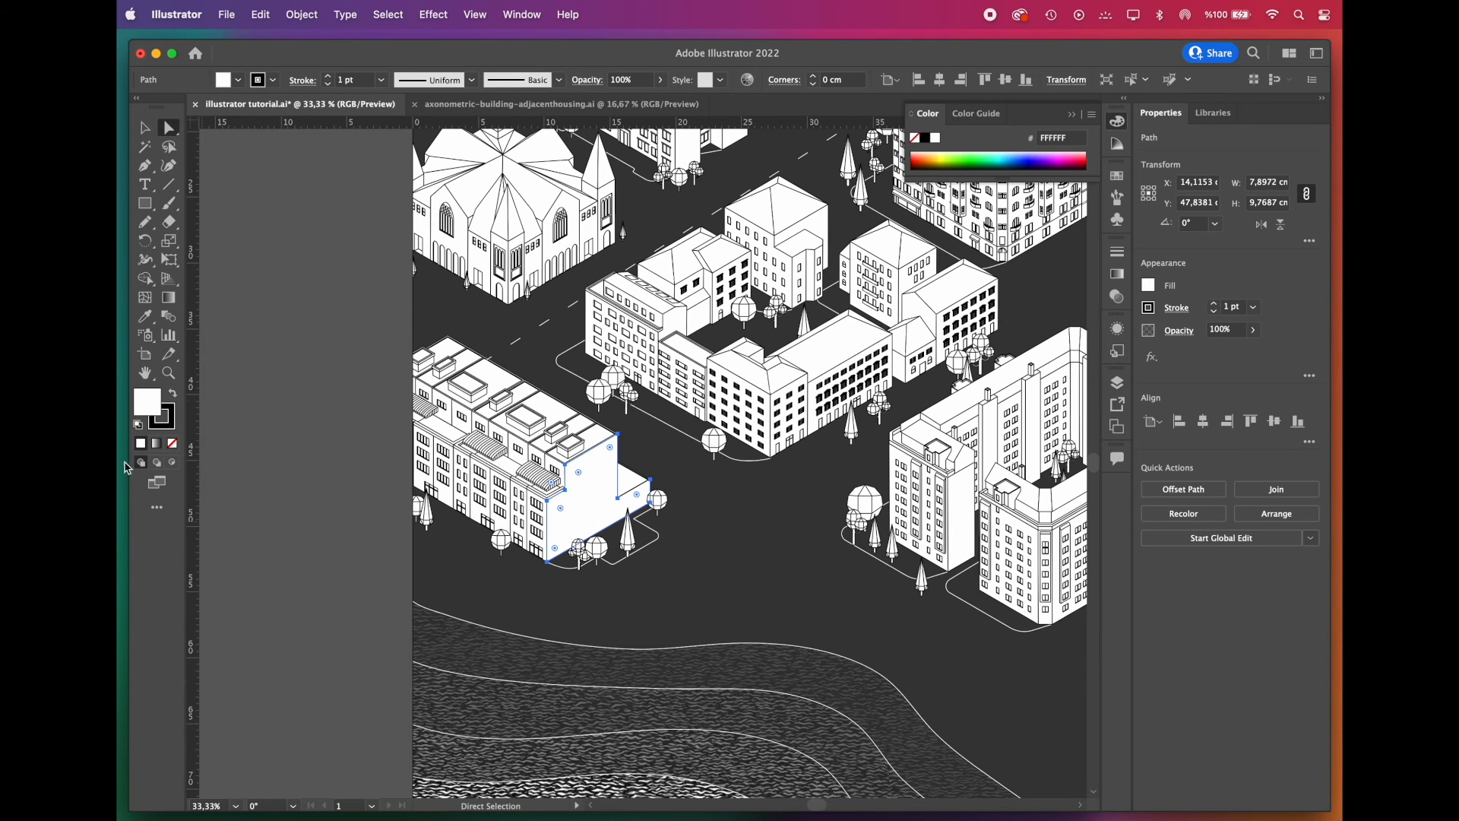
pyautogui.doubleClick(144, 401)
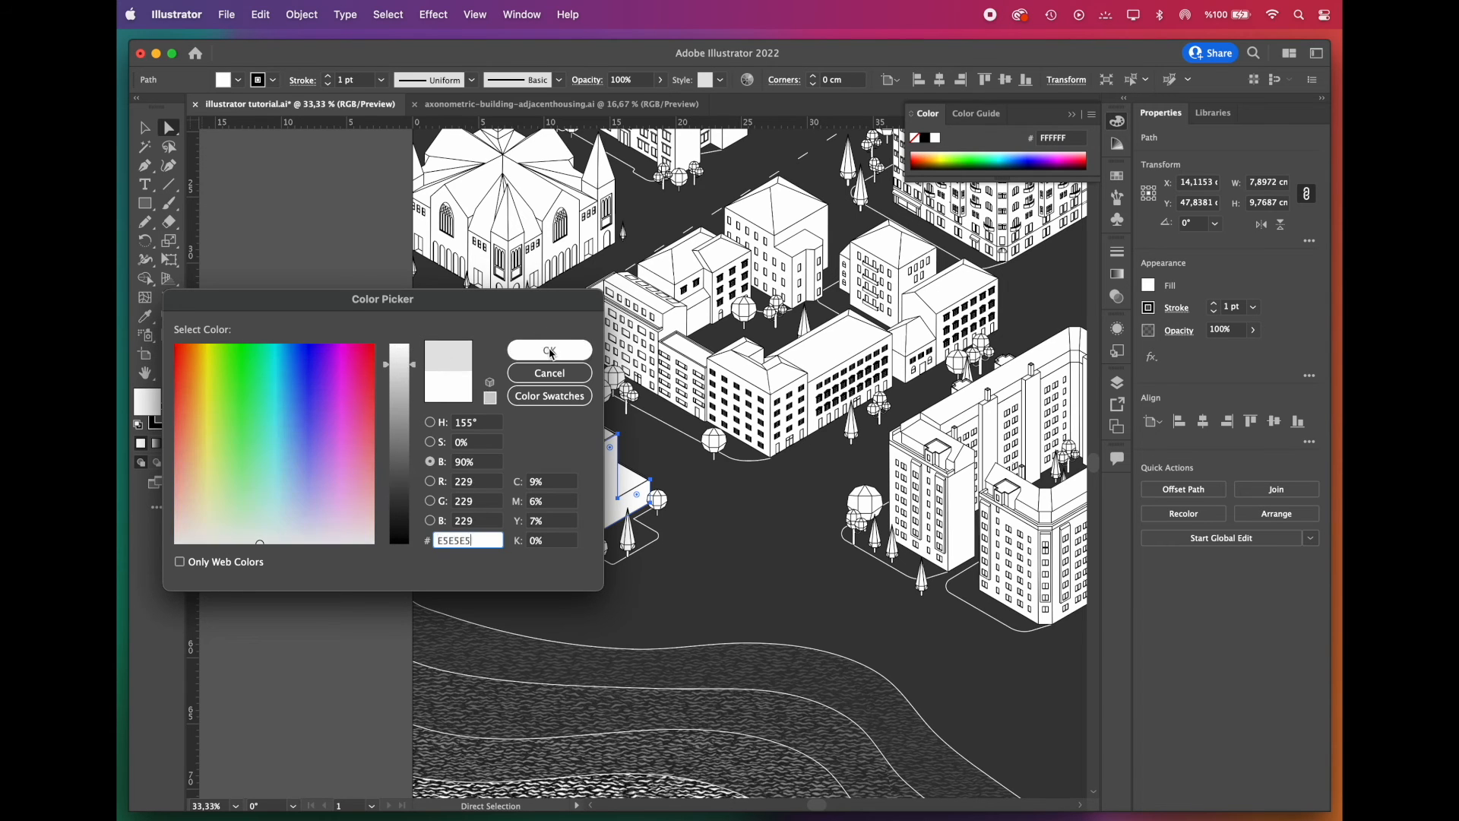
pyautogui.click(549, 351)
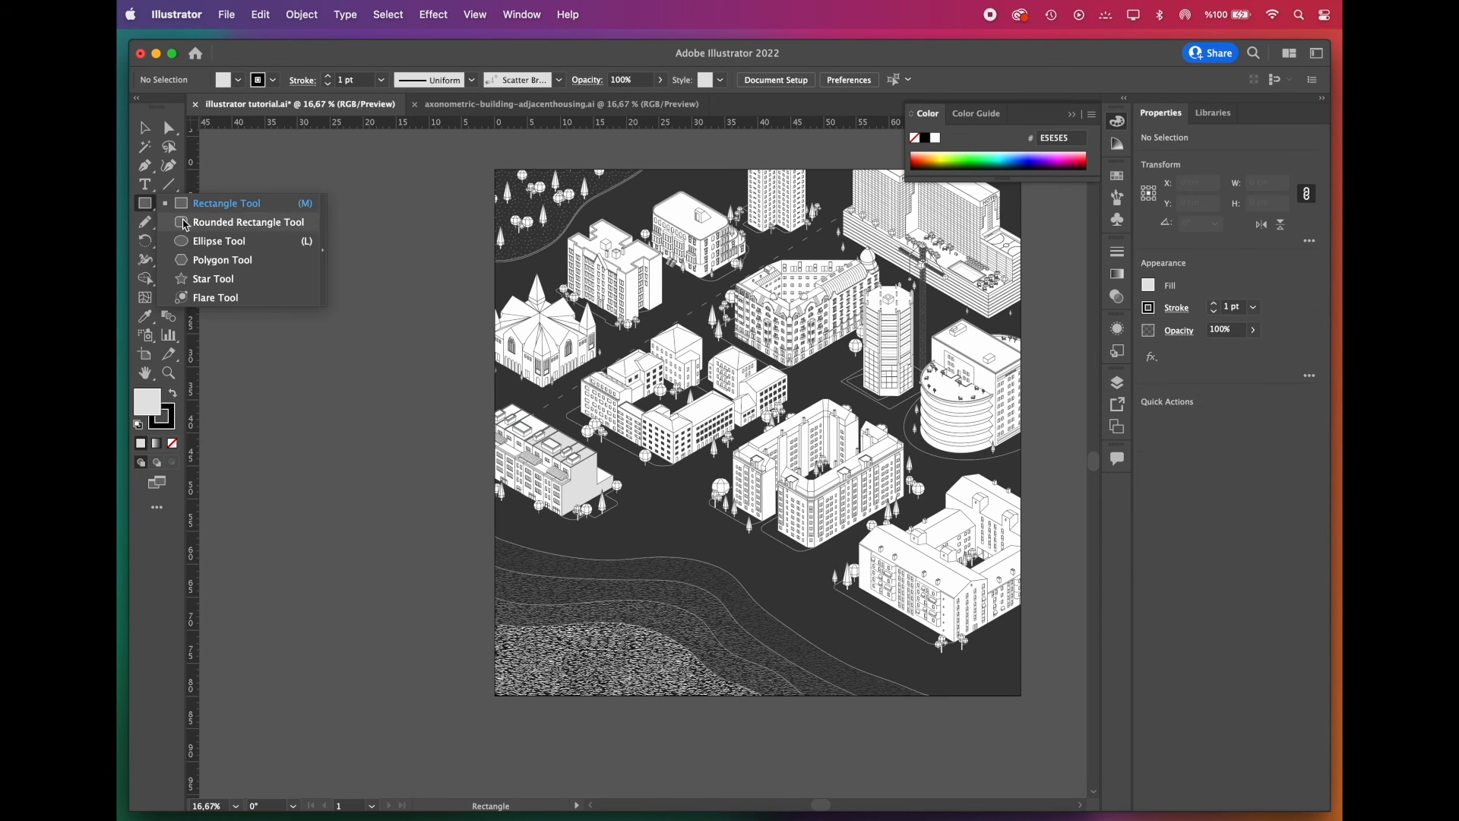
# Step: Draw a grey sample circle beside the artboard and pick up its darker grey with the Eyedropper
pyautogui.click(217, 241)
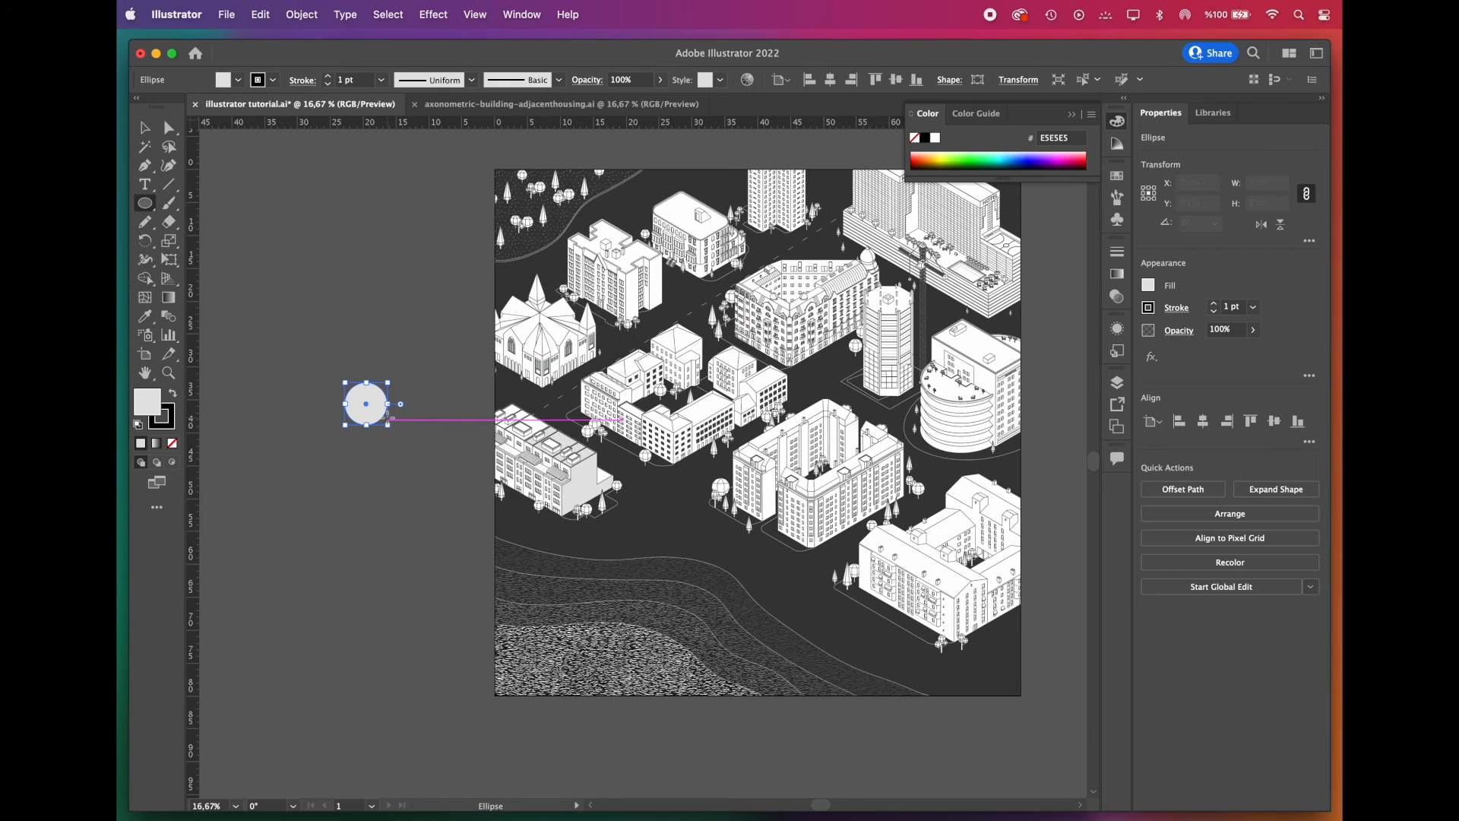
pyautogui.moveTo(363, 402); pyautogui.dragTo(386, 488)
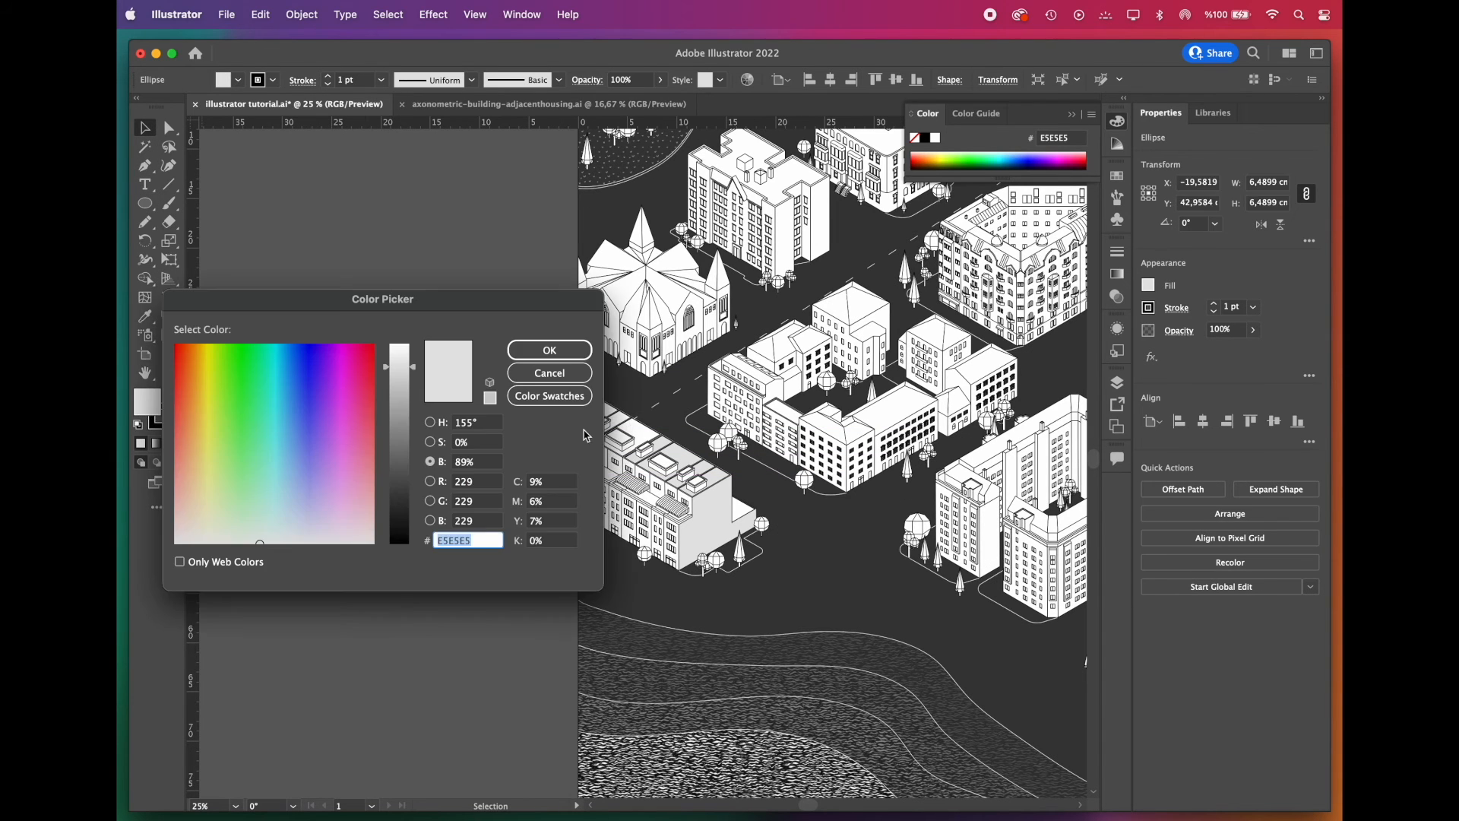
pyautogui.click(549, 350)
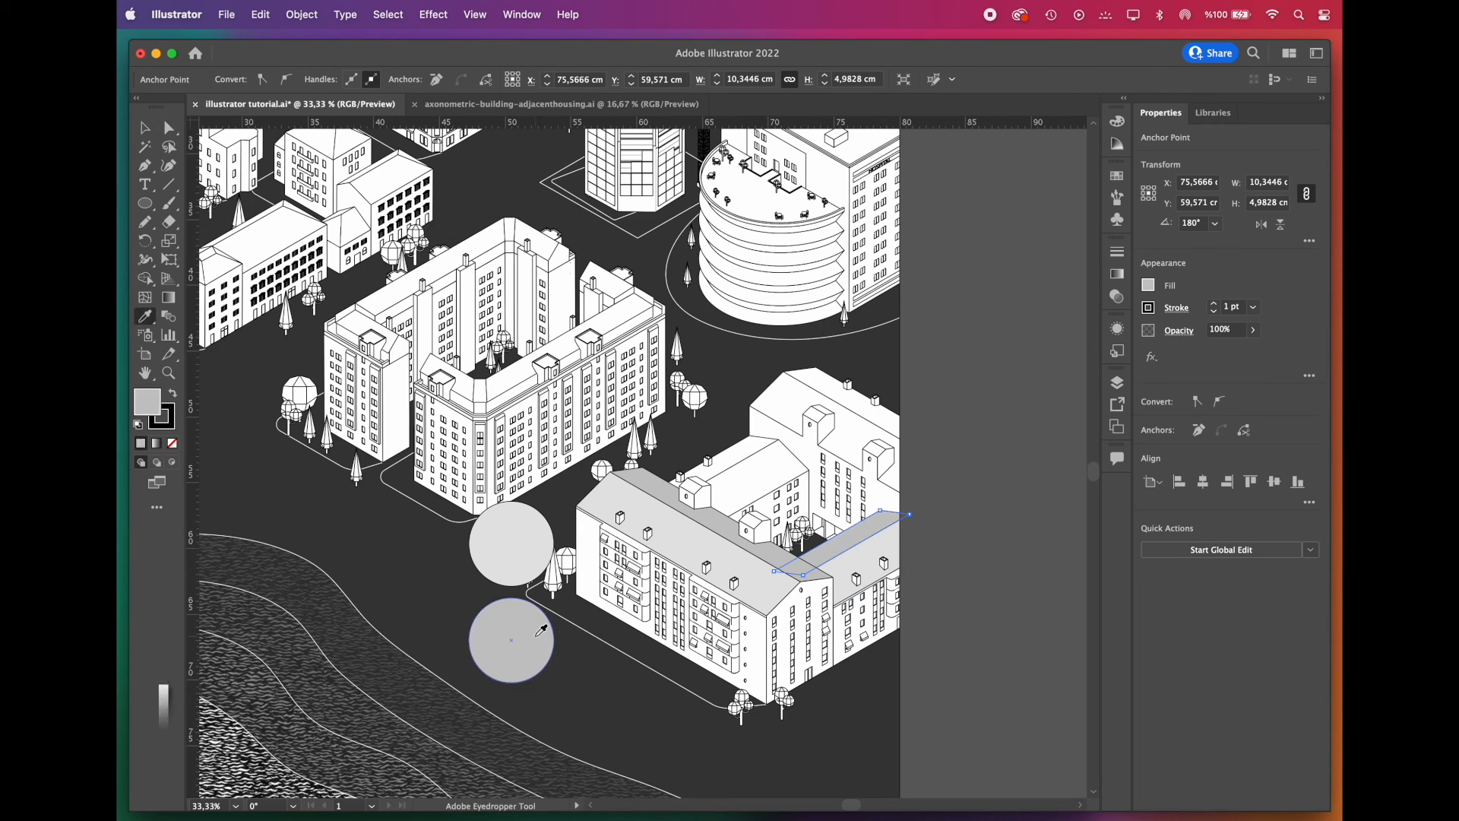
pyautogui.click(511, 540)
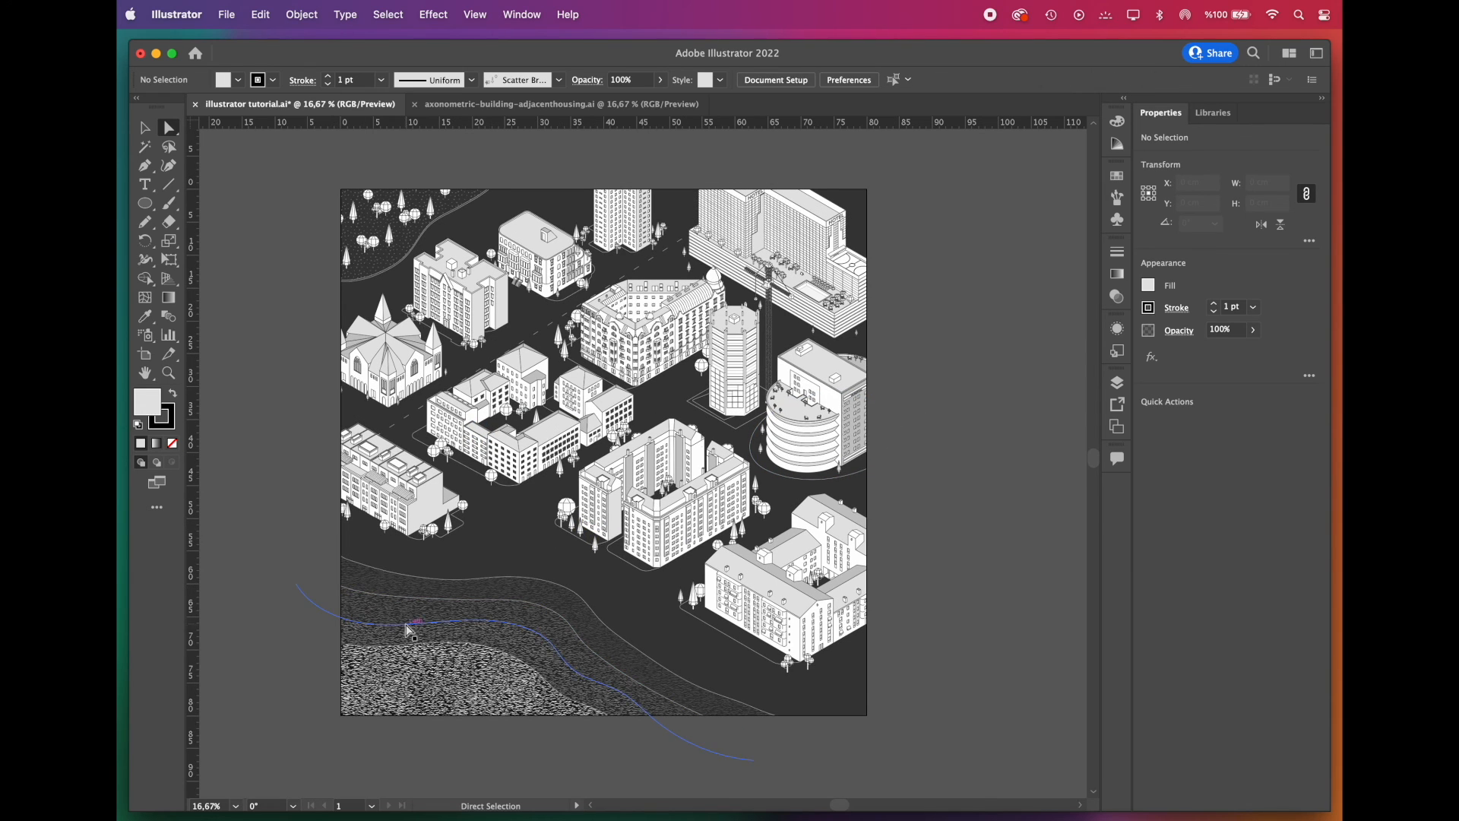
# Step: Fill the artboard-sized rectangle with the grainy texture pattern swatch
pyautogui.click(524, 103)
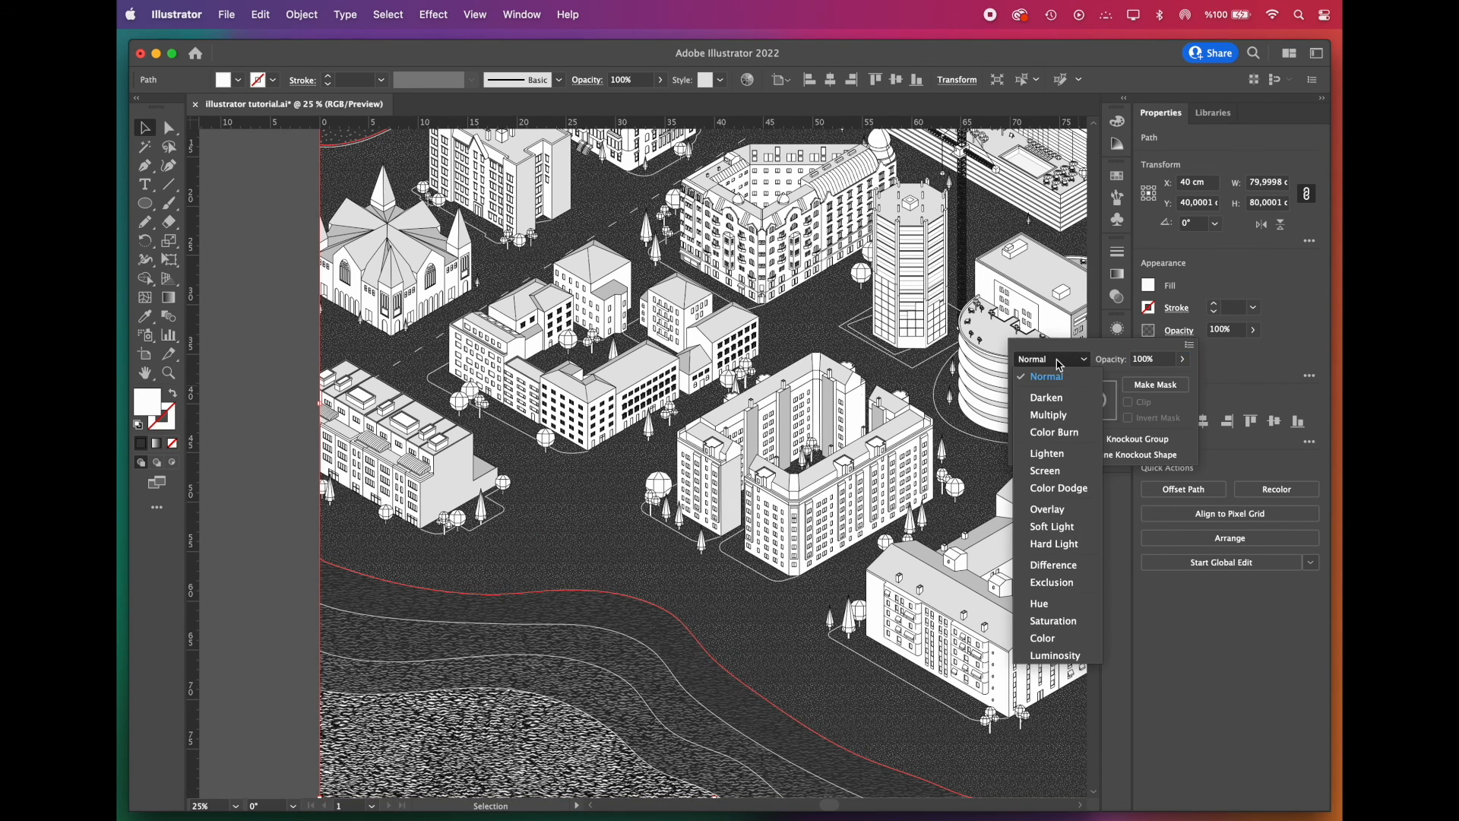
# Step: Set the texture rectangle's blend mode to Difference, then settle on Exclusion
pyautogui.click(1052, 564)
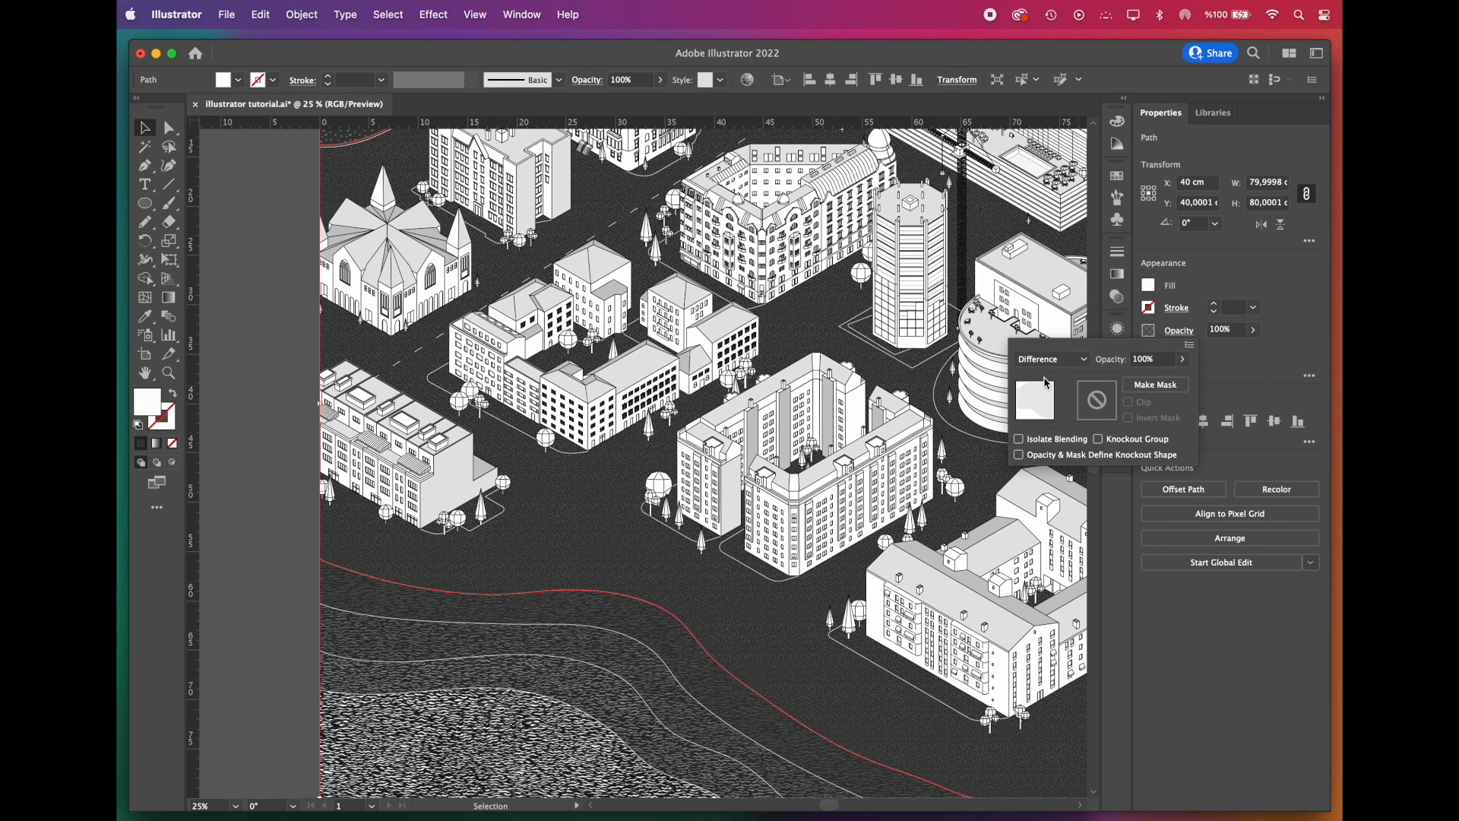
pyautogui.moveTo(1072, 364)
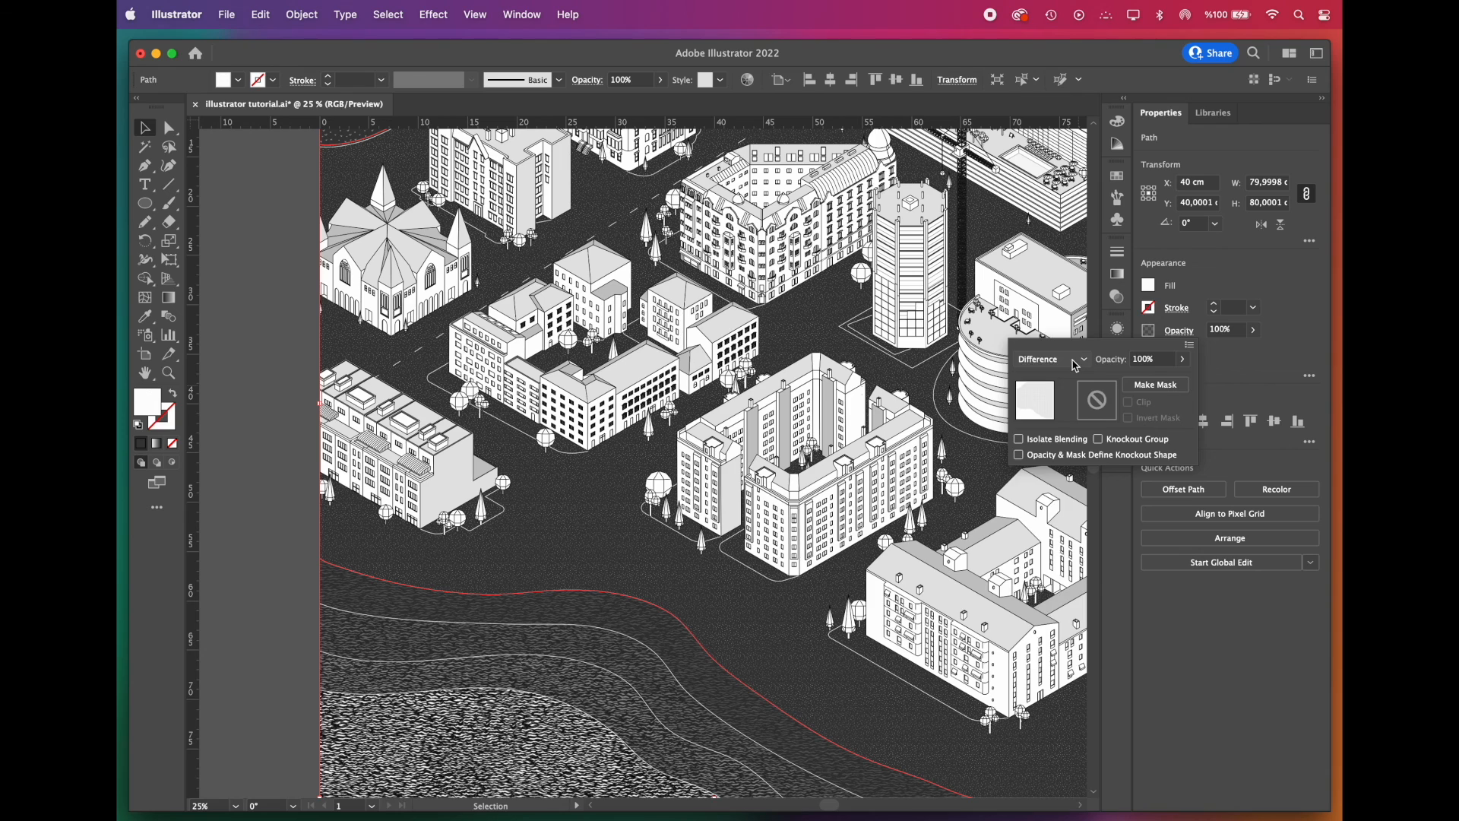
pyautogui.click(1050, 359)
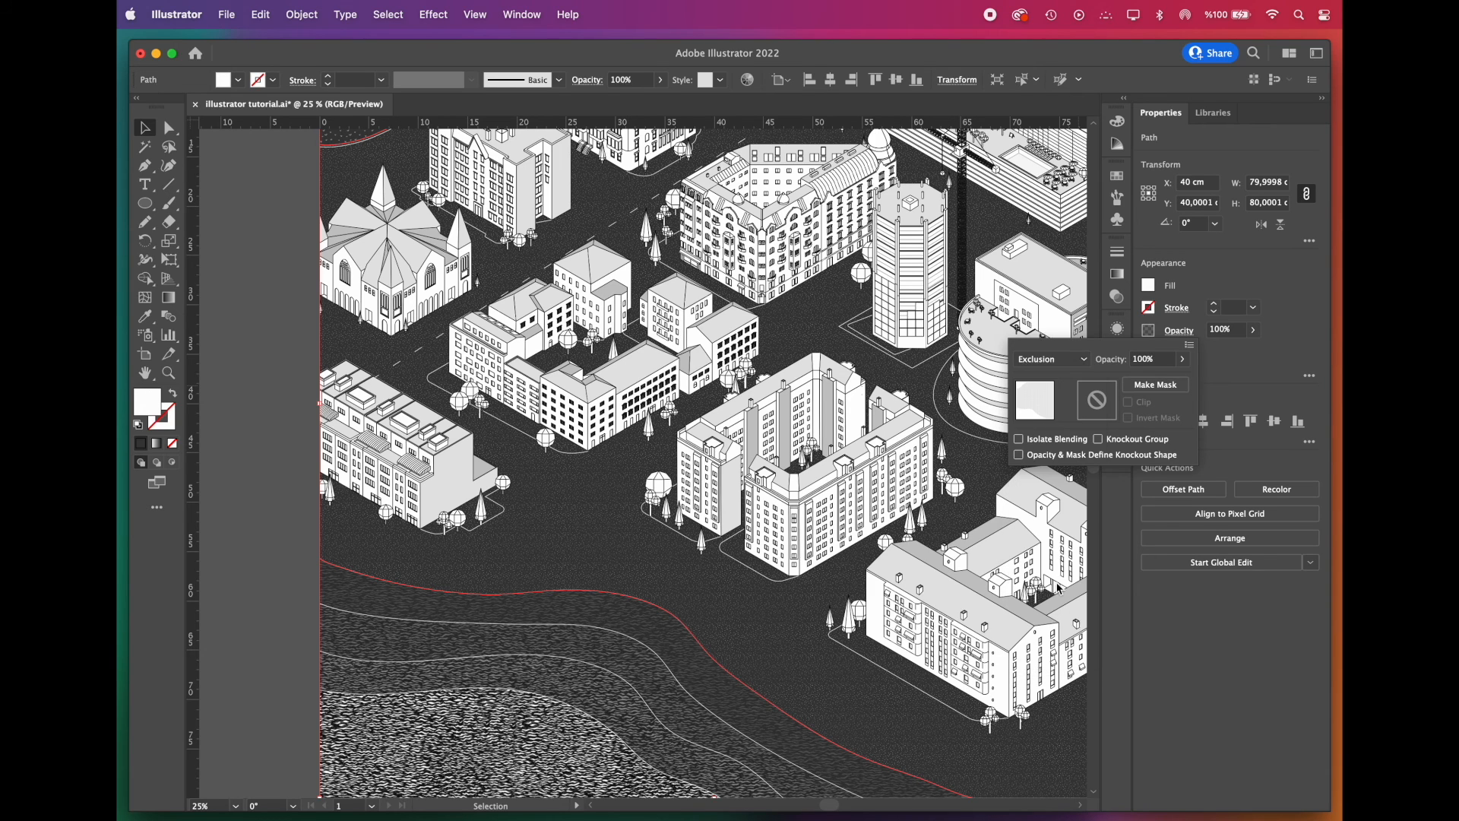
pyautogui.click(1052, 358)
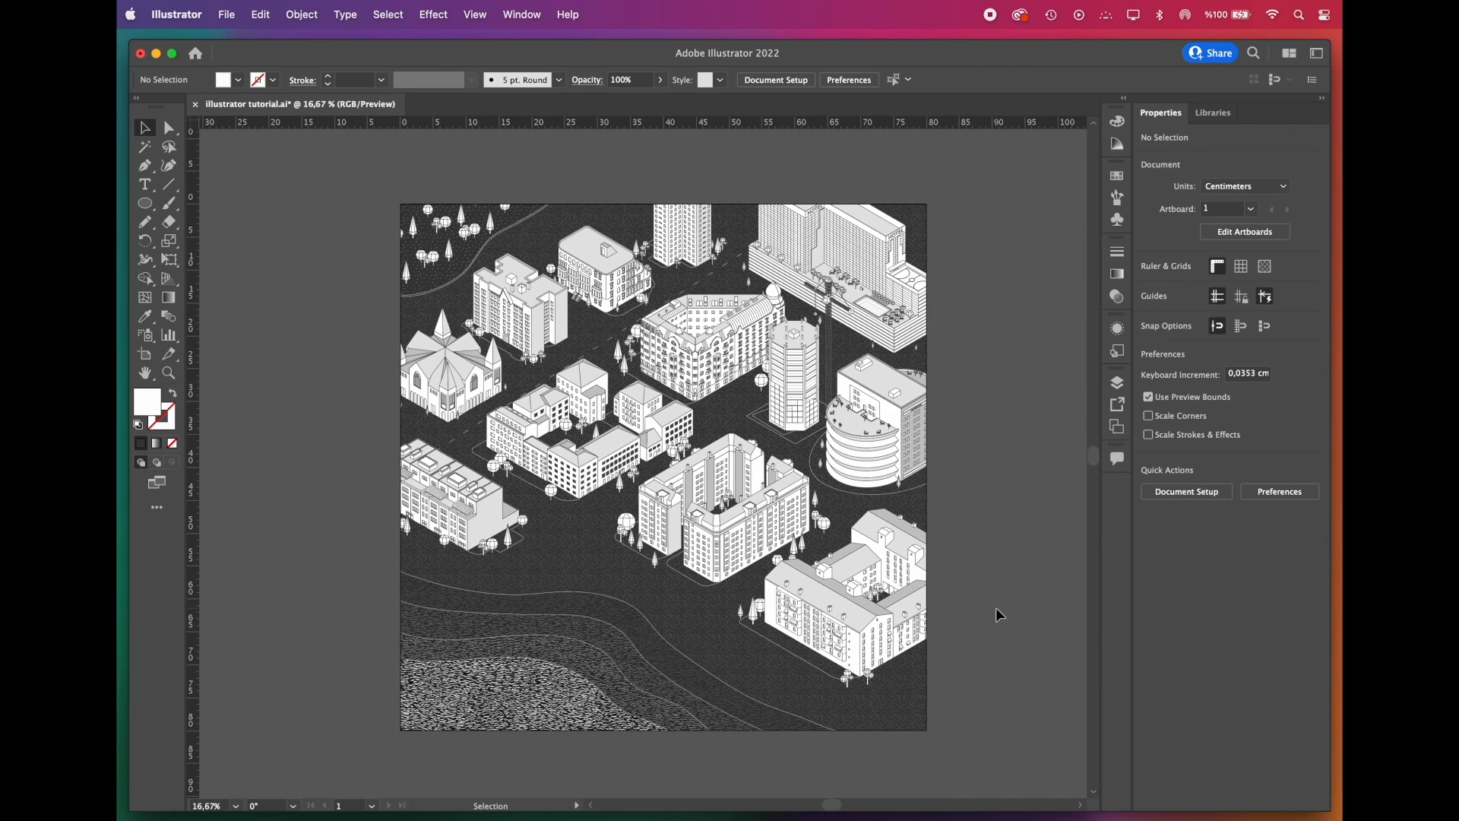
pyautogui.moveTo(898, 558)
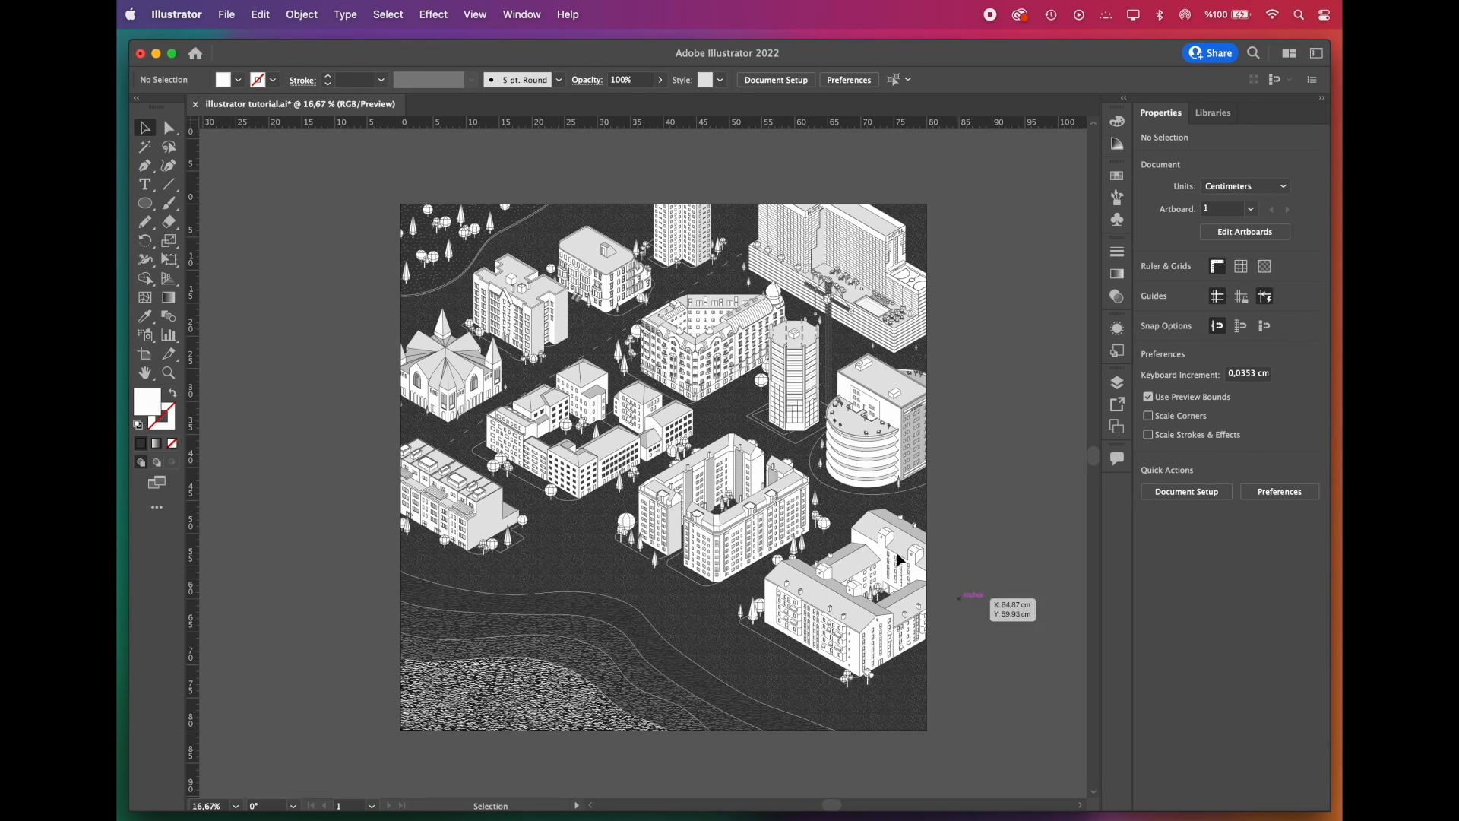
# Step: Export the artboard via Export As to a maximum-quality 300 ppi RGB JPEG in Documents
pyautogui.click(225, 13)
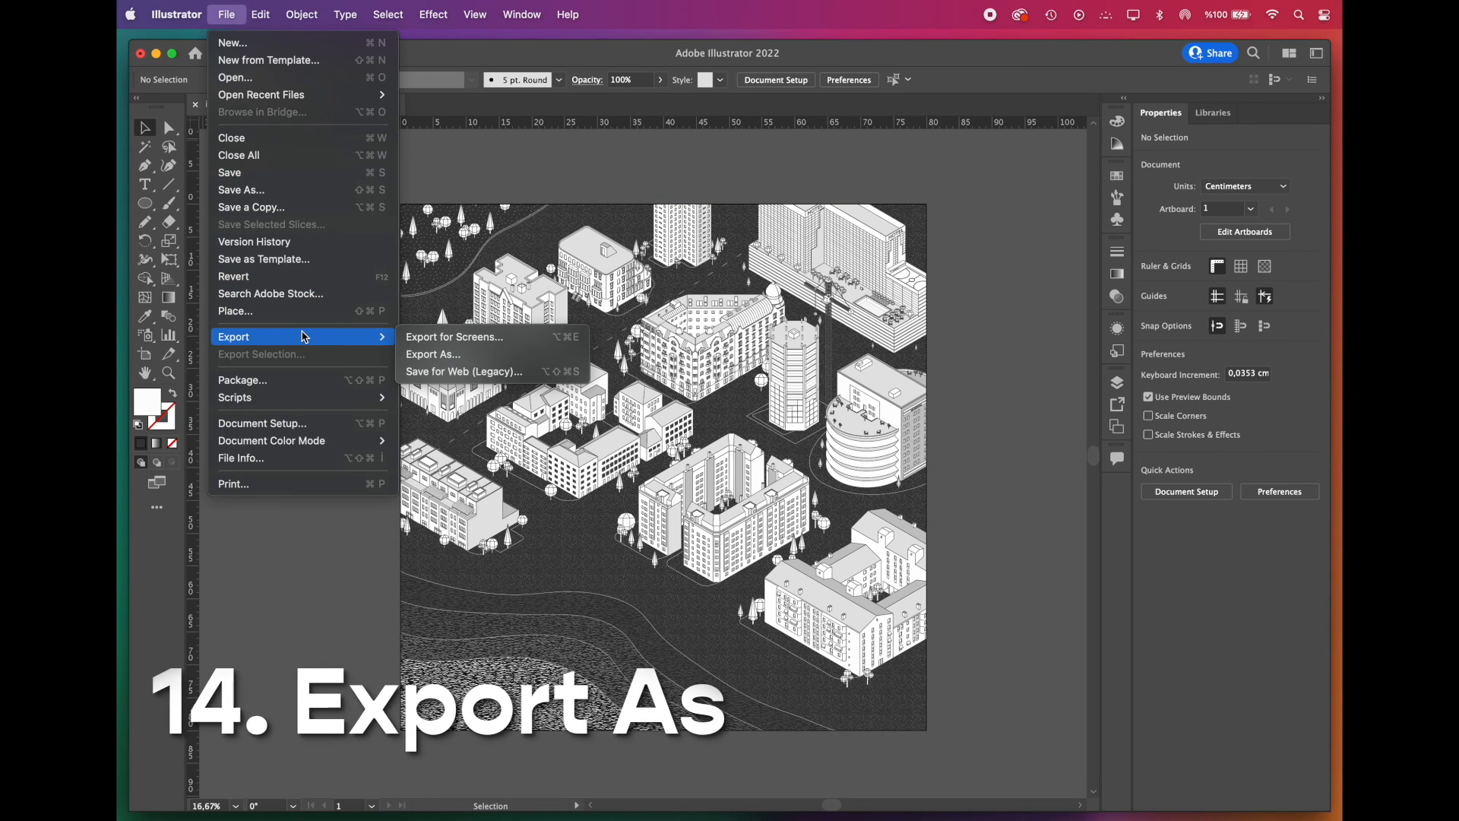
pyautogui.click(432, 355)
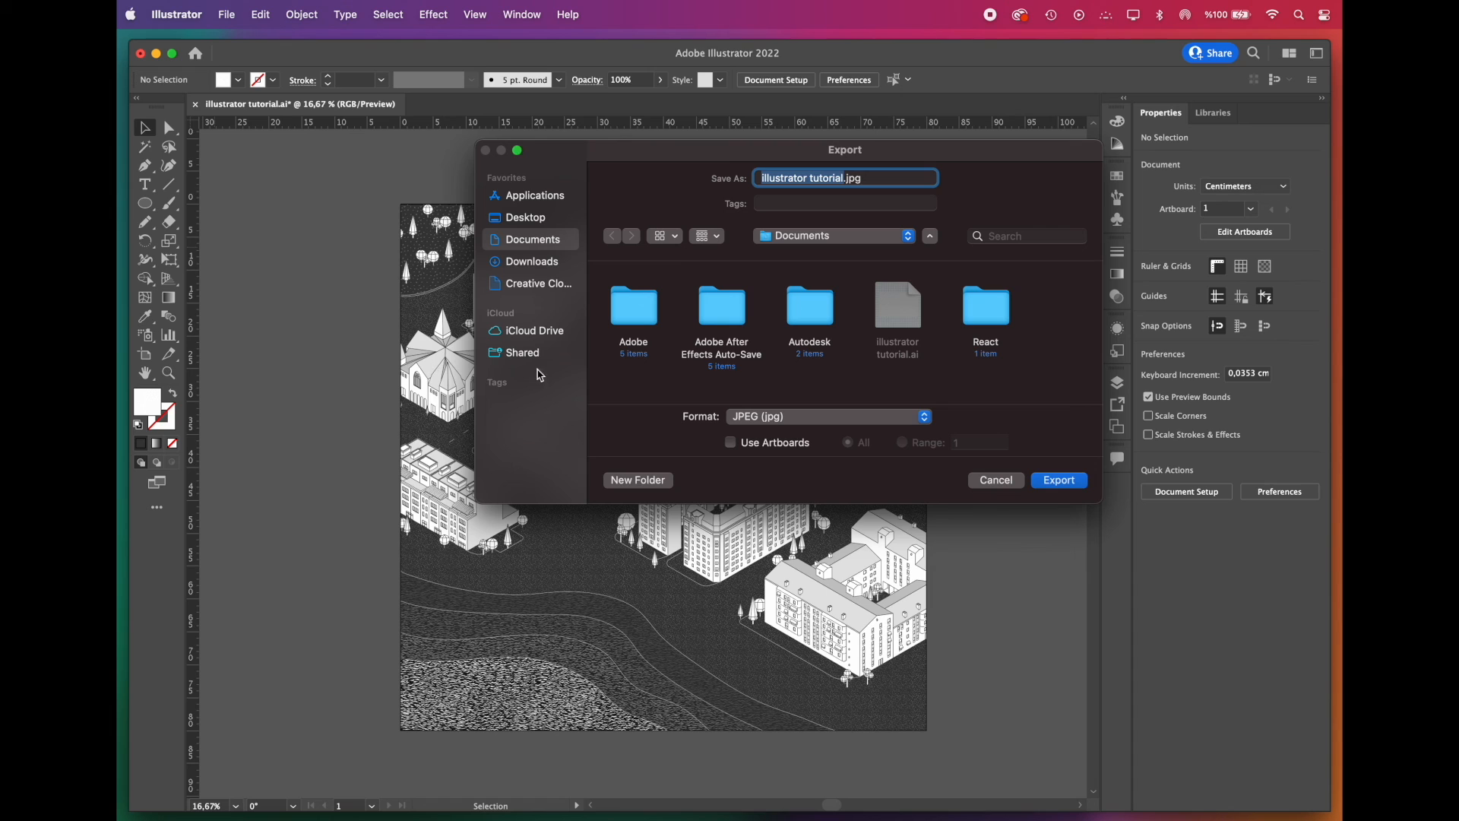
pyautogui.click(730, 442)
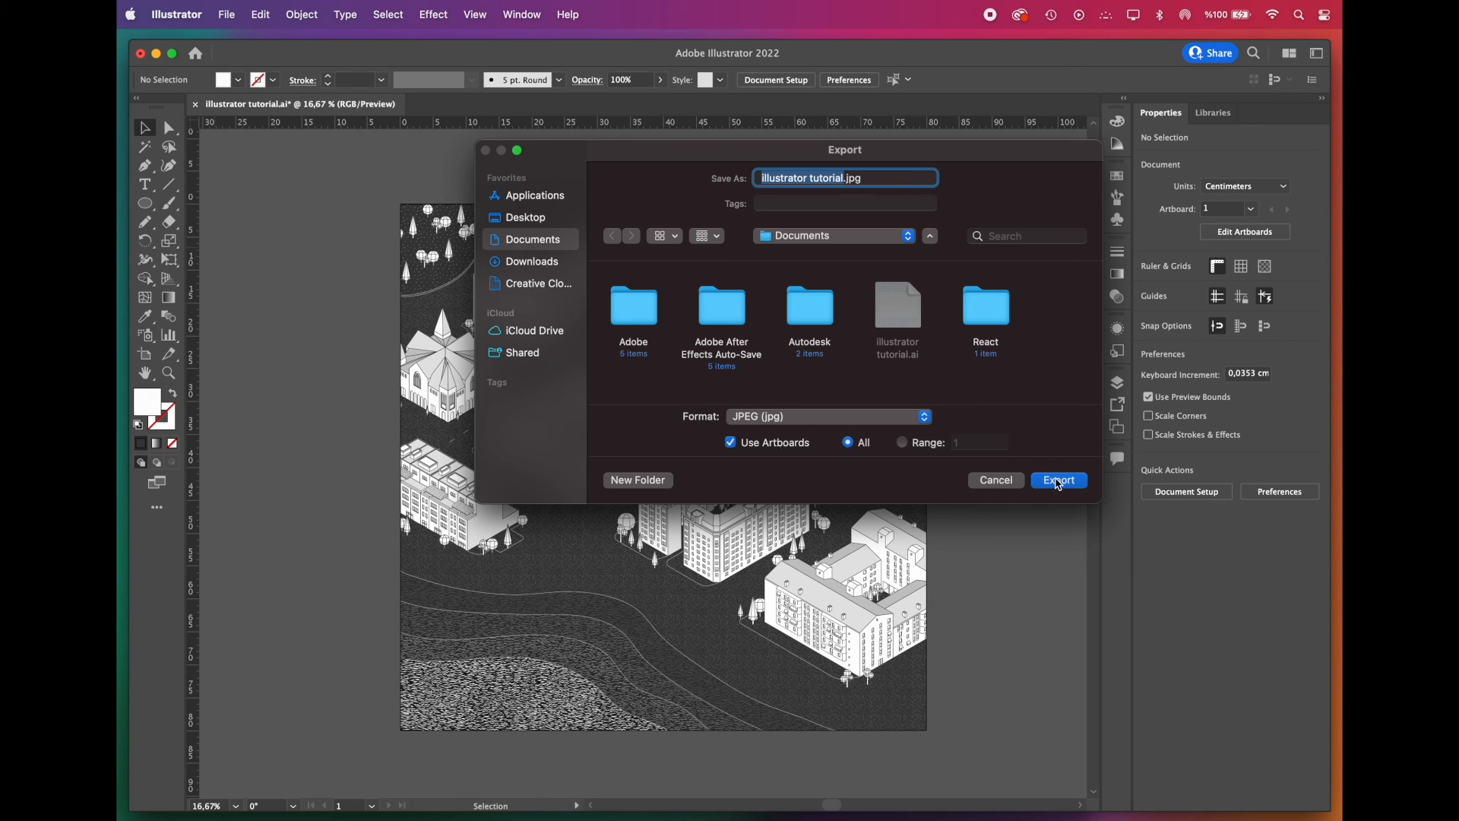
pyautogui.click(1058, 479)
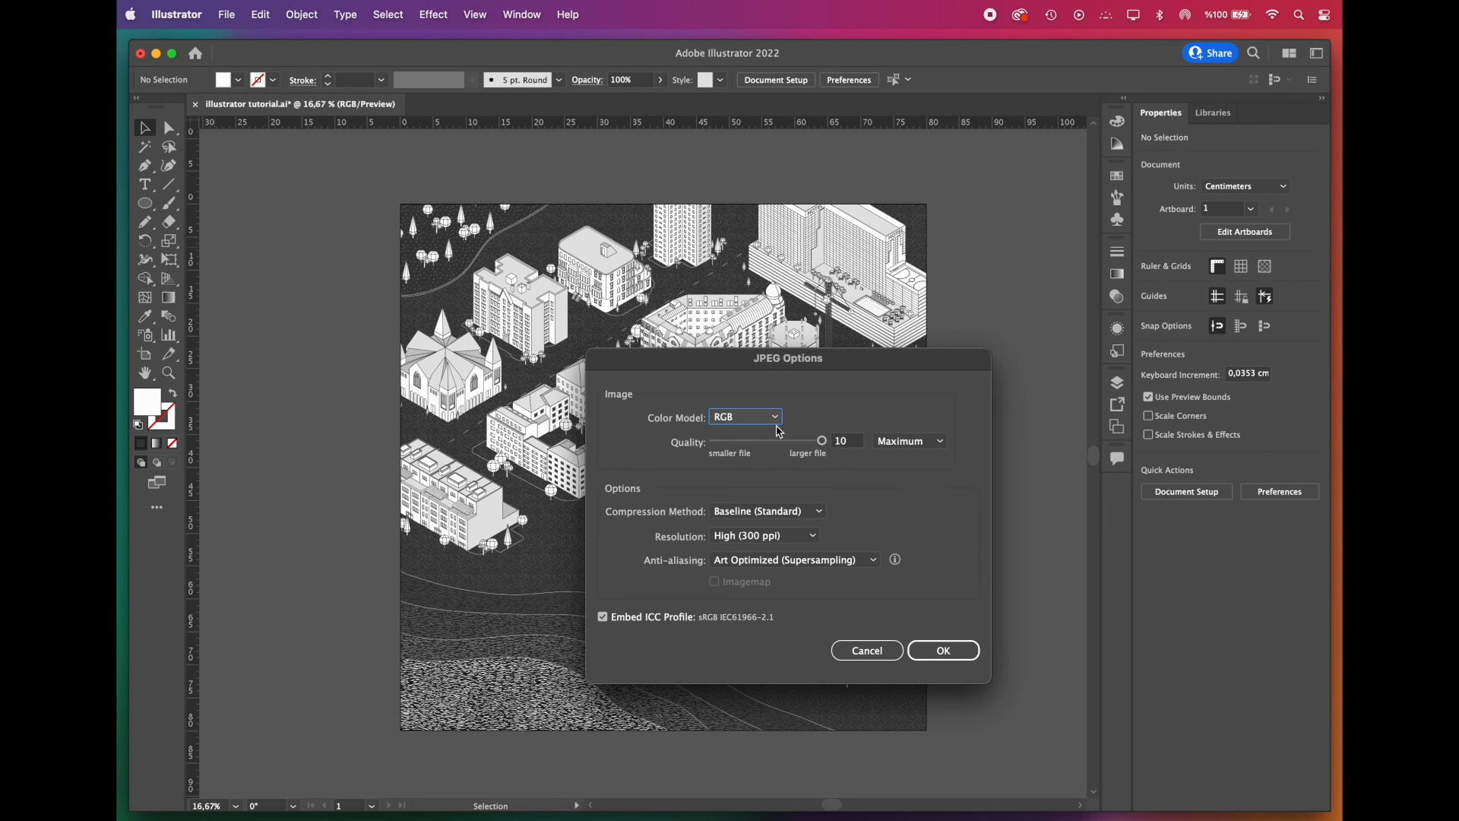
pyautogui.moveTo(832, 524)
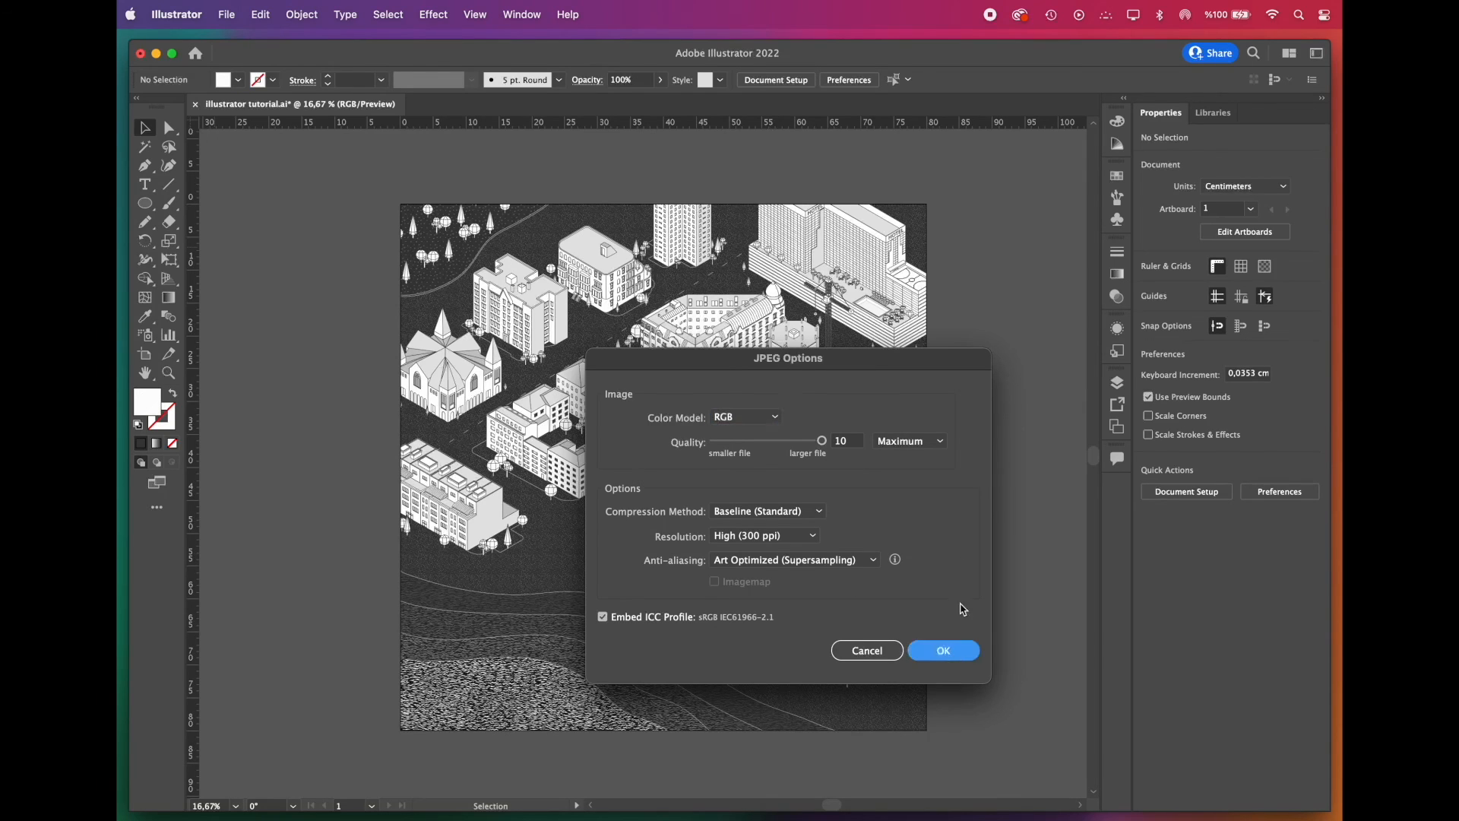
pyautogui.click(942, 649)
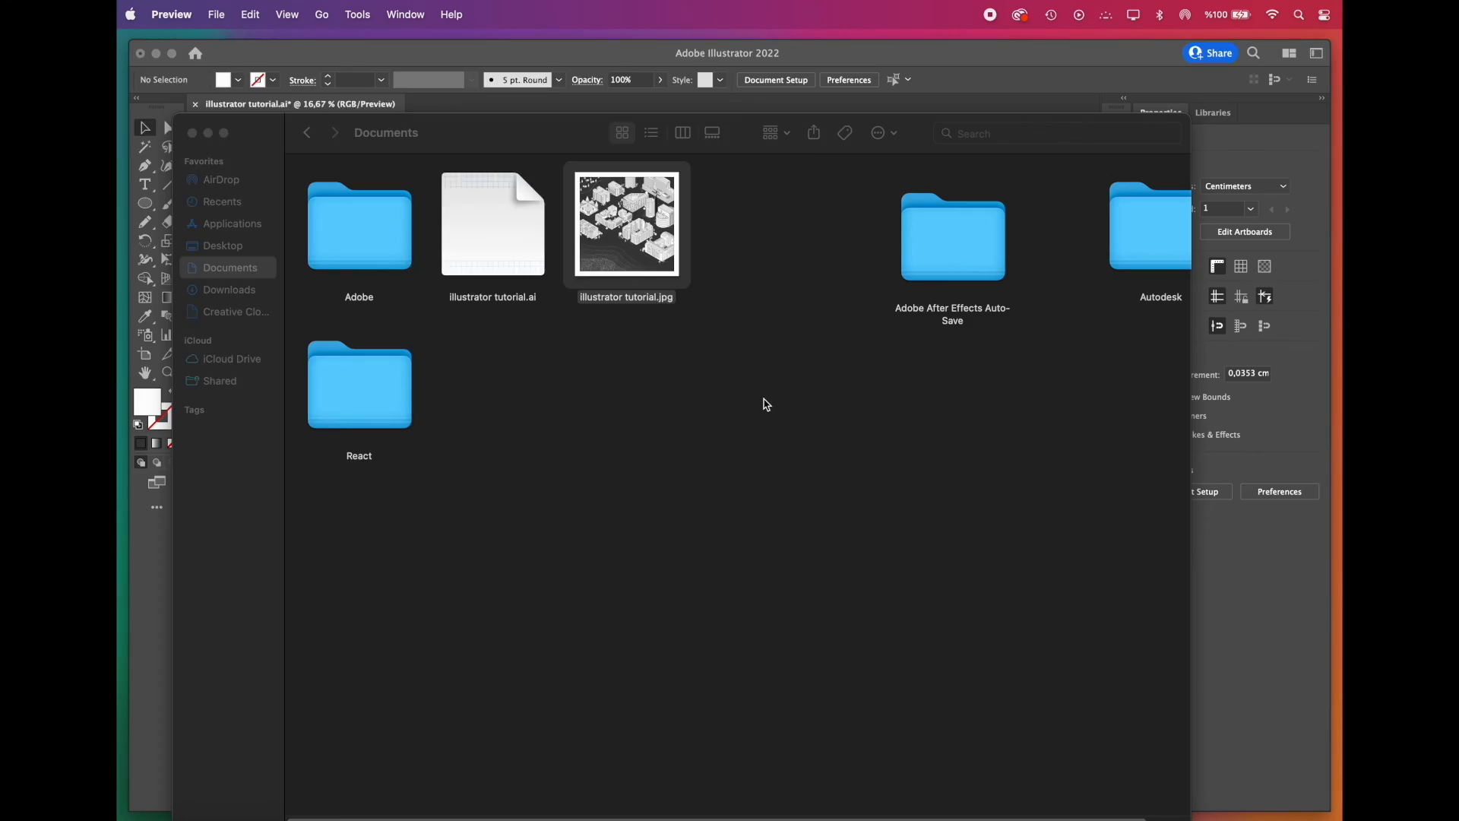
# Step: View the exported illustrator tutorial.jpg in Preview
pyautogui.doubleClick(627, 223)
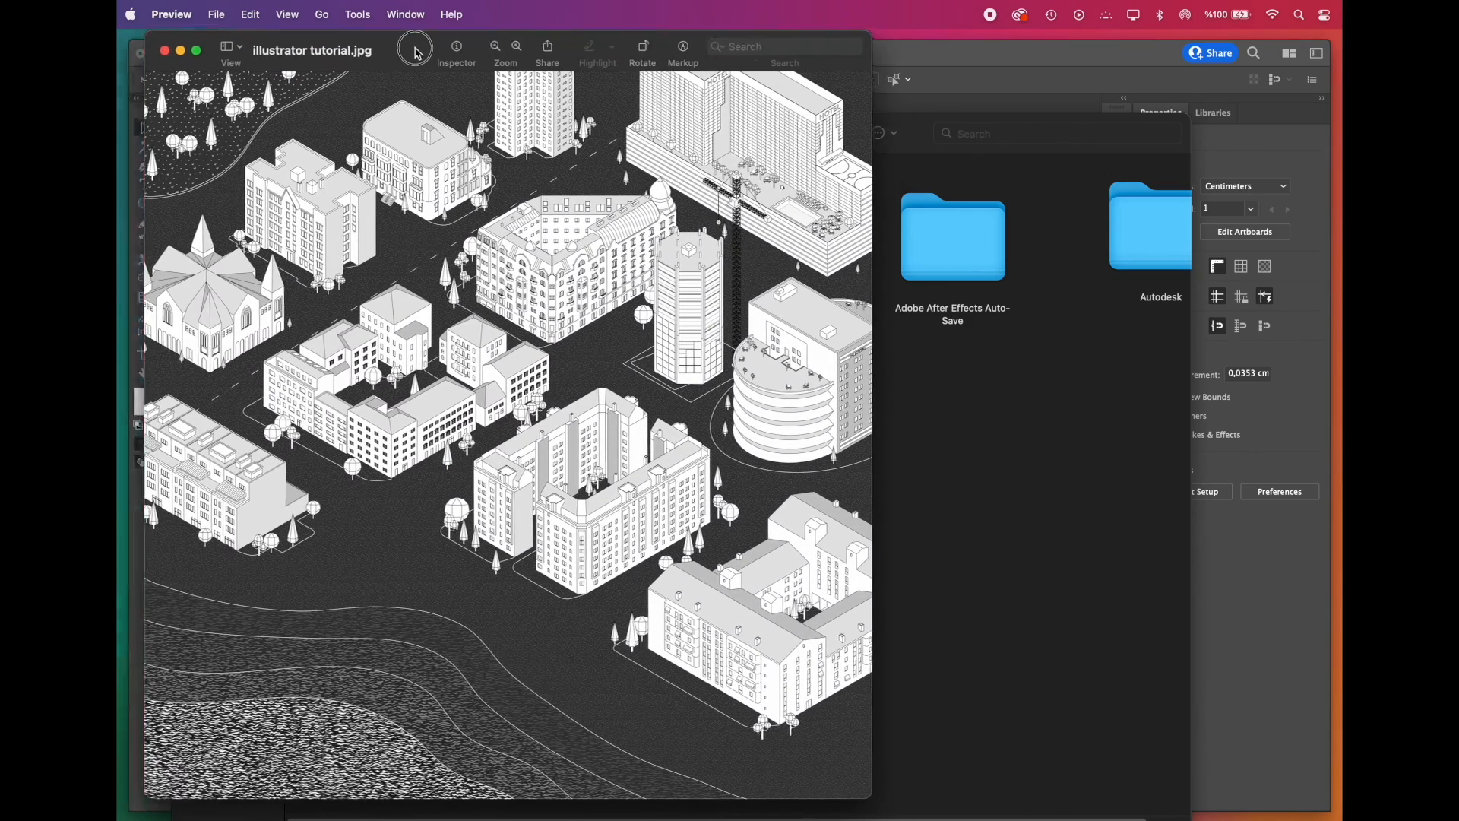